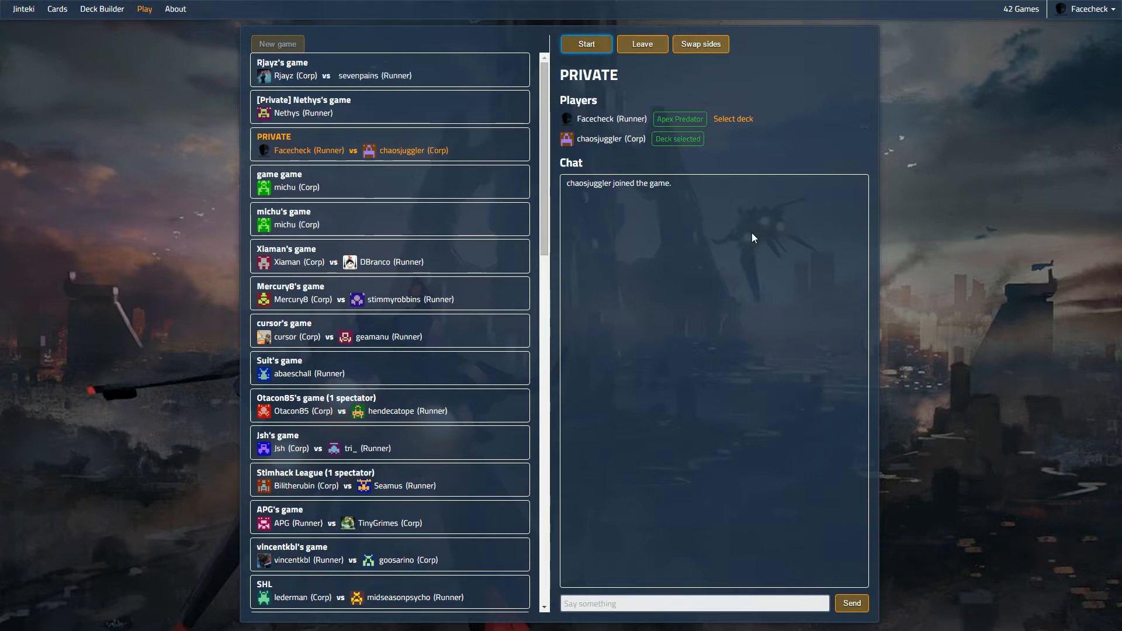
{"action": "left_click", "coordinate": [586, 44]}
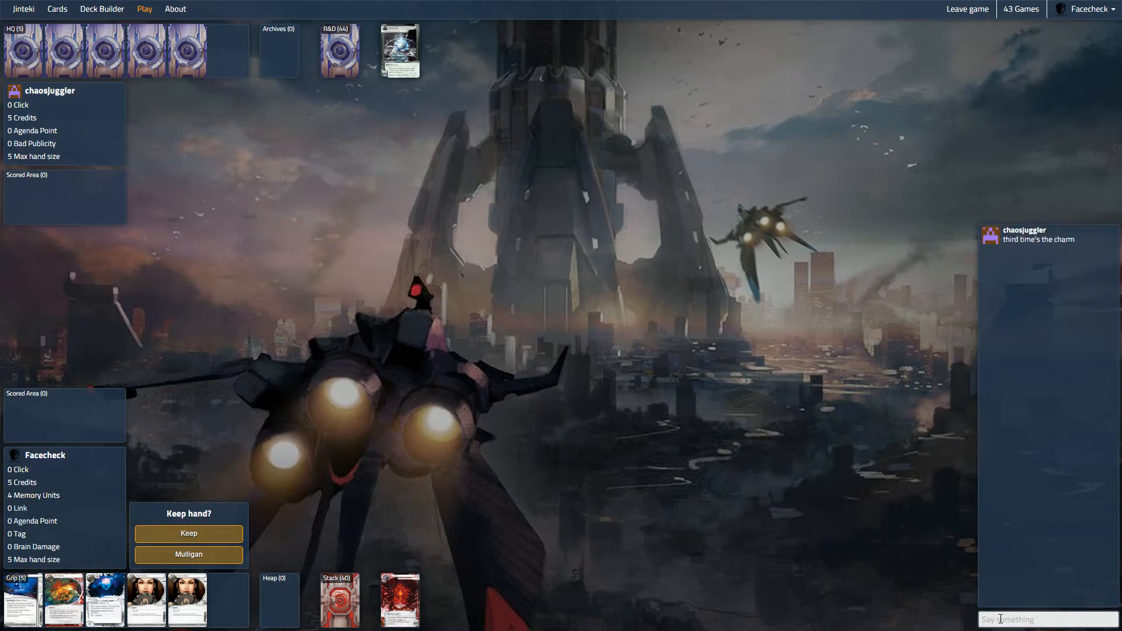
Step: Send "good luck" to the opponent in the game chat
{"action": "left_click", "coordinate": [1045, 619]}
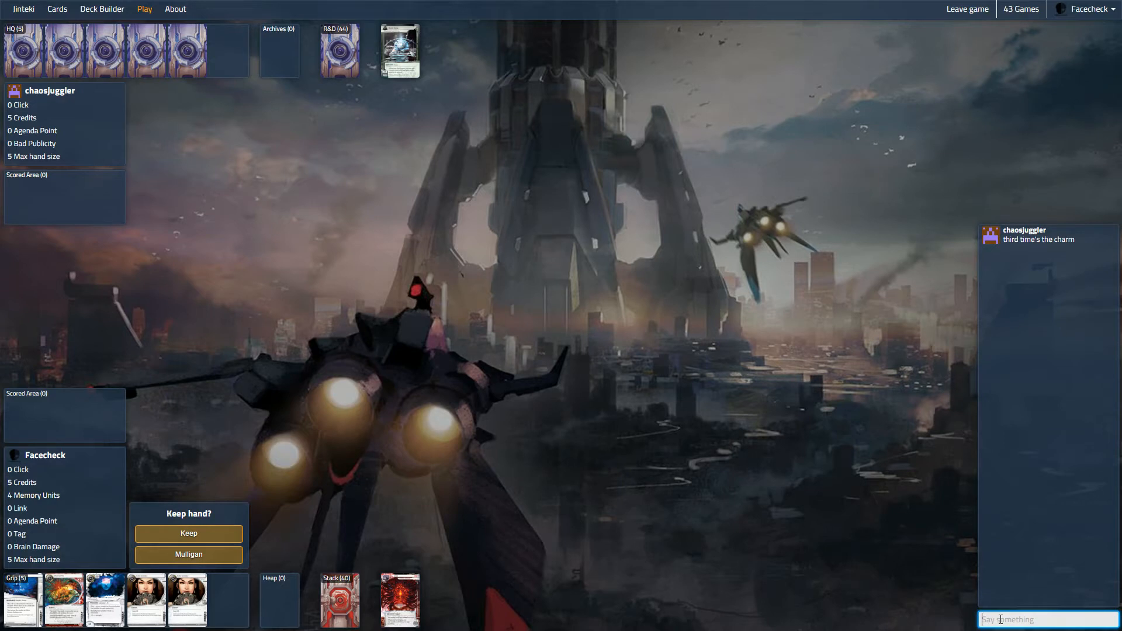
{"action": "type", "text": "good luck"}
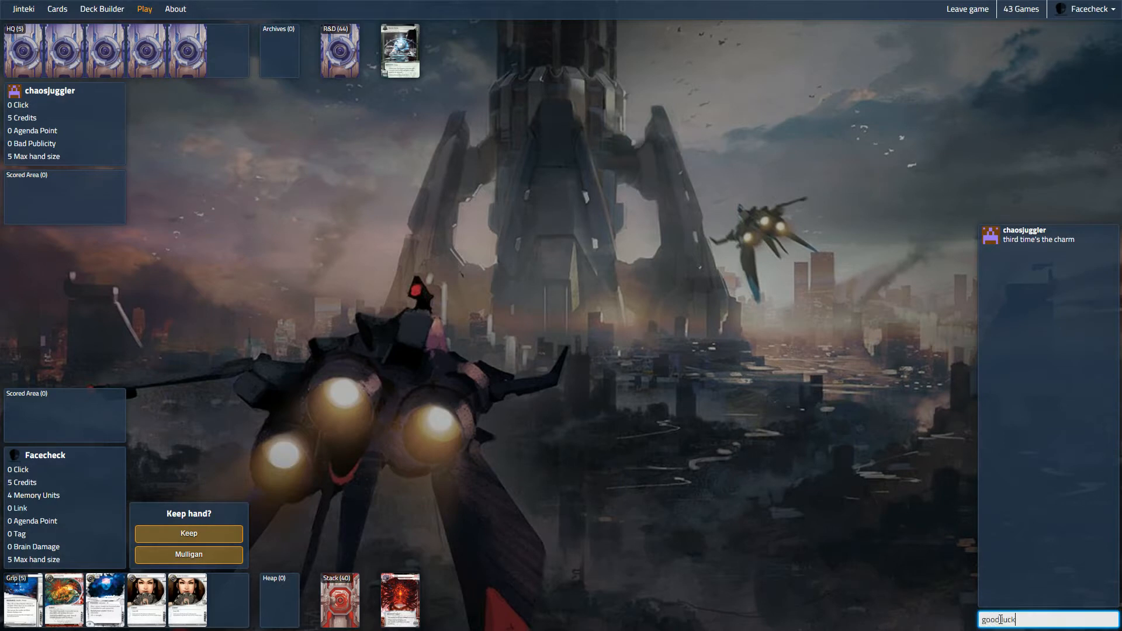
{"action": "key", "text": "Return"}
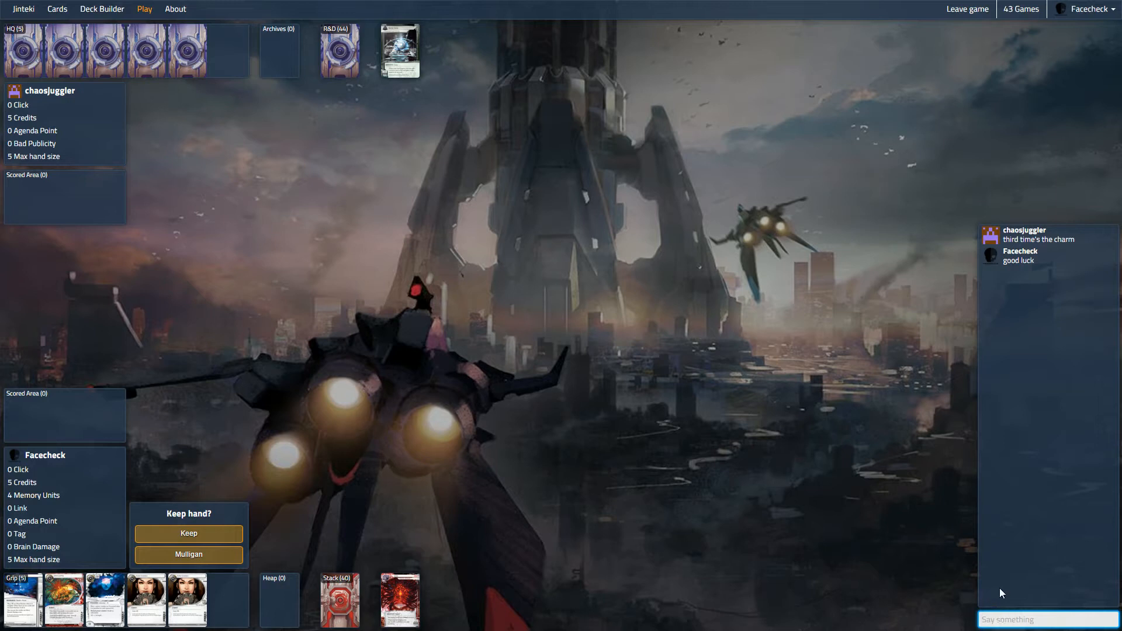
{"action": "mouse_move", "coordinate": [959, 619]}
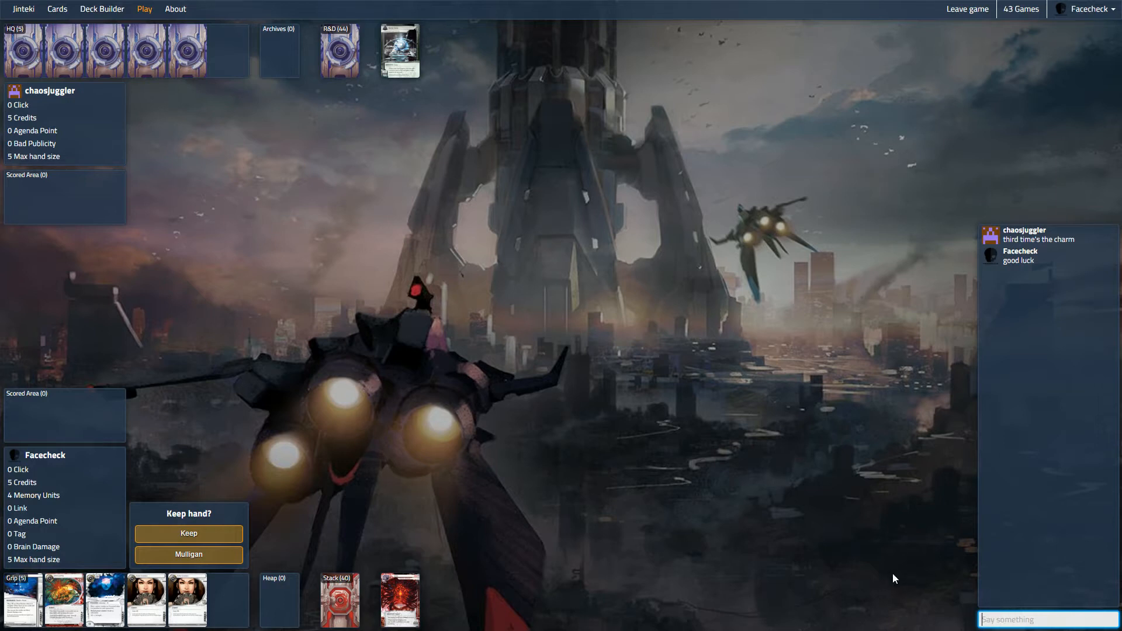
{"action": "mouse_move", "coordinate": [188, 555]}
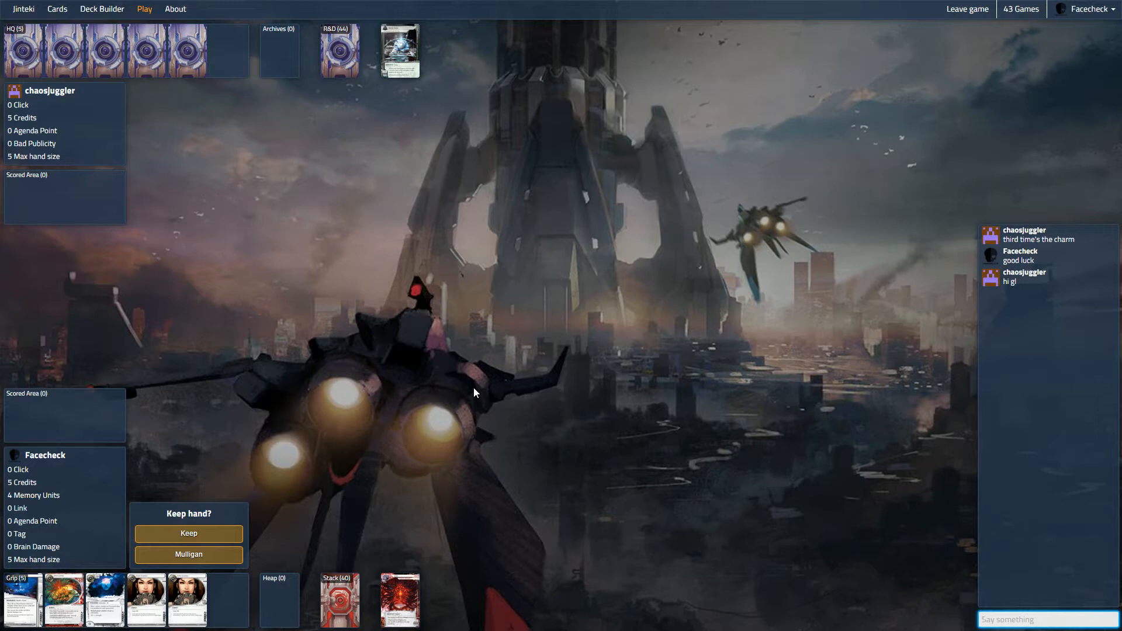
{"action": "mouse_move", "coordinate": [498, 391]}
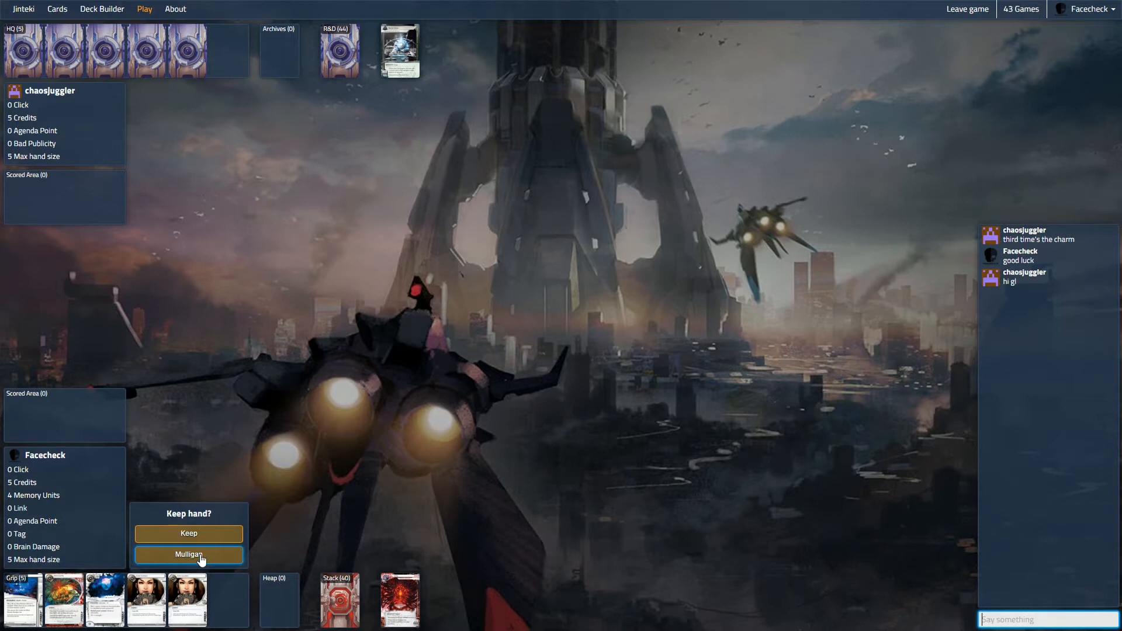
Step: Mulligan the opening hand for a fresh five cards
{"action": "left_click", "coordinate": [188, 554]}
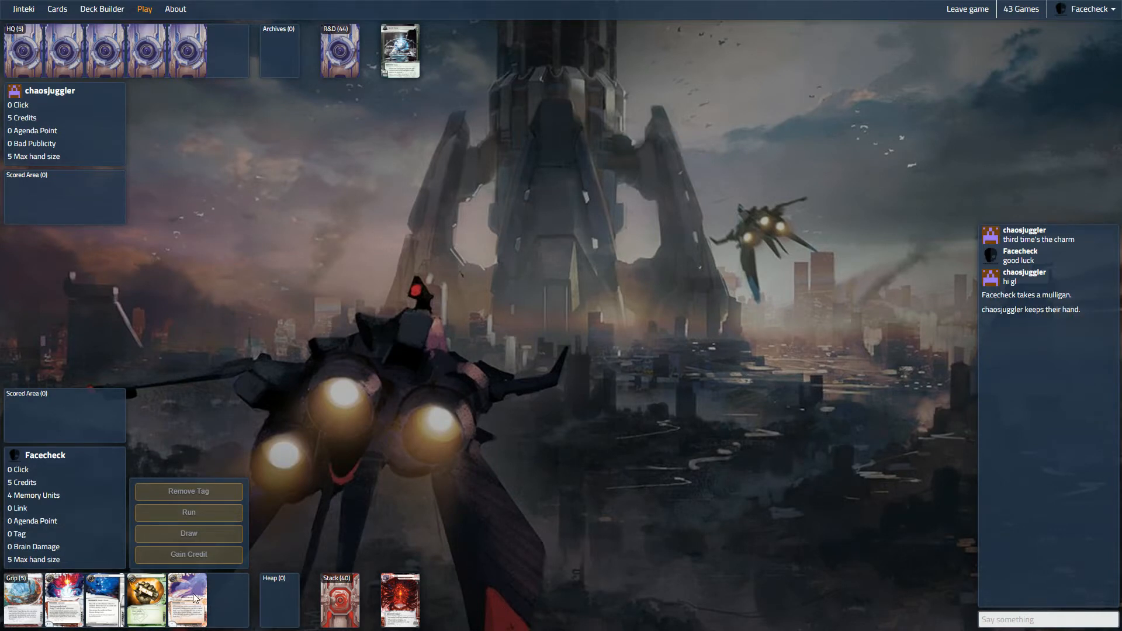
{"action": "mouse_move", "coordinate": [189, 599]}
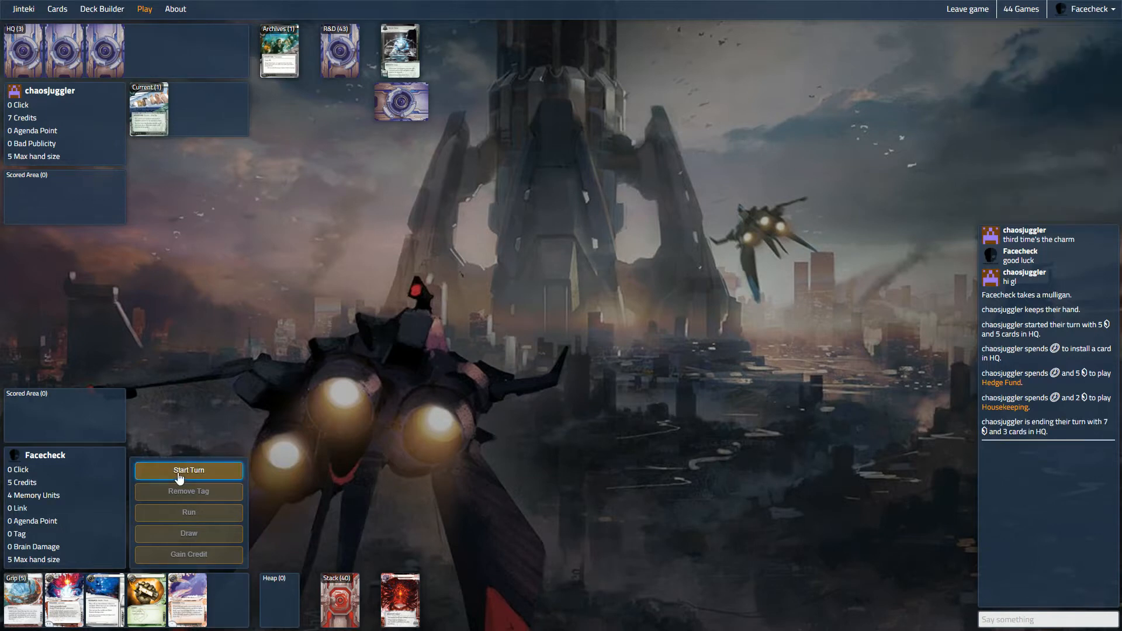
Step: Begin the Runner's turn and ask in chat "does that trigger it,"
{"action": "left_click", "coordinate": [188, 470]}
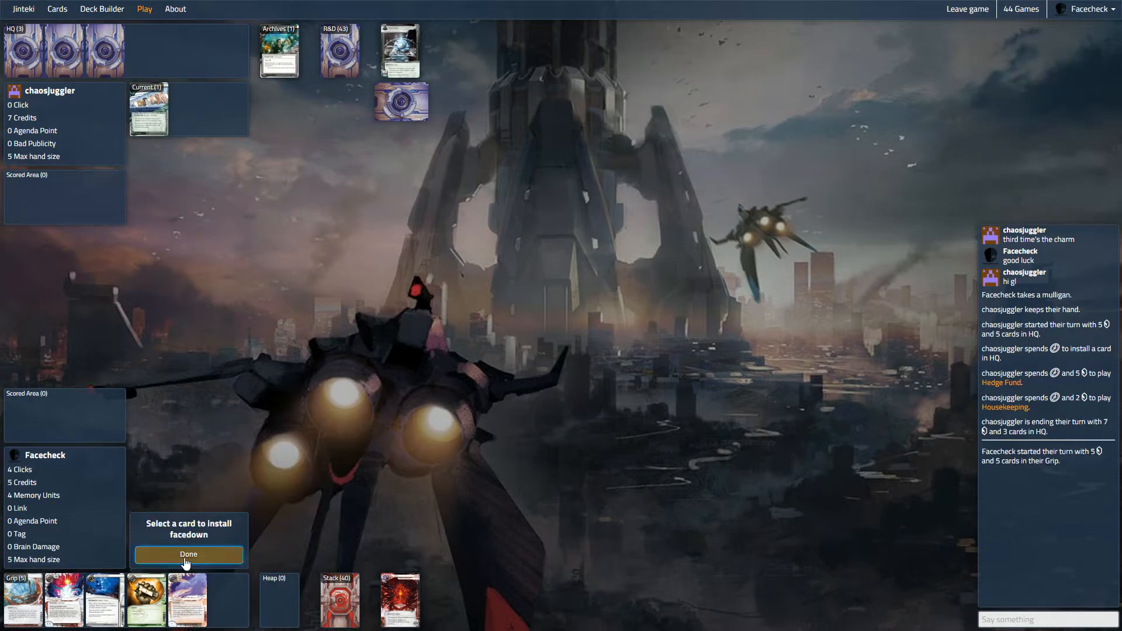
{"action": "mouse_move", "coordinate": [22, 599]}
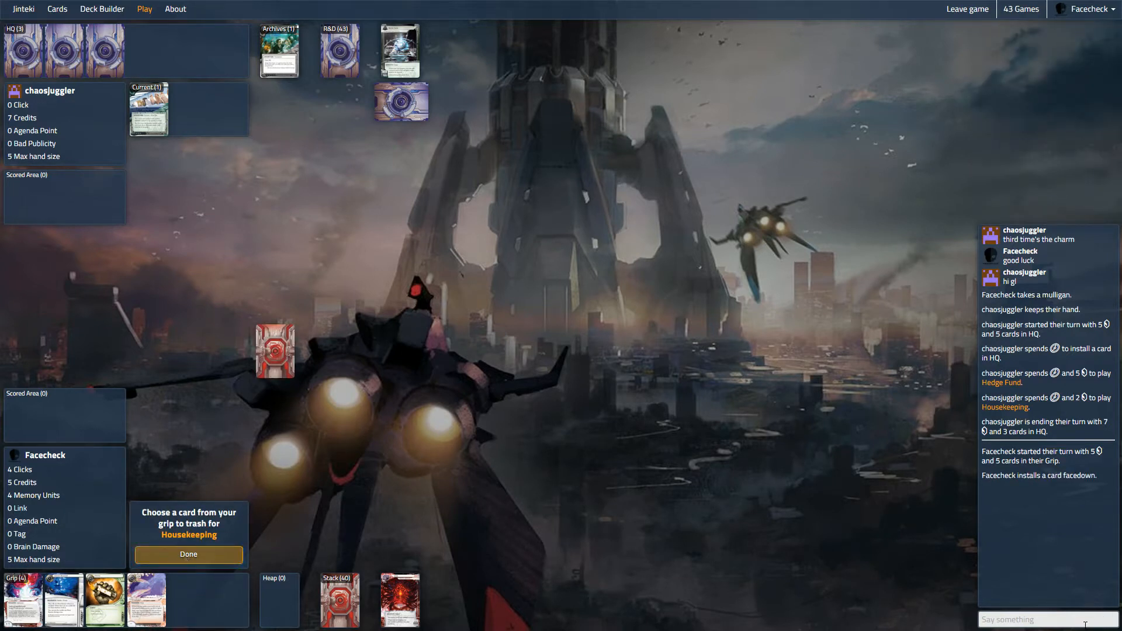
{"action": "type", "text": "doe"}
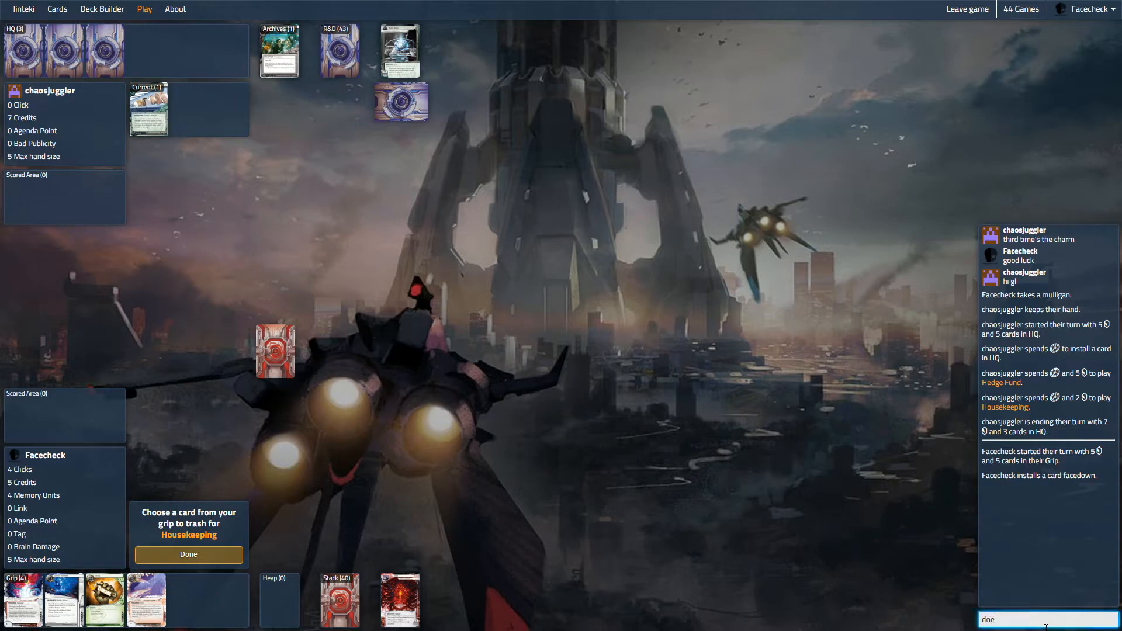
{"action": "type", "text": "does that trigger it,"}
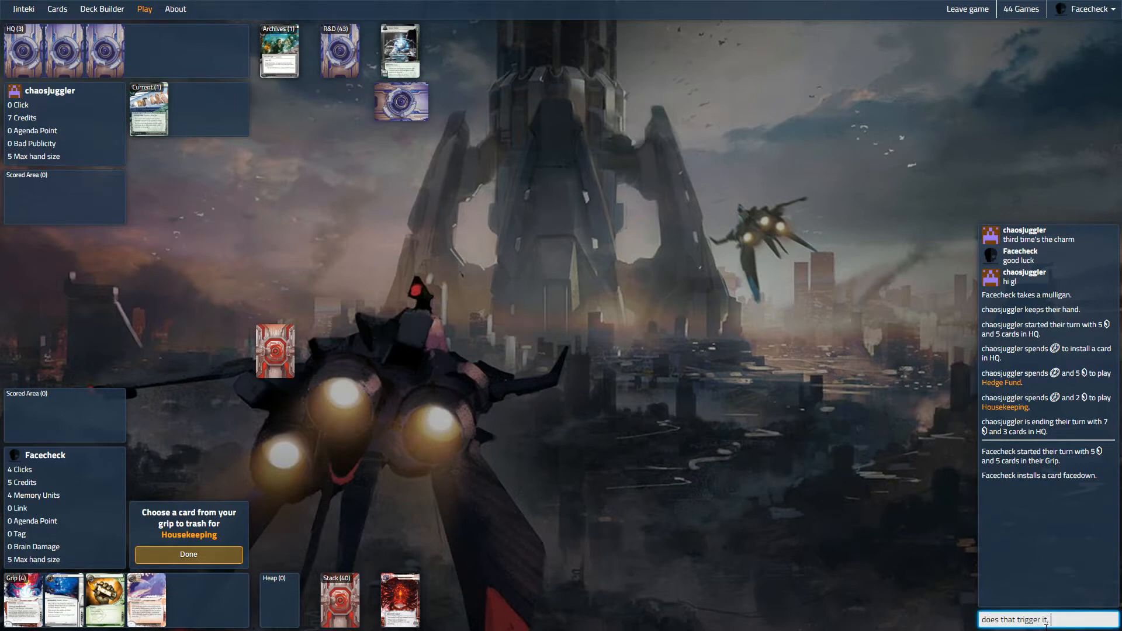
{"action": "key", "text": "Return"}
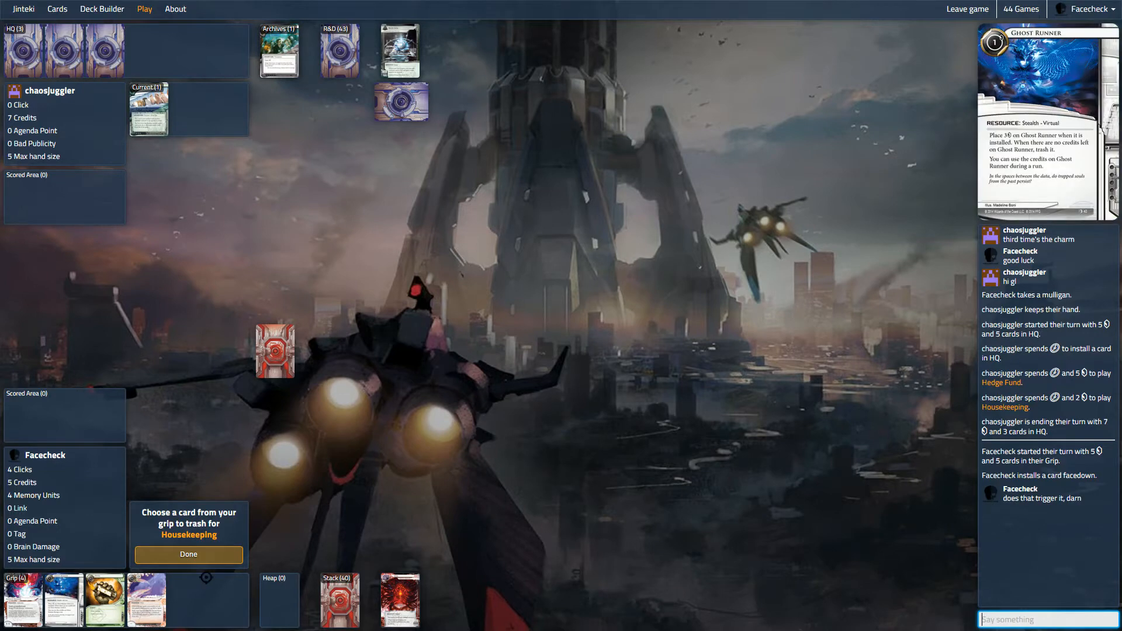
Step: Trash Ghost Runner for Housekeeping, then make a successful run on R&D
{"action": "left_click", "coordinate": [188, 554]}
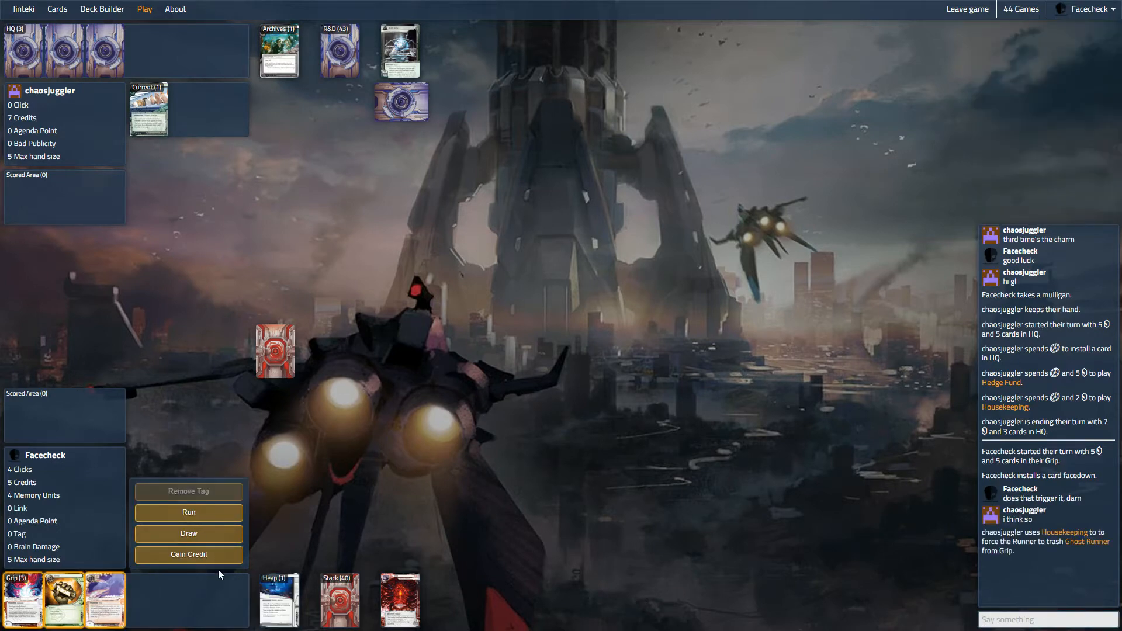
{"action": "mouse_move", "coordinate": [64, 599]}
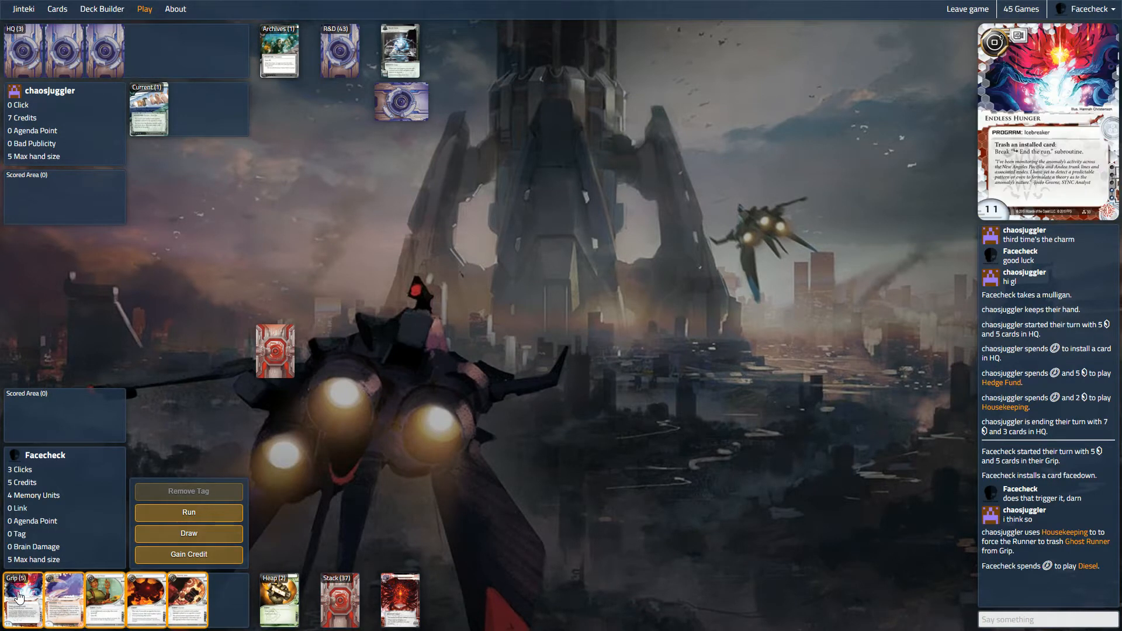
{"action": "mouse_move", "coordinate": [63, 599]}
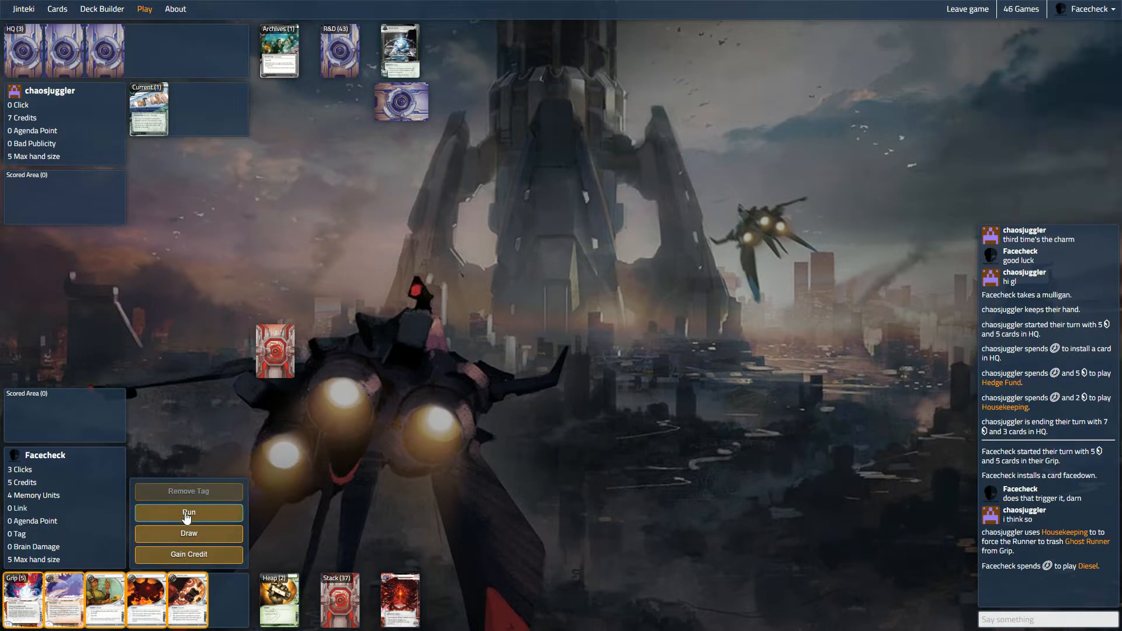
{"action": "left_click", "coordinate": [188, 513]}
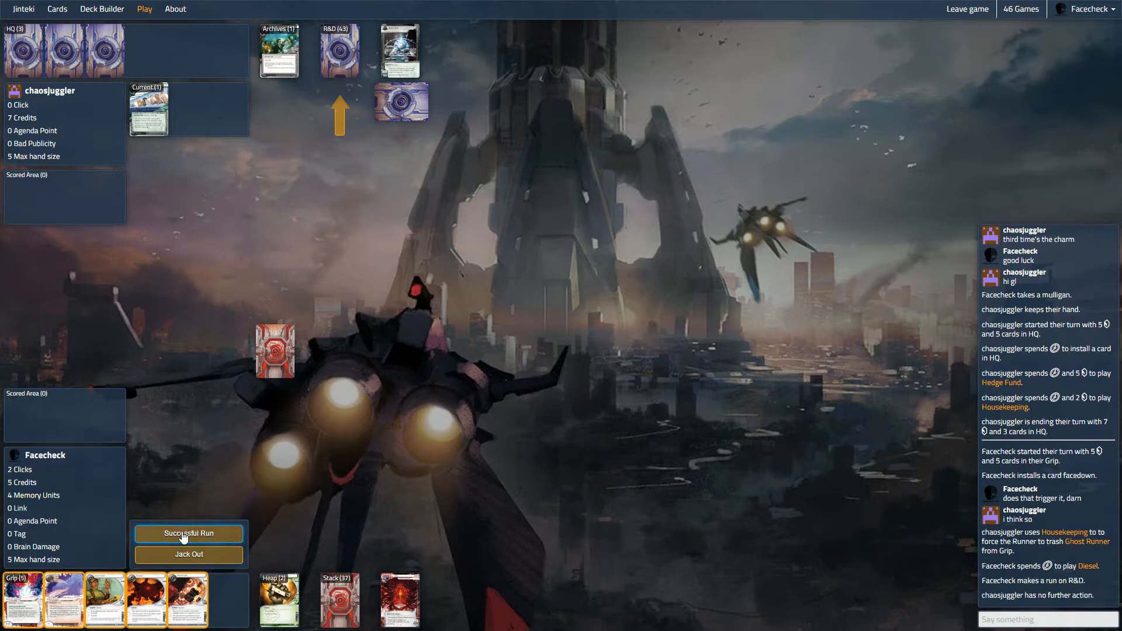
{"action": "left_click", "coordinate": [189, 533]}
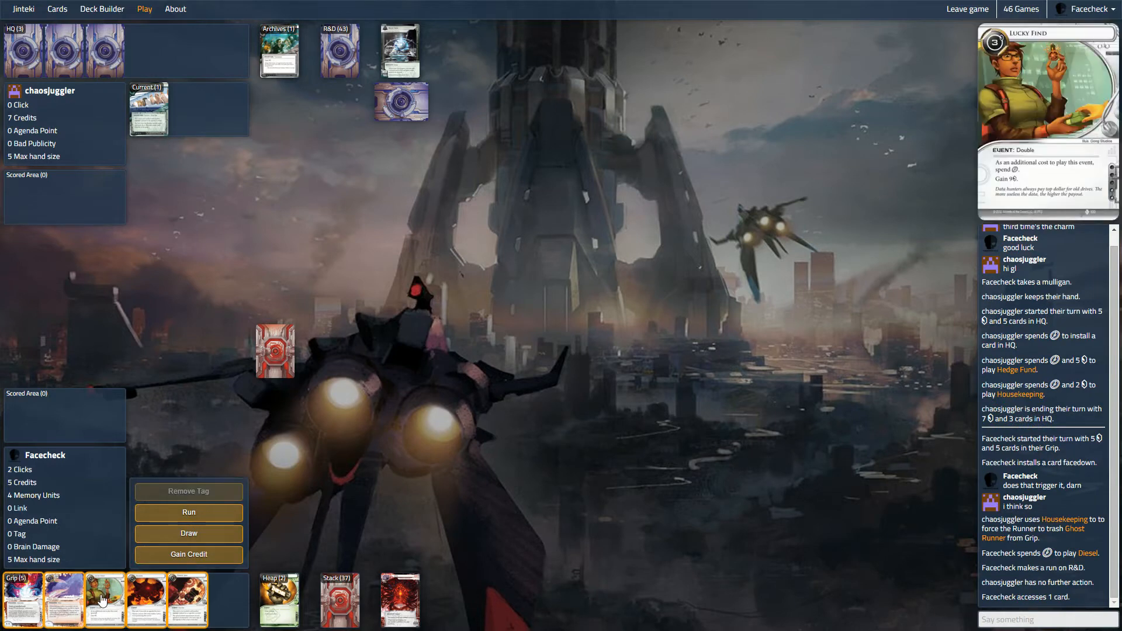
{"action": "mouse_move", "coordinate": [172, 544]}
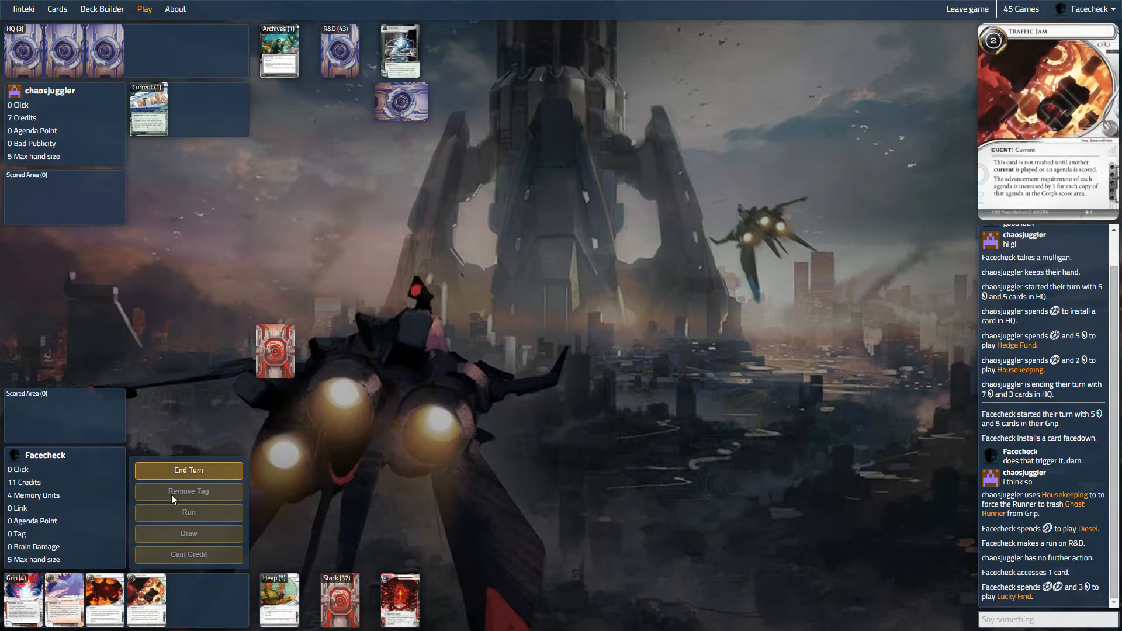
Step: End the Runner turn at 11 credits and wait through the Corp's turn
{"action": "left_click", "coordinate": [188, 470]}
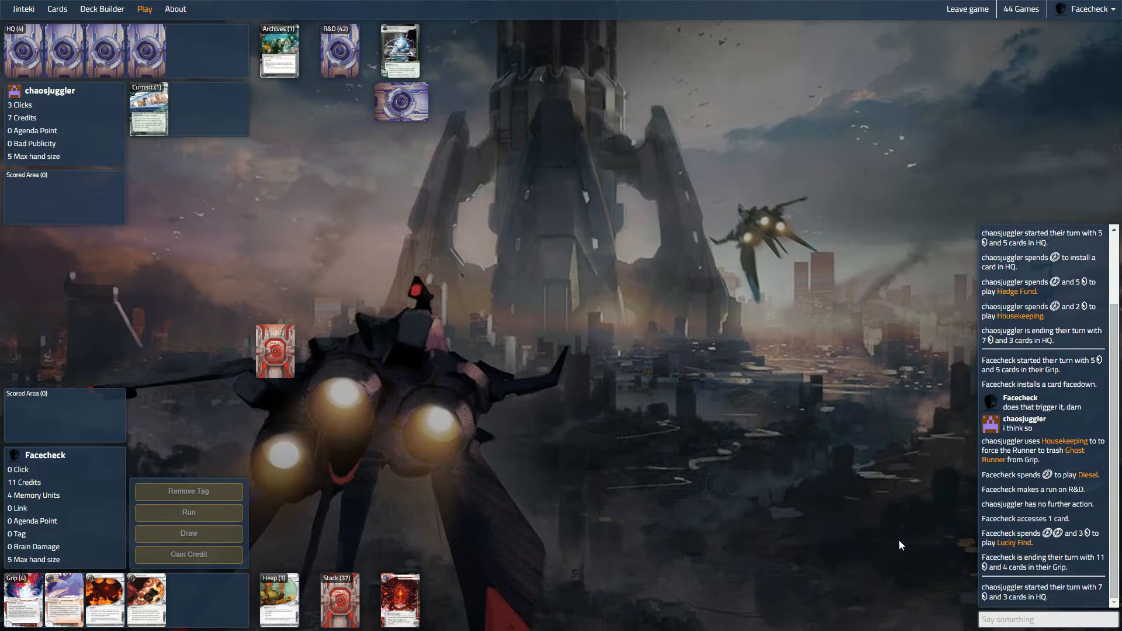
{"action": "mouse_move", "coordinate": [220, 597]}
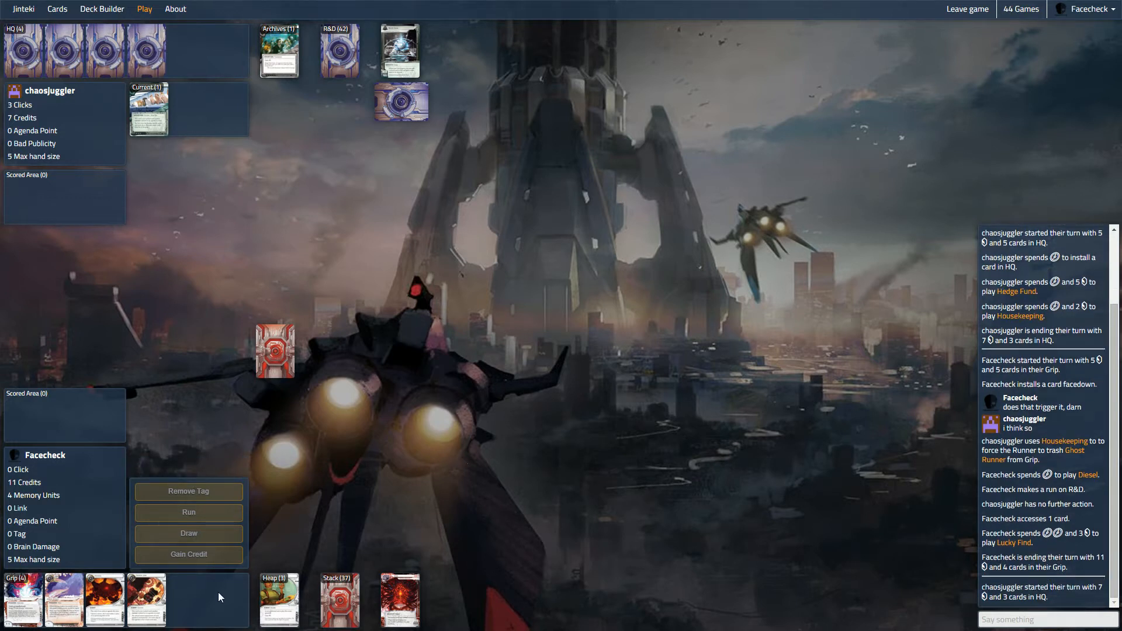
{"action": "mouse_move", "coordinate": [149, 116]}
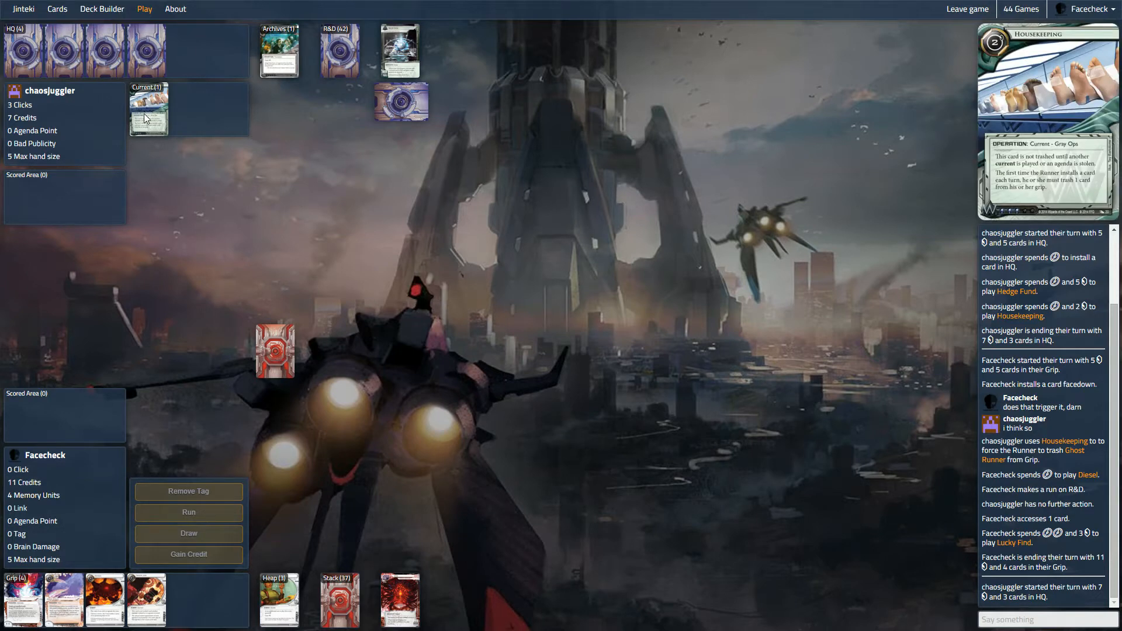
{"action": "mouse_move", "coordinate": [352, 435]}
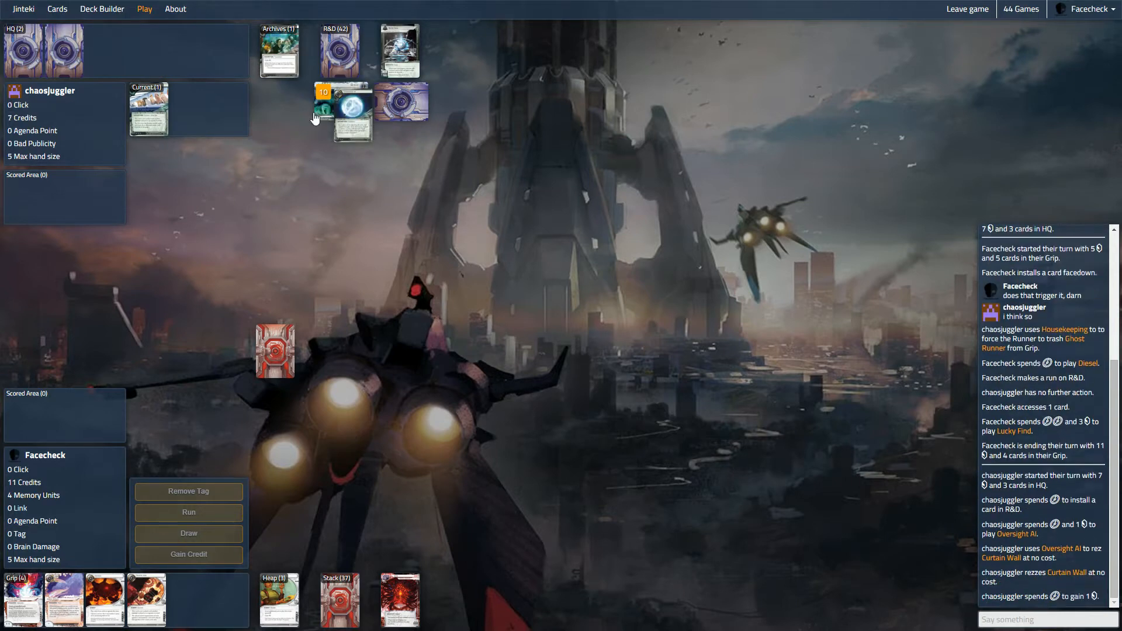
{"action": "mouse_move", "coordinate": [323, 112]}
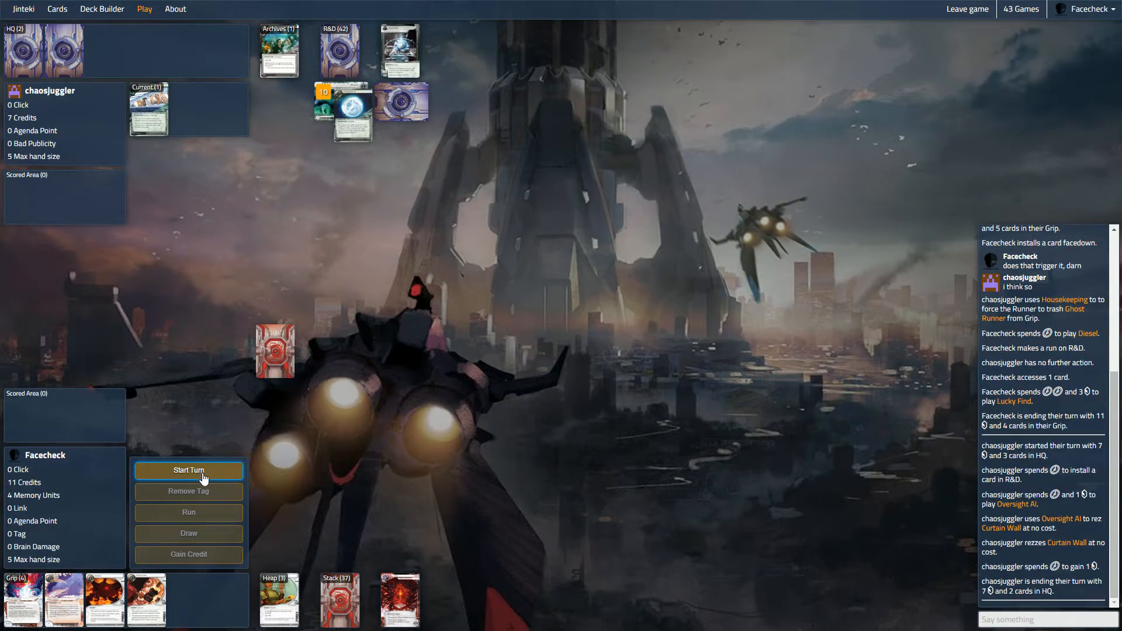
{"action": "mouse_move", "coordinate": [26, 597]}
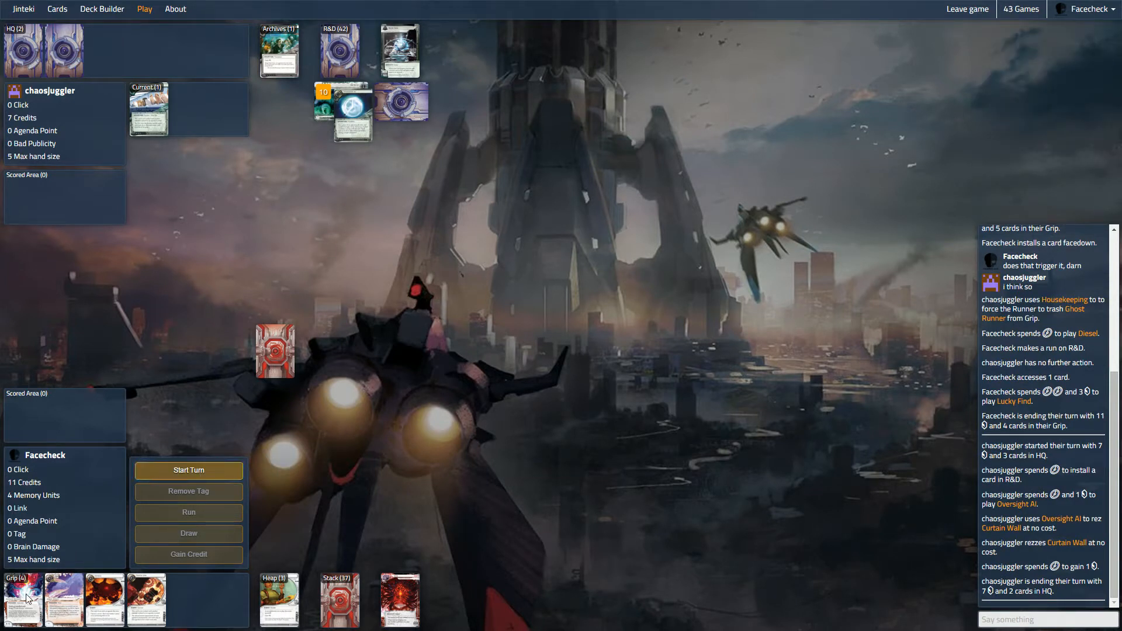
{"action": "mouse_move", "coordinate": [64, 600]}
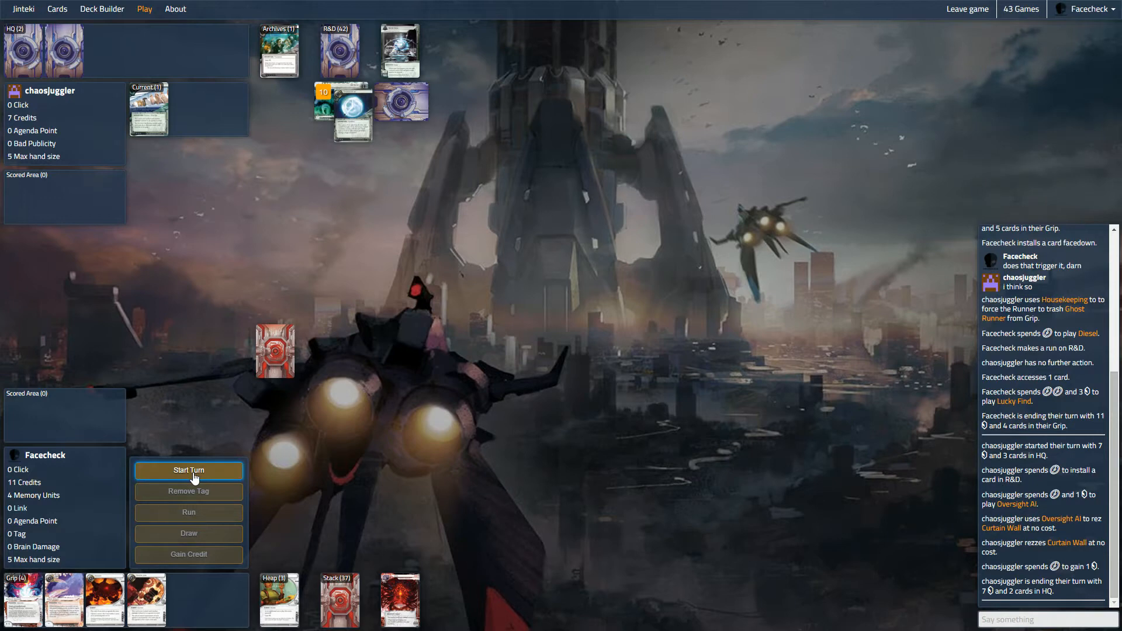
{"action": "mouse_move", "coordinate": [64, 600]}
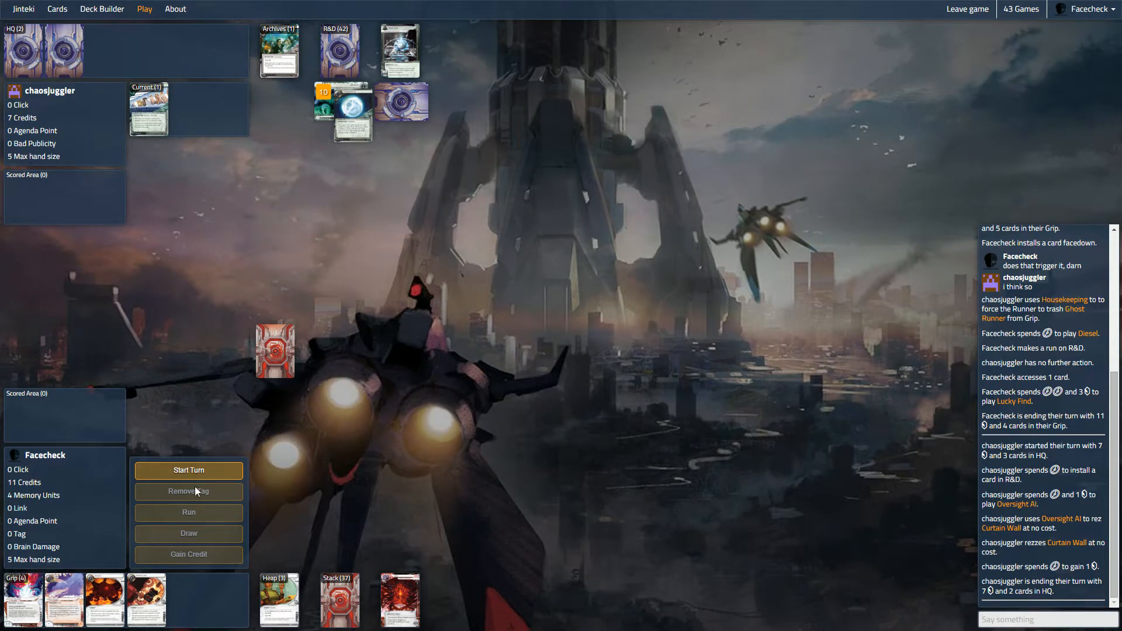
{"action": "mouse_move", "coordinate": [189, 471]}
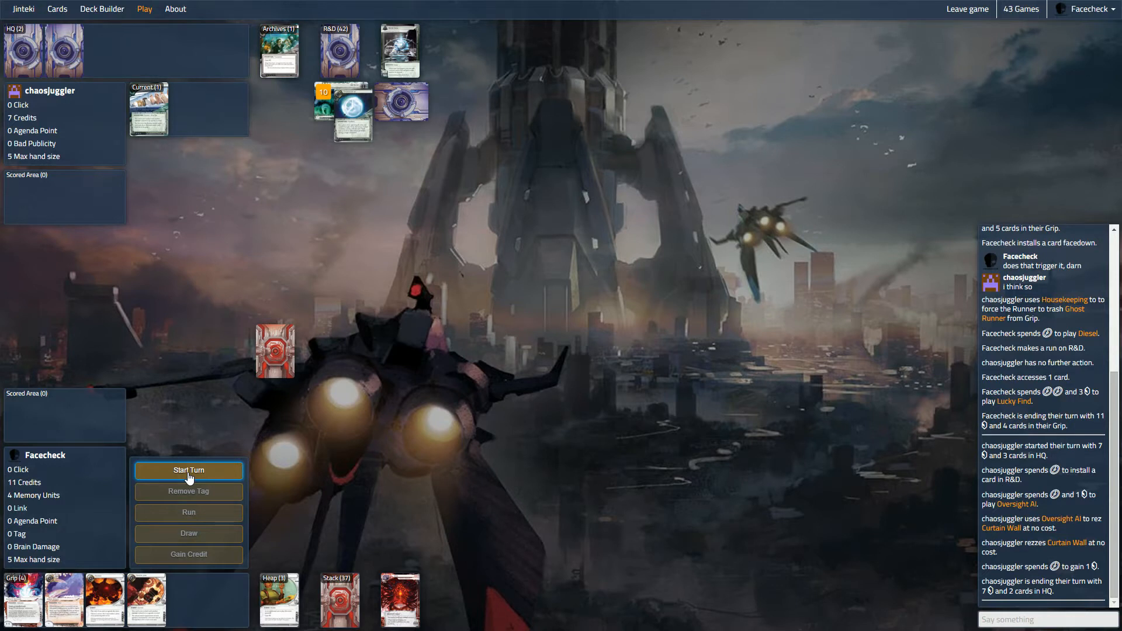
Step: Begin the turn, skip the facedown install, and gain a credit with the last click
{"action": "left_click", "coordinate": [188, 470]}
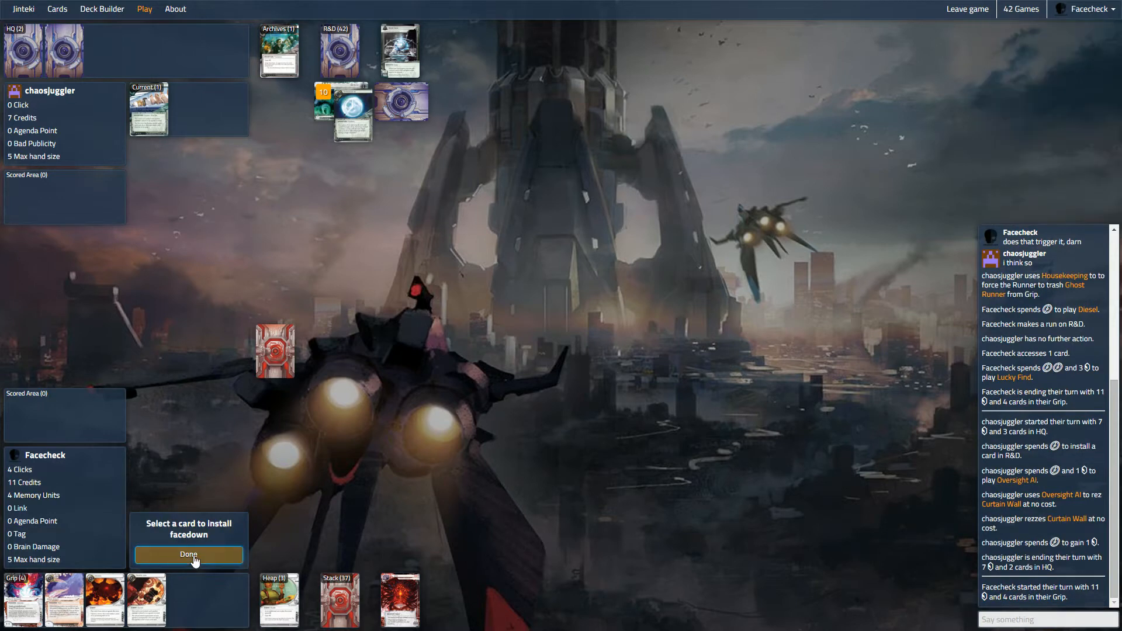
{"action": "left_click", "coordinate": [188, 555]}
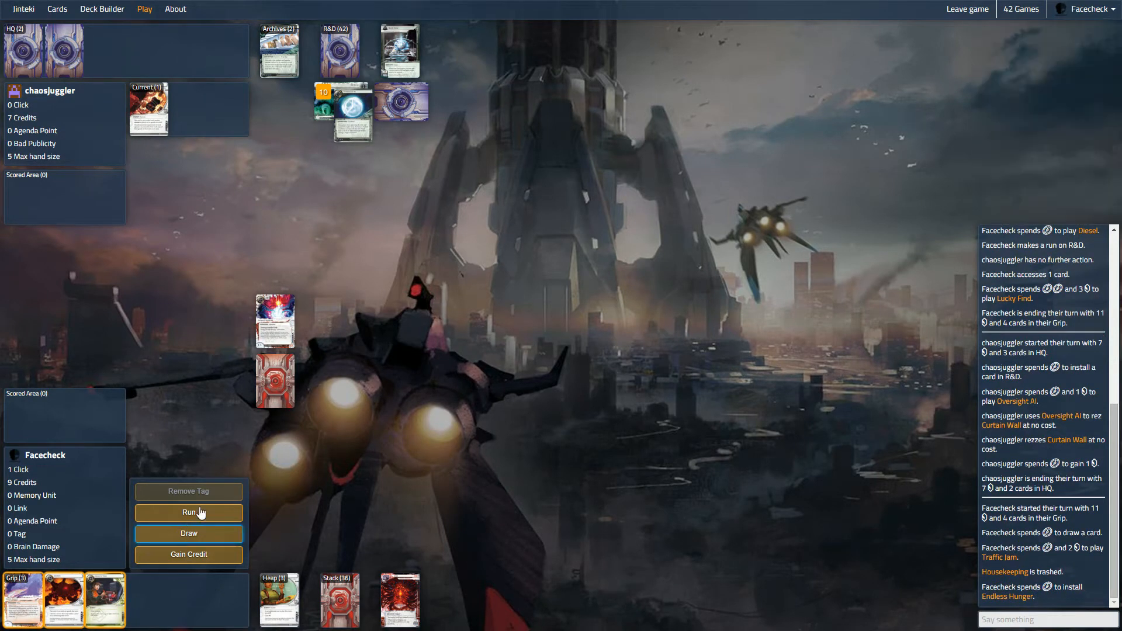
{"action": "mouse_move", "coordinate": [329, 111]}
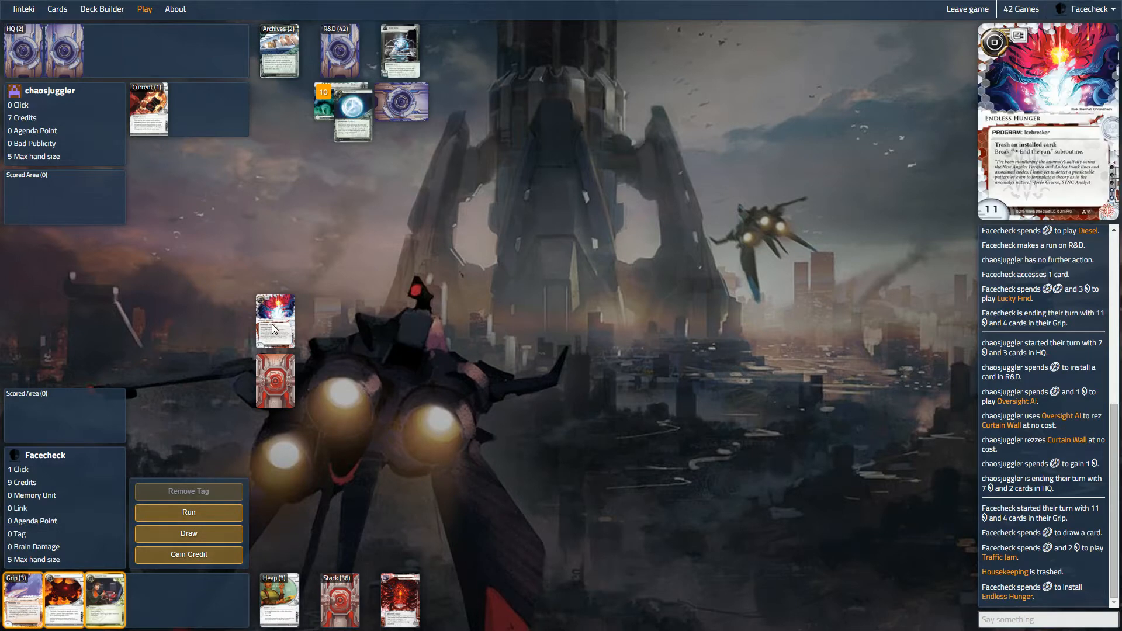
{"action": "mouse_move", "coordinate": [244, 326]}
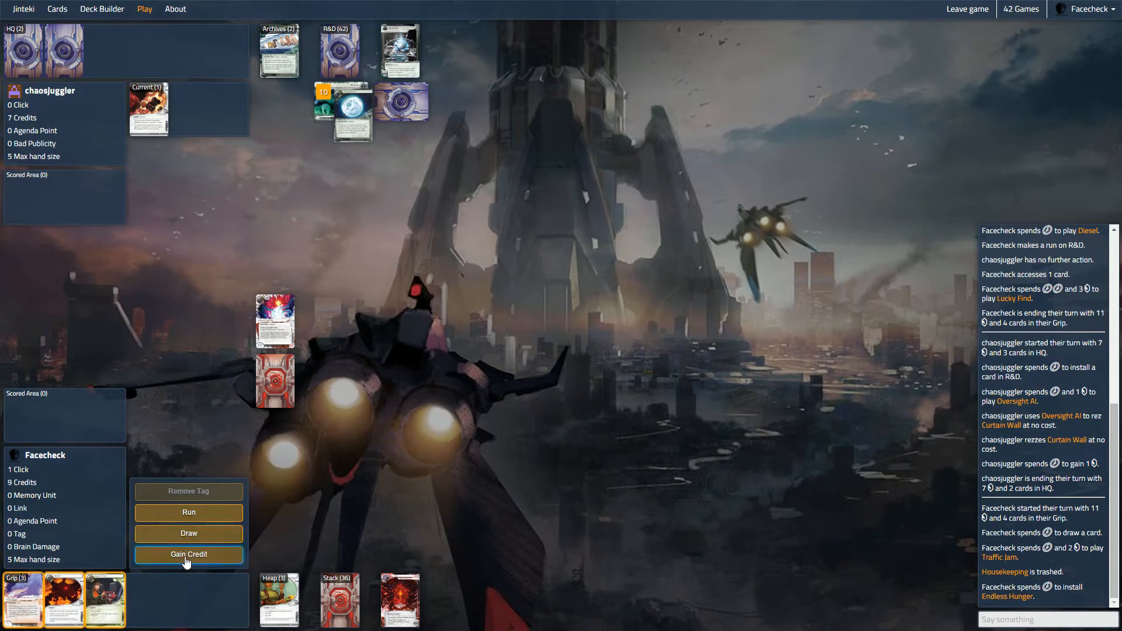
{"action": "left_click", "coordinate": [188, 554]}
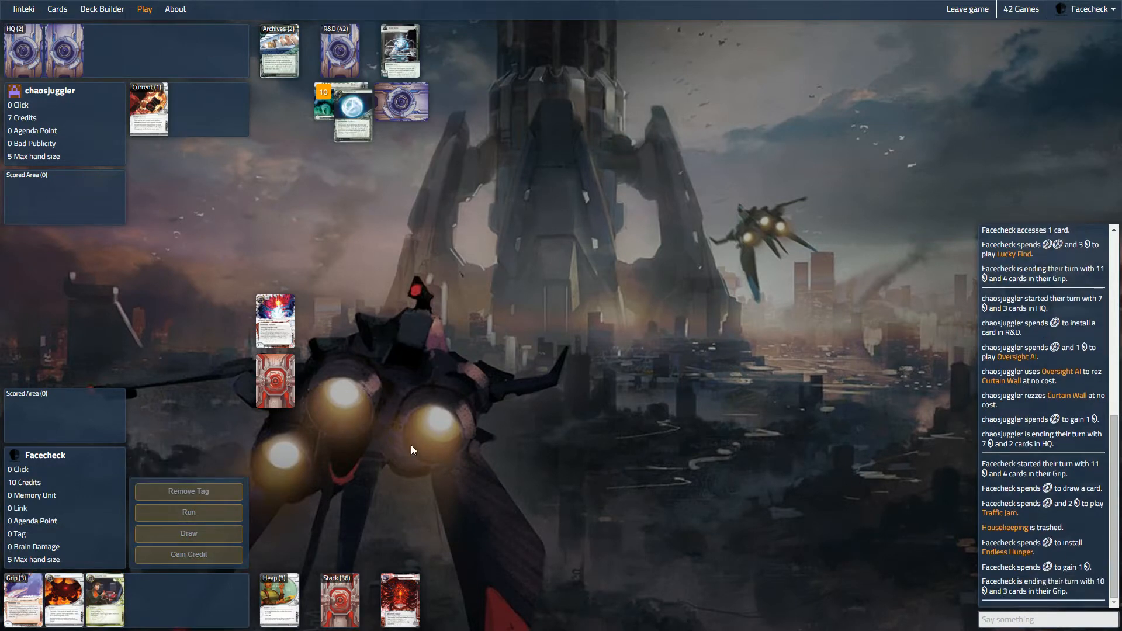
{"action": "mouse_move", "coordinate": [188, 512]}
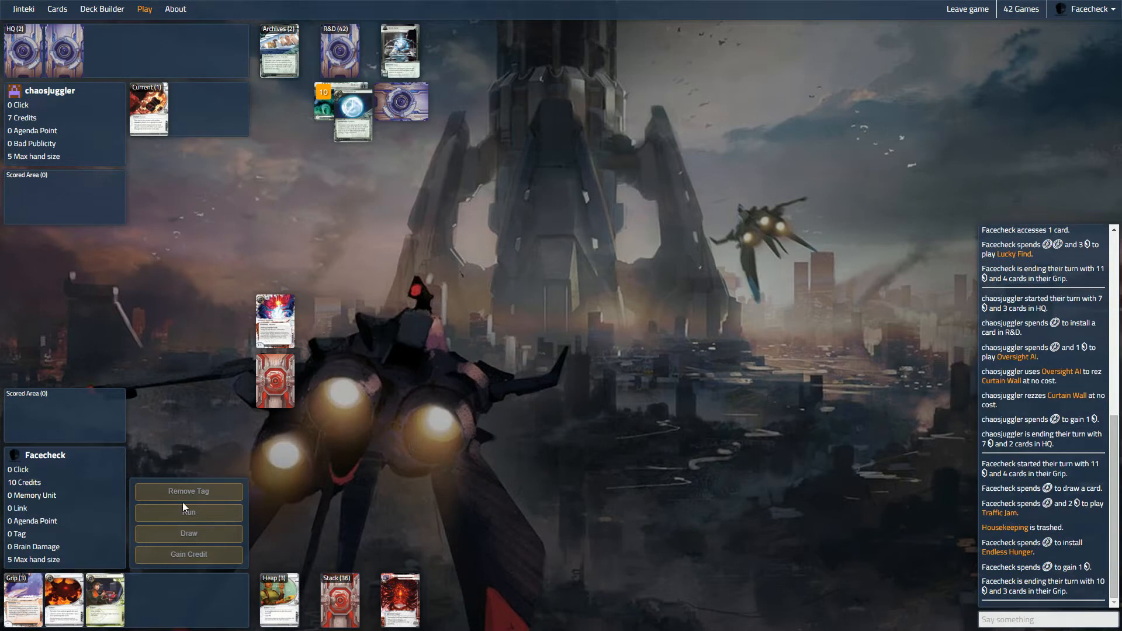
{"action": "mouse_move", "coordinate": [128, 599]}
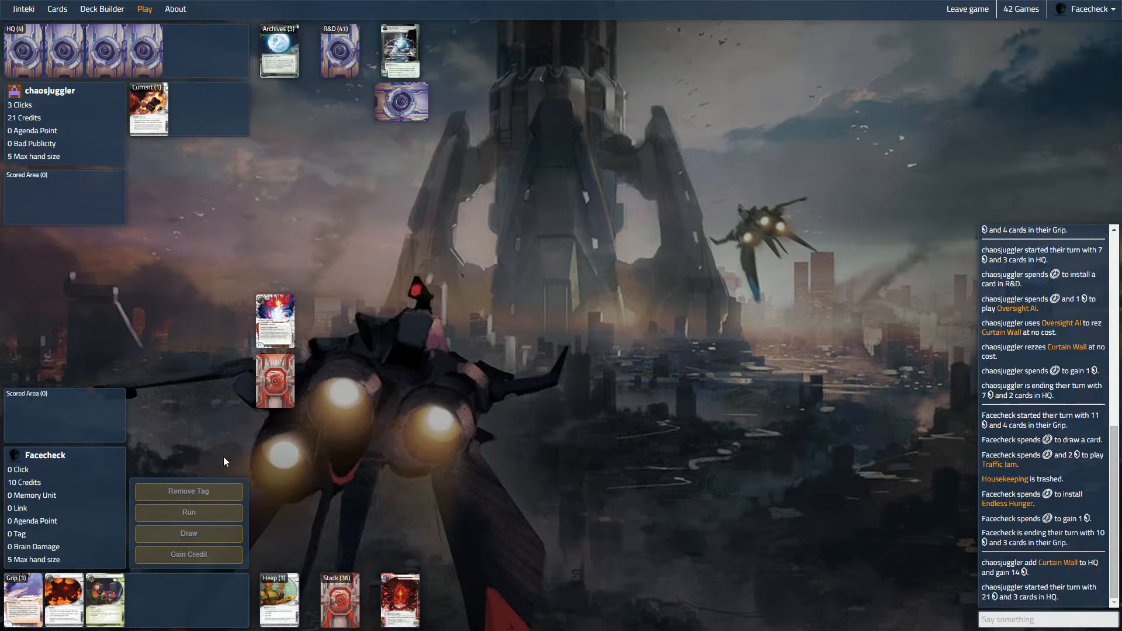
{"action": "mouse_move", "coordinate": [21, 599]}
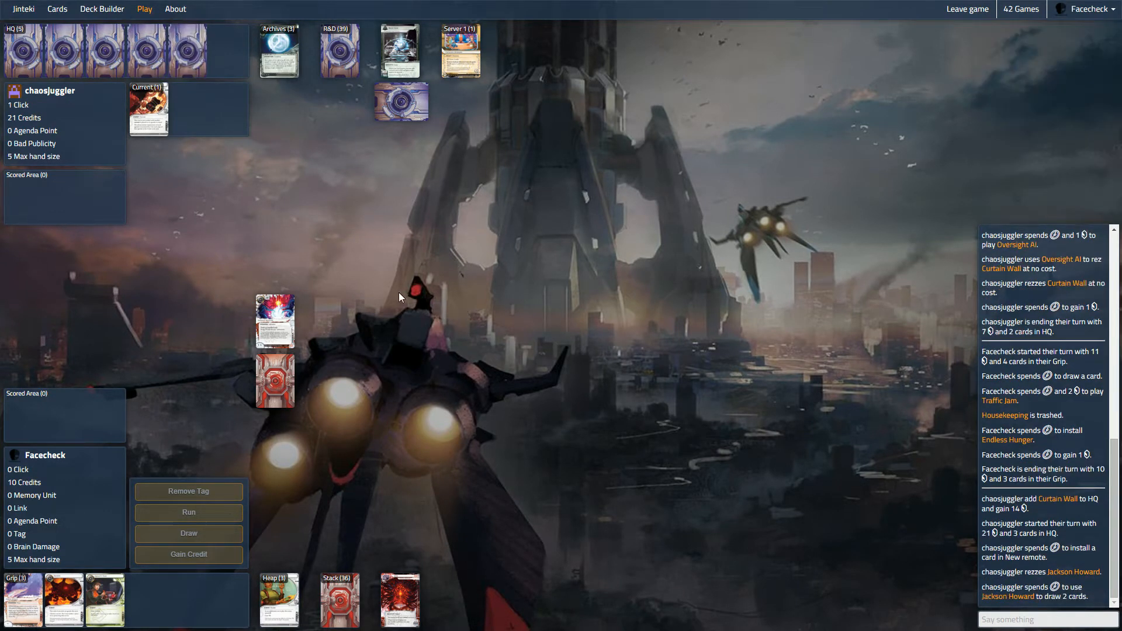
{"action": "mouse_move", "coordinate": [356, 399]}
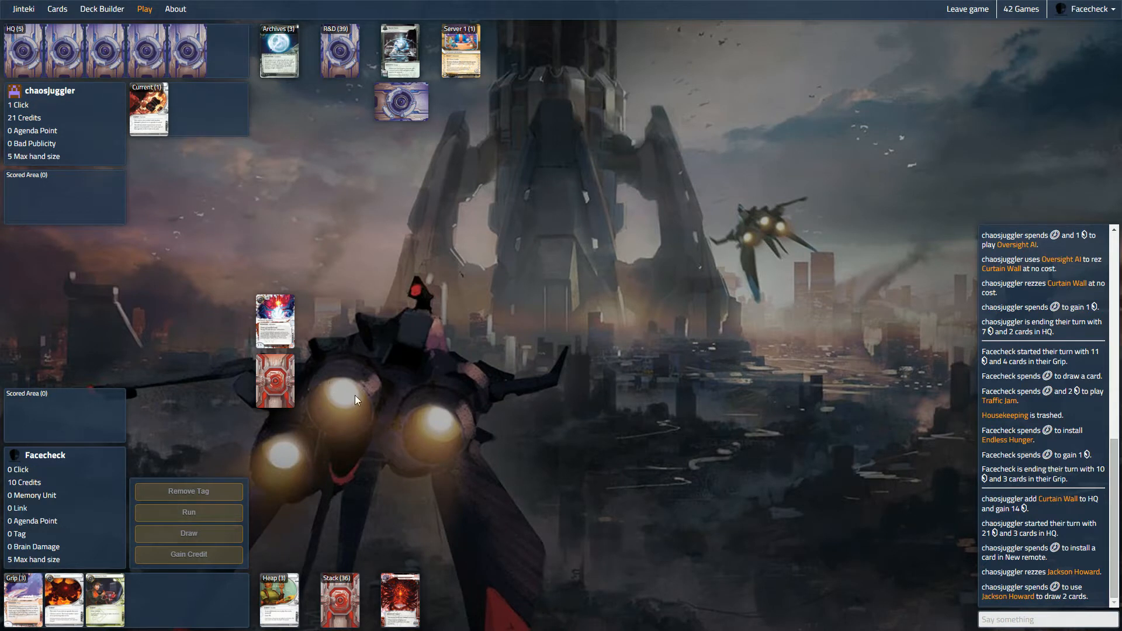
{"action": "mouse_move", "coordinate": [351, 124]}
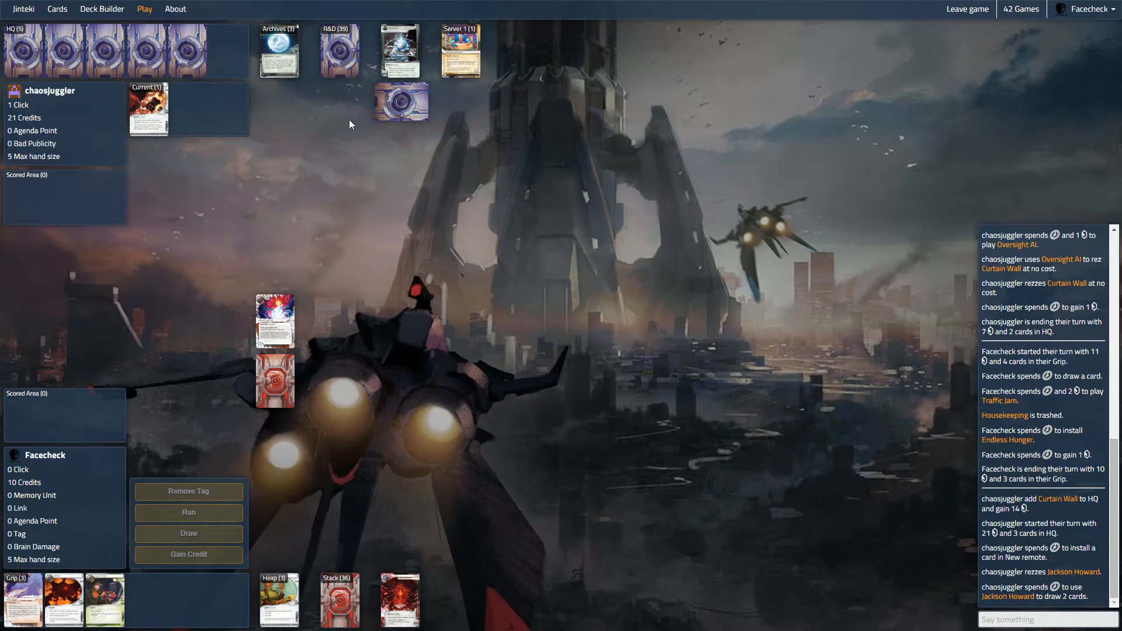
{"action": "mouse_move", "coordinate": [352, 324]}
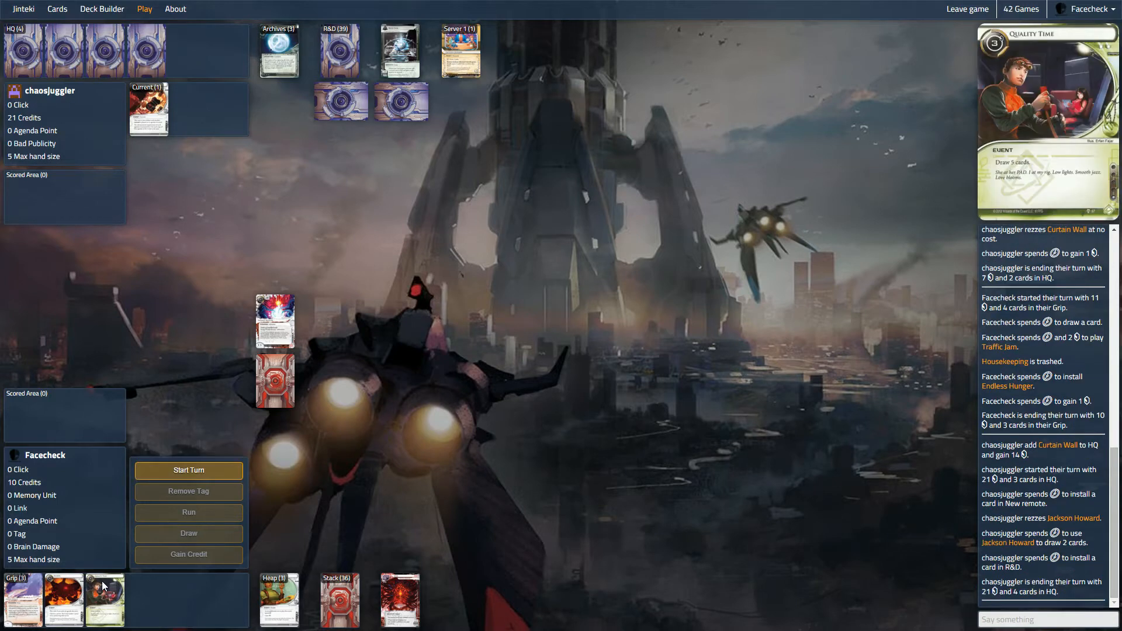
Step: Begin the turn, skip the facedown install, gain a credit and end the turn at 12 credits
{"action": "left_click", "coordinate": [188, 469]}
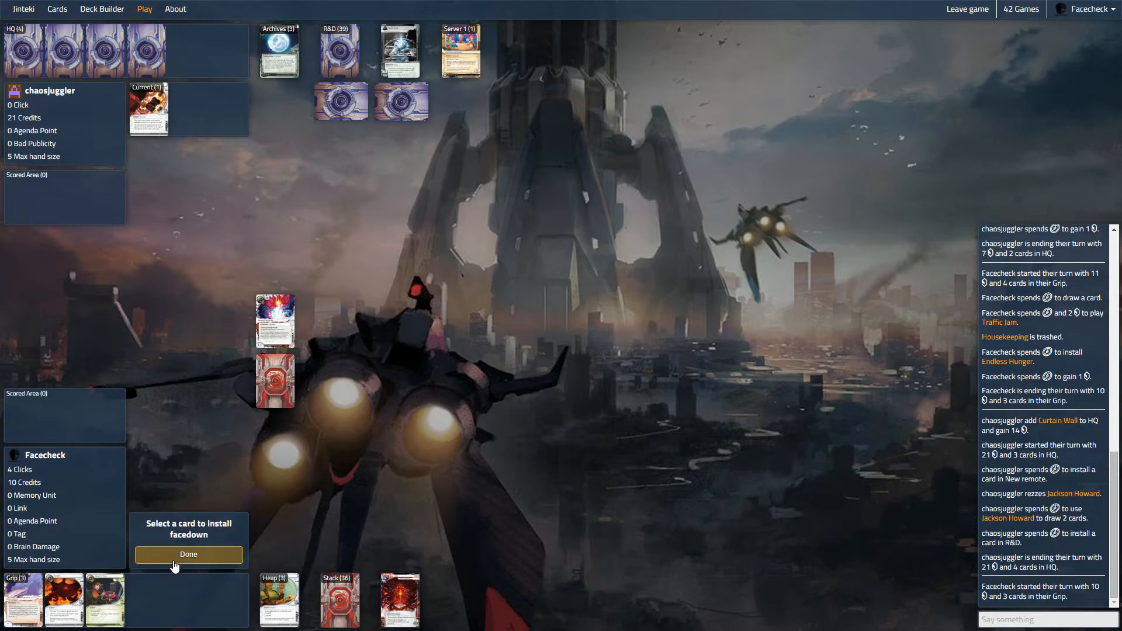
{"action": "left_click", "coordinate": [188, 554]}
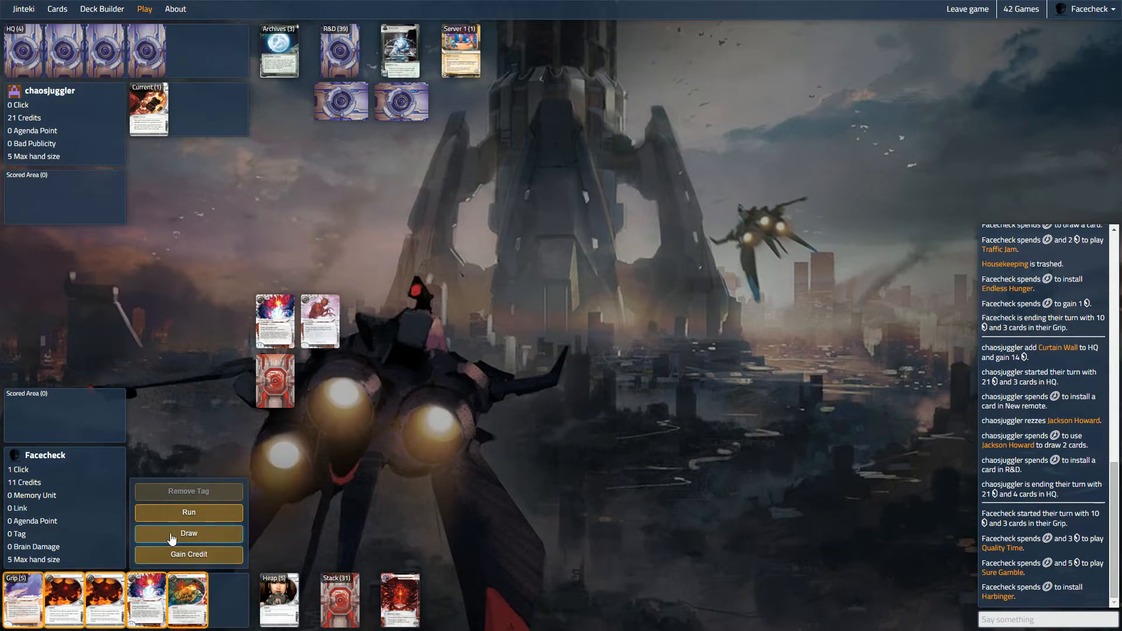
{"action": "mouse_move", "coordinate": [188, 554]}
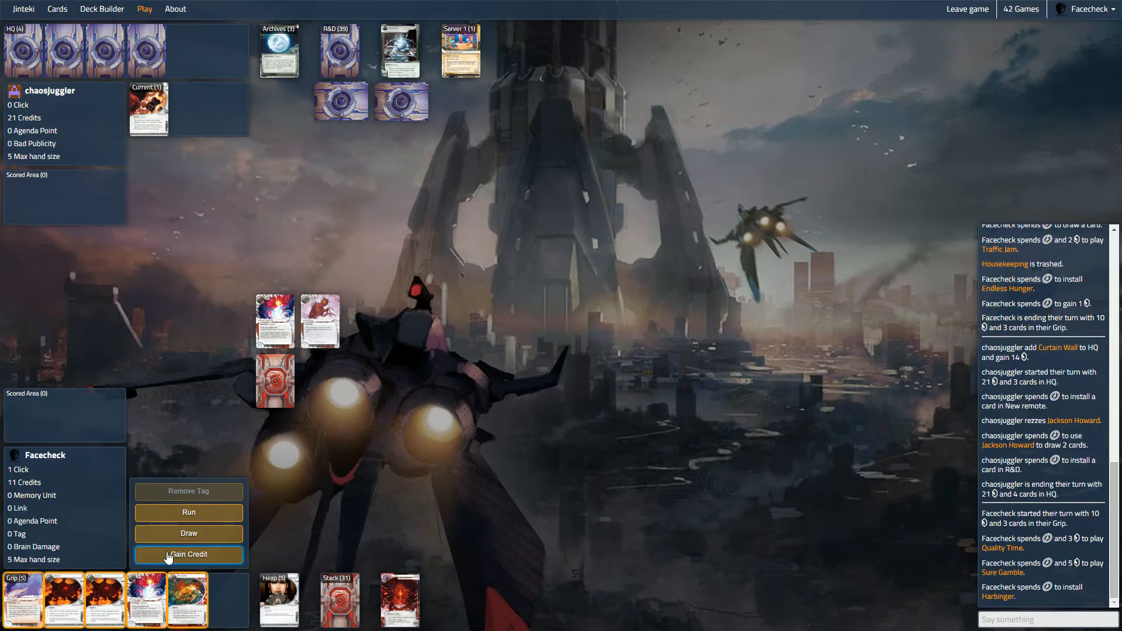
{"action": "left_click", "coordinate": [188, 555]}
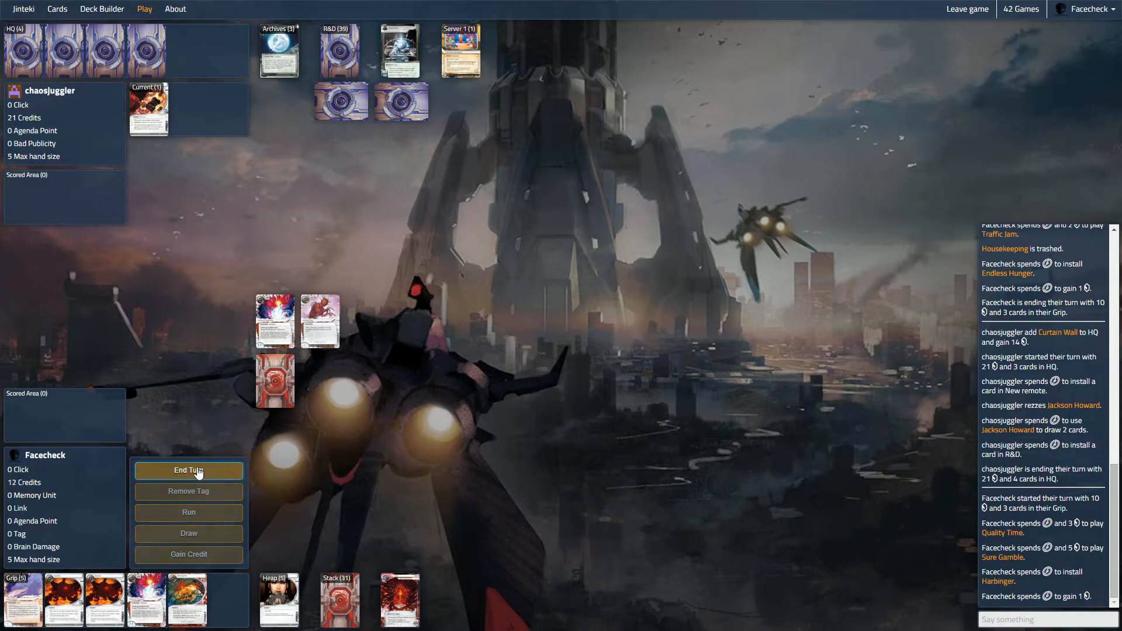
{"action": "left_click", "coordinate": [188, 470]}
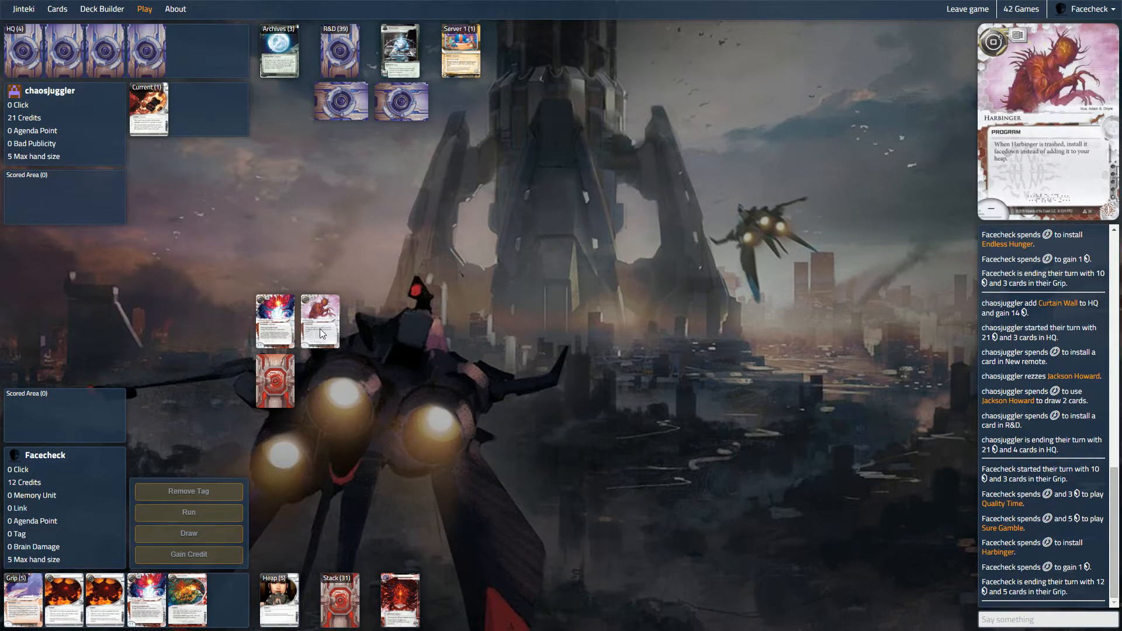
{"action": "mouse_move", "coordinate": [322, 337]}
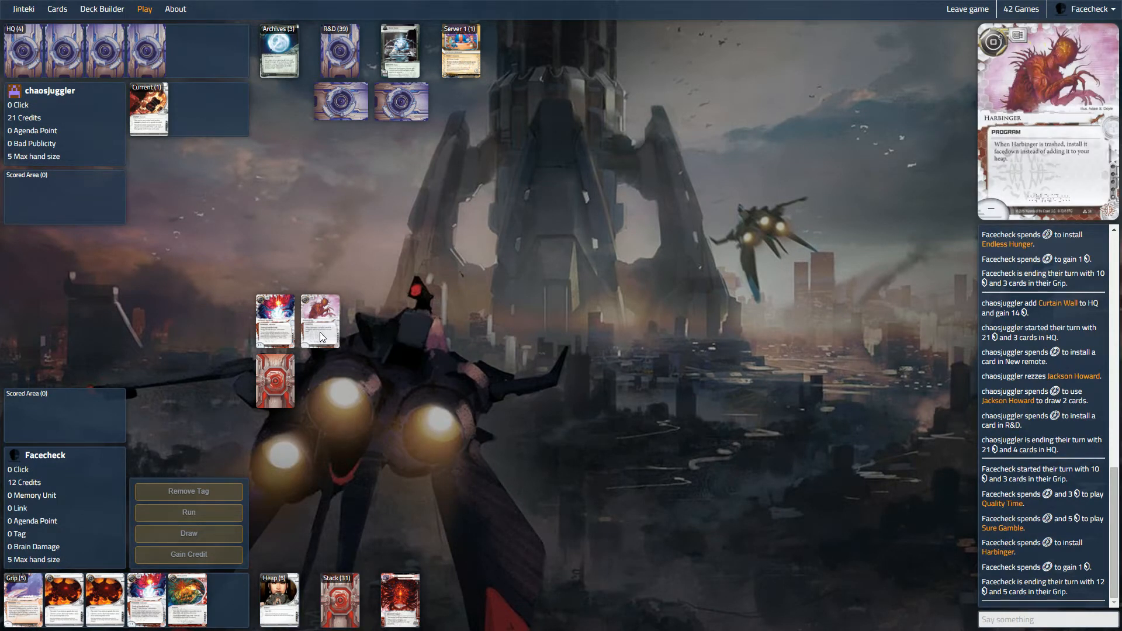
{"action": "mouse_move", "coordinate": [275, 379]}
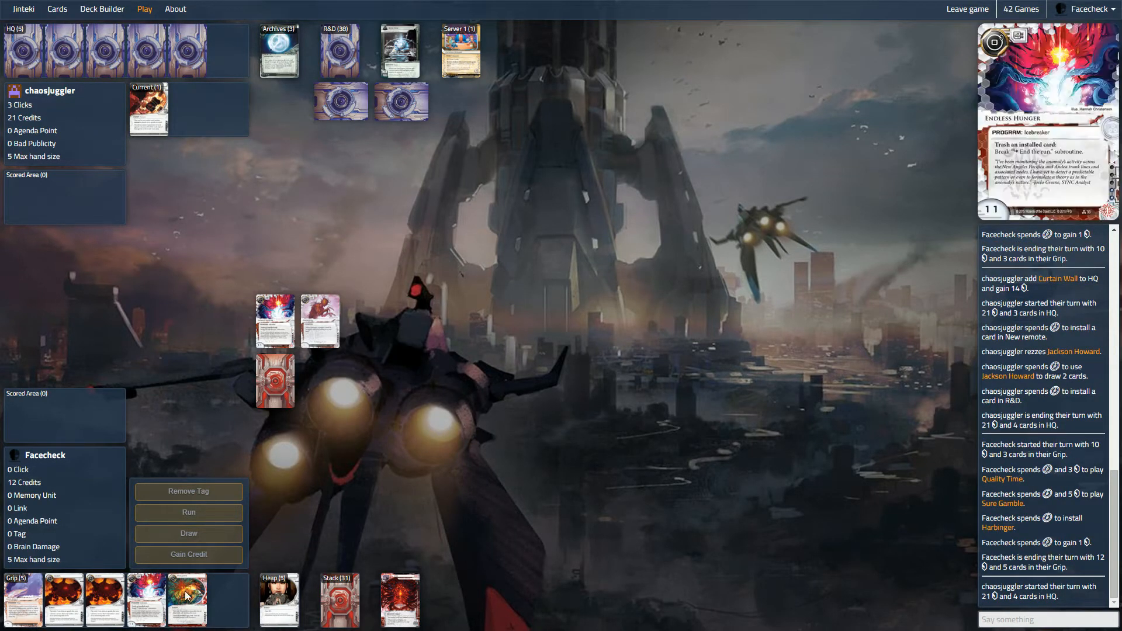
{"action": "mouse_move", "coordinate": [398, 276]}
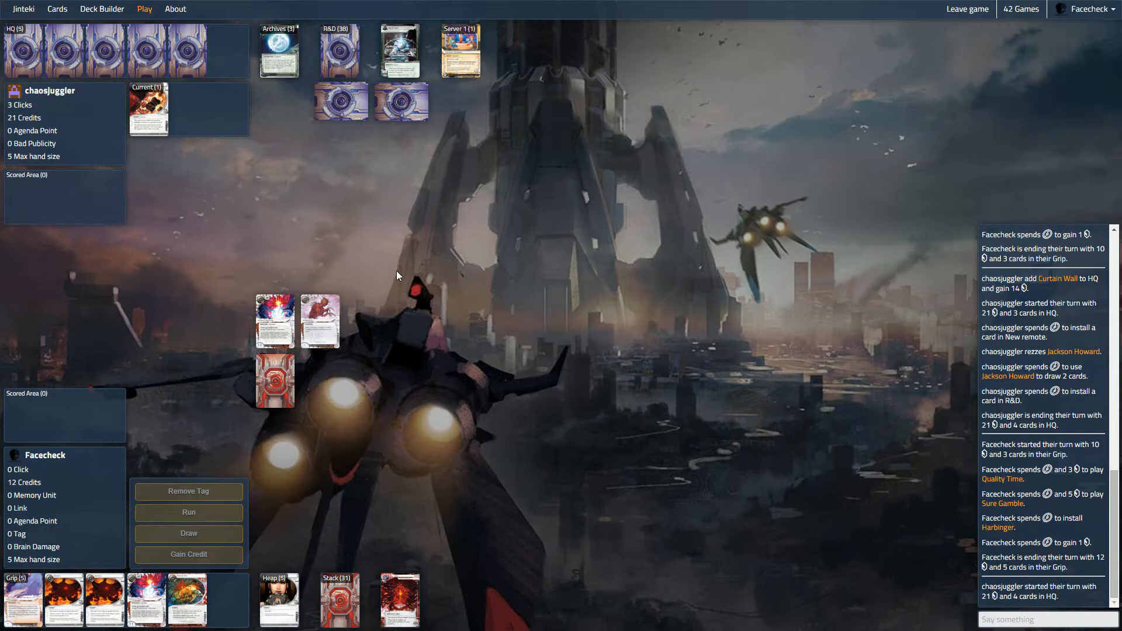
{"action": "mouse_move", "coordinate": [425, 141]}
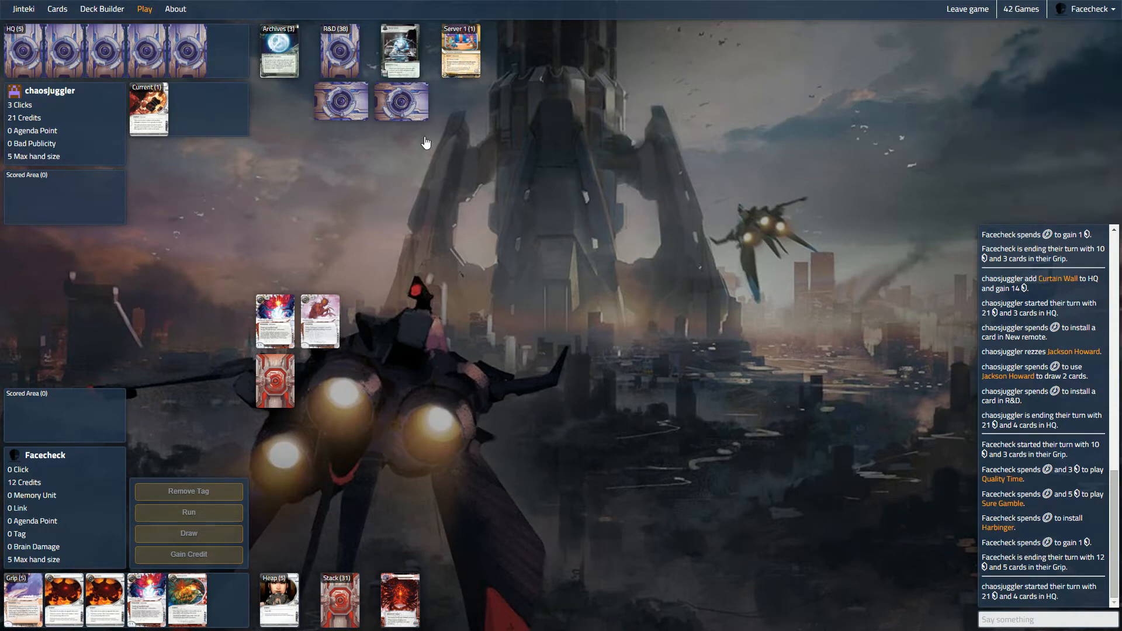
{"action": "mouse_move", "coordinate": [179, 587]}
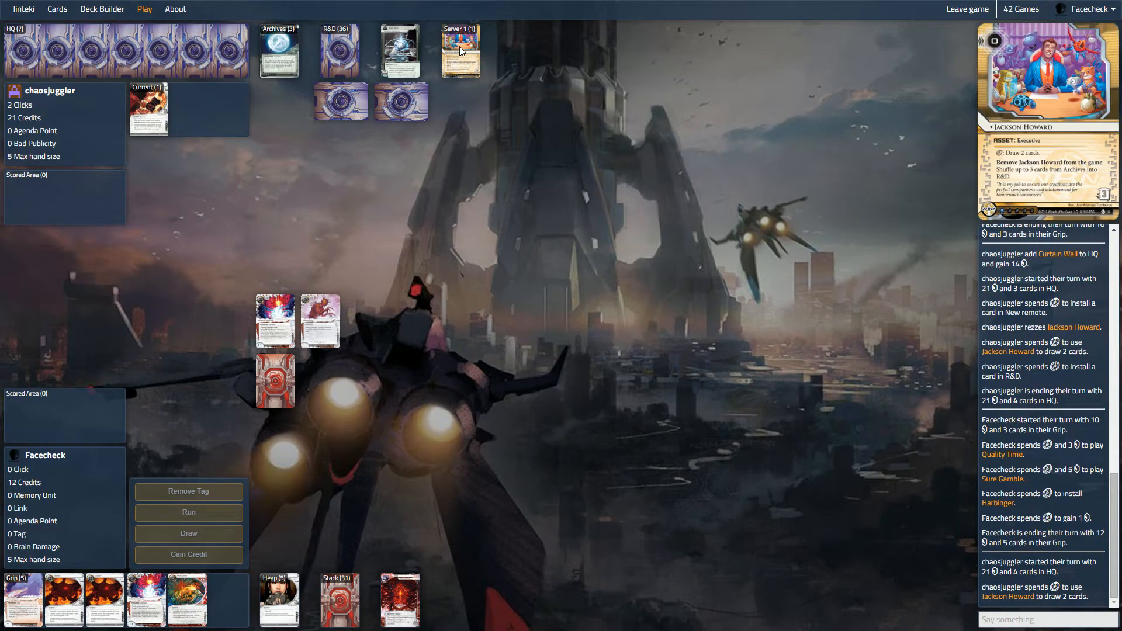
{"action": "mouse_move", "coordinate": [411, 64]}
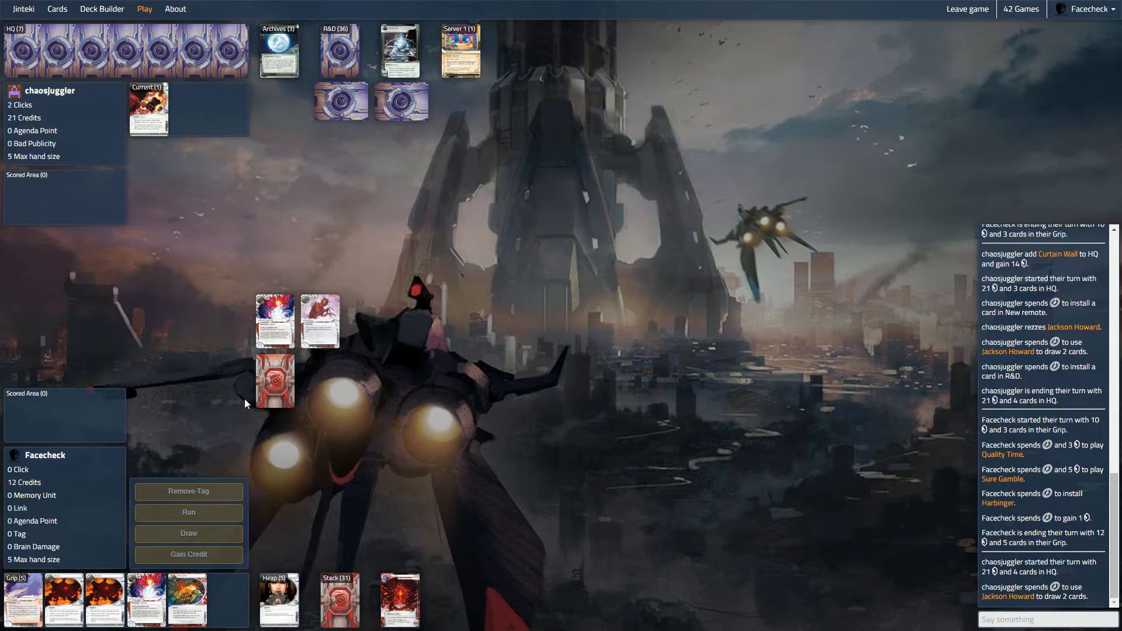
{"action": "mouse_move", "coordinate": [277, 185]}
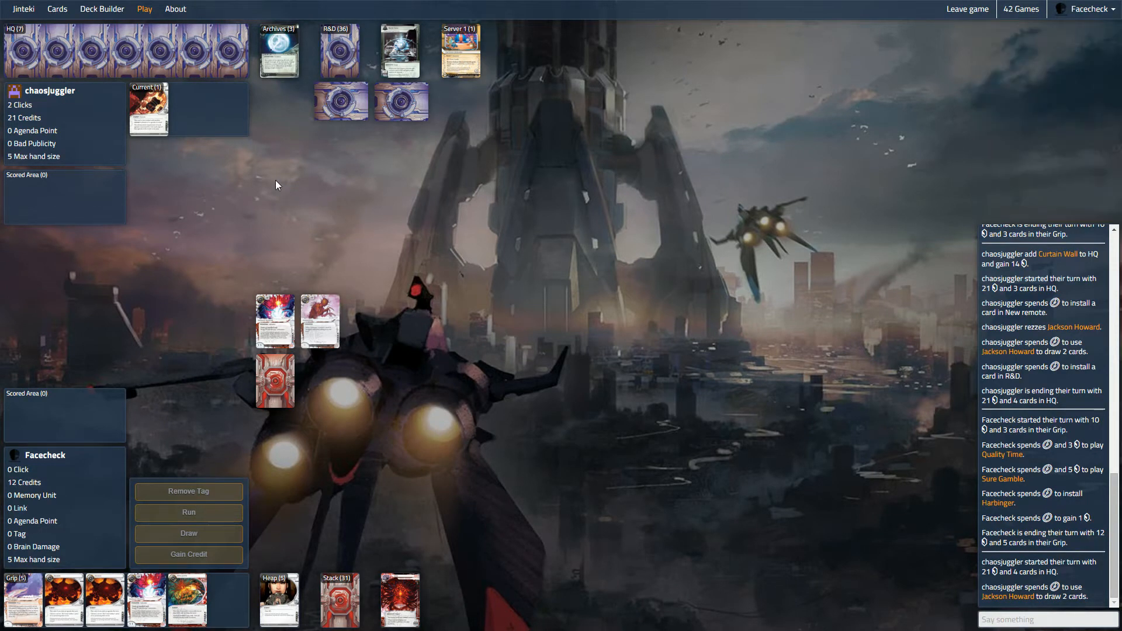
{"action": "mouse_move", "coordinate": [512, 137]}
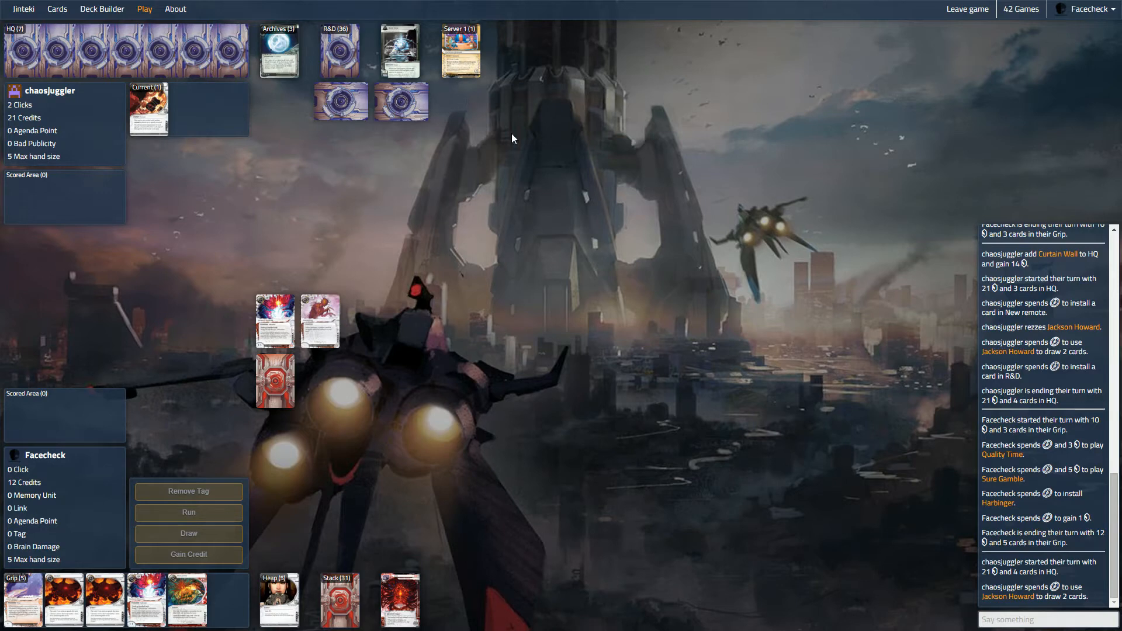
{"action": "mouse_move", "coordinate": [378, 317]}
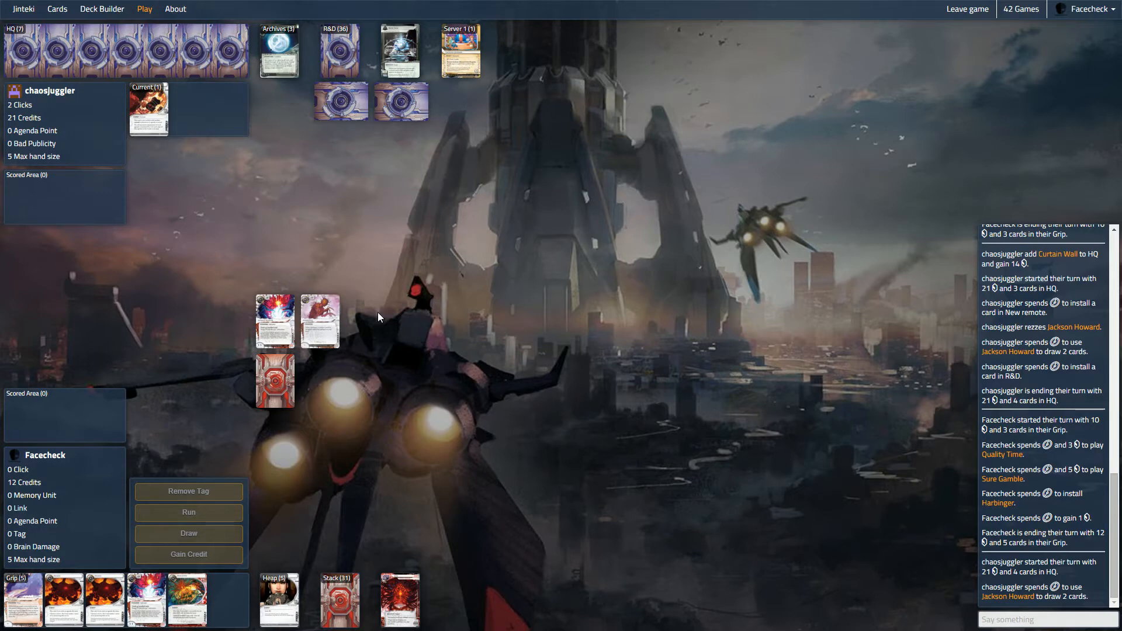
{"action": "mouse_move", "coordinate": [187, 600]}
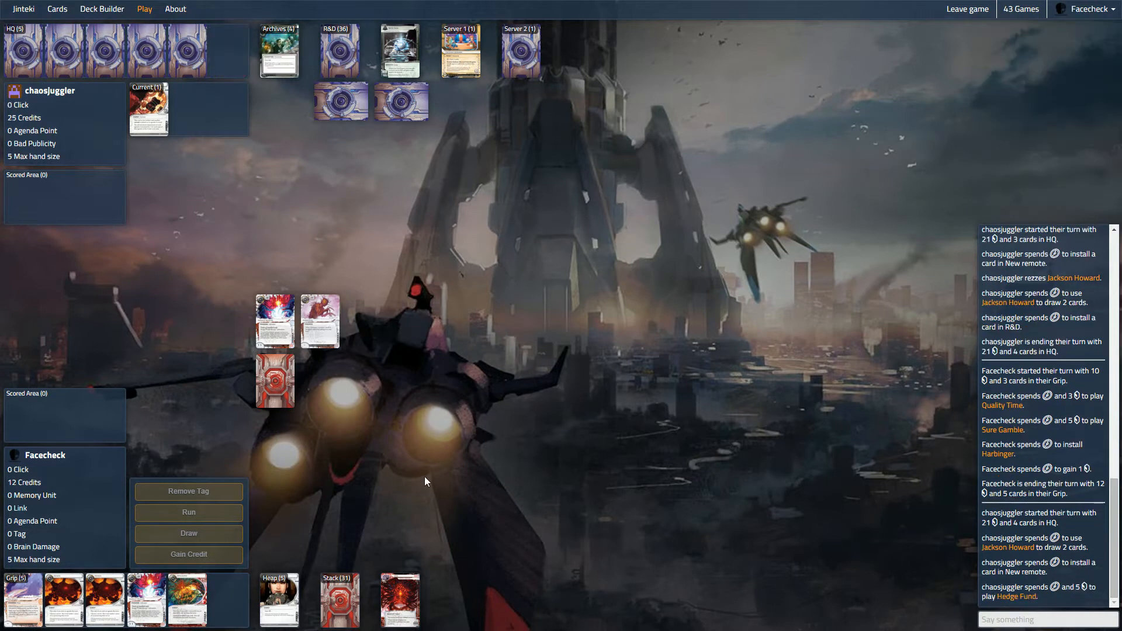
Step: Begin the new Runner turn and draw a card from the Stack
{"action": "left_click", "coordinate": [189, 470]}
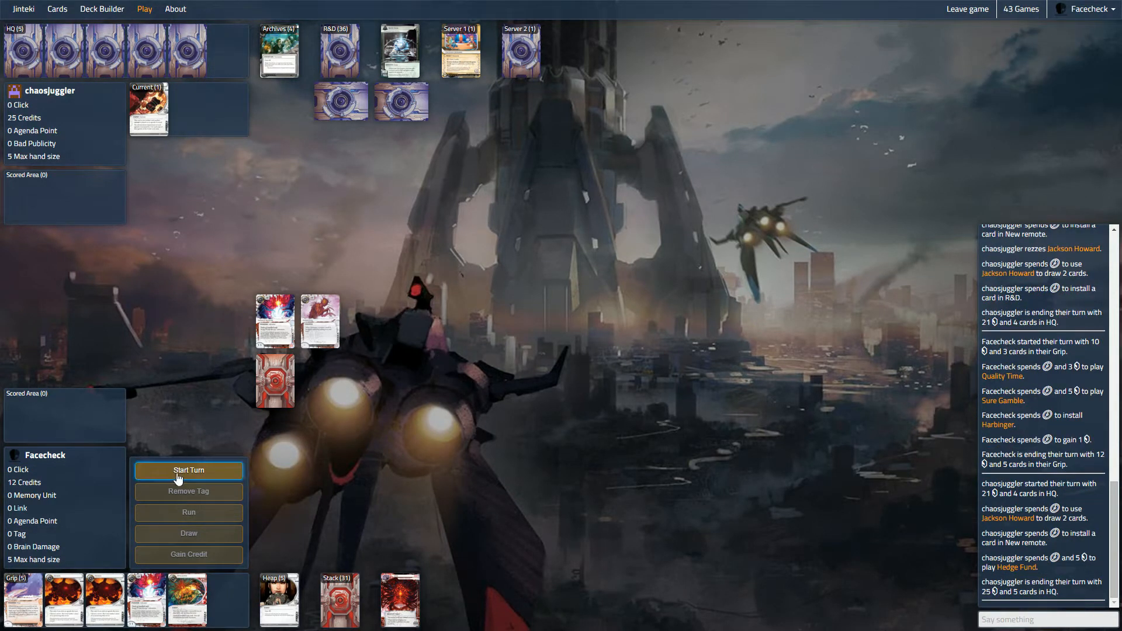
{"action": "left_click", "coordinate": [188, 470]}
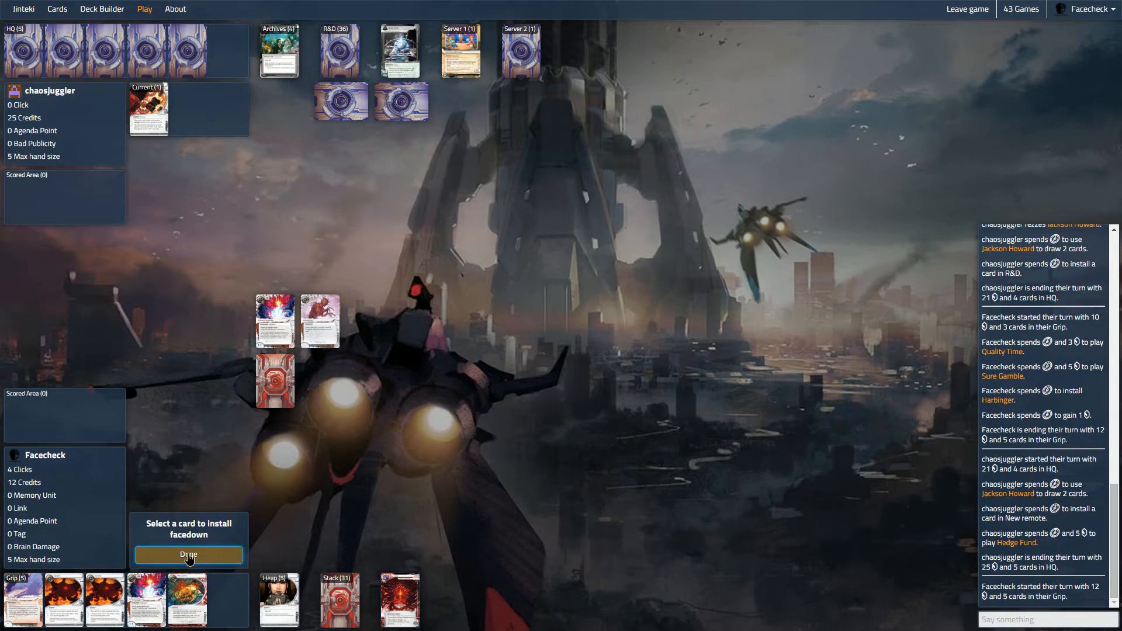
{"action": "left_click", "coordinate": [188, 555]}
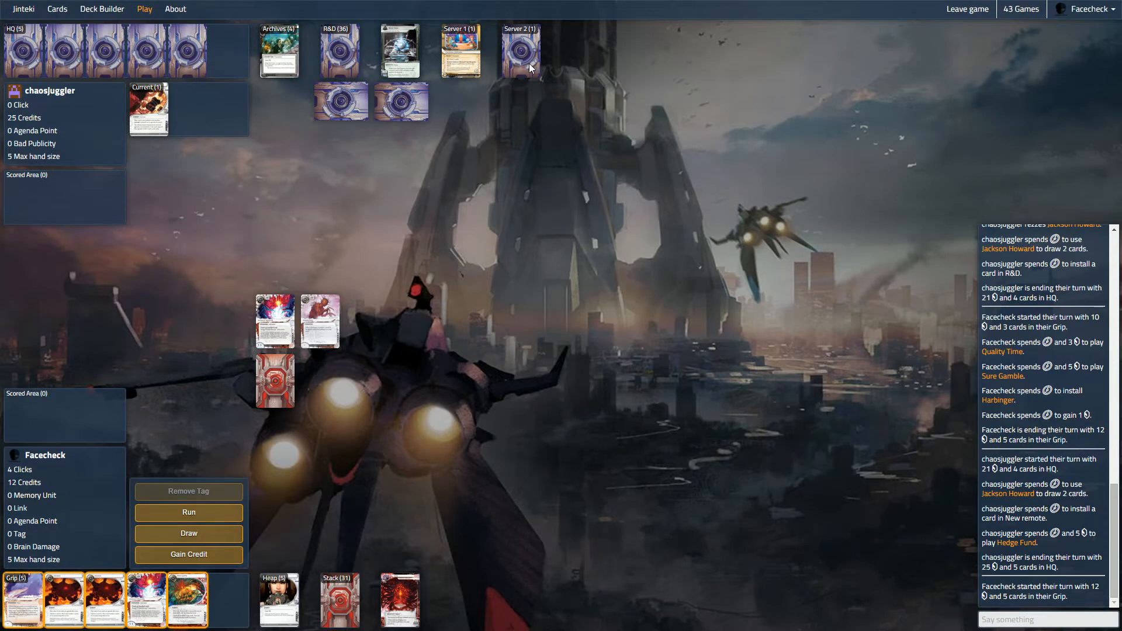
{"action": "mouse_move", "coordinate": [189, 513]}
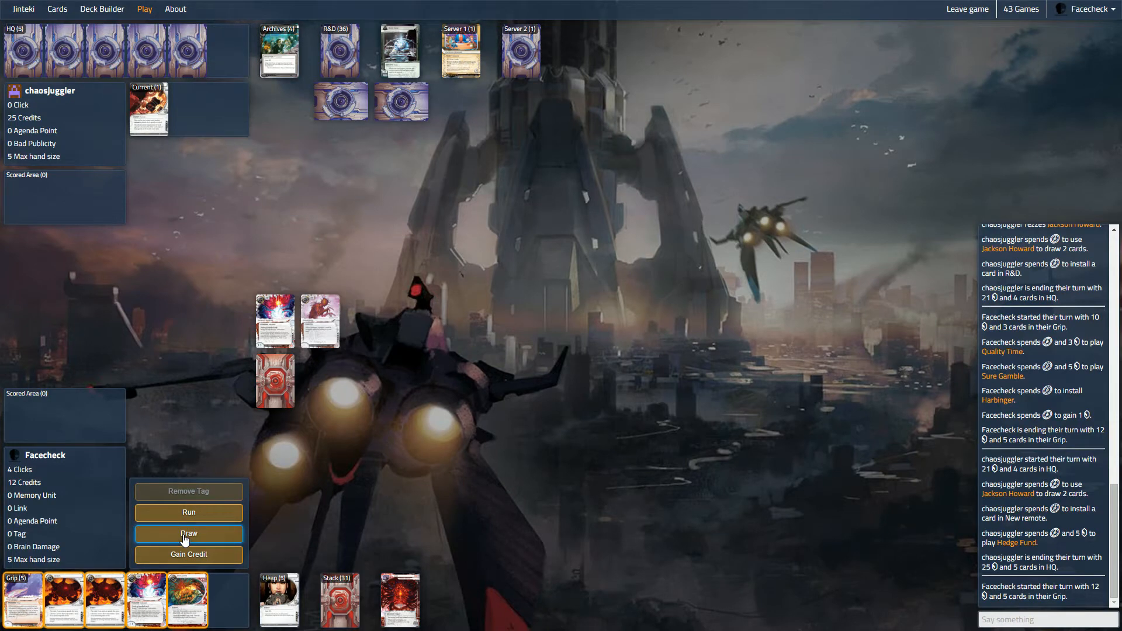
{"action": "left_click", "coordinate": [189, 533]}
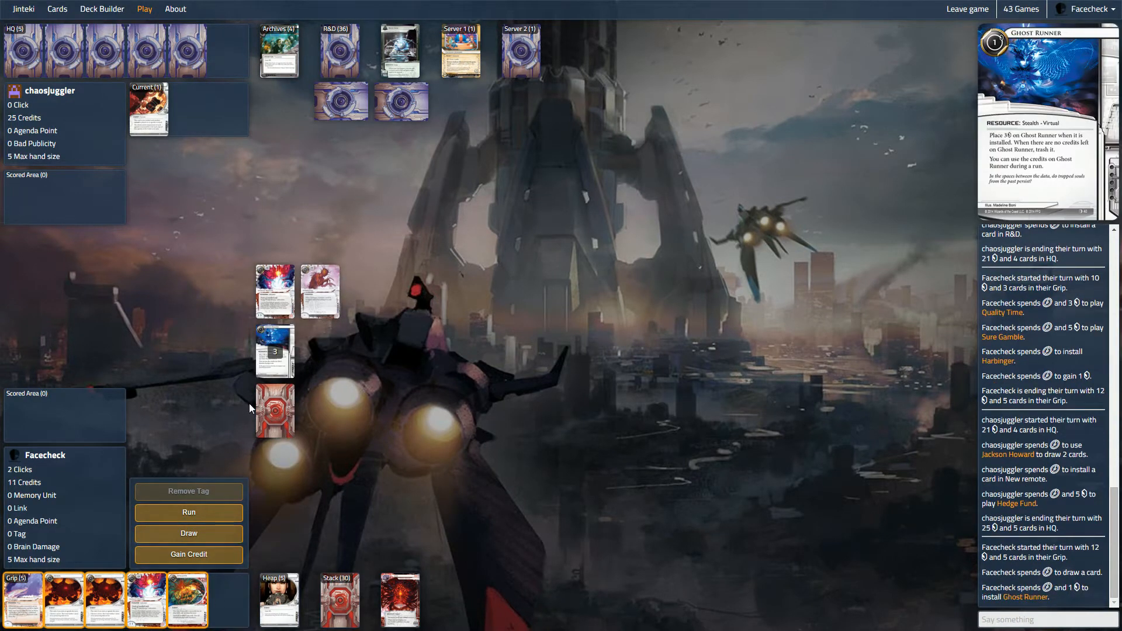
{"action": "mouse_move", "coordinate": [189, 512]}
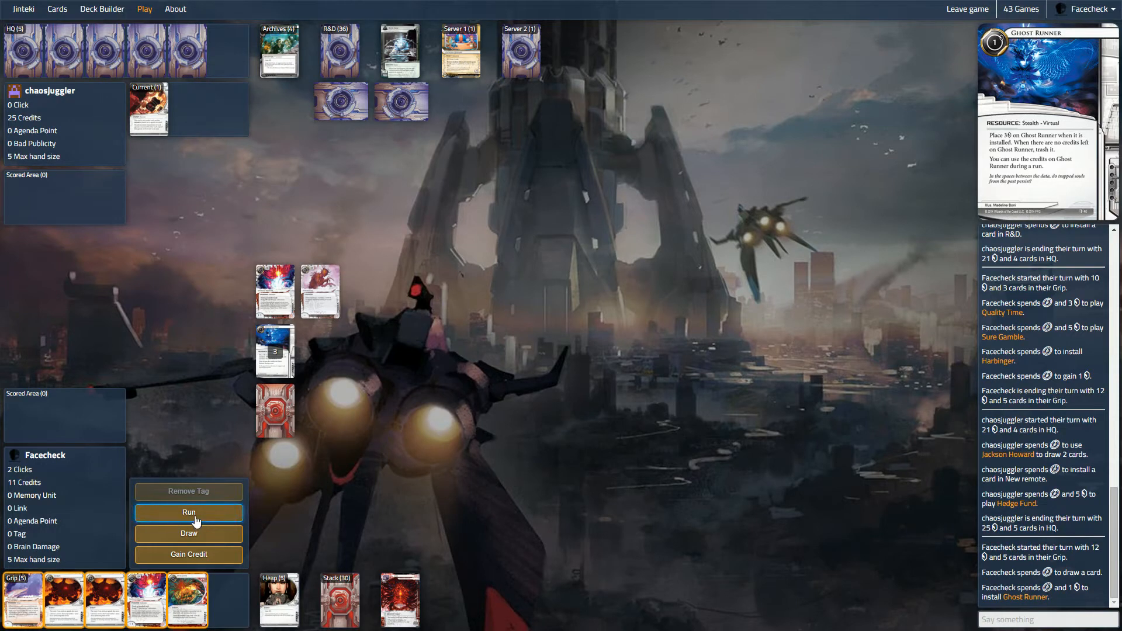
Step: Run Server 2 and decline to trash Private Contracts
{"action": "left_click", "coordinate": [188, 512]}
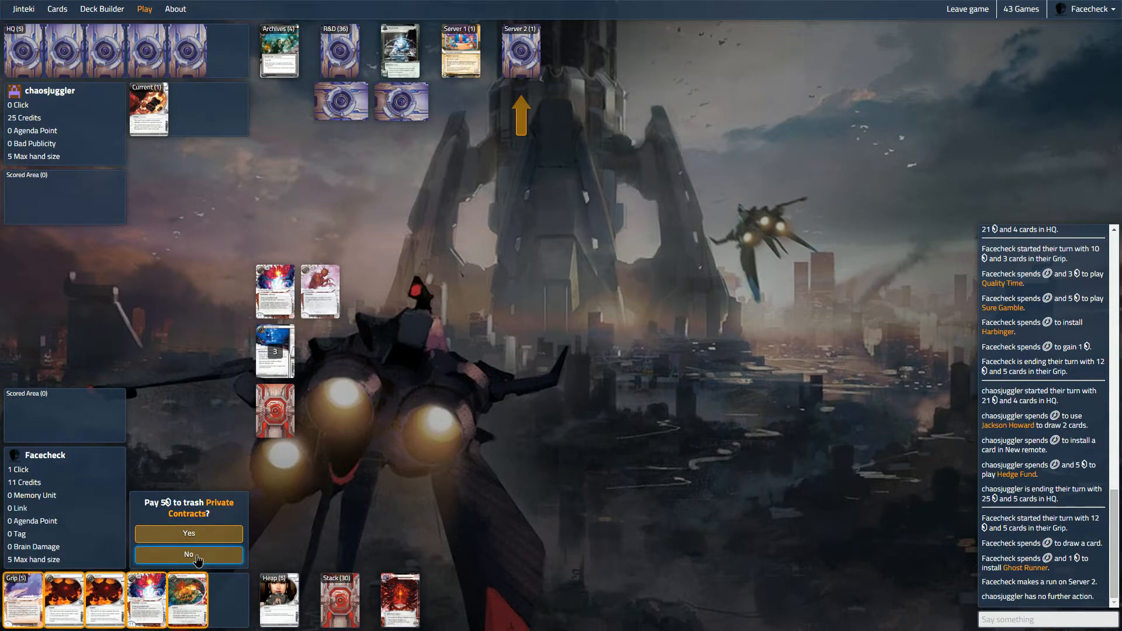
{"action": "left_click", "coordinate": [189, 554]}
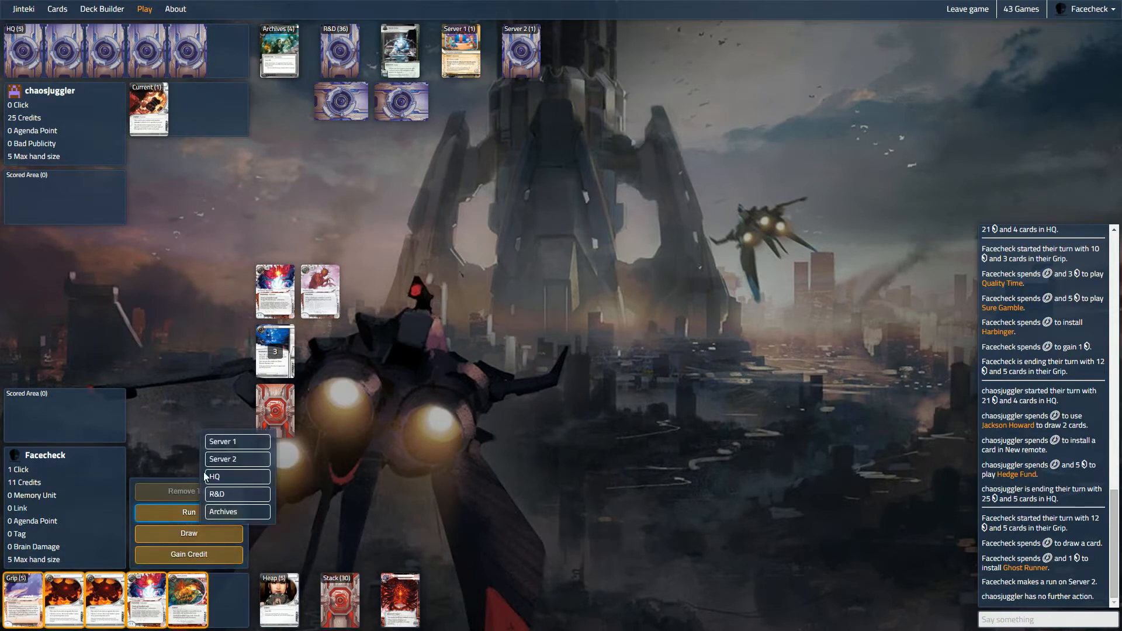
Step: Run Server 1 successfully and pay 3 to trash Jackson Howard
{"action": "left_click", "coordinate": [236, 441]}
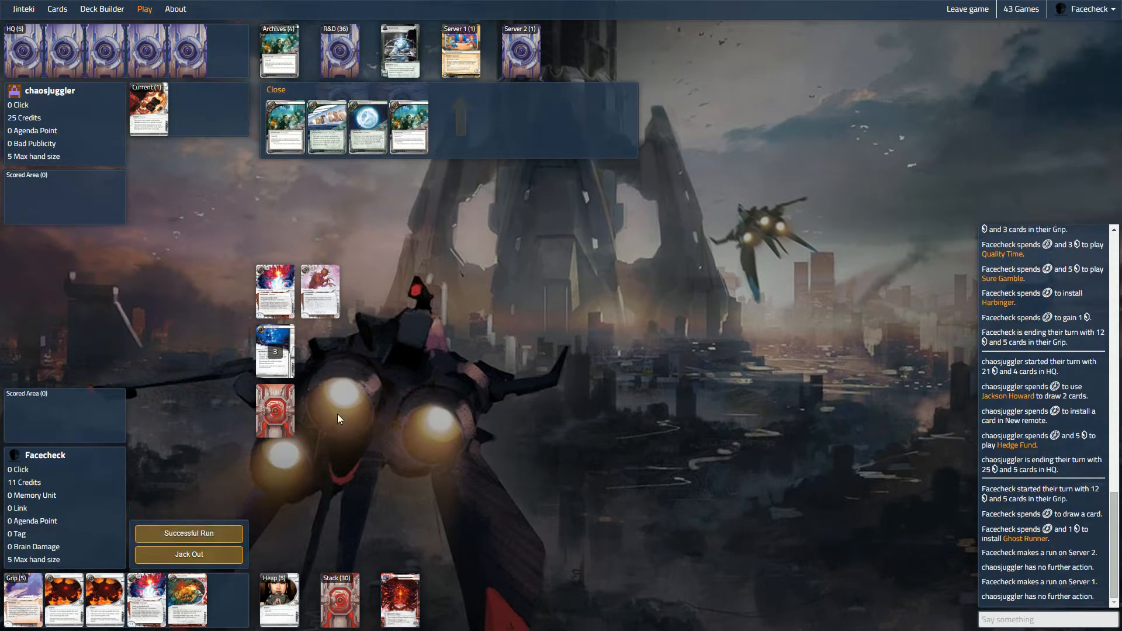
{"action": "mouse_move", "coordinate": [189, 533]}
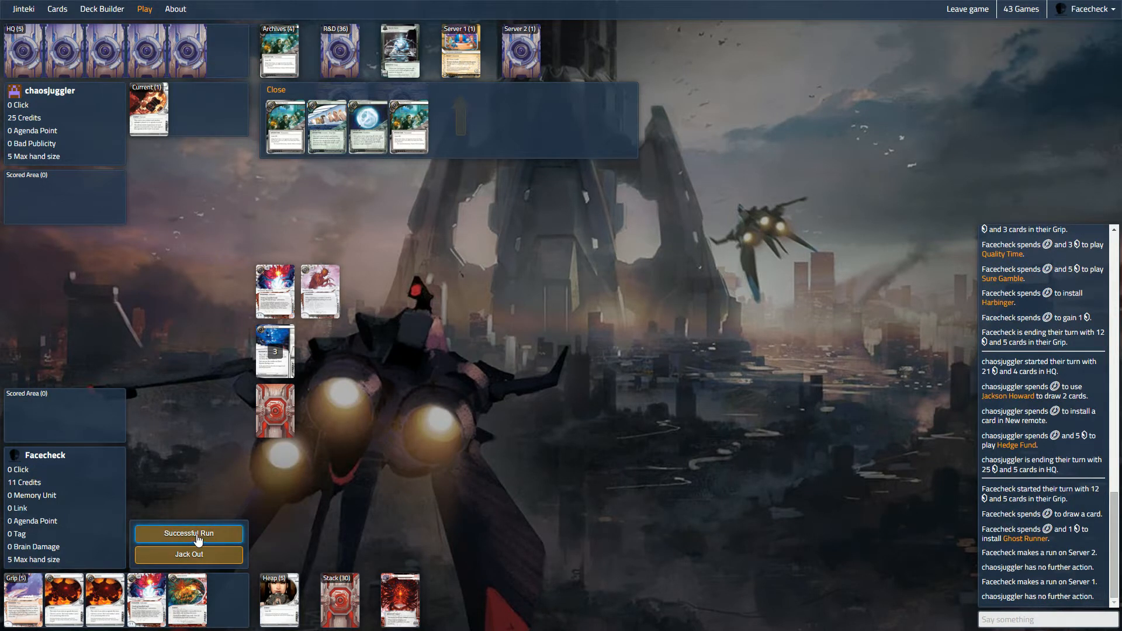
{"action": "left_click", "coordinate": [188, 533]}
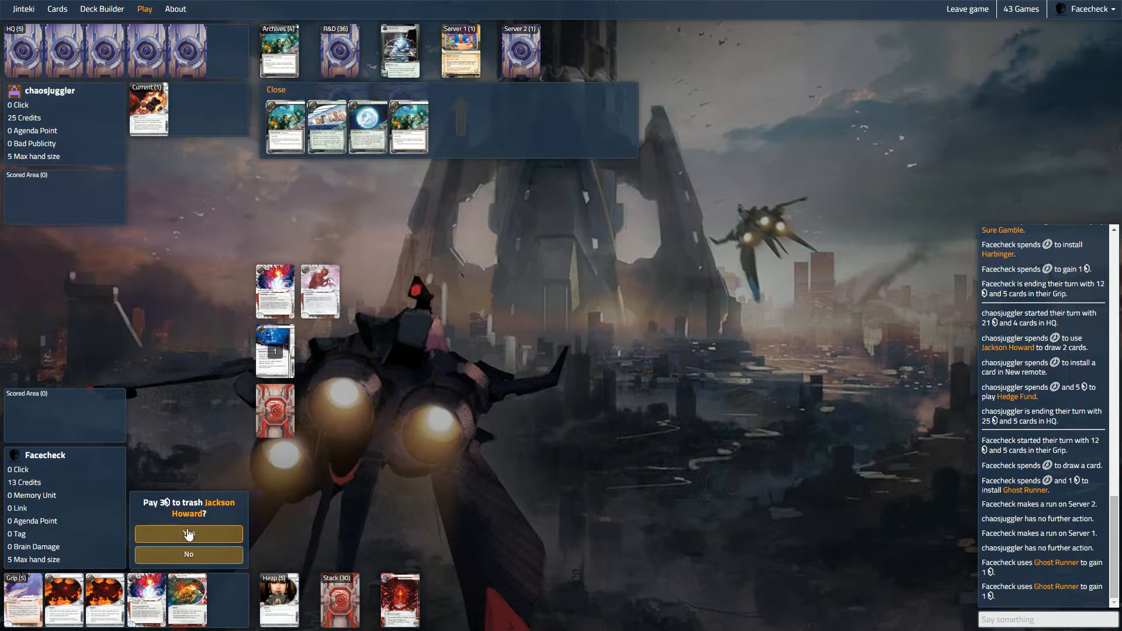
{"action": "left_click", "coordinate": [188, 534]}
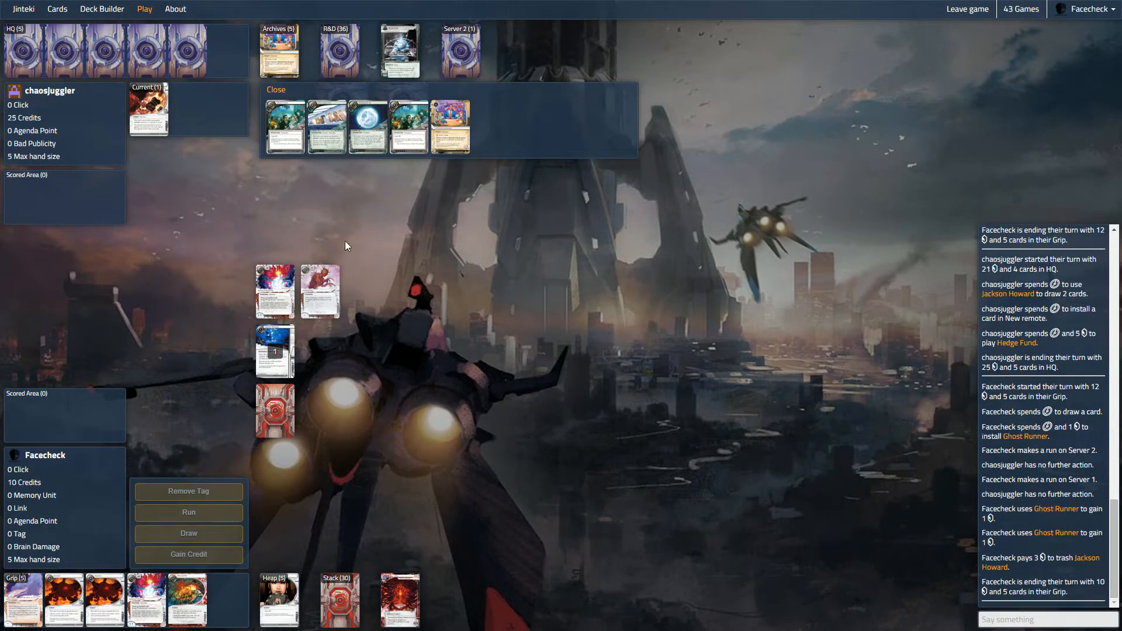
Step: Close the Archives card overlay showing Jackson Howard
{"action": "left_click", "coordinate": [275, 90]}
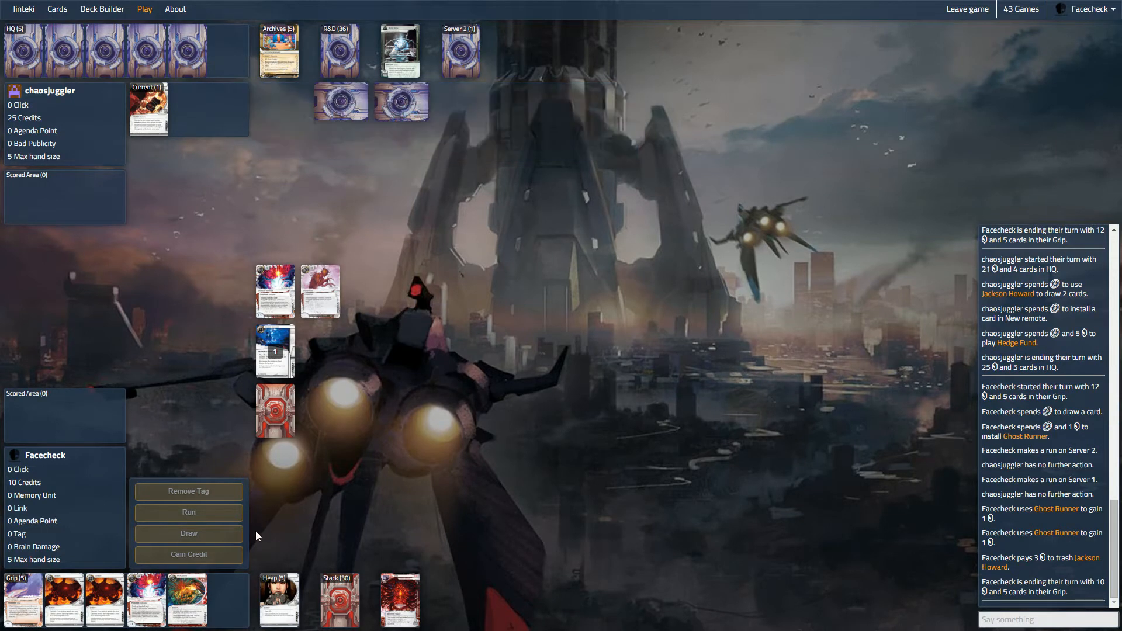
{"action": "mouse_move", "coordinate": [249, 530]}
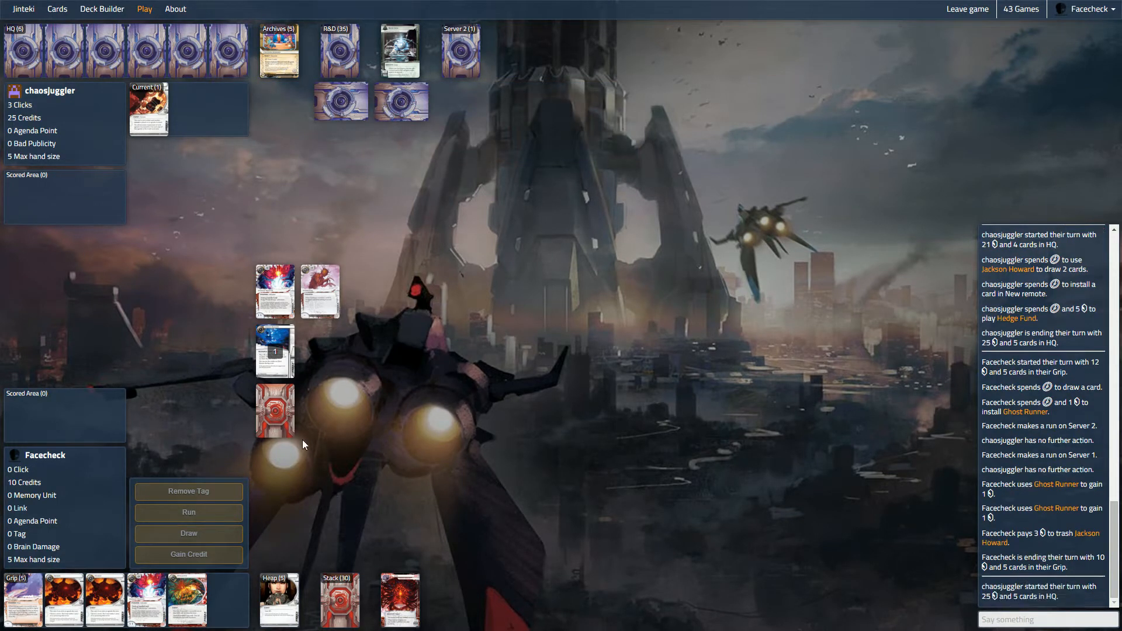
{"action": "mouse_move", "coordinate": [364, 380]}
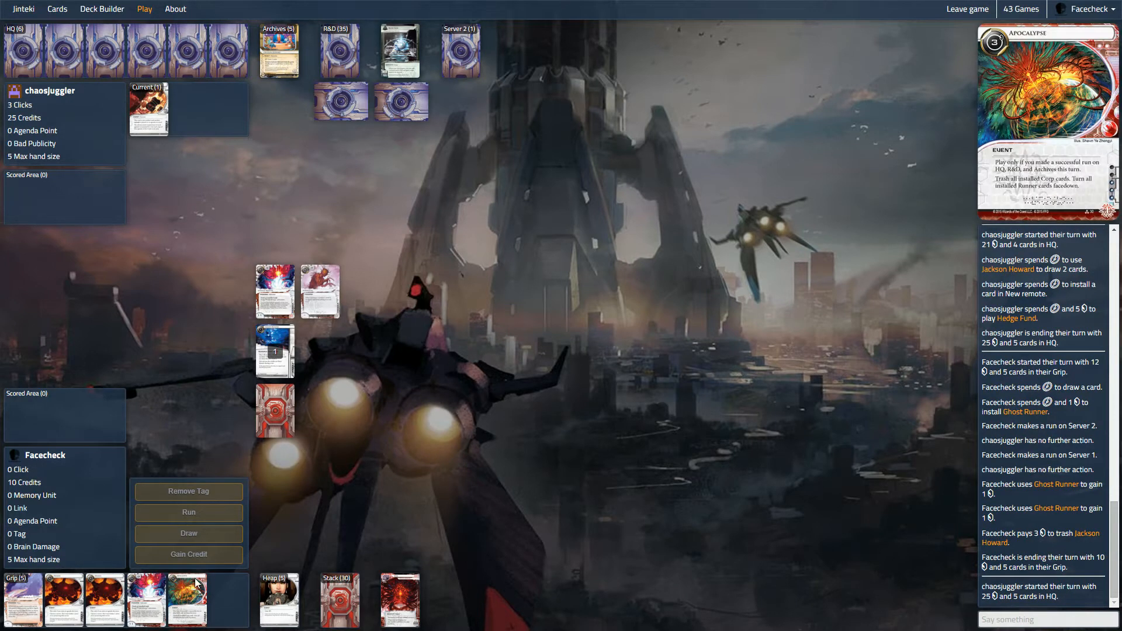
{"action": "mouse_move", "coordinate": [274, 411]}
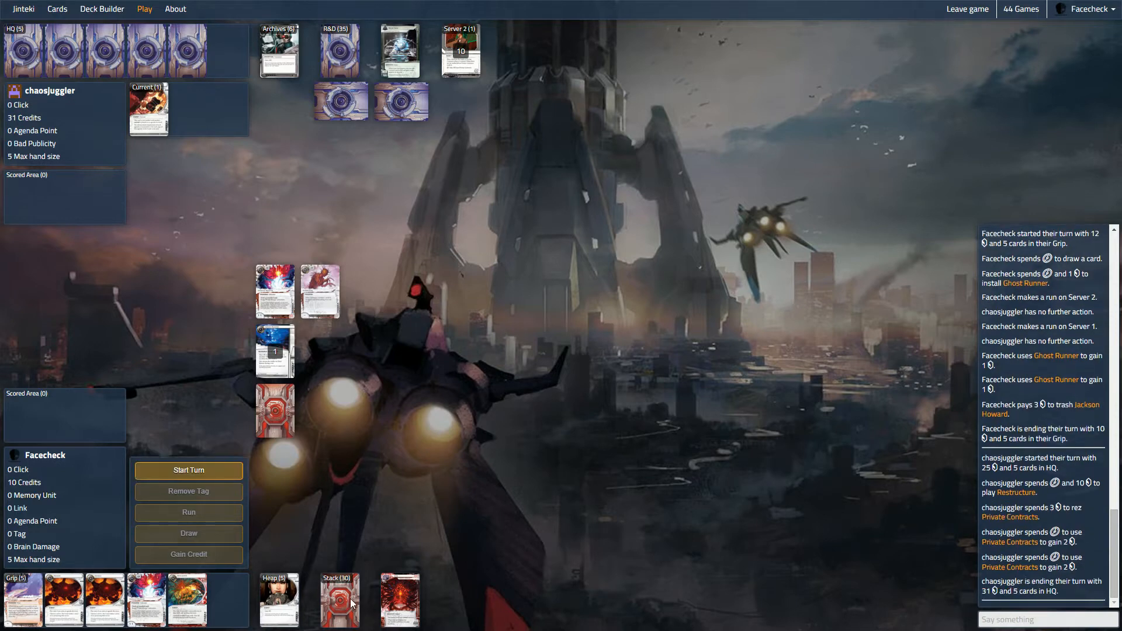
Step: Start the Runner's turn, draw and install two Harbingers, then end the turn at 10 credits
{"action": "left_click", "coordinate": [188, 470]}
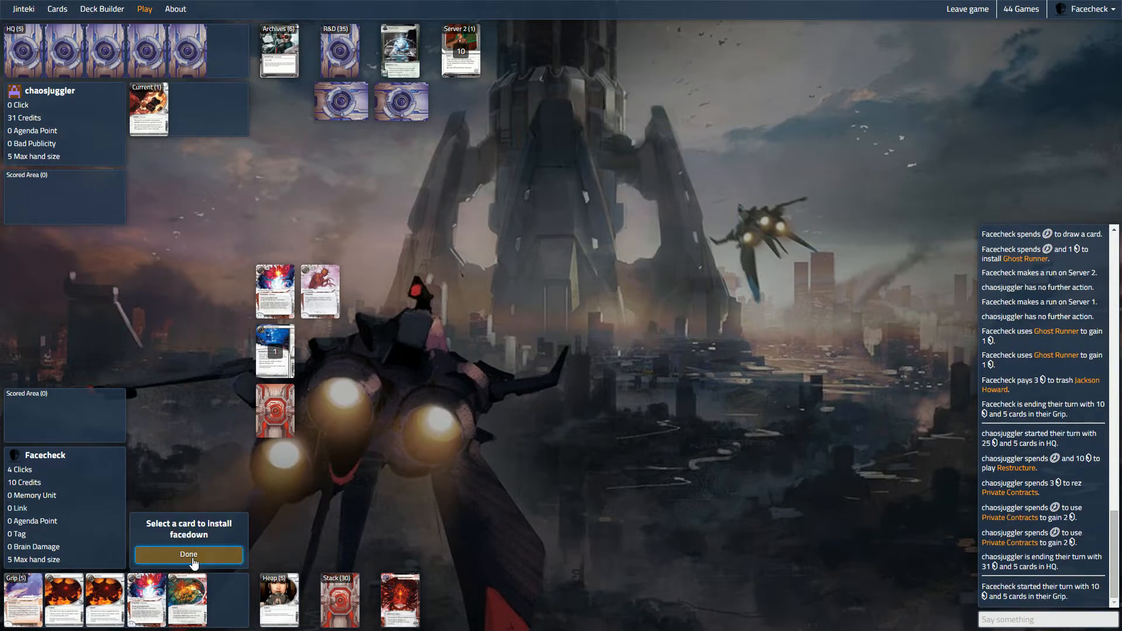
{"action": "left_click", "coordinate": [188, 554]}
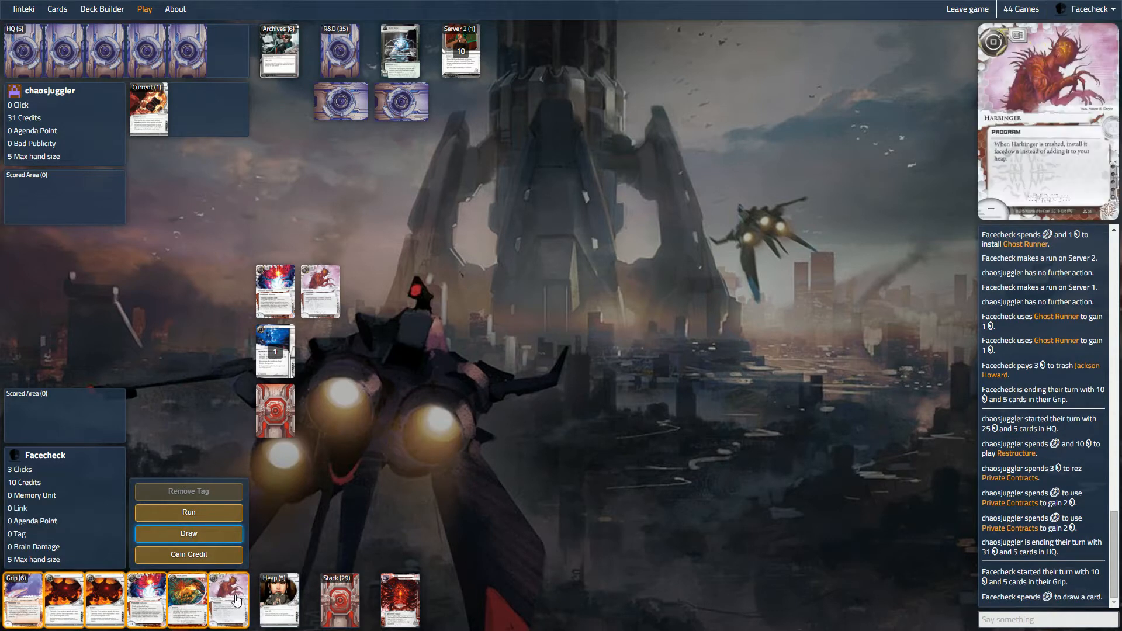
{"action": "left_click", "coordinate": [189, 533]}
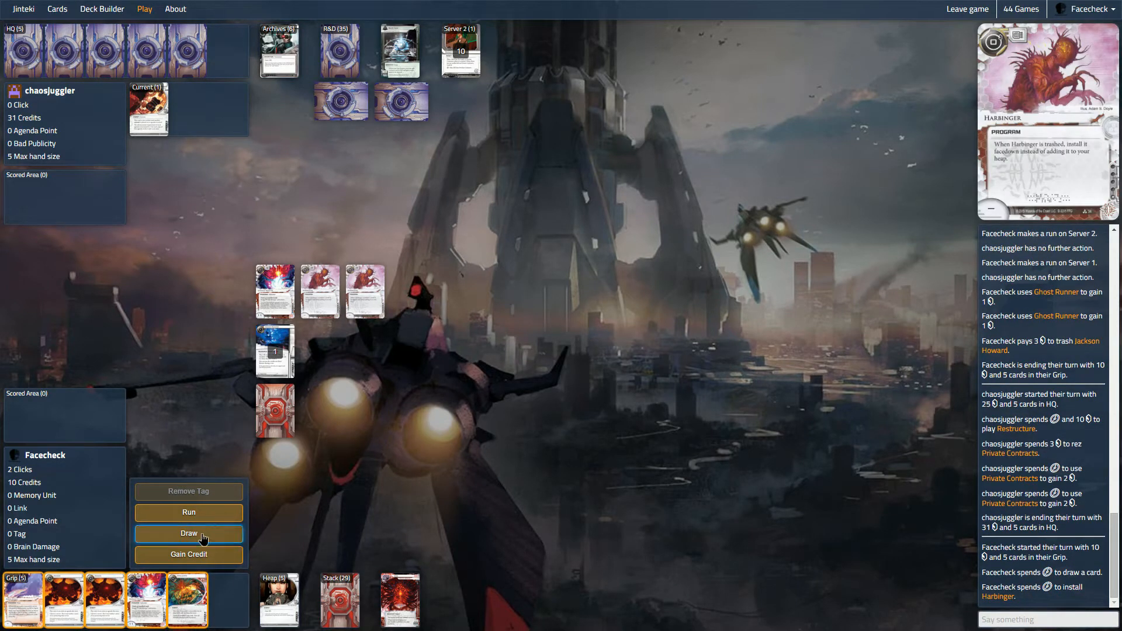
{"action": "left_click", "coordinate": [189, 533]}
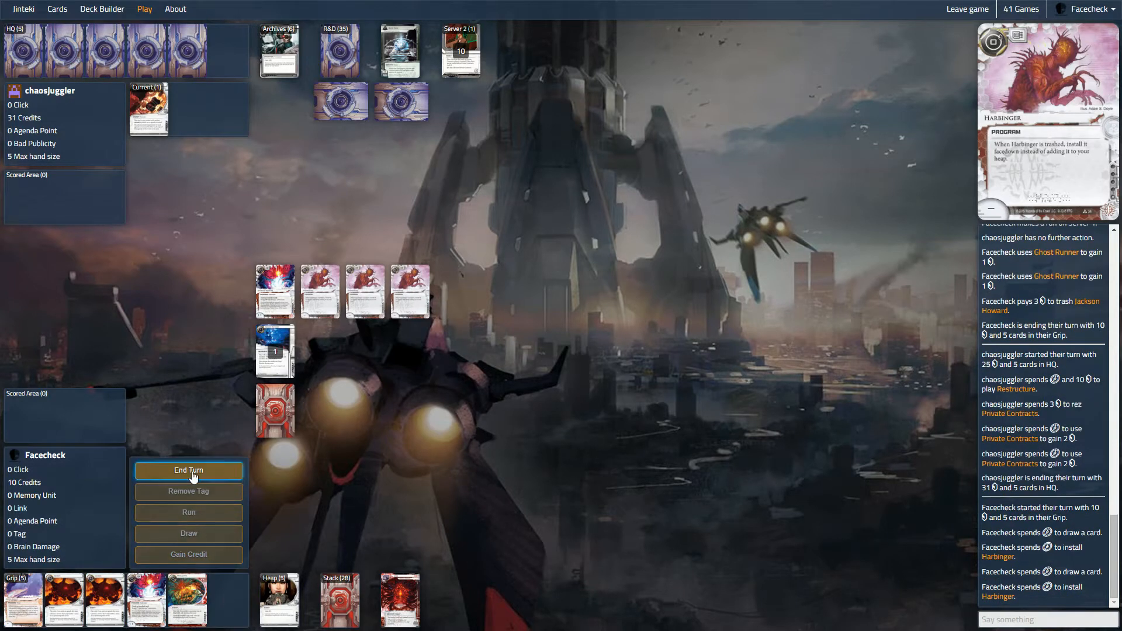
{"action": "left_click", "coordinate": [188, 470]}
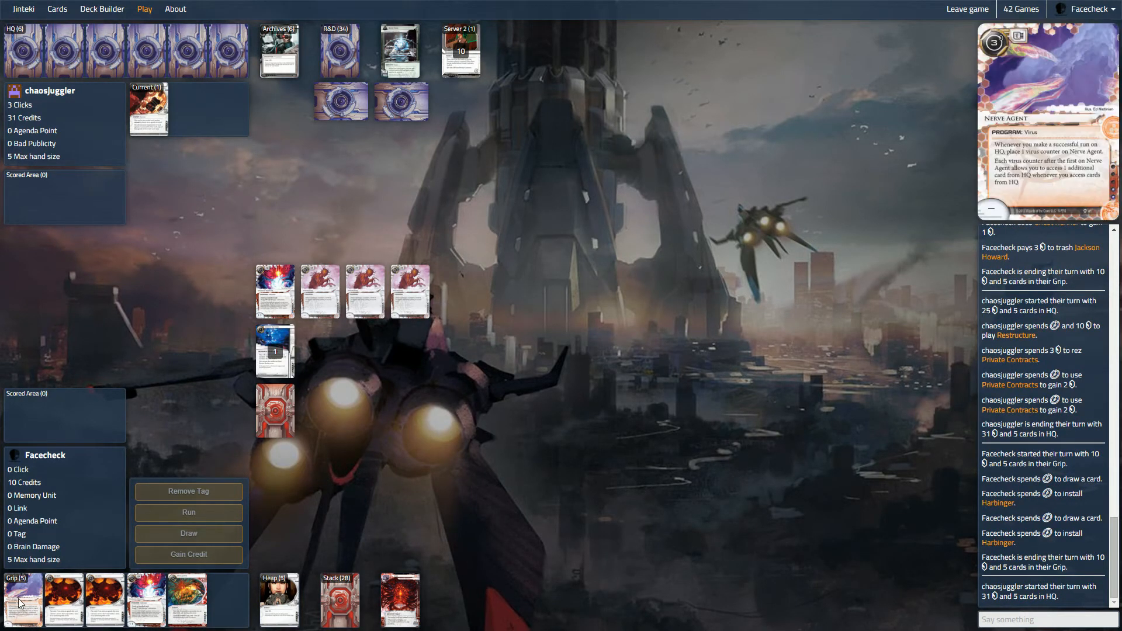
{"action": "mouse_move", "coordinate": [143, 600]}
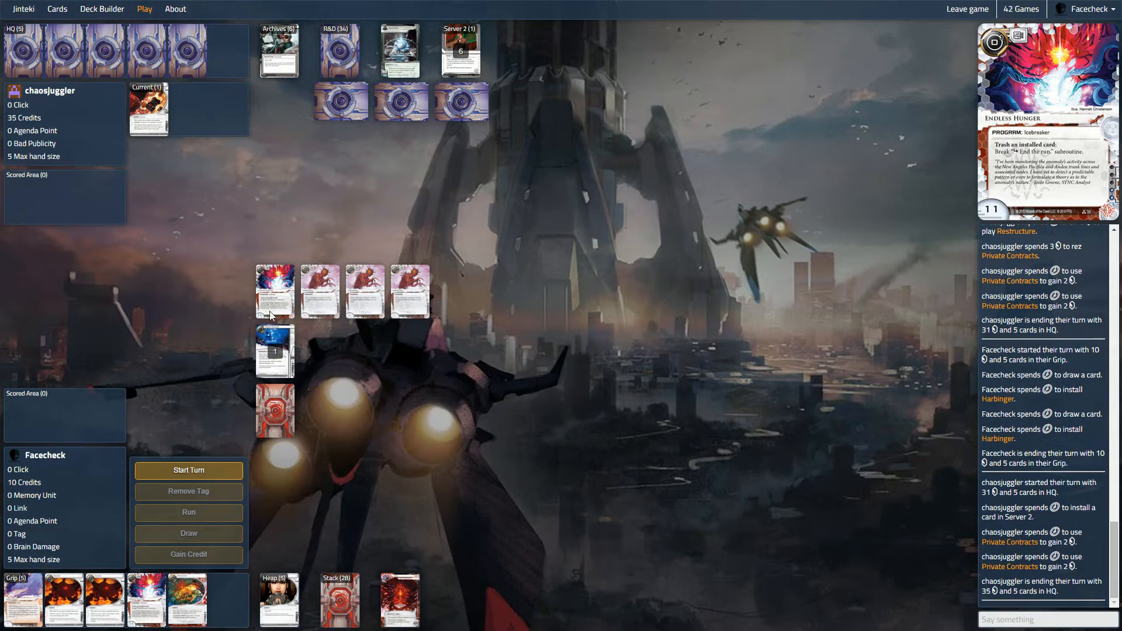
Step: Start the turn, install Heartbeat, take two credits and pass play to the Corp at 10 credits
{"action": "left_click", "coordinate": [188, 470]}
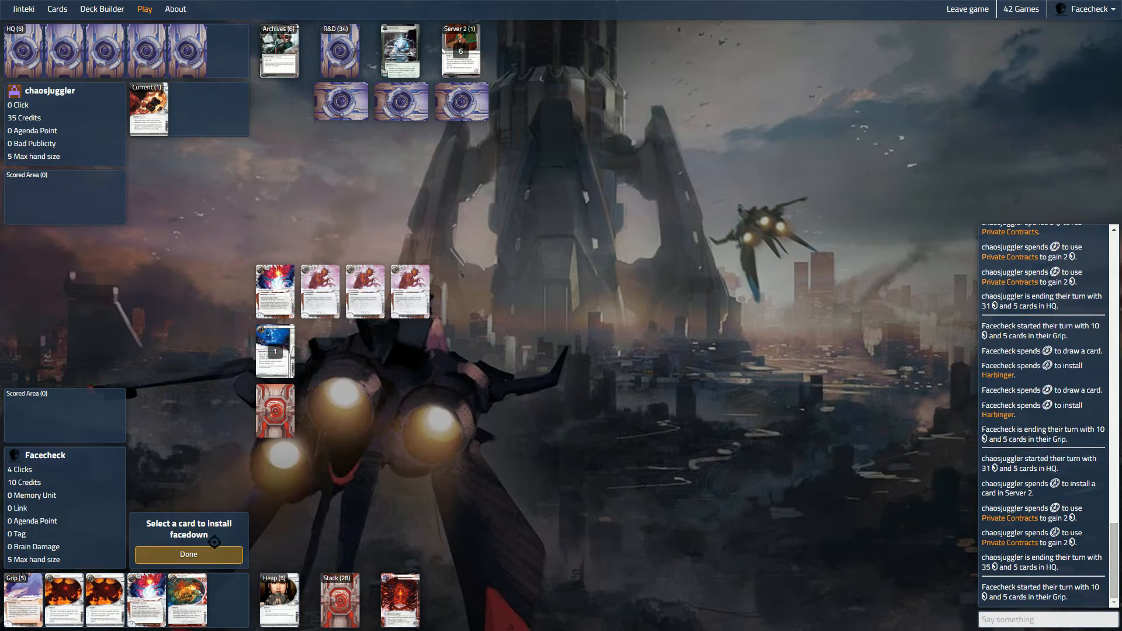
{"action": "left_click", "coordinate": [188, 554]}
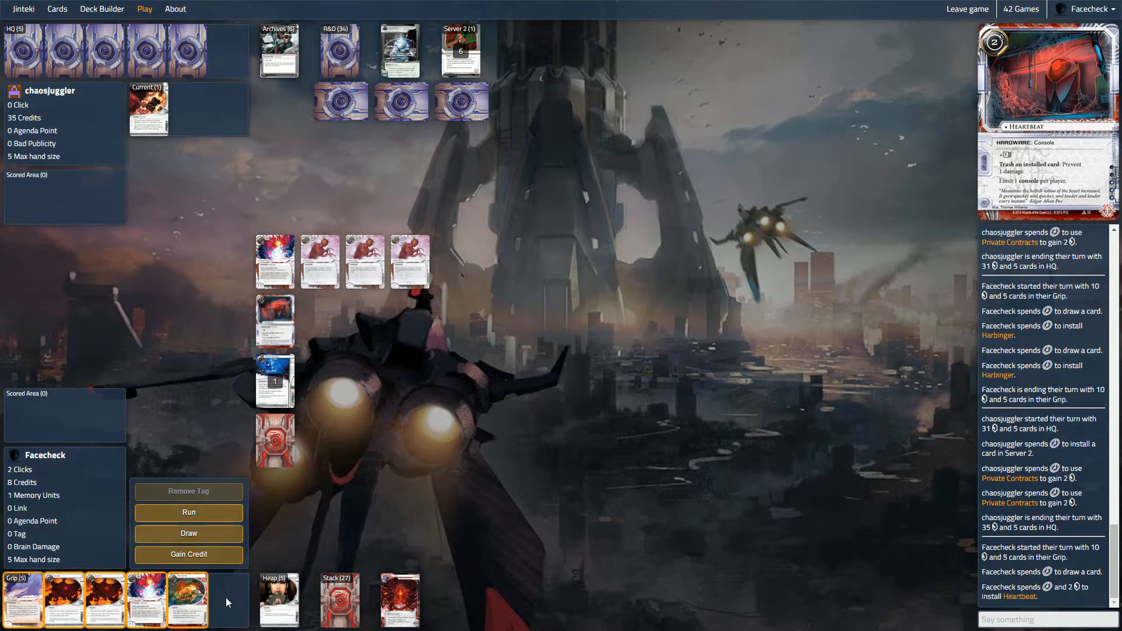
{"action": "mouse_move", "coordinate": [22, 600]}
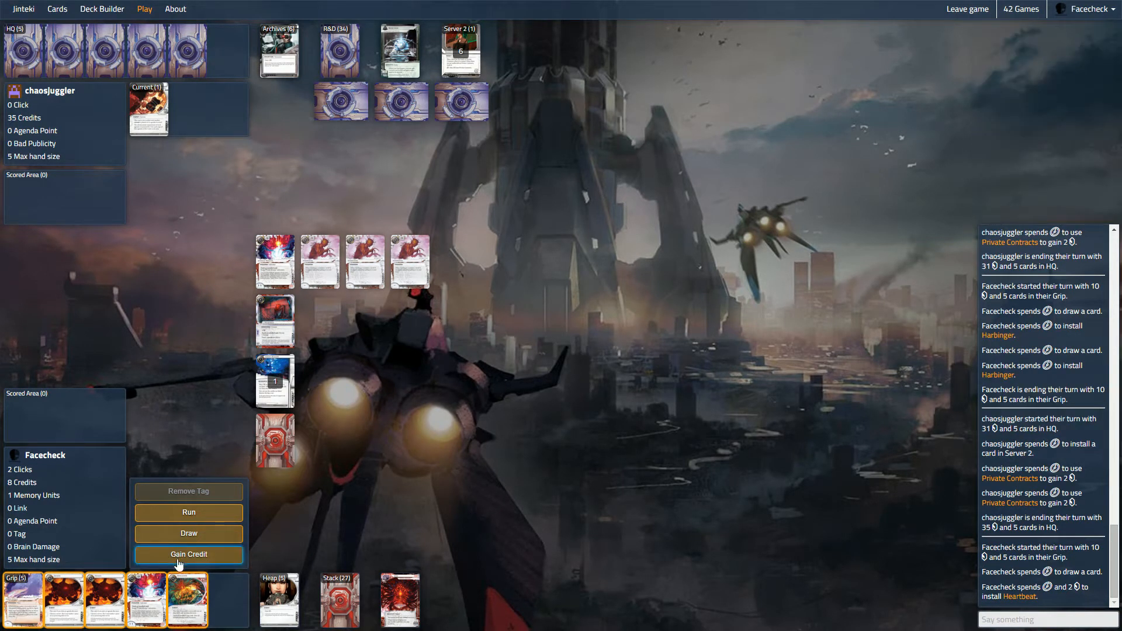
{"action": "left_click", "coordinate": [188, 554]}
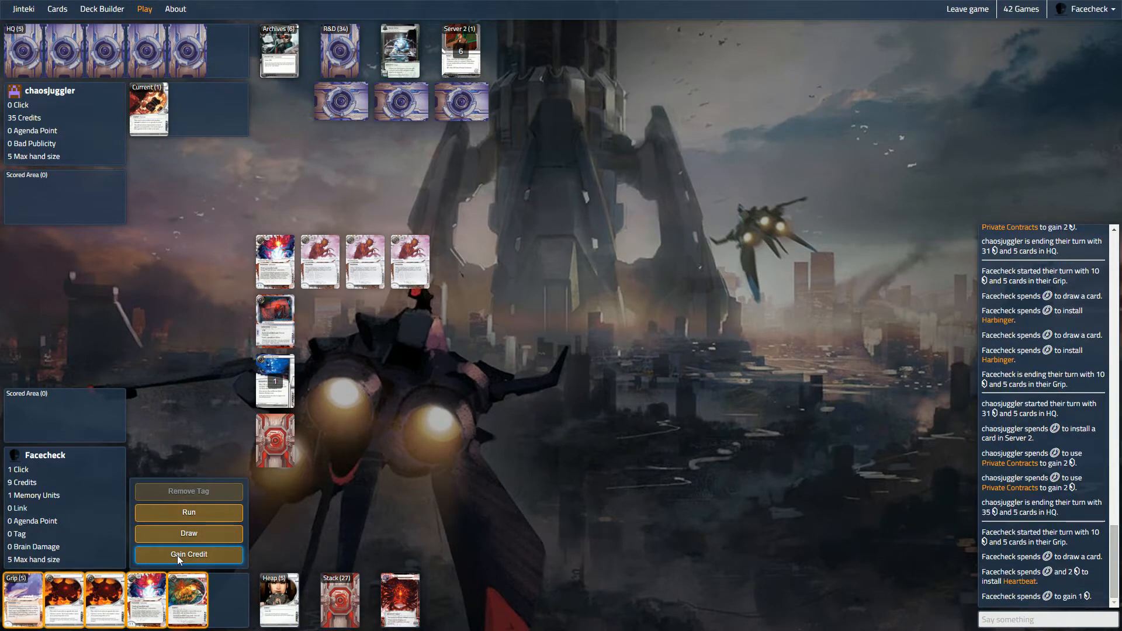
{"action": "left_click", "coordinate": [188, 555]}
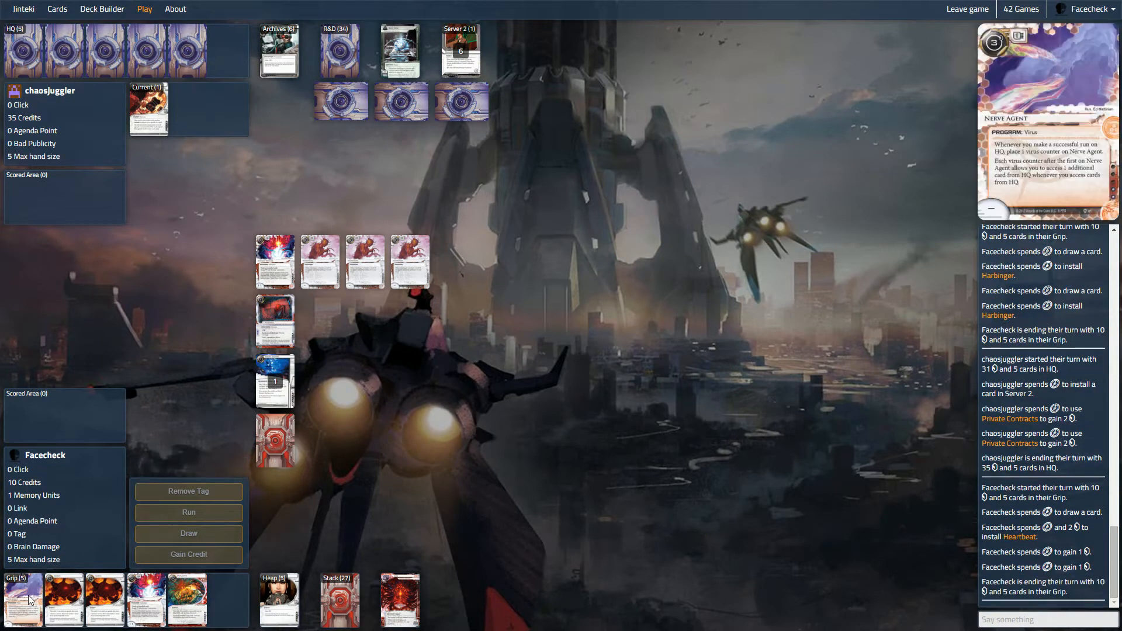
{"action": "mouse_move", "coordinate": [401, 101]}
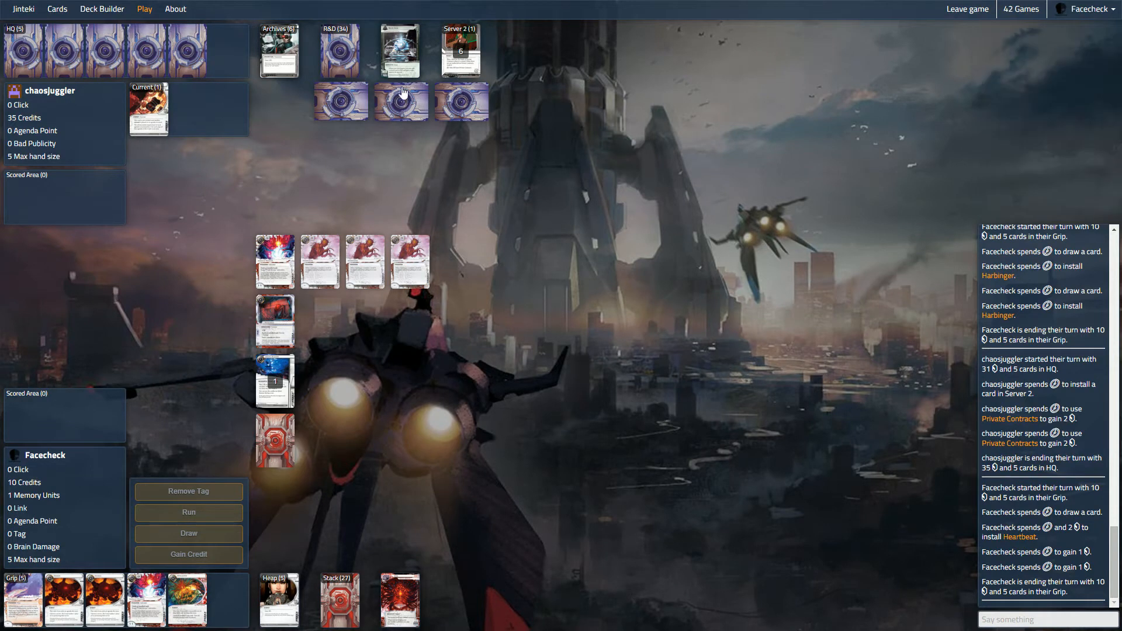
{"action": "mouse_move", "coordinate": [345, 414]}
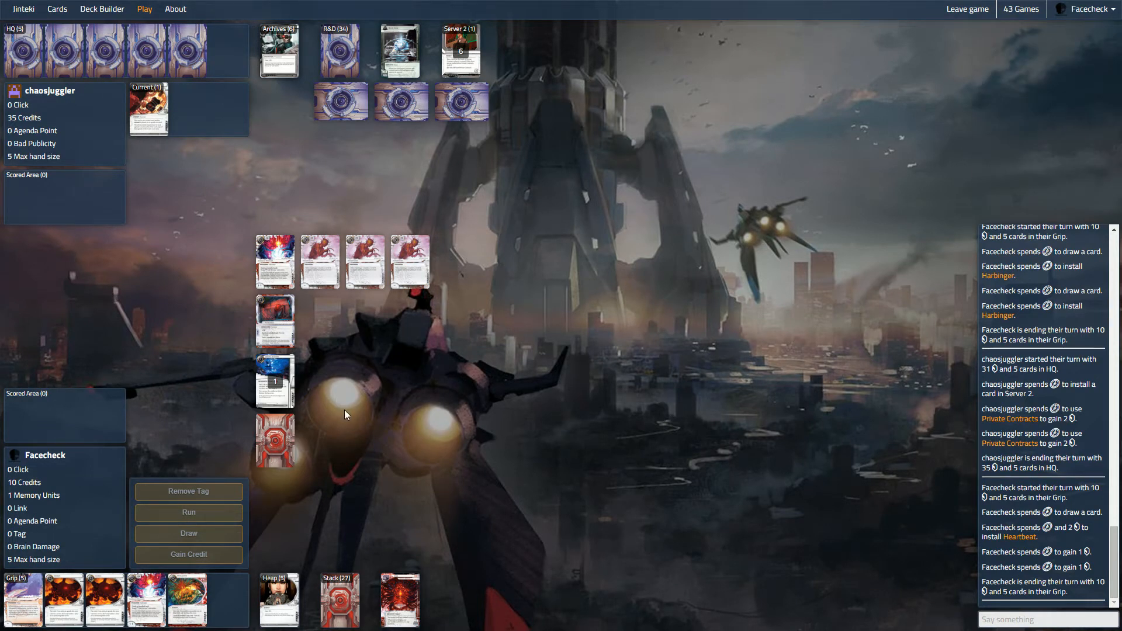
{"action": "mouse_move", "coordinate": [385, 440]}
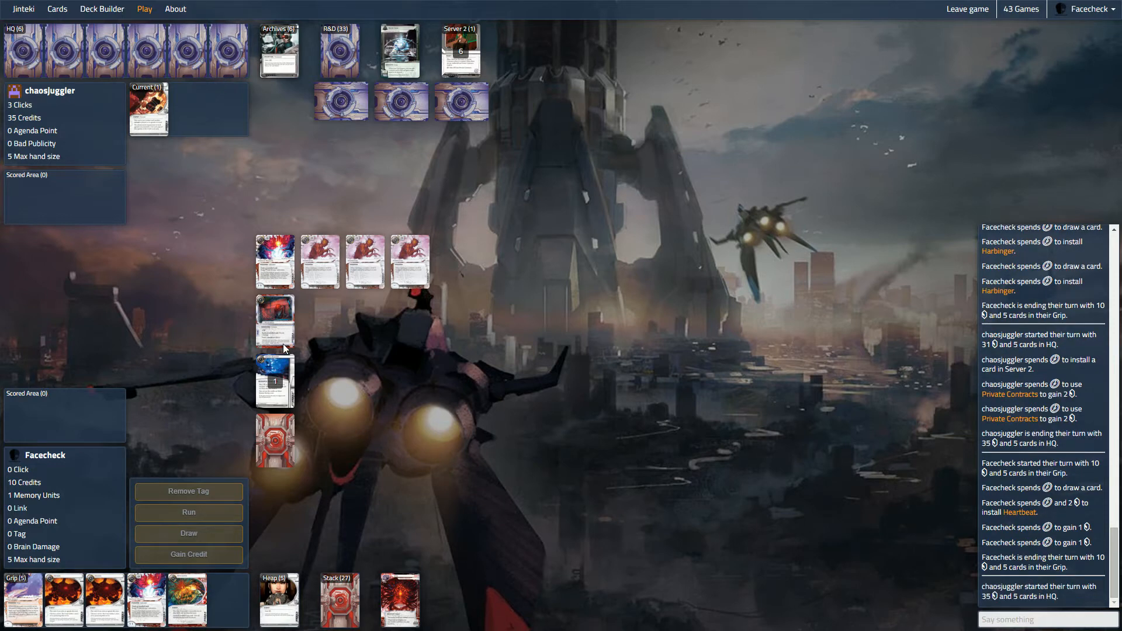
{"action": "mouse_move", "coordinate": [300, 348]}
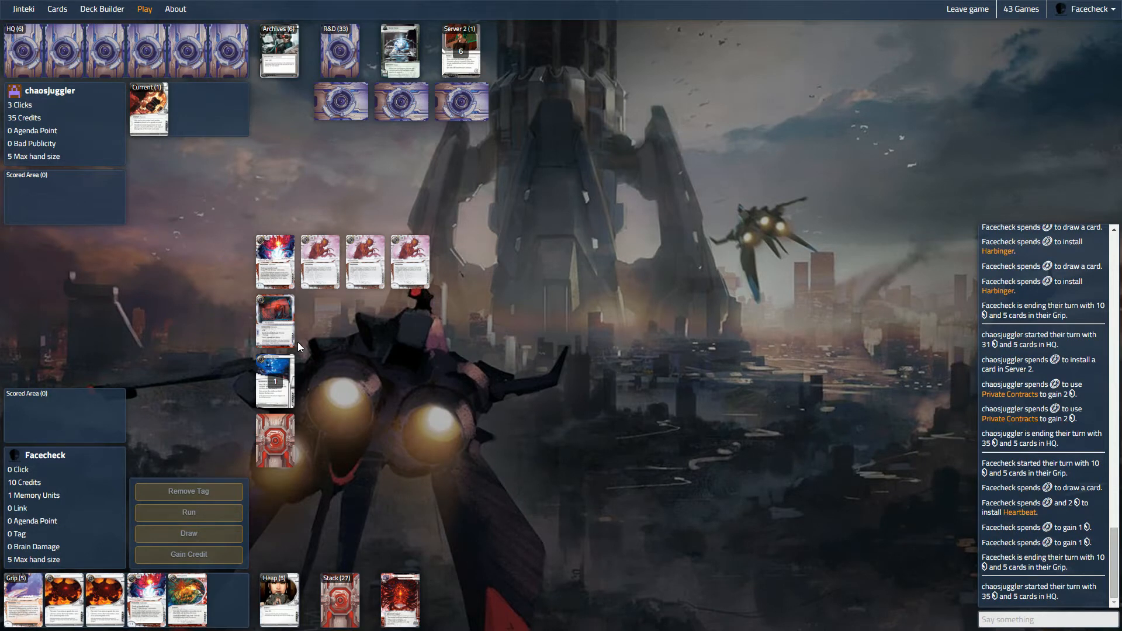
{"action": "mouse_move", "coordinate": [475, 259]}
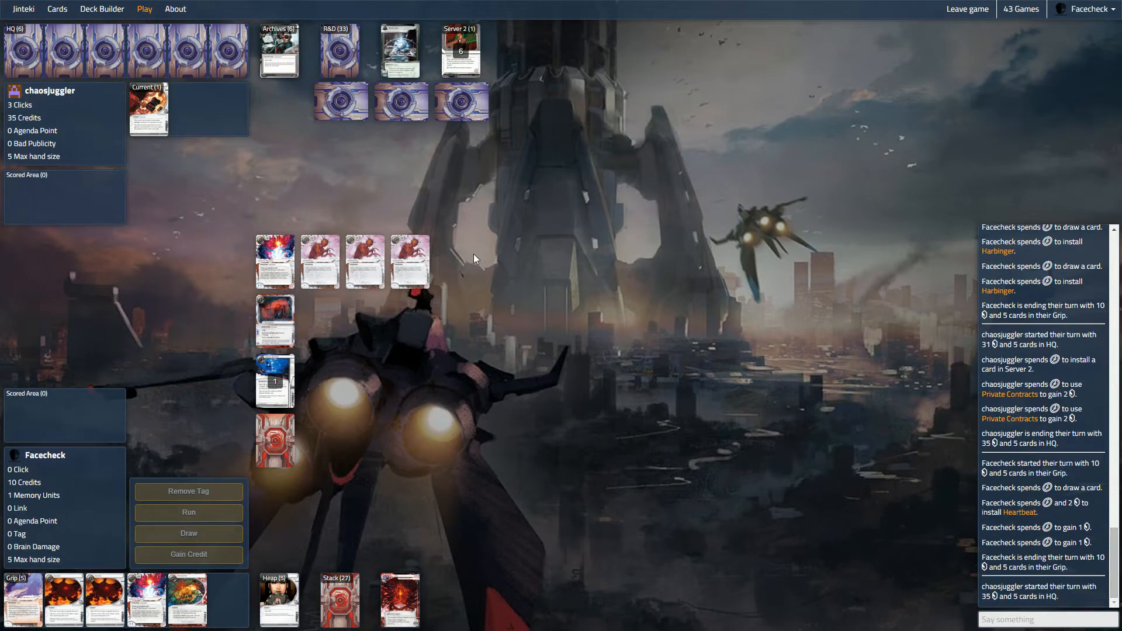
{"action": "mouse_move", "coordinate": [440, 290]}
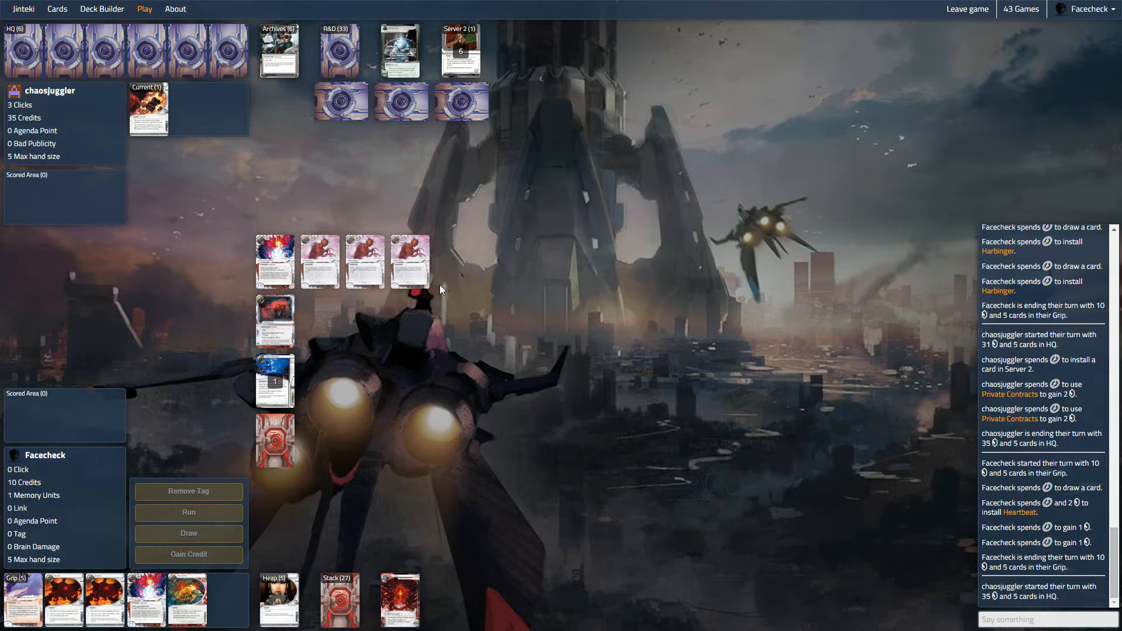
{"action": "mouse_move", "coordinate": [433, 294]}
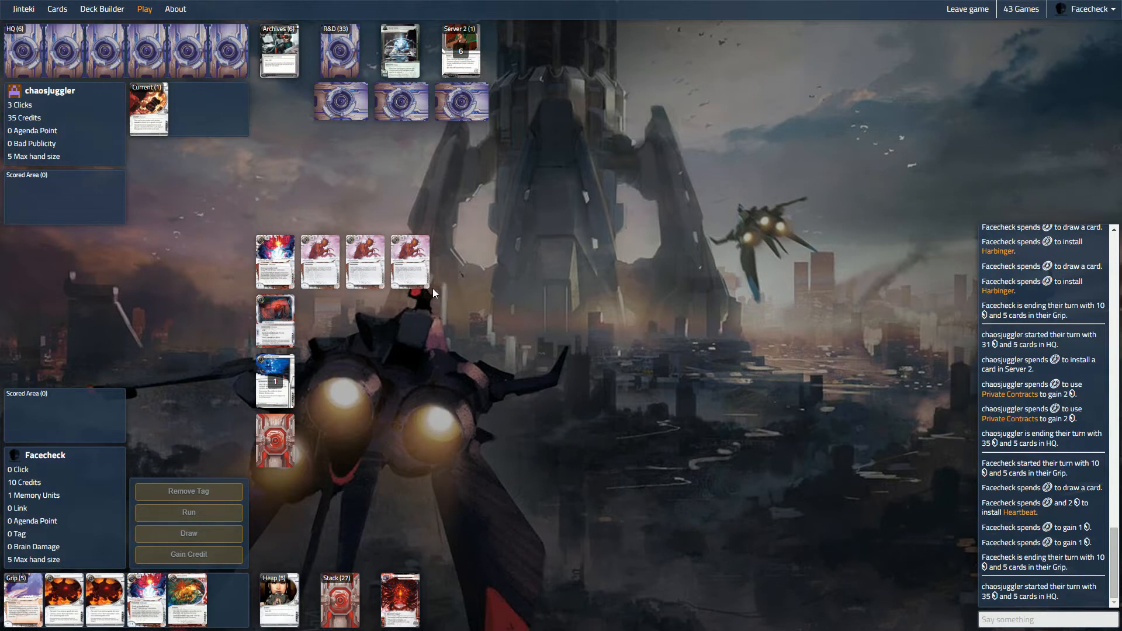
{"action": "mouse_move", "coordinate": [480, 508]}
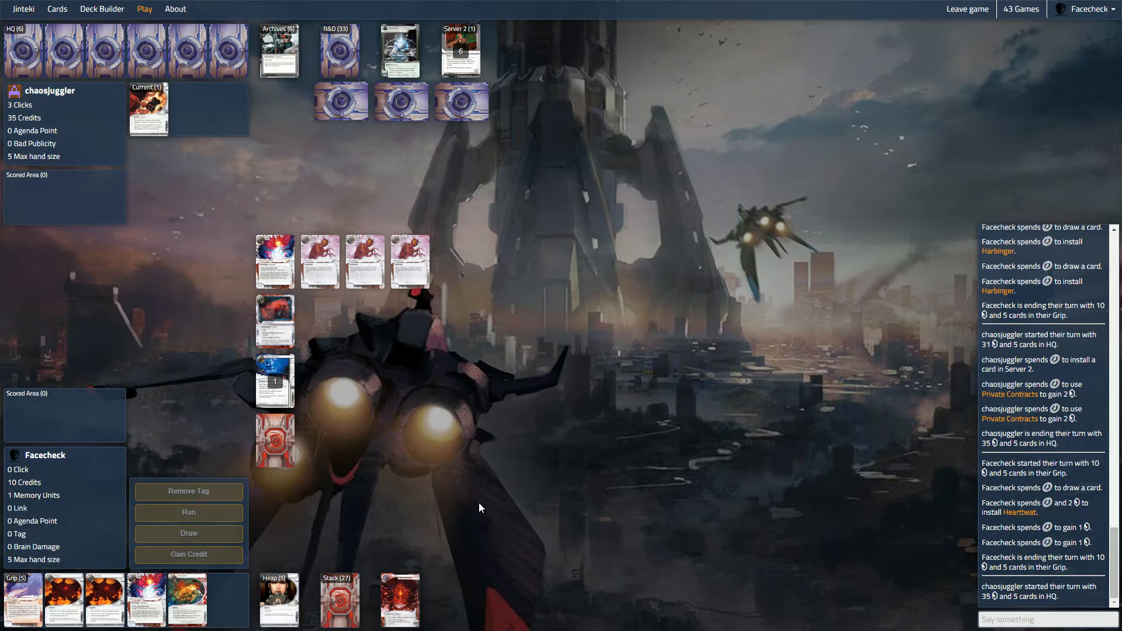
{"action": "mouse_move", "coordinate": [468, 548]}
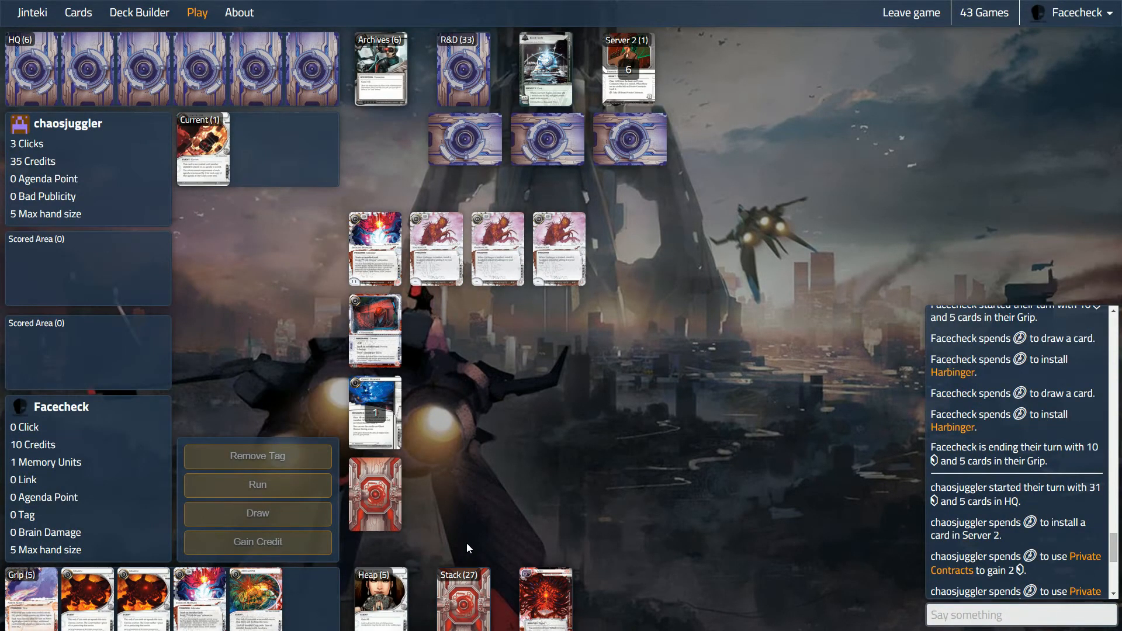
{"action": "mouse_move", "coordinate": [733, 481]}
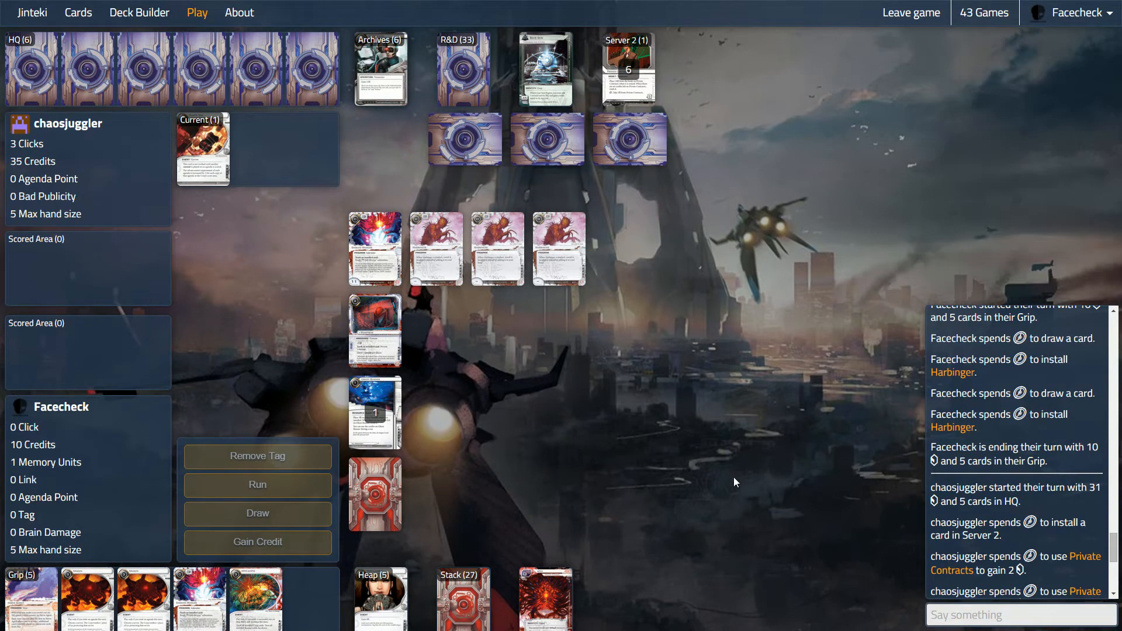
{"action": "mouse_move", "coordinate": [778, 517]}
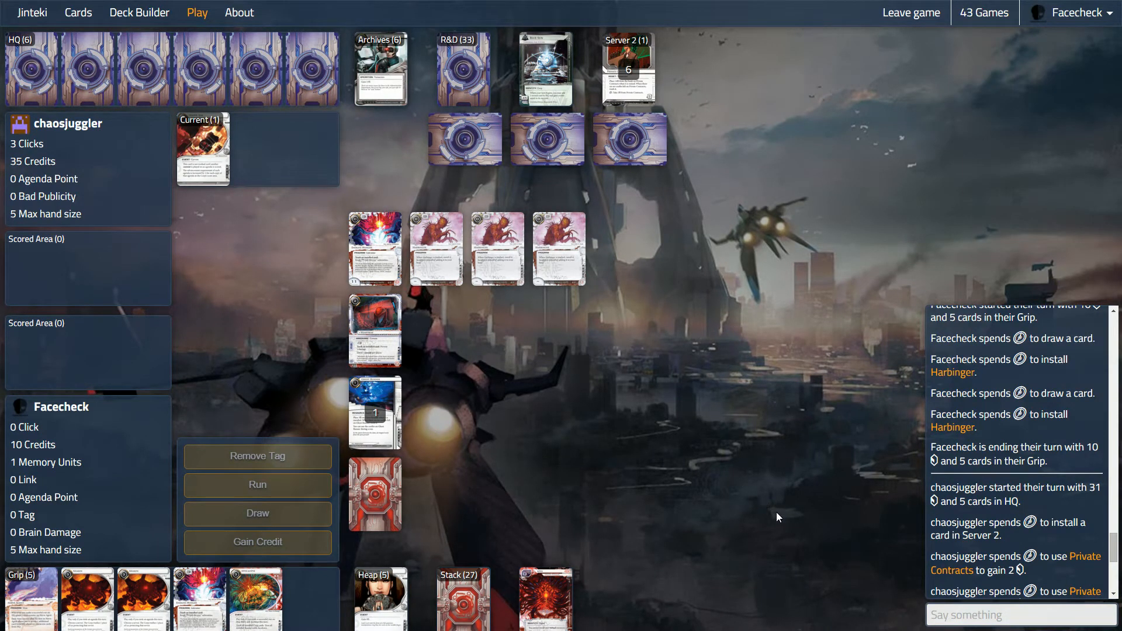
{"action": "mouse_move", "coordinate": [458, 154]}
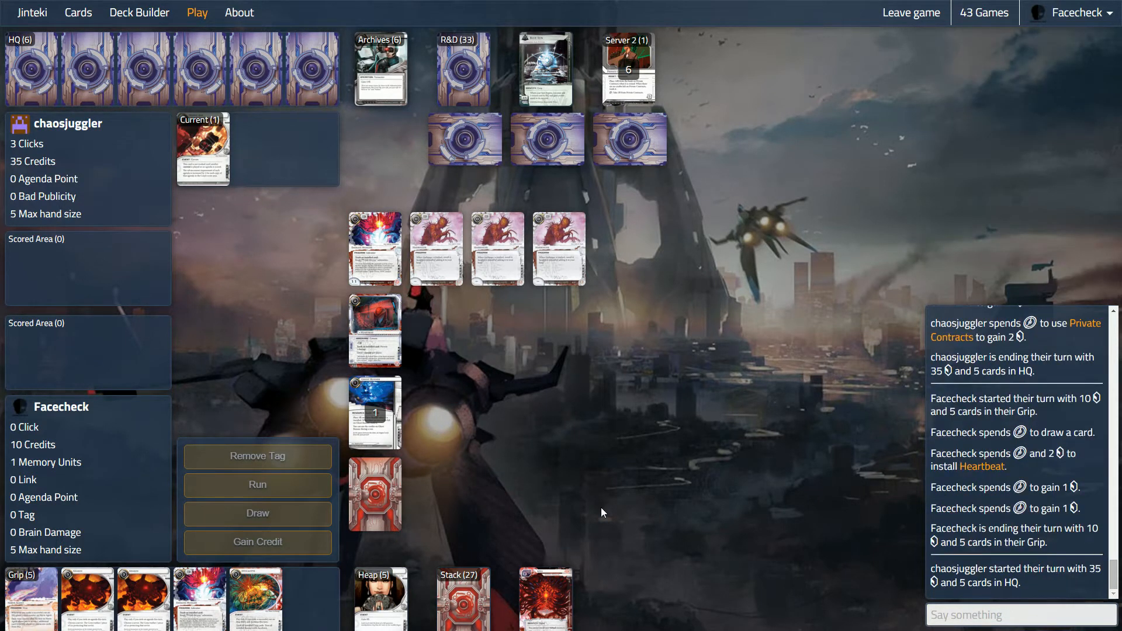
{"action": "mouse_move", "coordinate": [552, 512]}
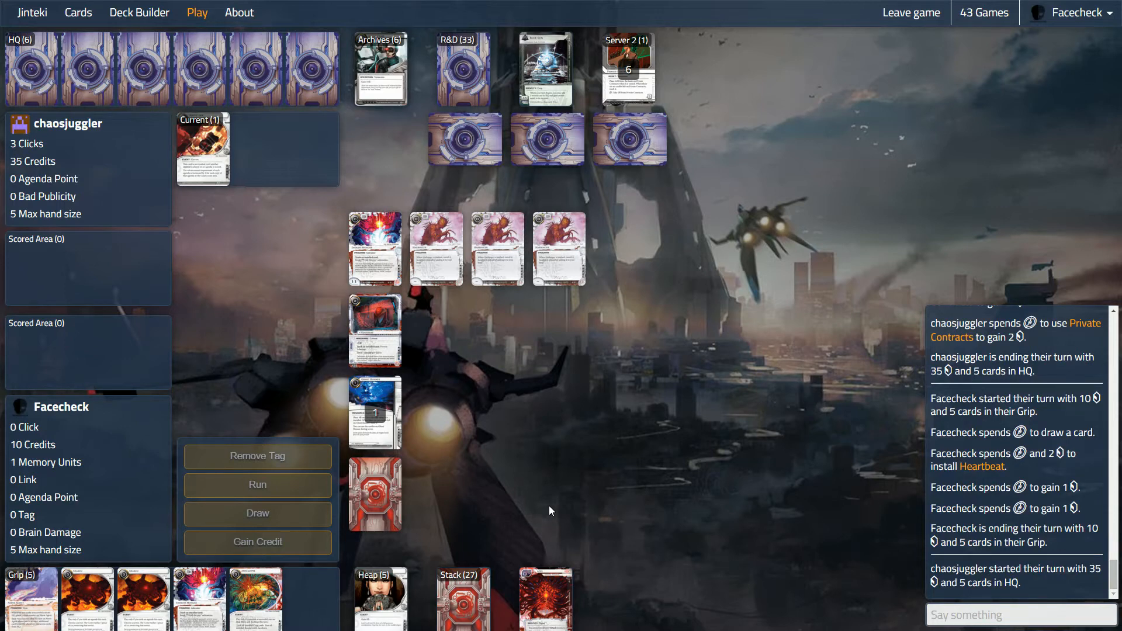
{"action": "mouse_move", "coordinate": [499, 560]}
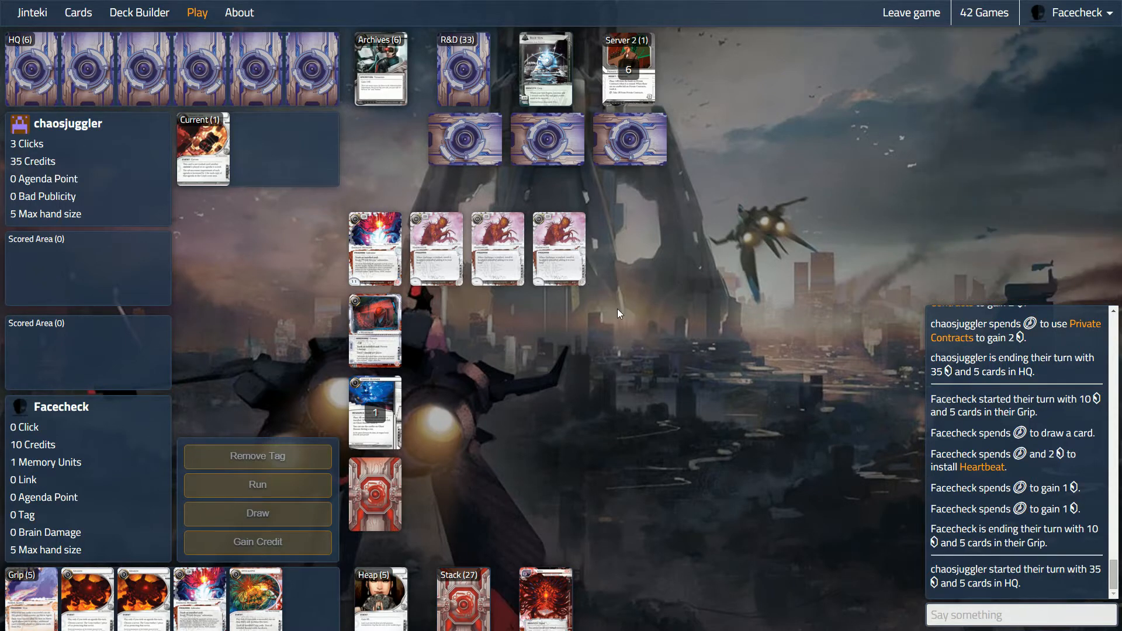
{"action": "mouse_move", "coordinate": [563, 214]}
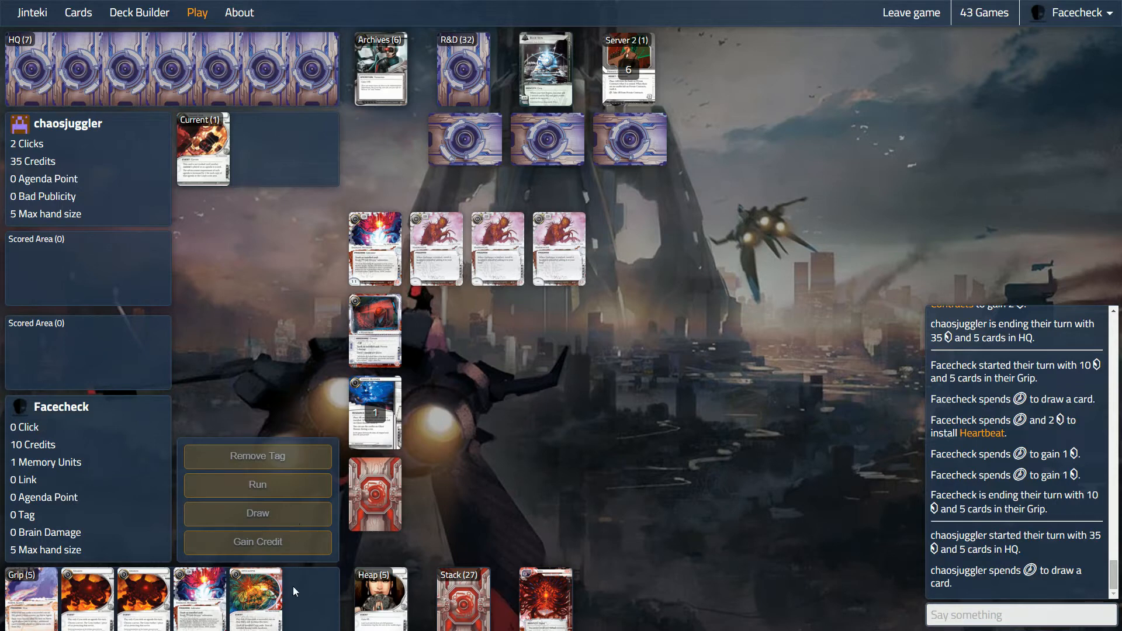
{"action": "mouse_move", "coordinate": [300, 586]}
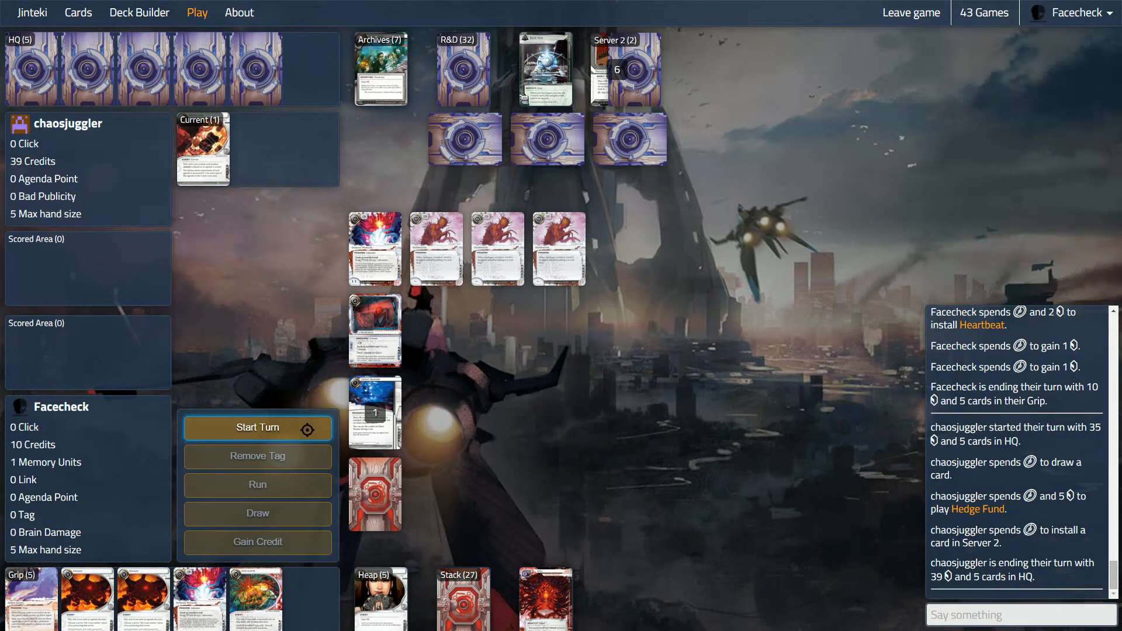
Step: Start the turn, install Nerve Agent and run HQ, where the Corp rezzes Assassin; begin a chat message
{"action": "left_click", "coordinate": [258, 428]}
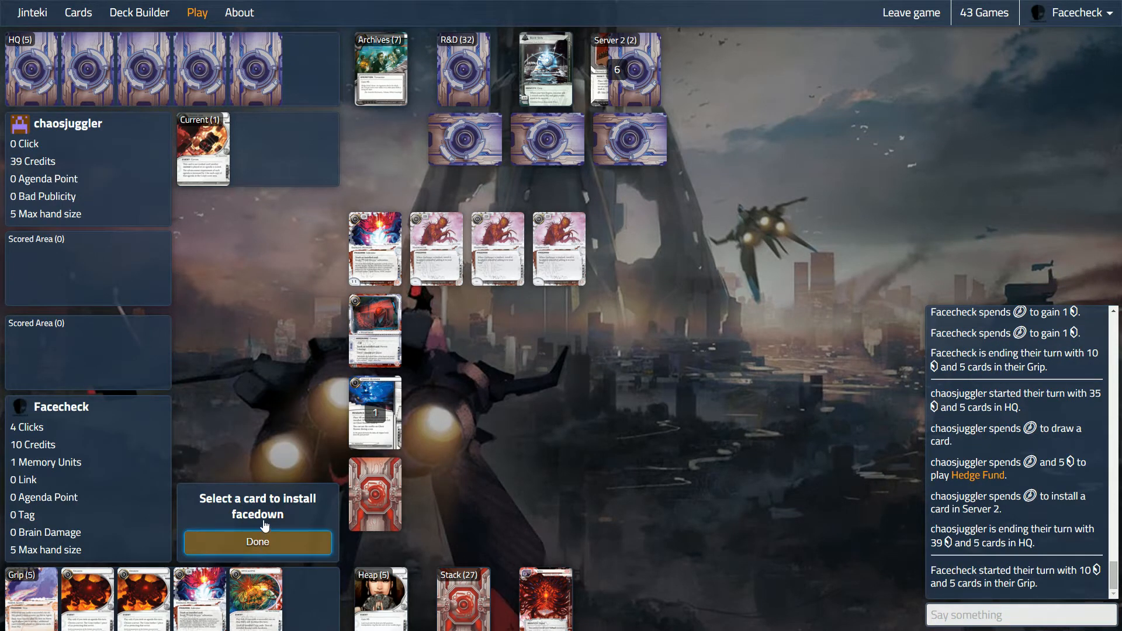
{"action": "left_click", "coordinate": [258, 542]}
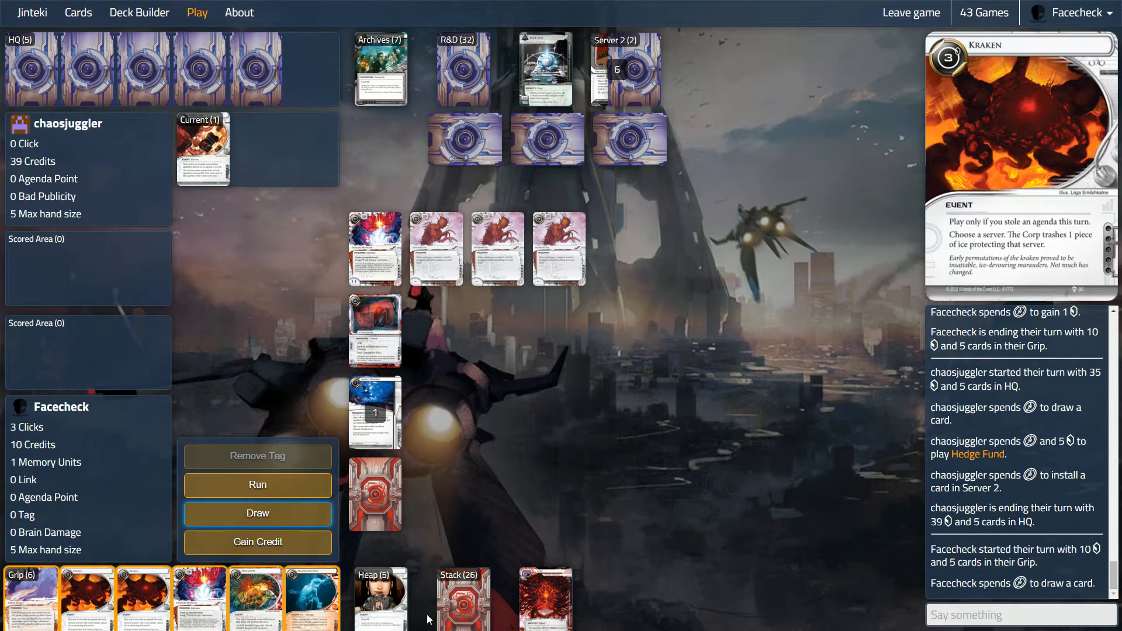
{"action": "left_click", "coordinate": [312, 598]}
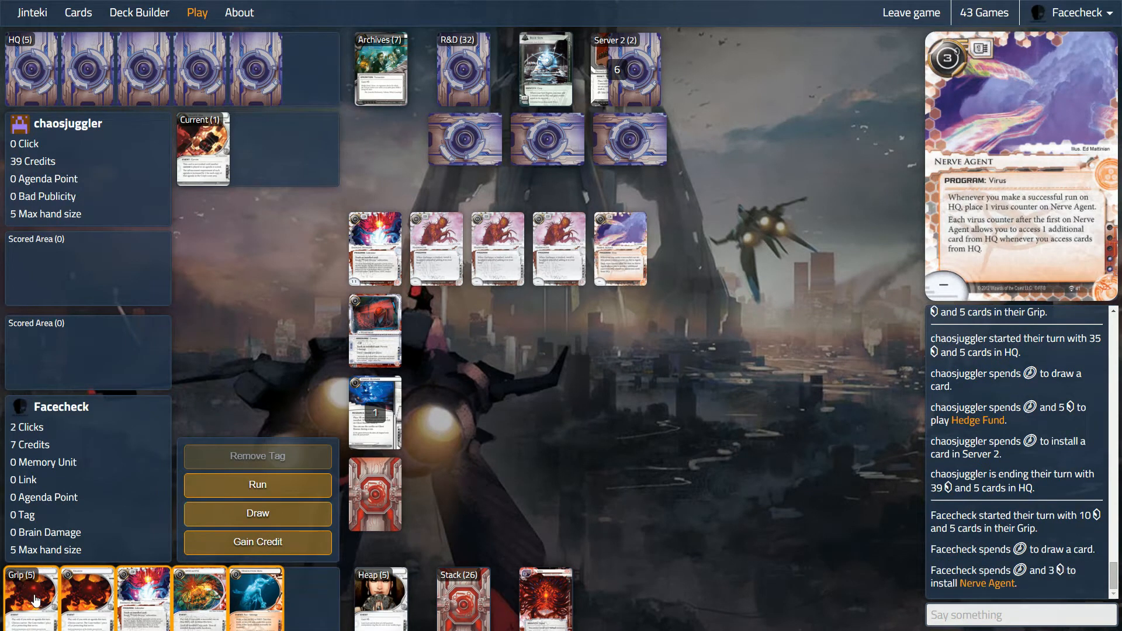
{"action": "left_click", "coordinate": [257, 485]}
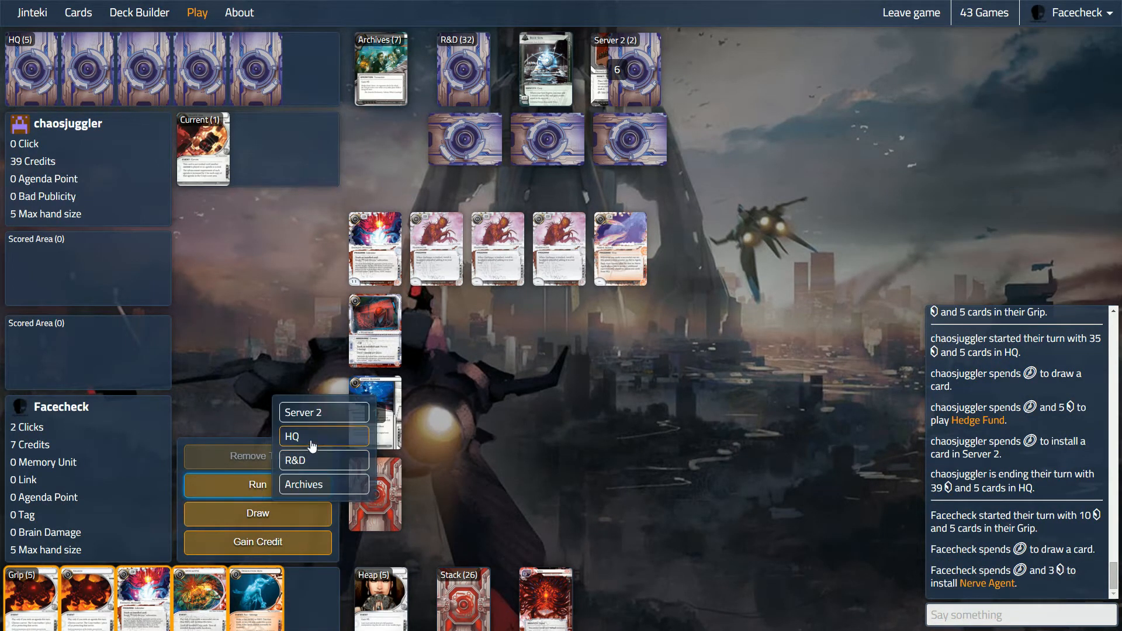
{"action": "left_click", "coordinate": [324, 436]}
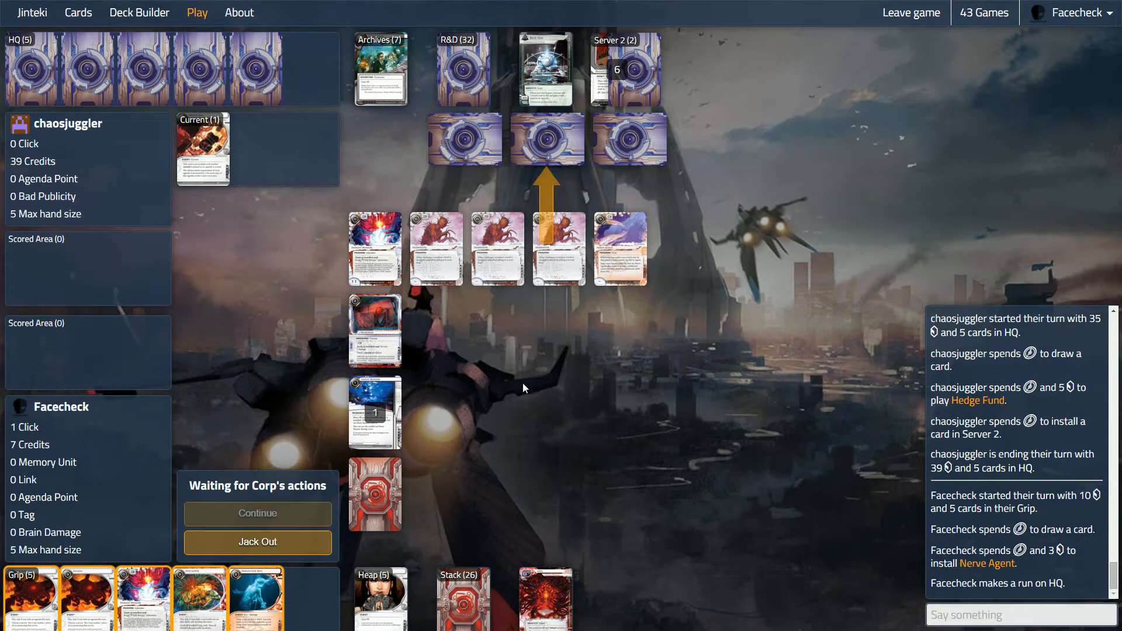
{"action": "mouse_move", "coordinate": [433, 430]}
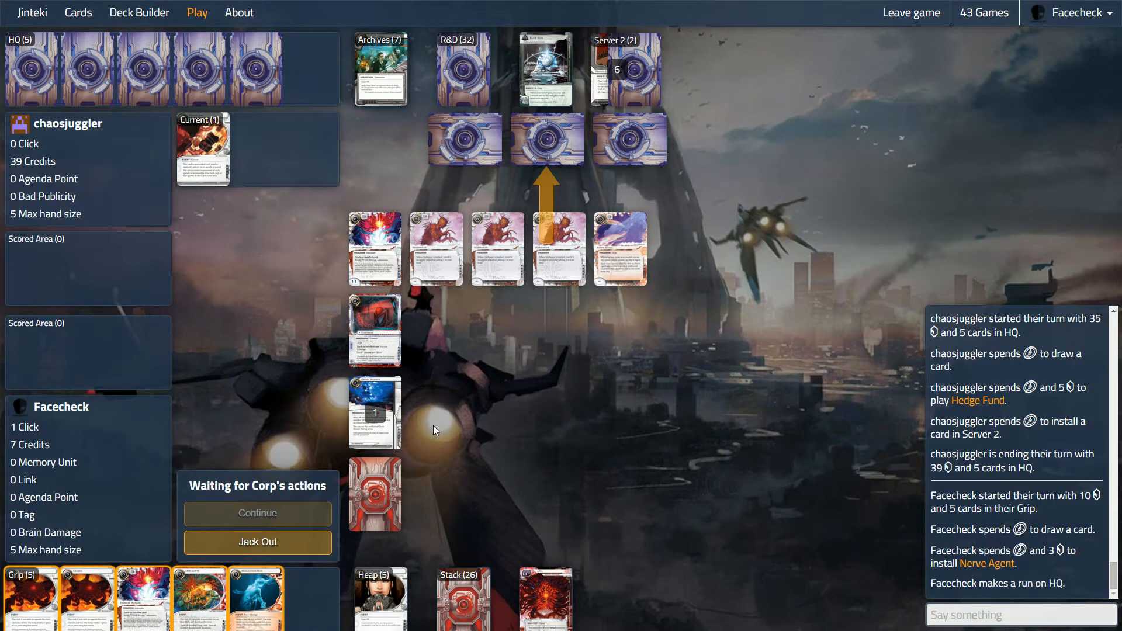
{"action": "mouse_move", "coordinate": [447, 369]}
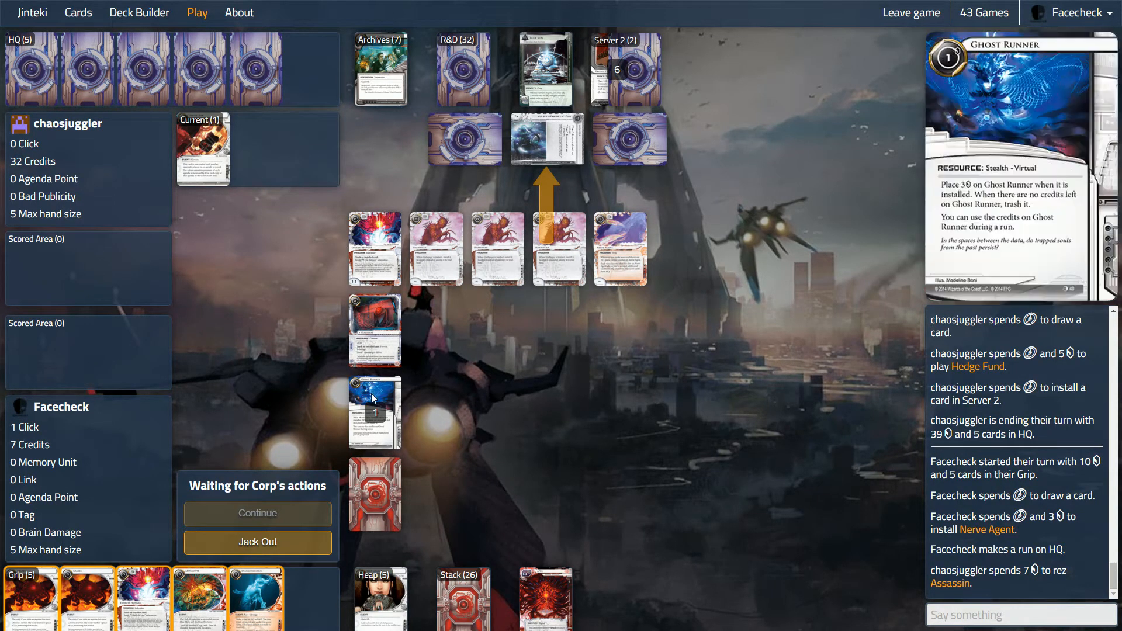
{"action": "mouse_move", "coordinate": [547, 137]}
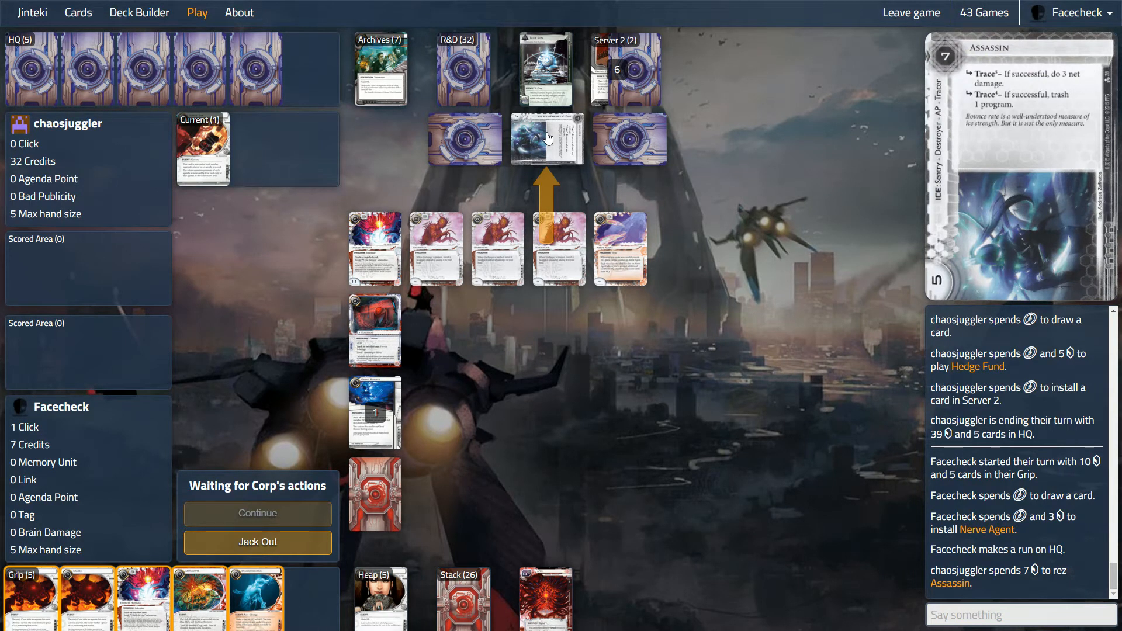
{"action": "left_click", "coordinate": [1016, 614]}
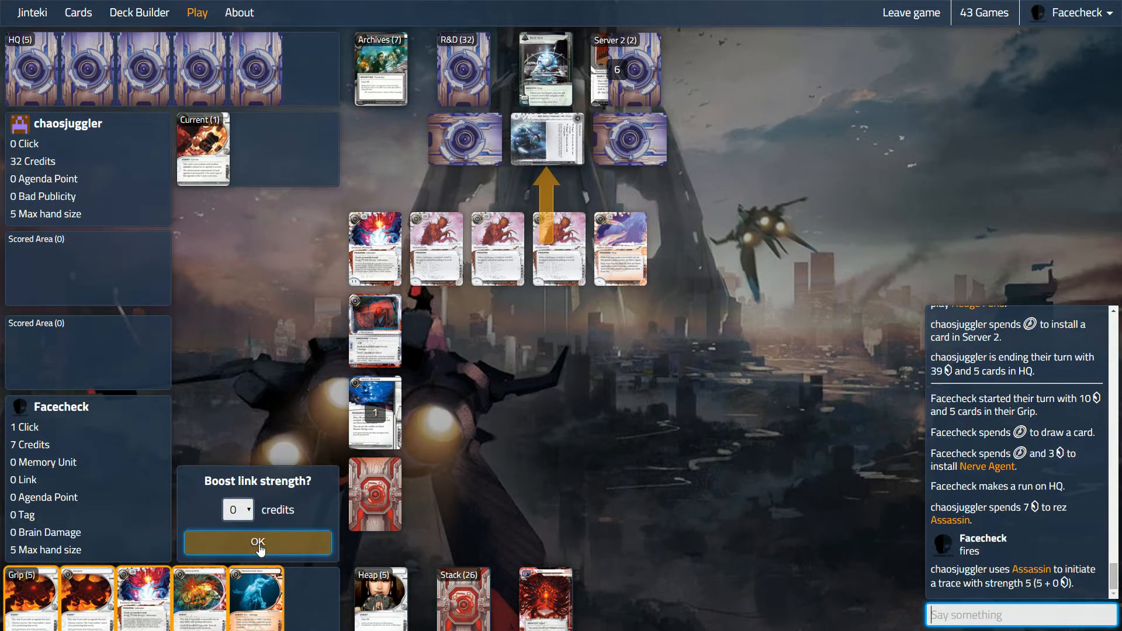
Step: Take Assassin's trace at 0 link and prevent all 3 net damage with Heartbeat
{"action": "left_click", "coordinate": [257, 542]}
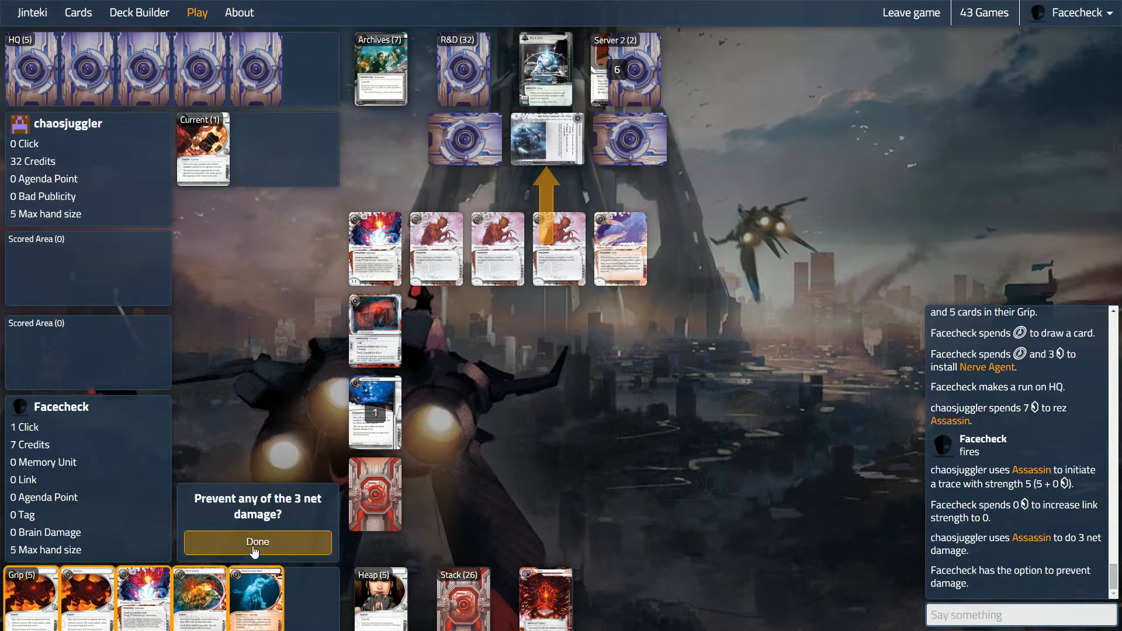
{"action": "left_click", "coordinate": [257, 542]}
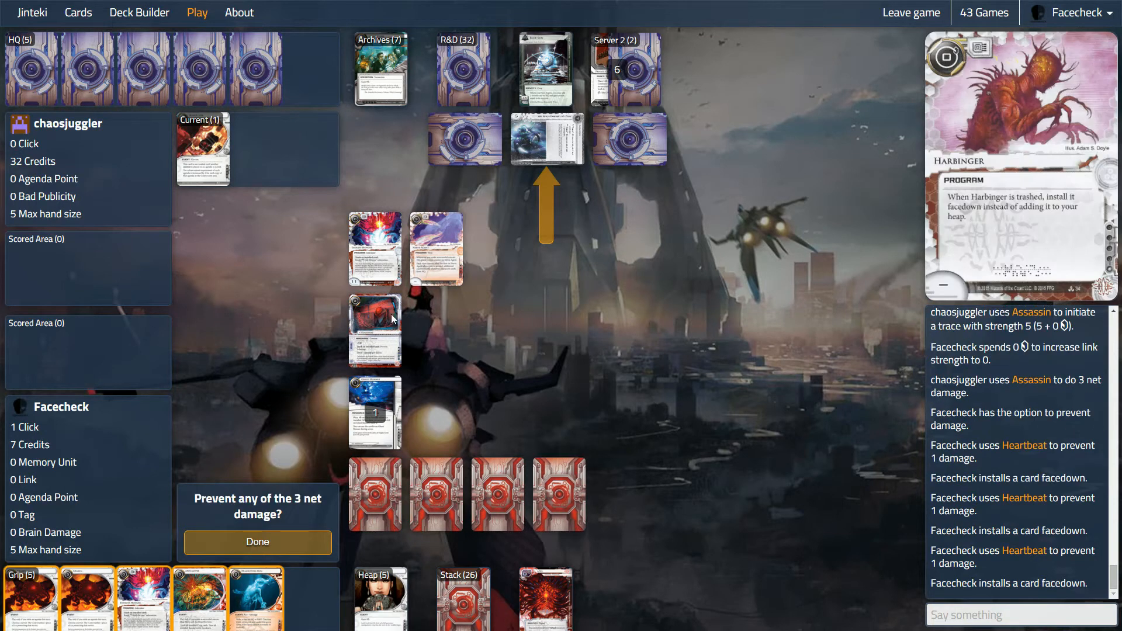
{"action": "left_click", "coordinate": [257, 542]}
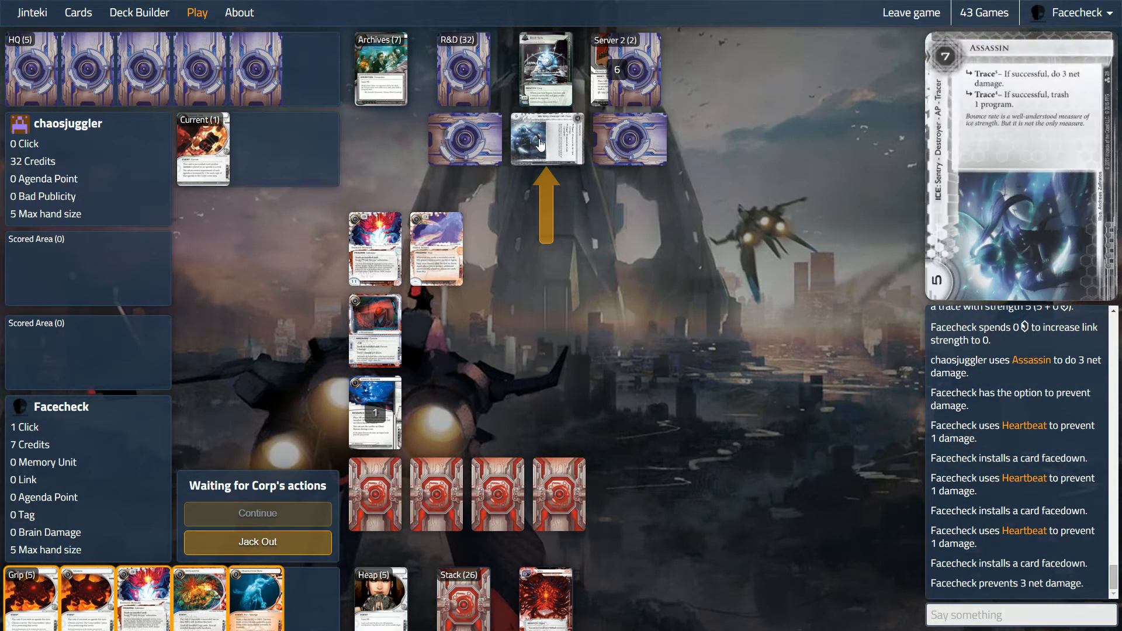
{"action": "mouse_move", "coordinate": [677, 431]}
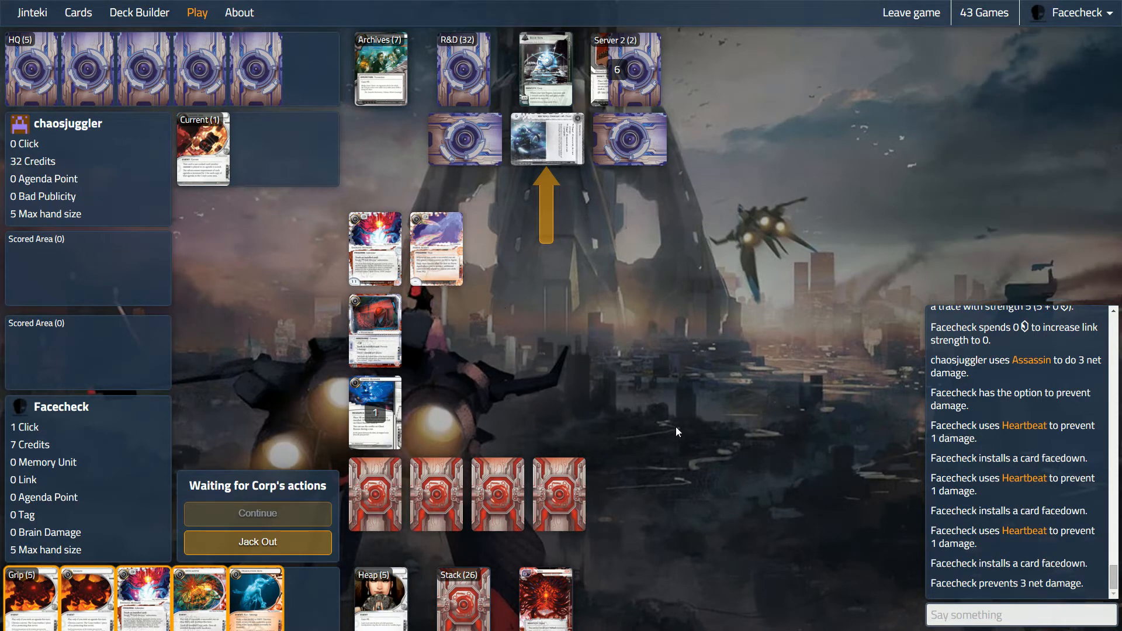
{"action": "mouse_move", "coordinate": [486, 198]}
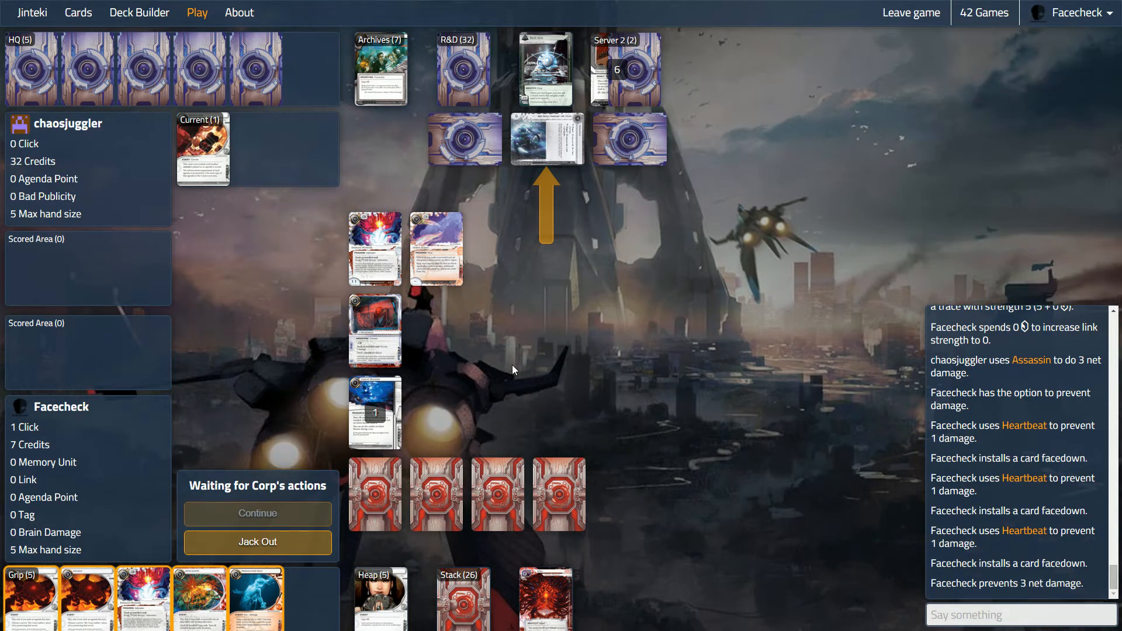
{"action": "mouse_move", "coordinate": [547, 140]}
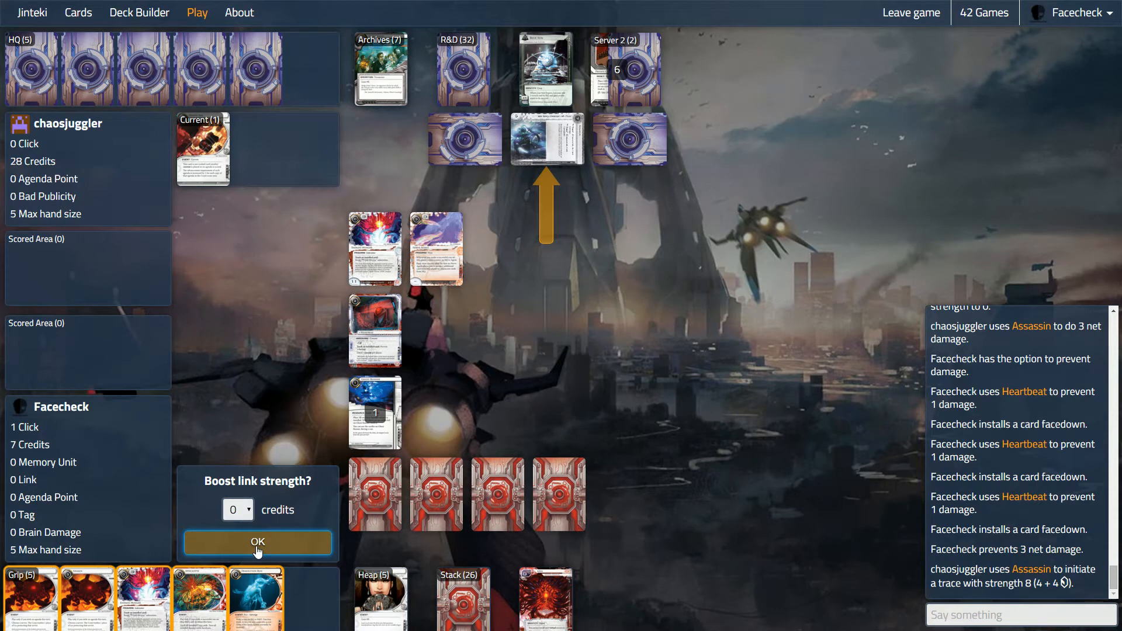
Step: Accept the second trace unboosted, make the HQ run successful and steal Posted Bounty for 1 agenda point
{"action": "left_click", "coordinate": [257, 542]}
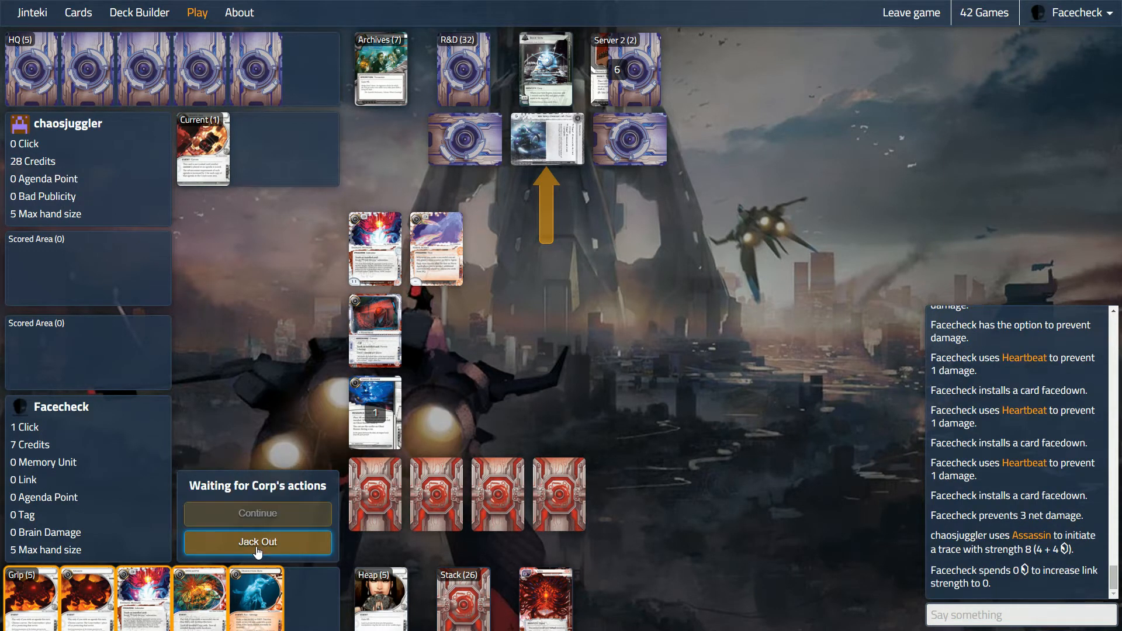
{"action": "mouse_move", "coordinate": [394, 255]}
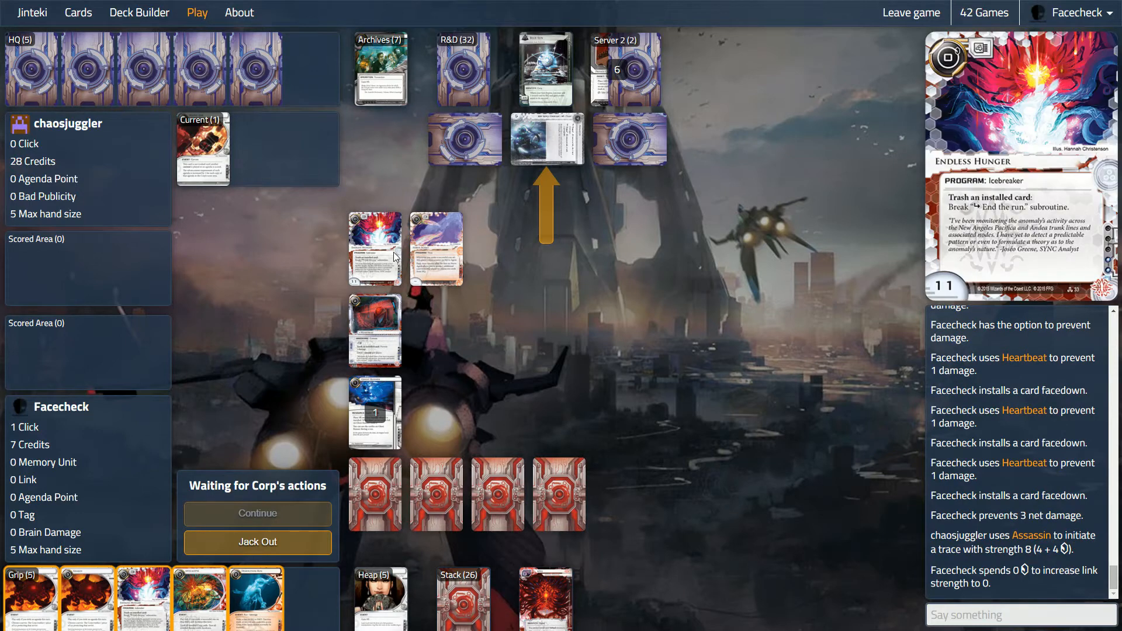
{"action": "mouse_move", "coordinate": [437, 249]}
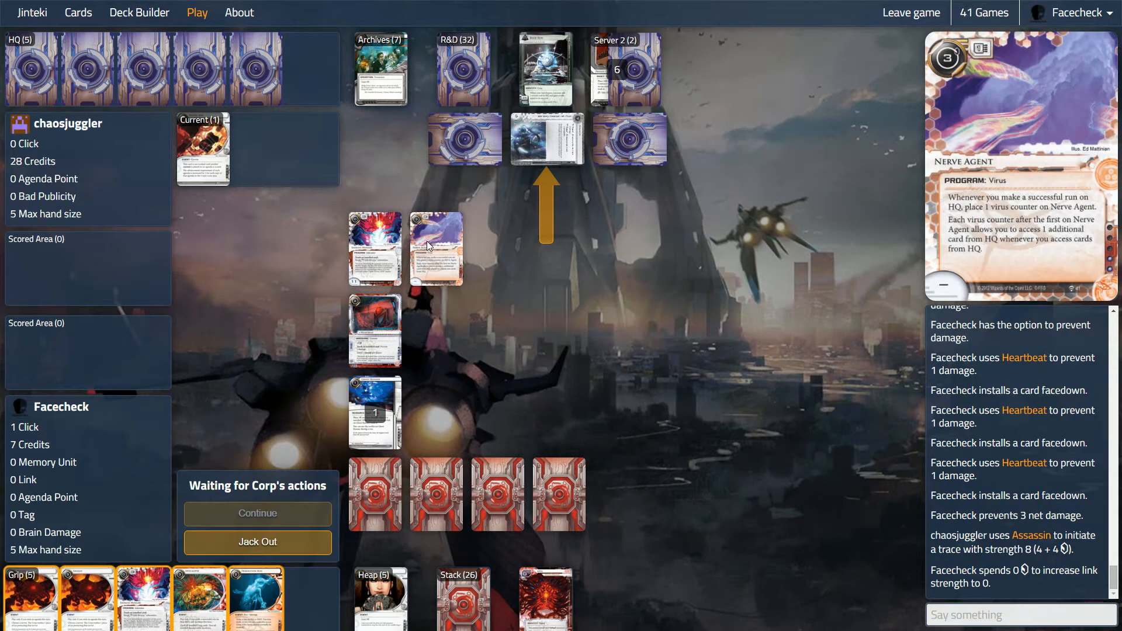
{"action": "mouse_move", "coordinate": [430, 265]}
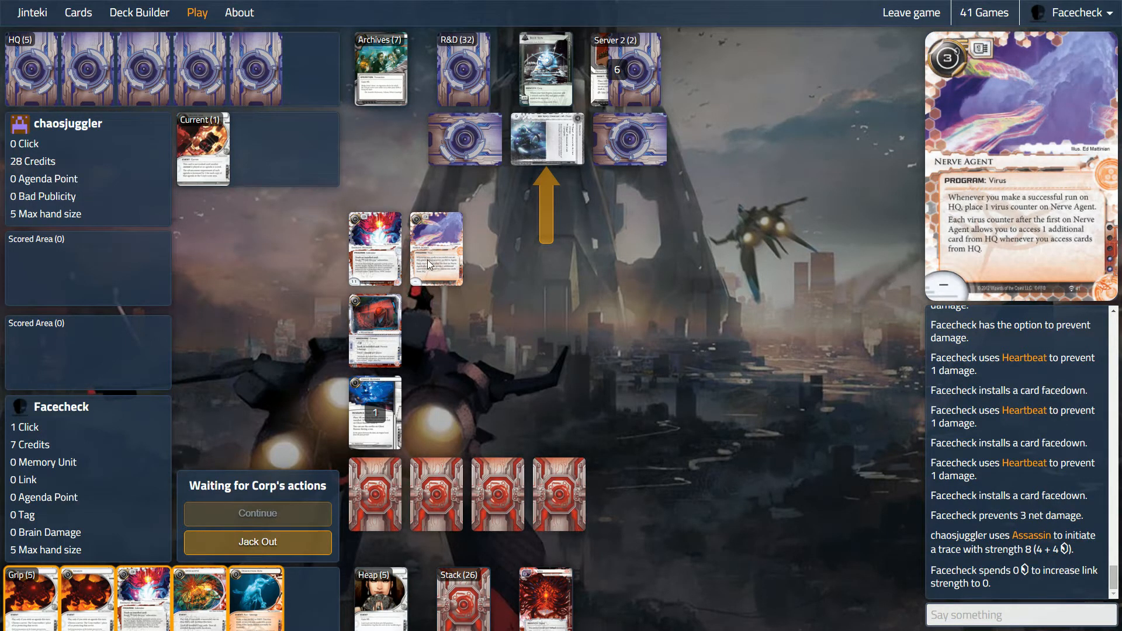
{"action": "mouse_move", "coordinate": [430, 261]}
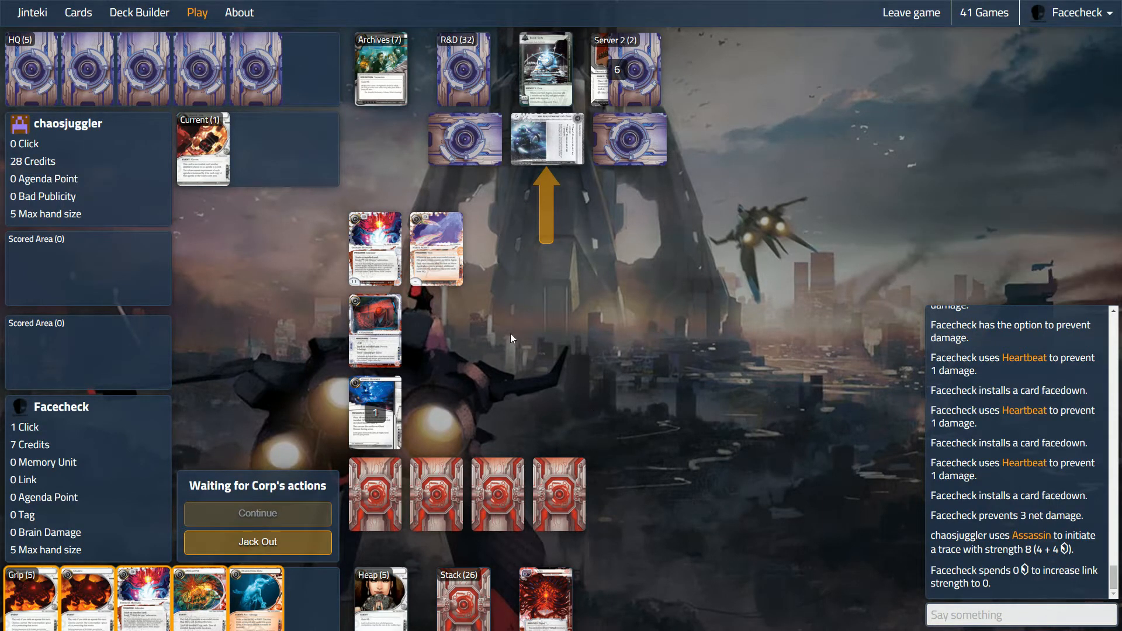
{"action": "mouse_move", "coordinate": [507, 333]}
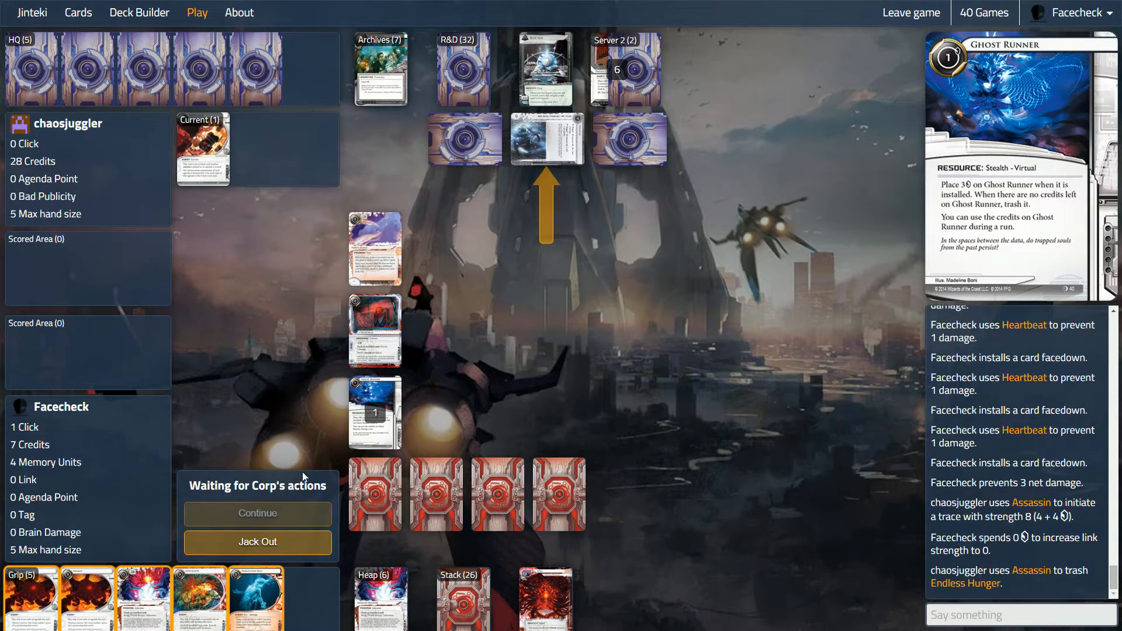
{"action": "left_click", "coordinate": [257, 513]}
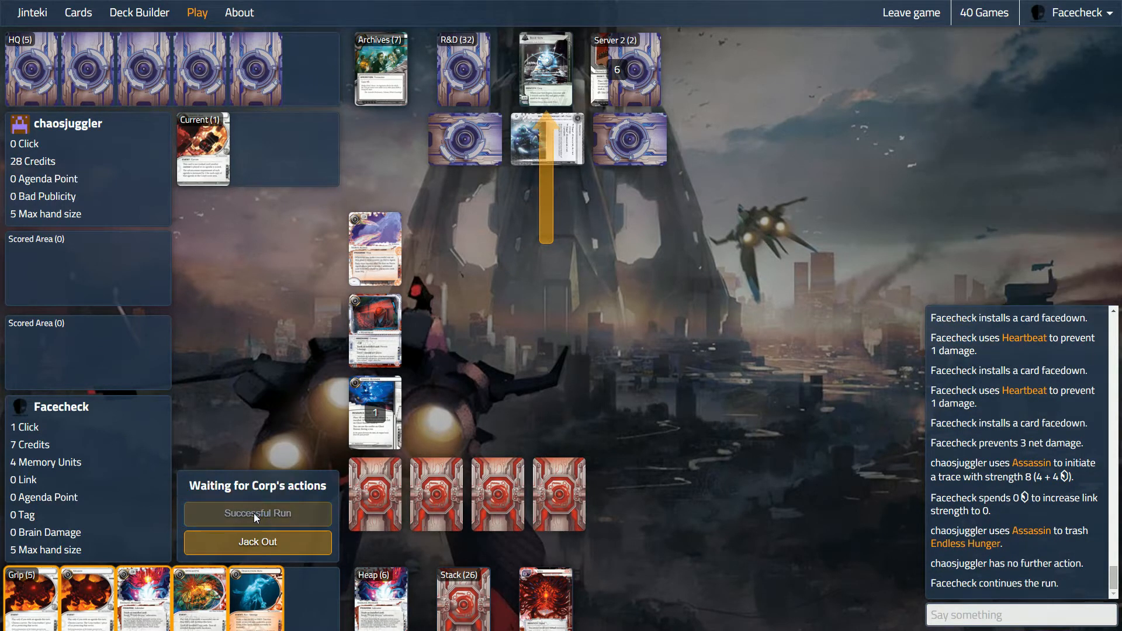
{"action": "mouse_move", "coordinate": [258, 514]}
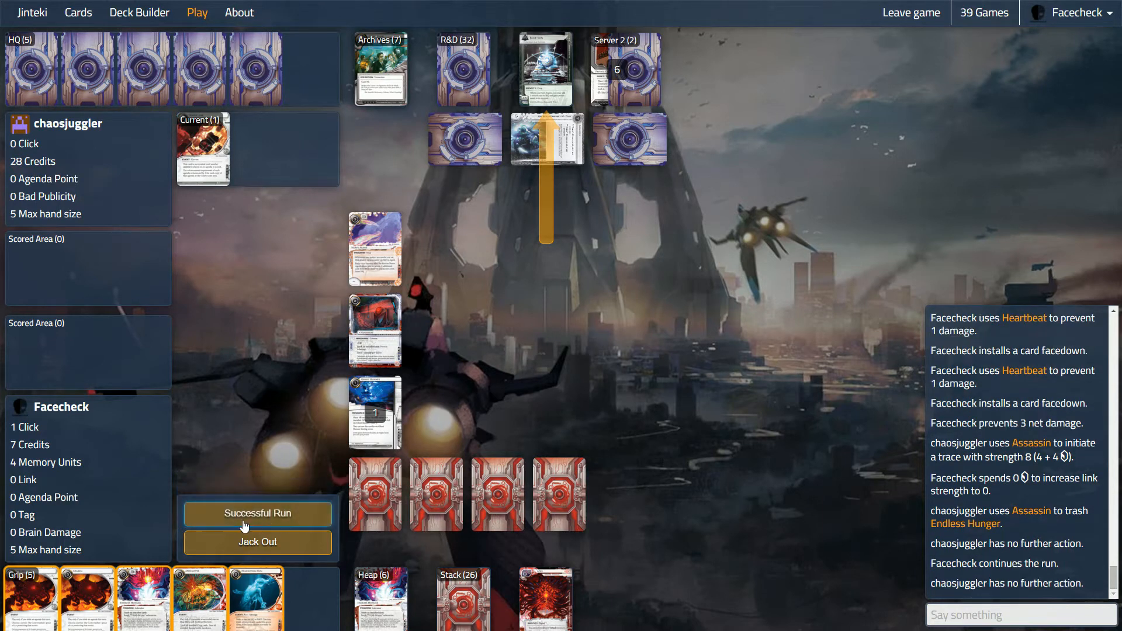
{"action": "left_click", "coordinate": [257, 513]}
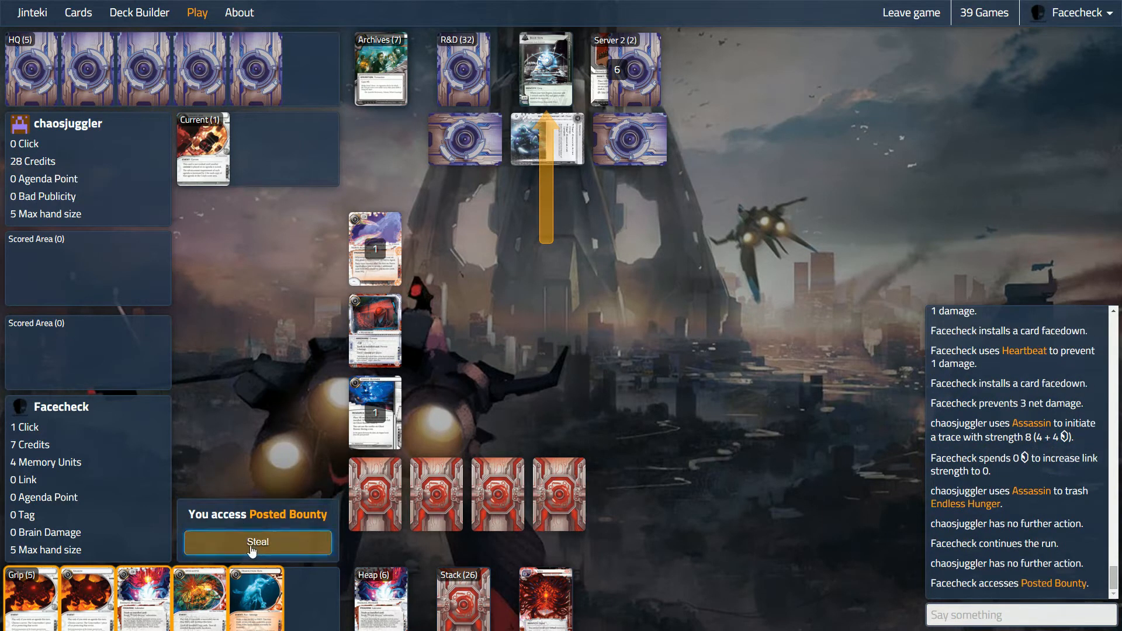
{"action": "left_click", "coordinate": [257, 541]}
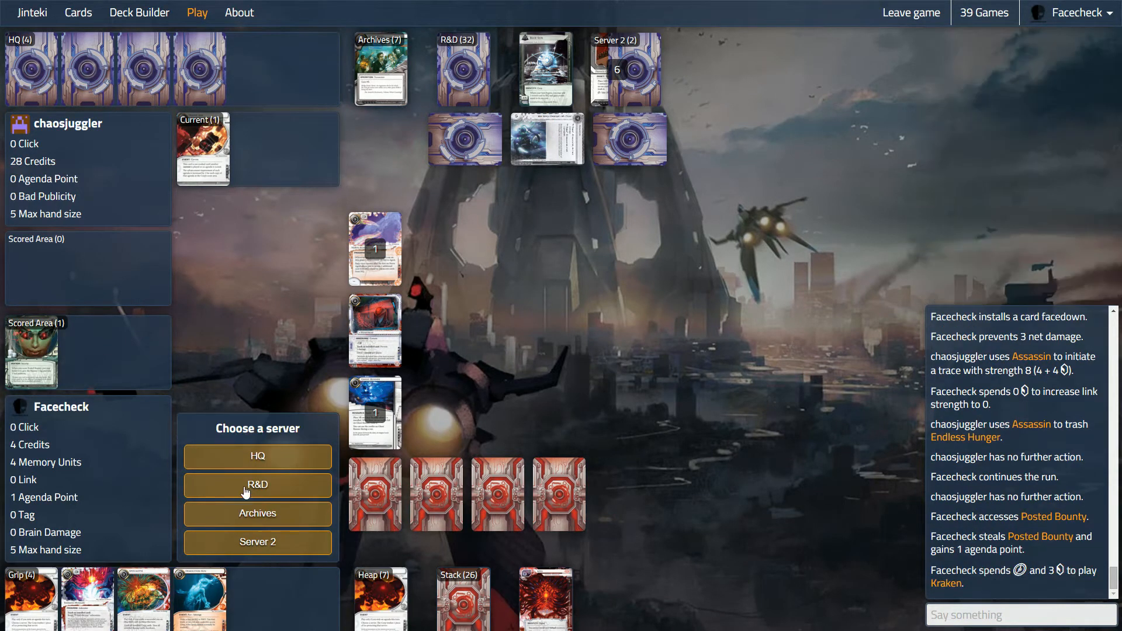
Step: Aim Kraken at HQ so the Corp trashes Assassin, then end the turn at 4 credits
{"action": "left_click", "coordinate": [258, 484]}
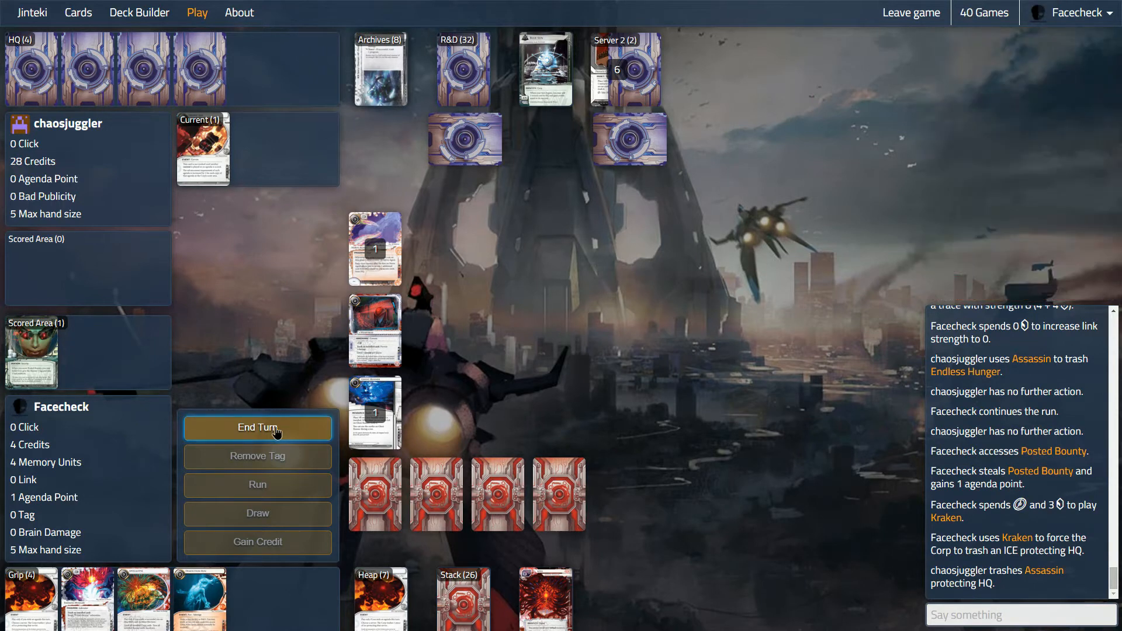
{"action": "left_click", "coordinate": [257, 428]}
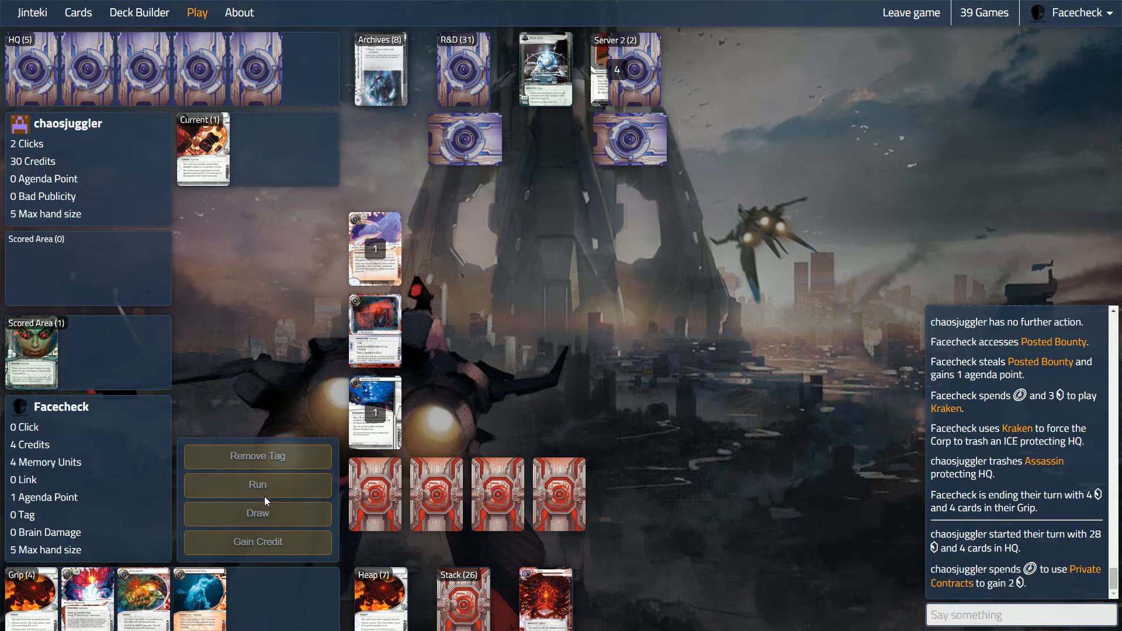
{"action": "mouse_move", "coordinate": [293, 456]}
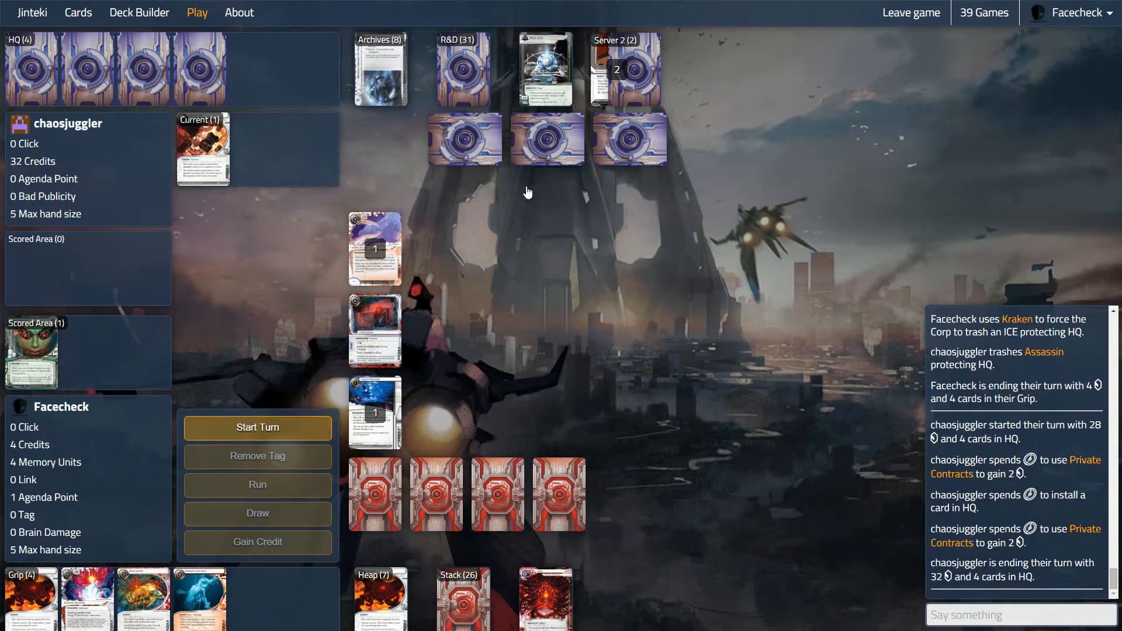
Step: Start the turn, install Endless Hunger and run HQ, paying a credit to break Datapike
{"action": "left_click", "coordinate": [257, 427]}
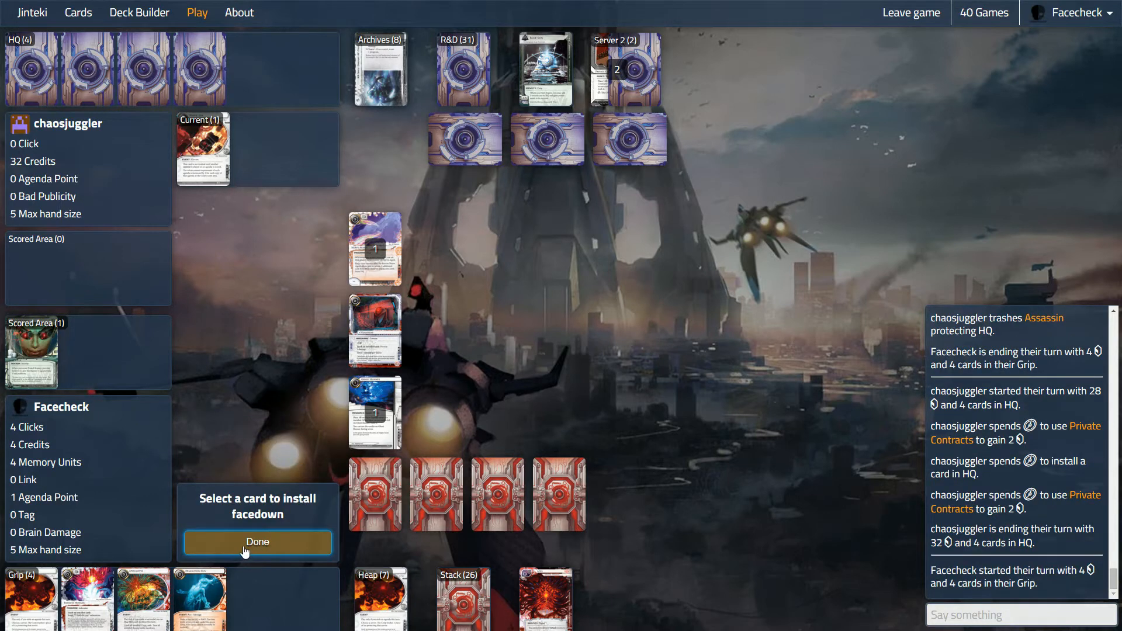
{"action": "left_click", "coordinate": [257, 541]}
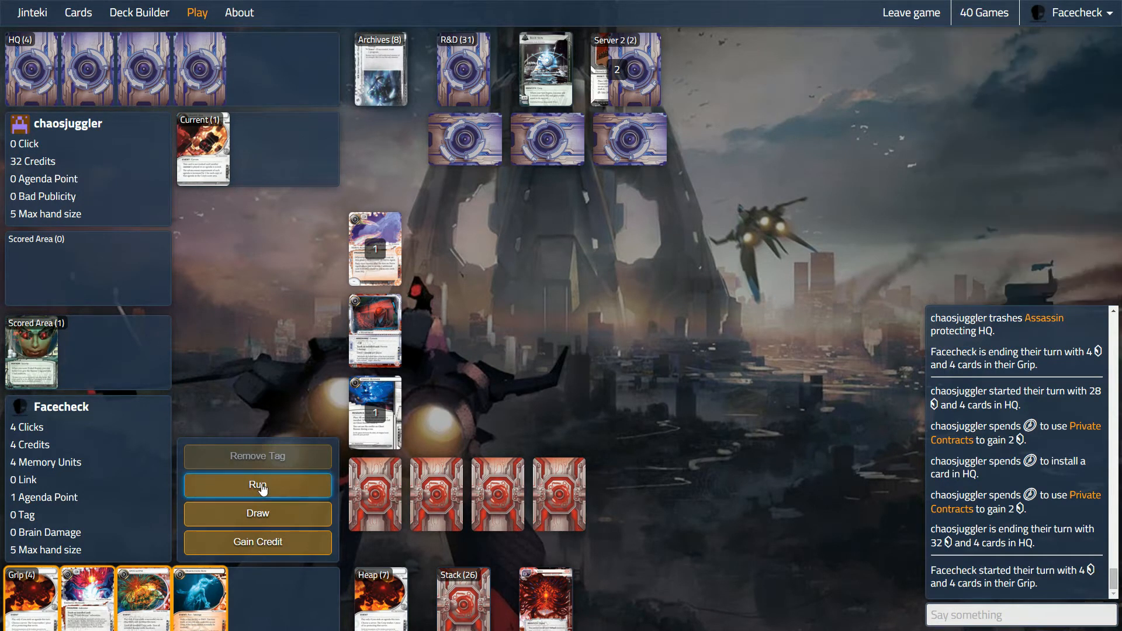
{"action": "left_click", "coordinate": [257, 485]}
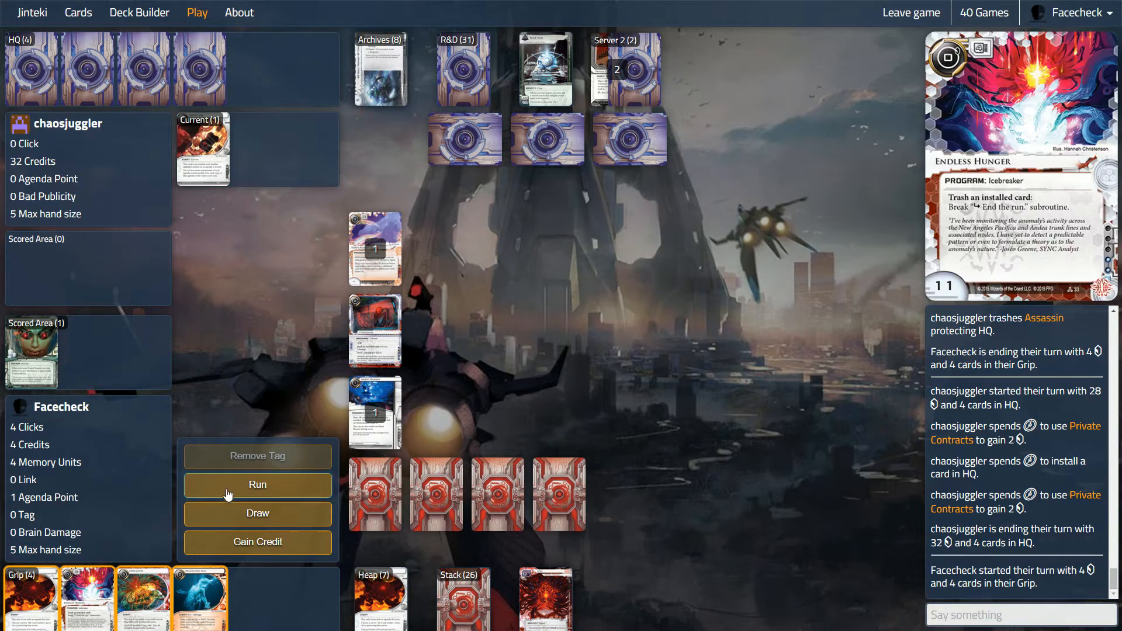
{"action": "left_click", "coordinate": [257, 484]}
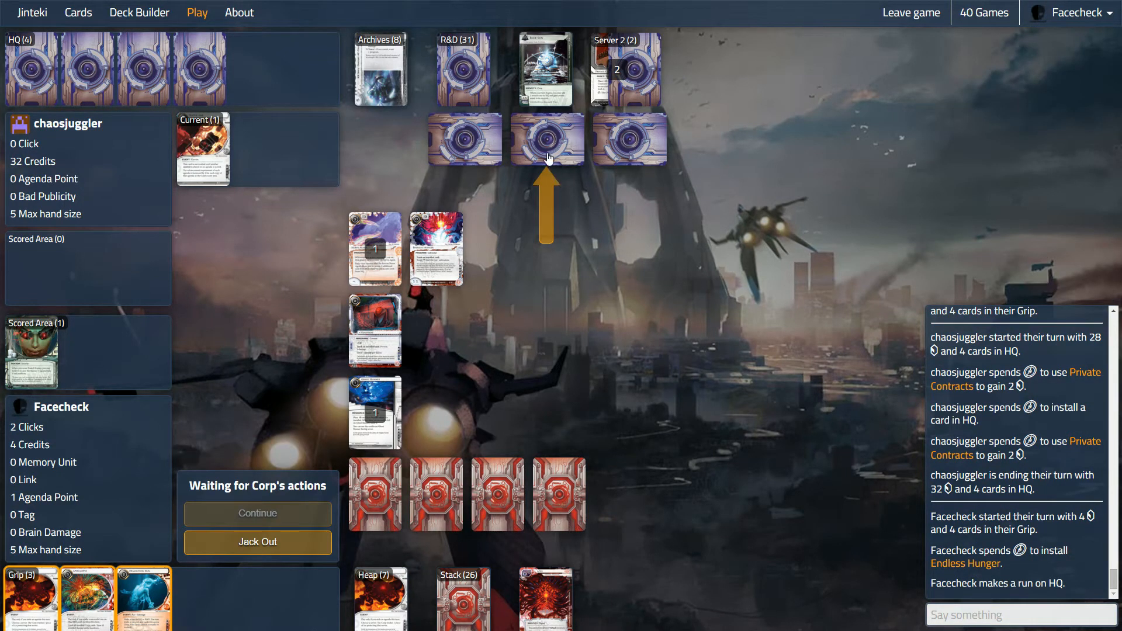
{"action": "left_click", "coordinate": [546, 139]}
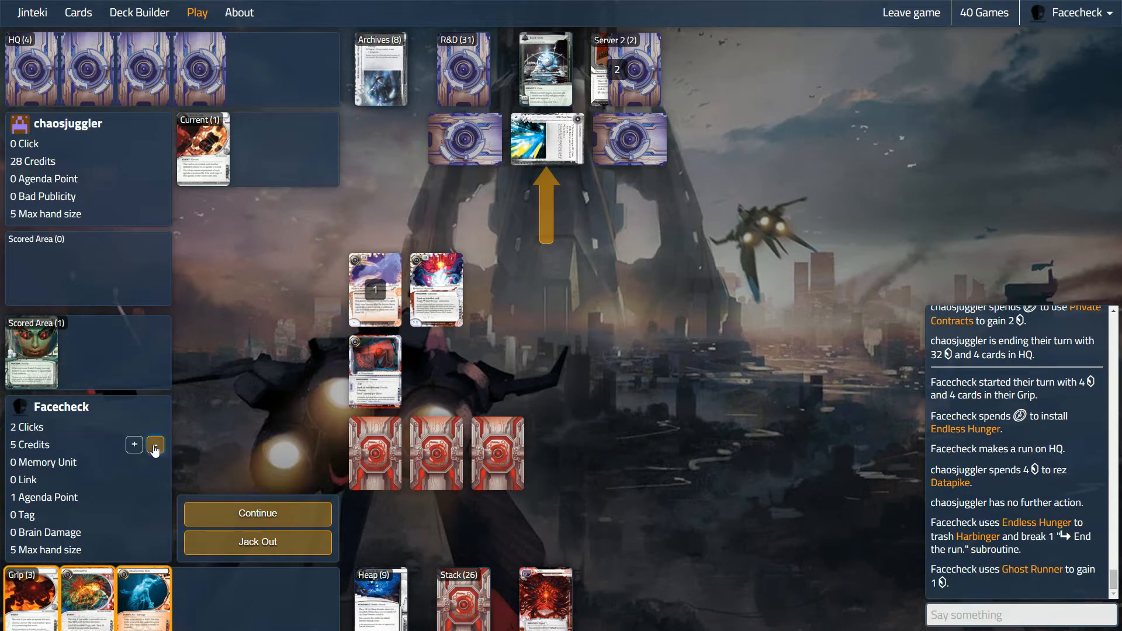
{"action": "left_click", "coordinate": [155, 444]}
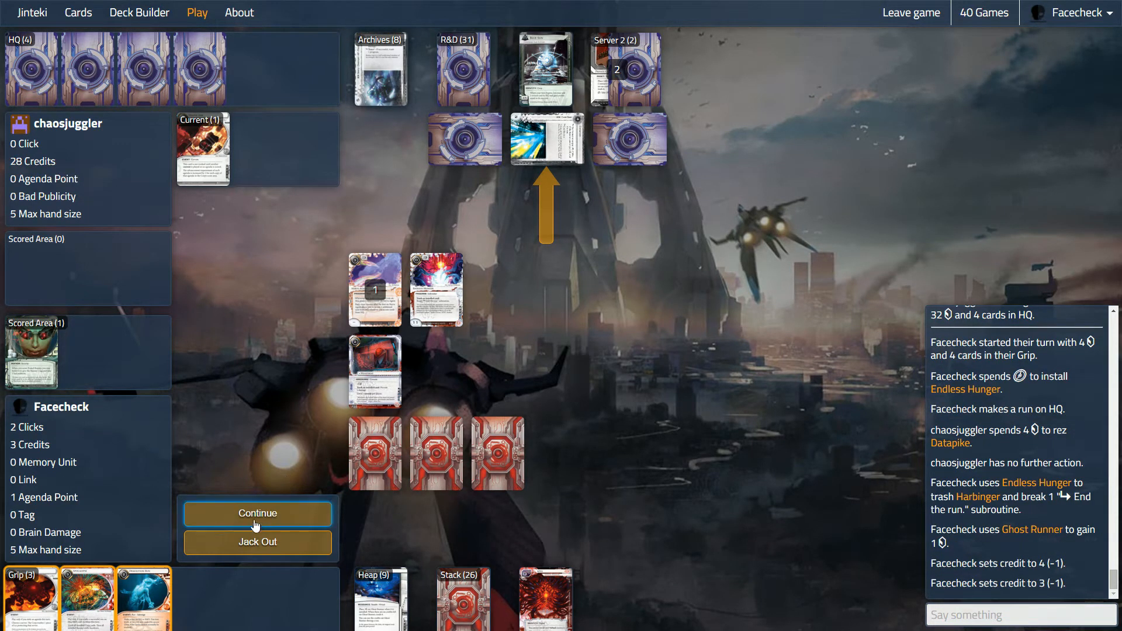
Step: Make the HQ run successful, steal Global Food Initiative for 3 agenda points and dismiss the Scorched Earth access
{"action": "left_click", "coordinate": [257, 514]}
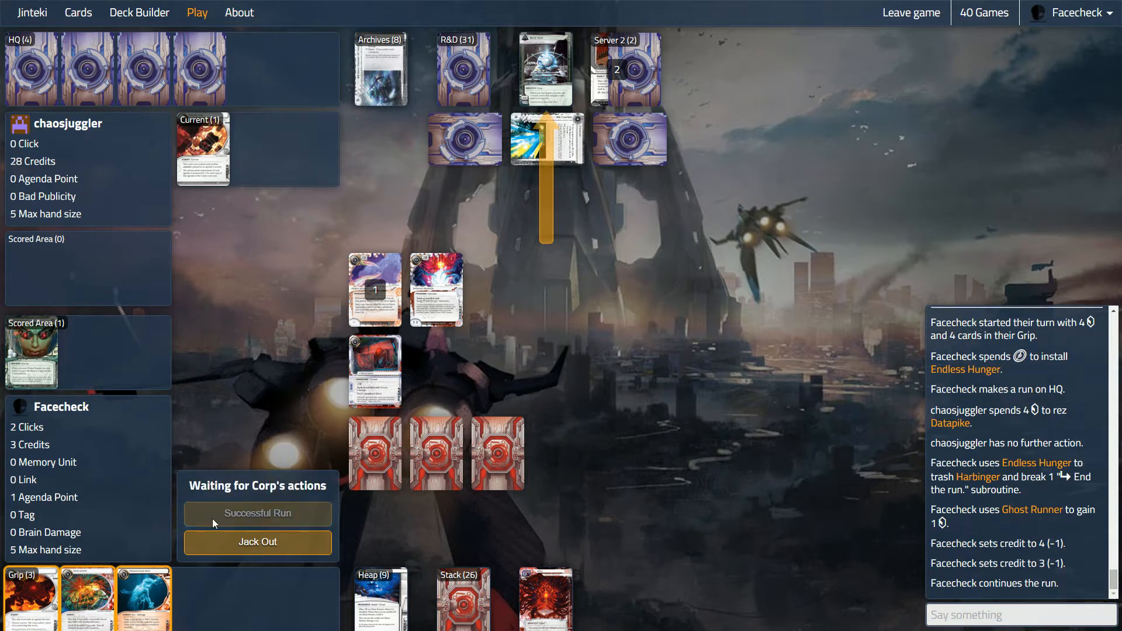
{"action": "left_click", "coordinate": [258, 513]}
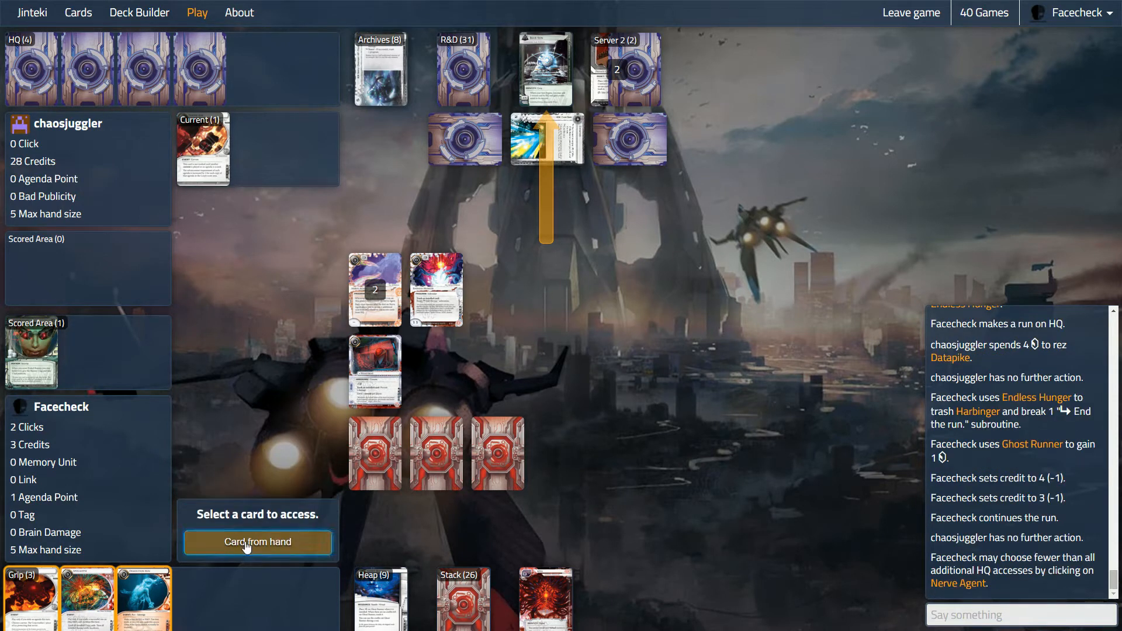
{"action": "left_click", "coordinate": [257, 542]}
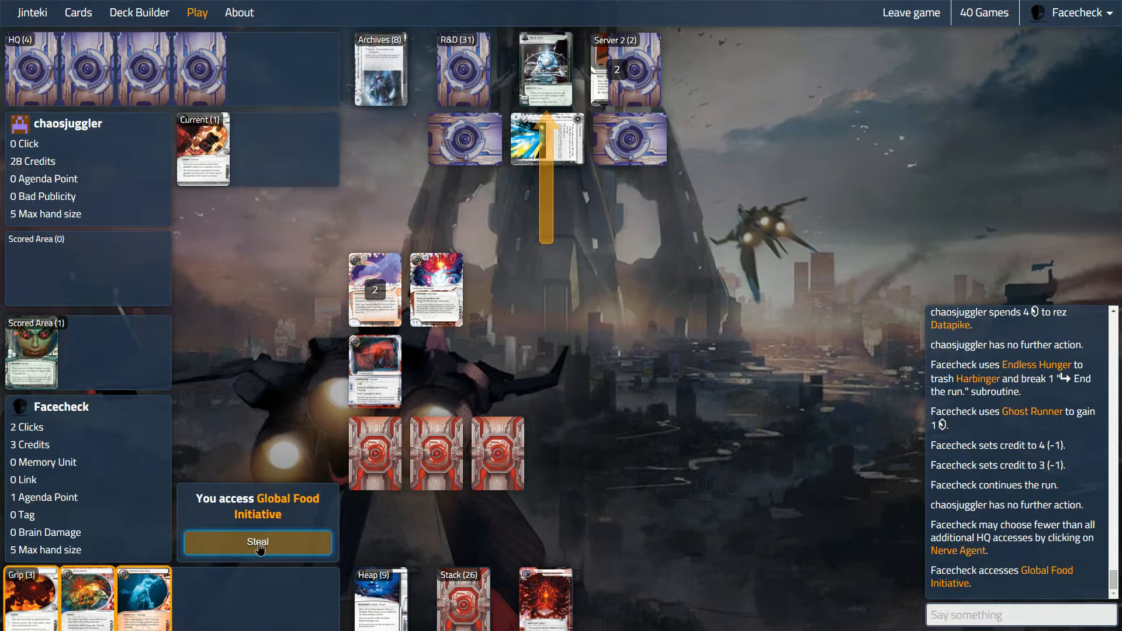
{"action": "left_click", "coordinate": [257, 542]}
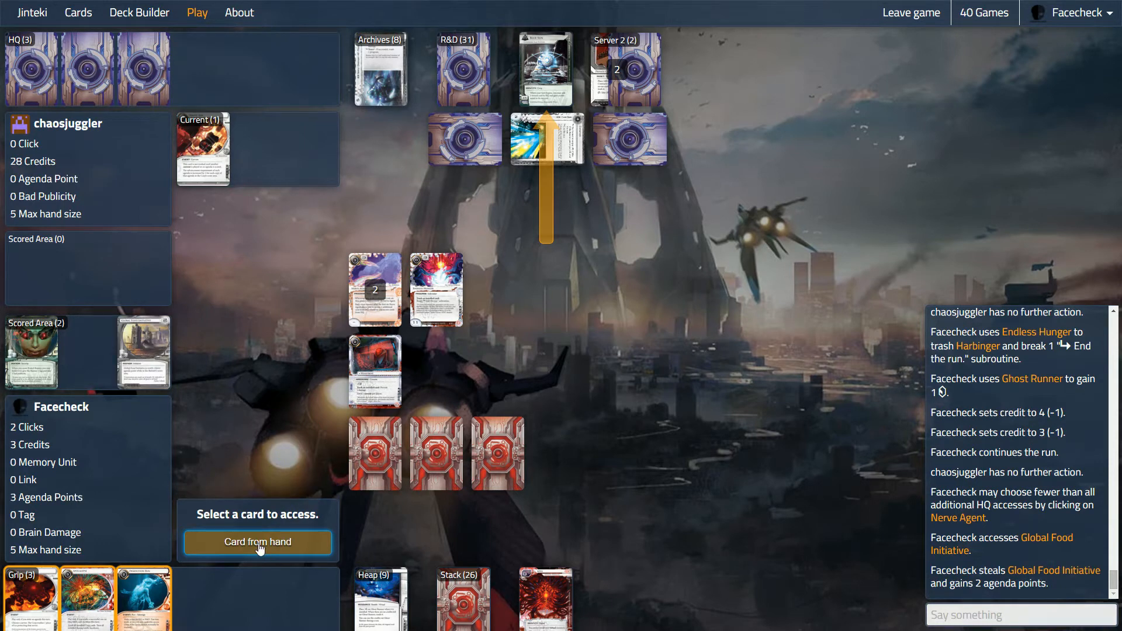
{"action": "left_click", "coordinate": [257, 542]}
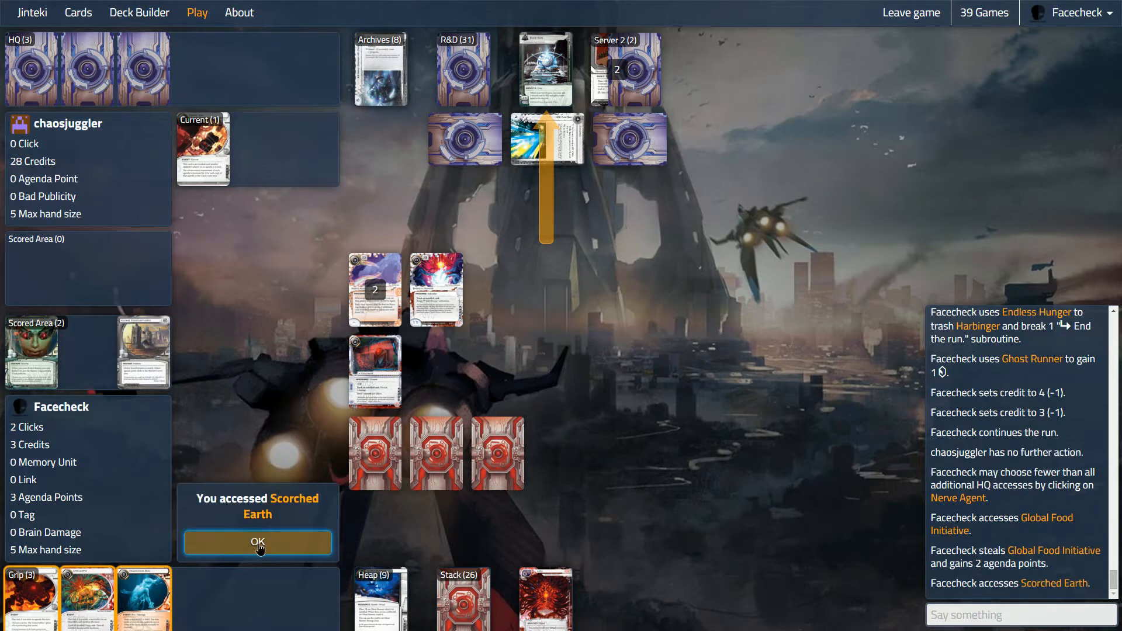
{"action": "left_click", "coordinate": [257, 542]}
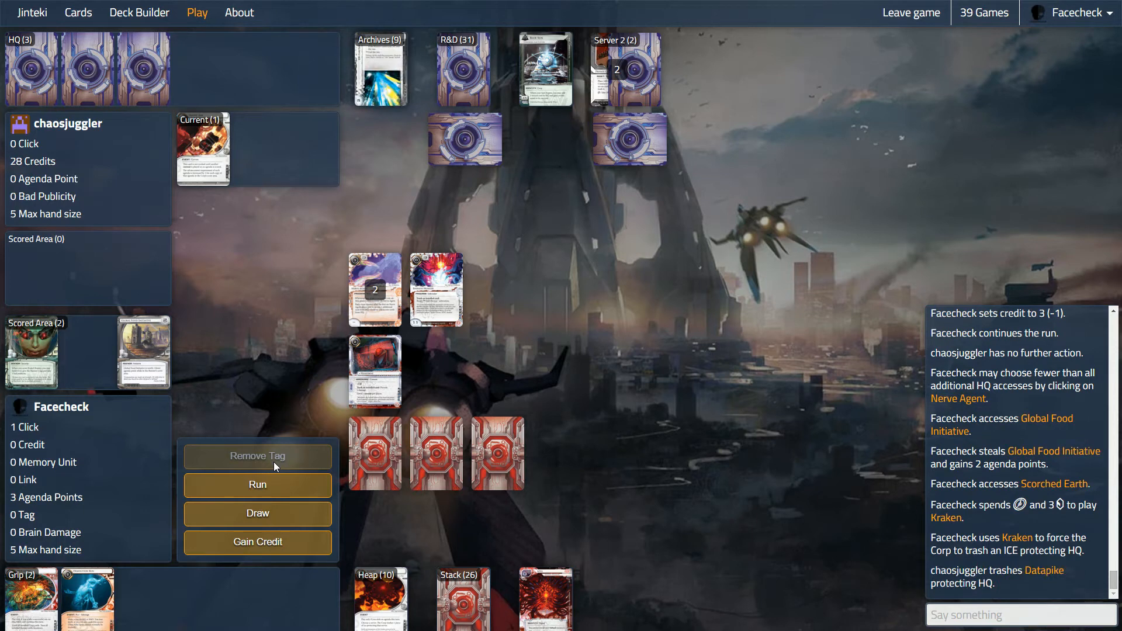
{"action": "mouse_move", "coordinate": [257, 541]}
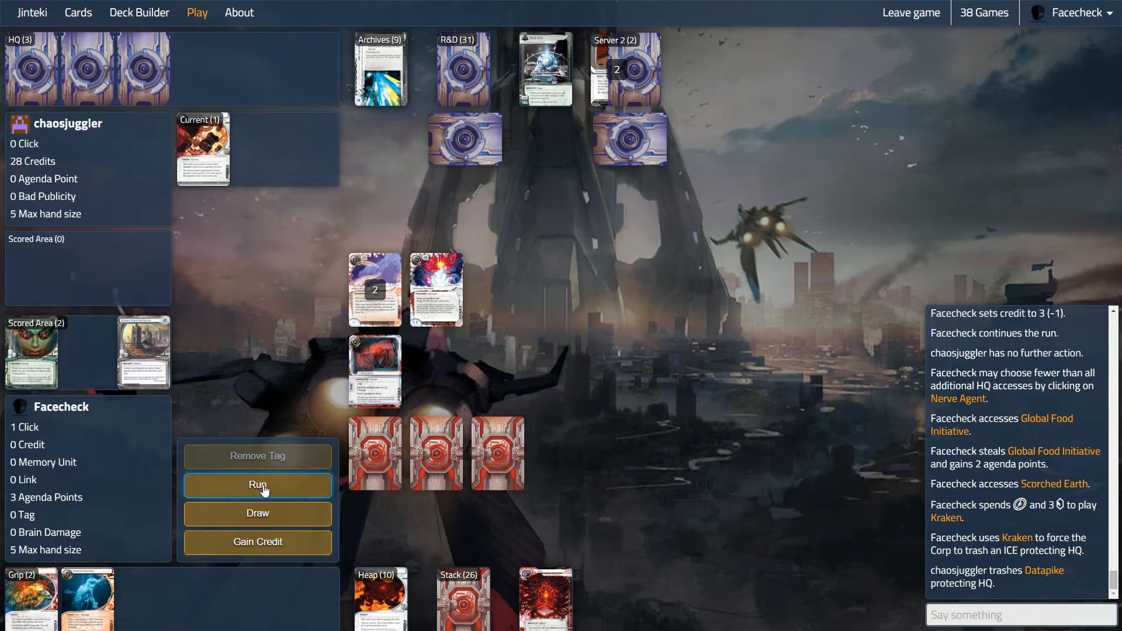
Step: Run HQ again, steal a second Global Food Initiative for 5 agenda points, then access Scorched Earth and Taurus
{"action": "left_click", "coordinate": [256, 485]}
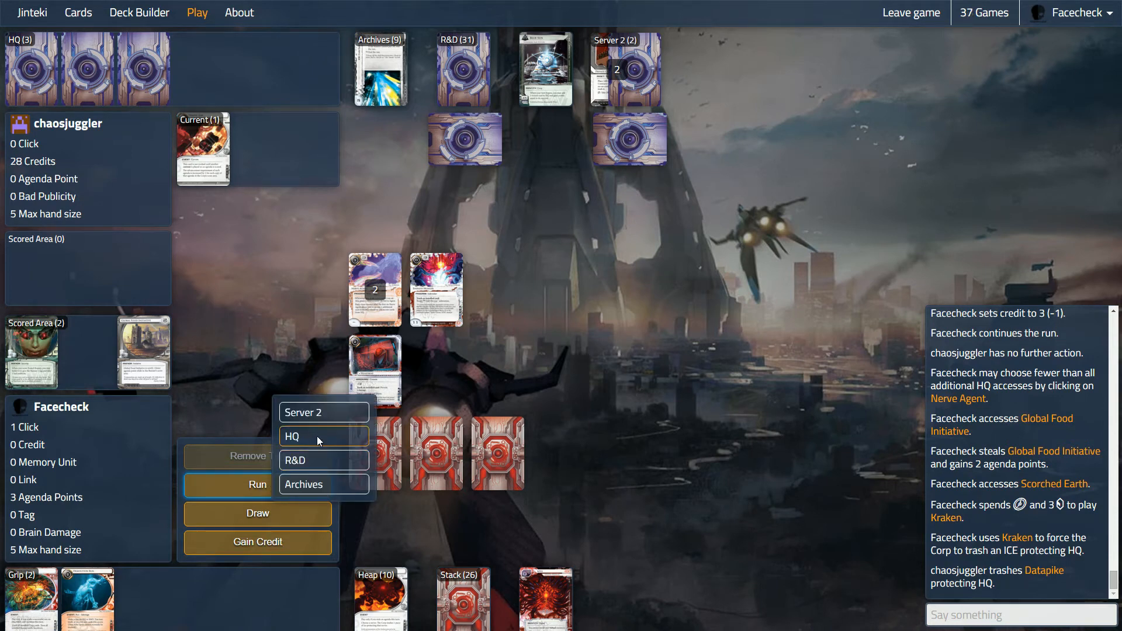
{"action": "left_click", "coordinate": [322, 436]}
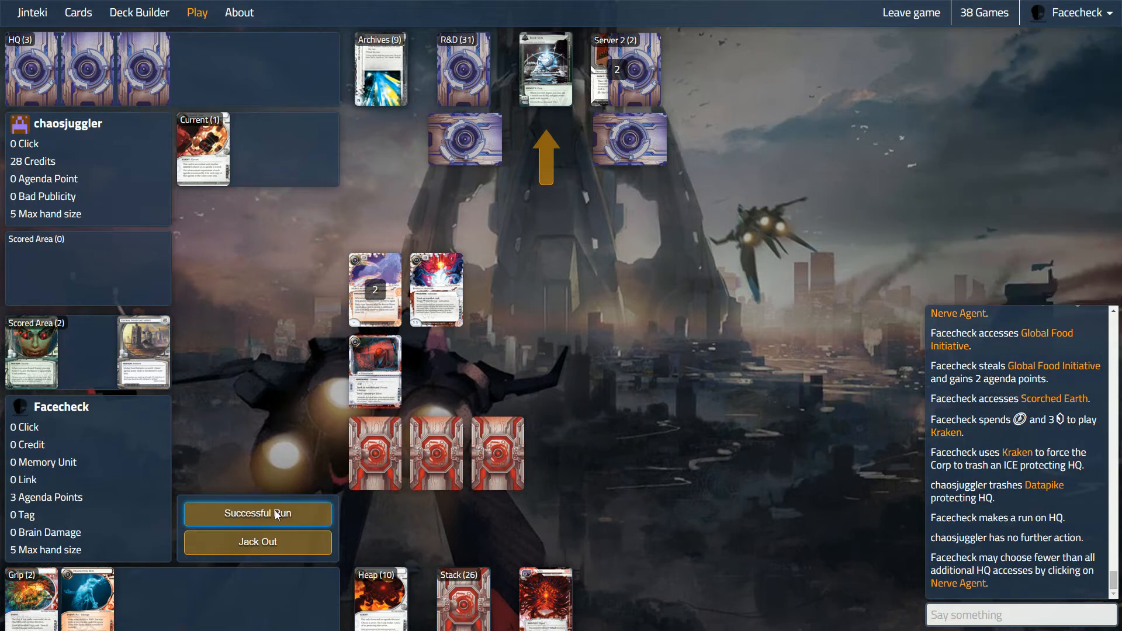
{"action": "left_click", "coordinate": [257, 513]}
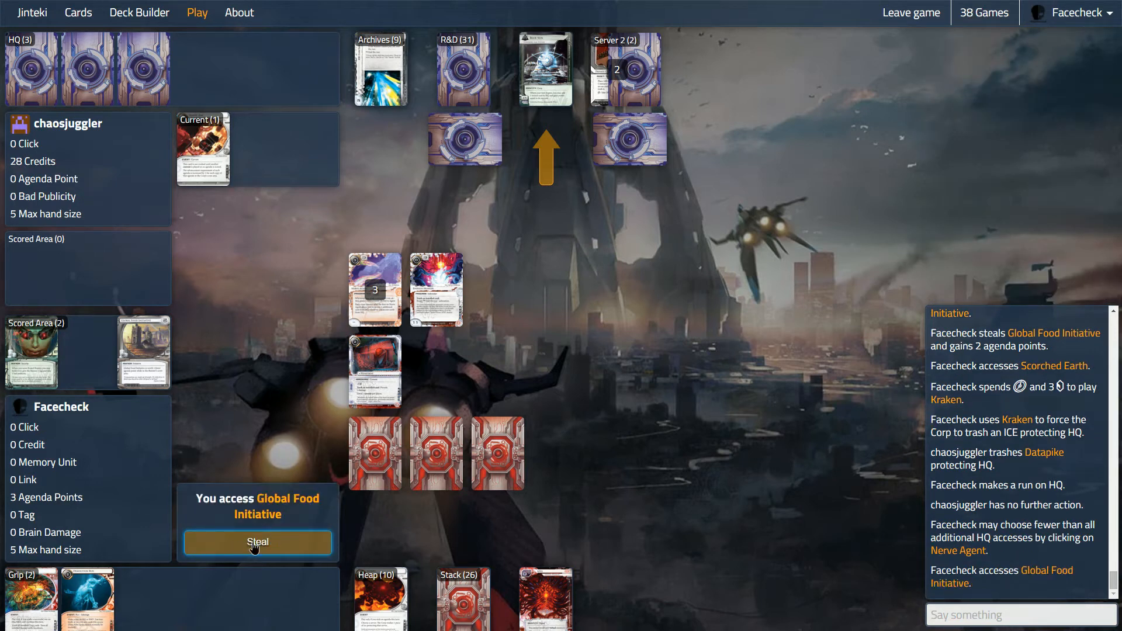
{"action": "left_click", "coordinate": [257, 542]}
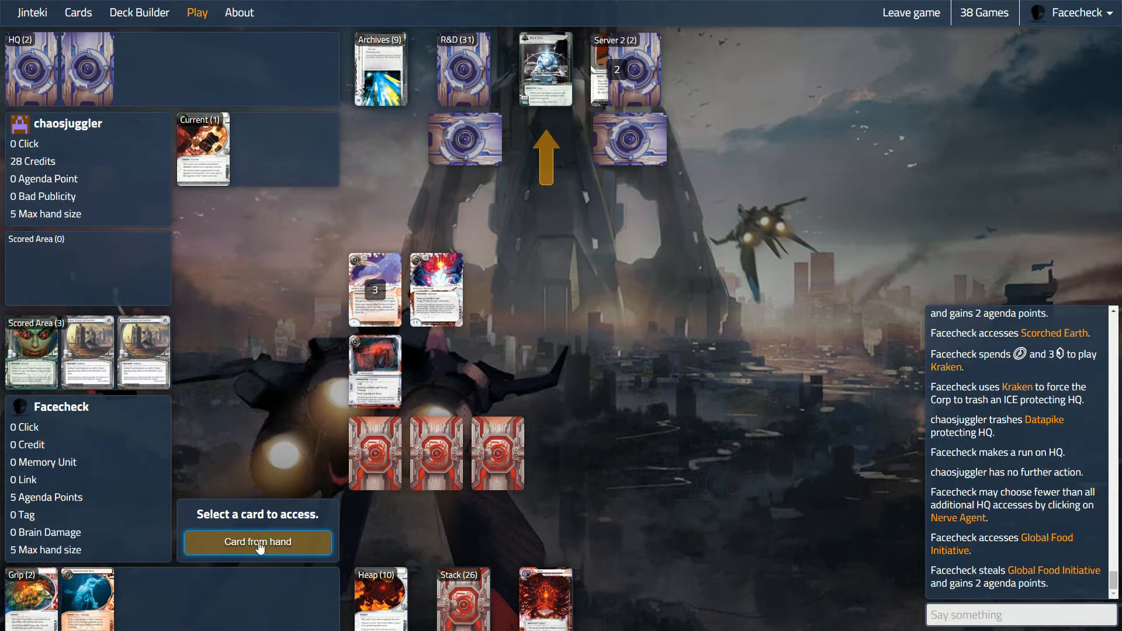
{"action": "left_click", "coordinate": [257, 542]}
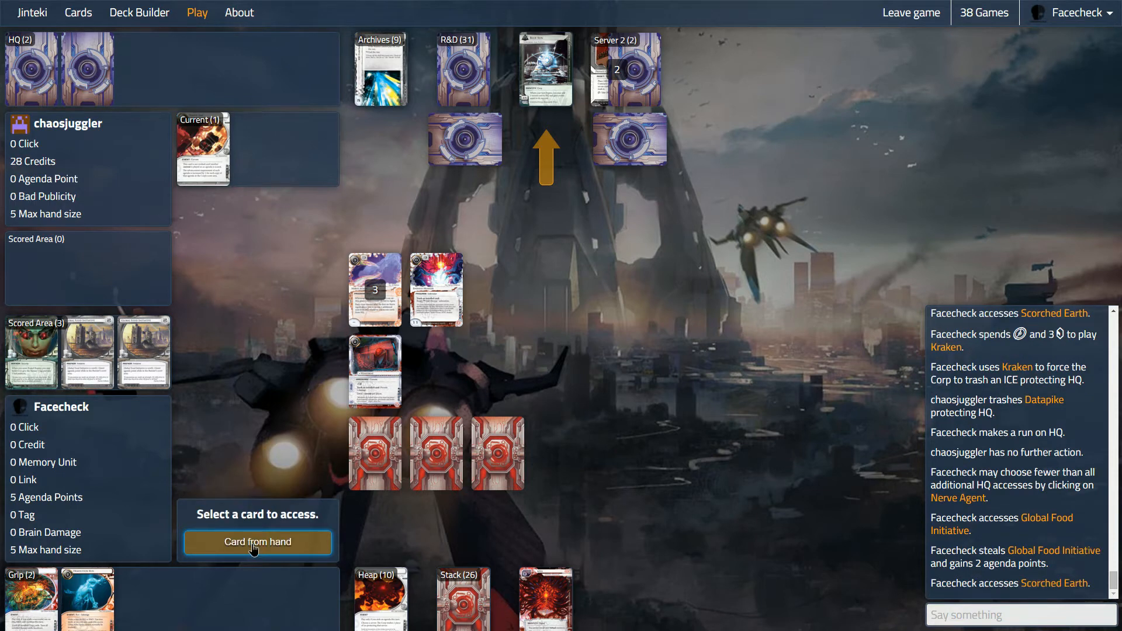
{"action": "left_click", "coordinate": [257, 542]}
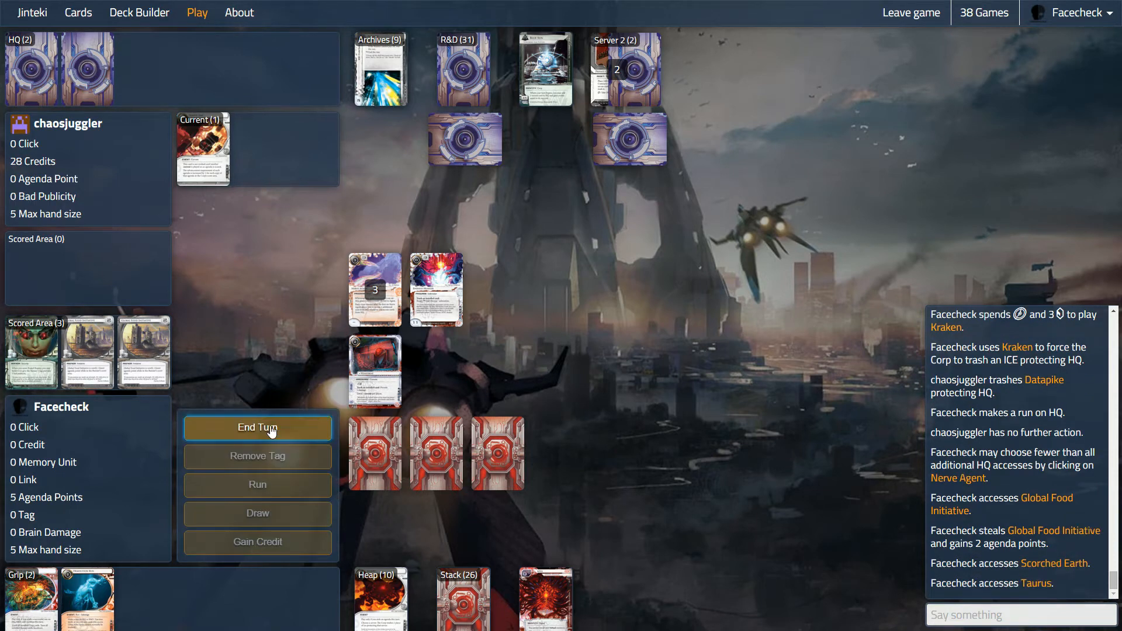
Step: End the Runner's turn at 0 credits and wait through the Corp's Housekeeping turn
{"action": "left_click", "coordinate": [258, 427]}
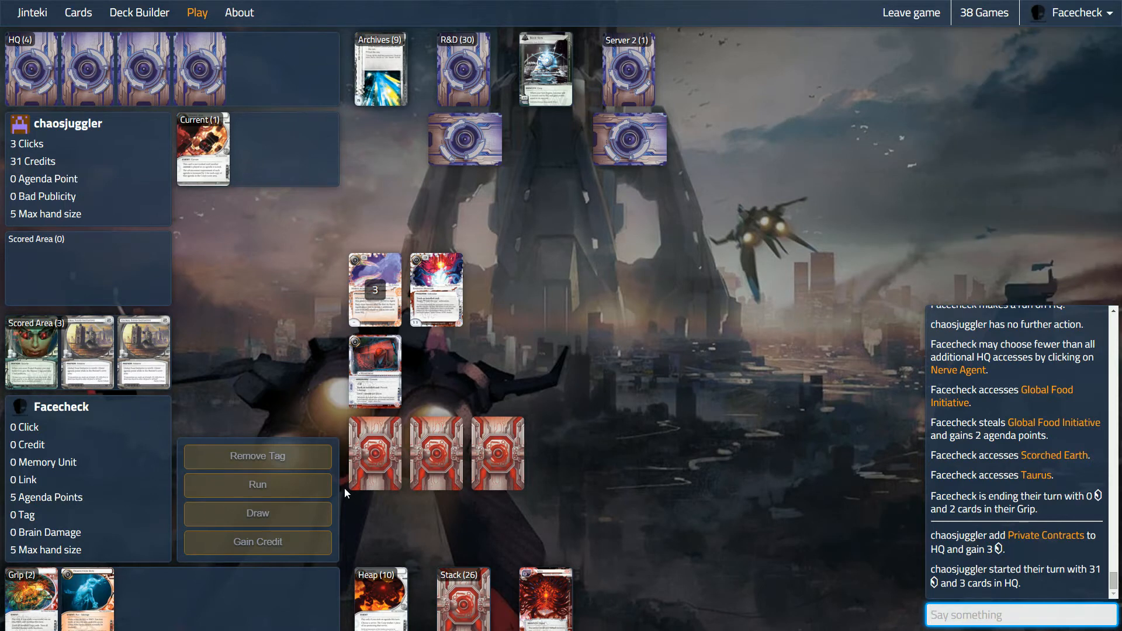
{"action": "mouse_move", "coordinate": [582, 144]}
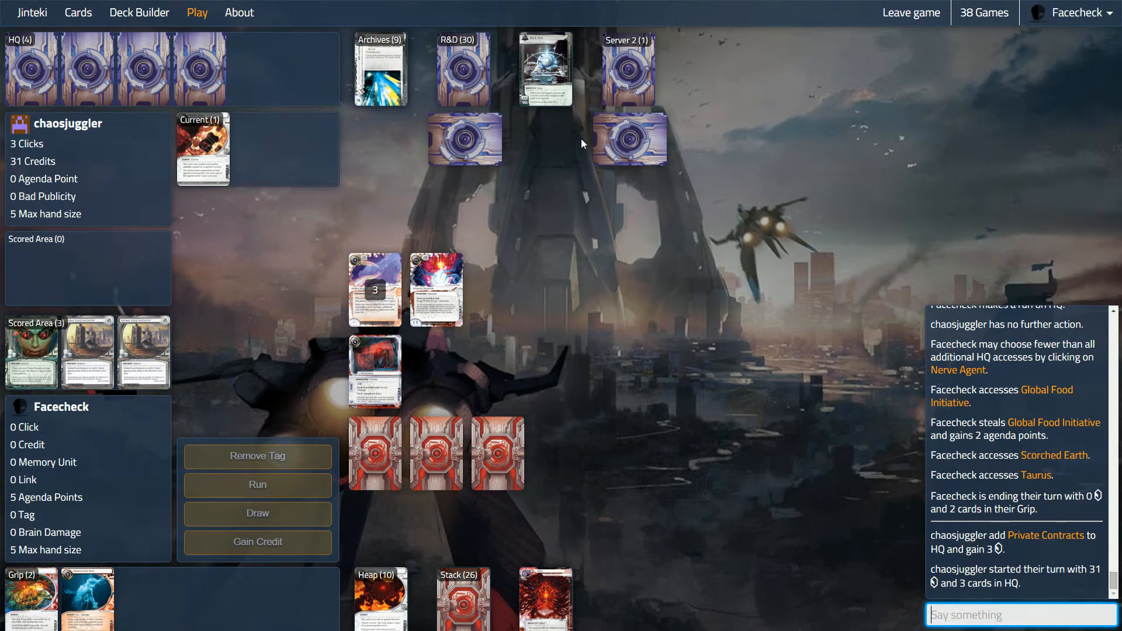
{"action": "left_click", "coordinate": [257, 513]}
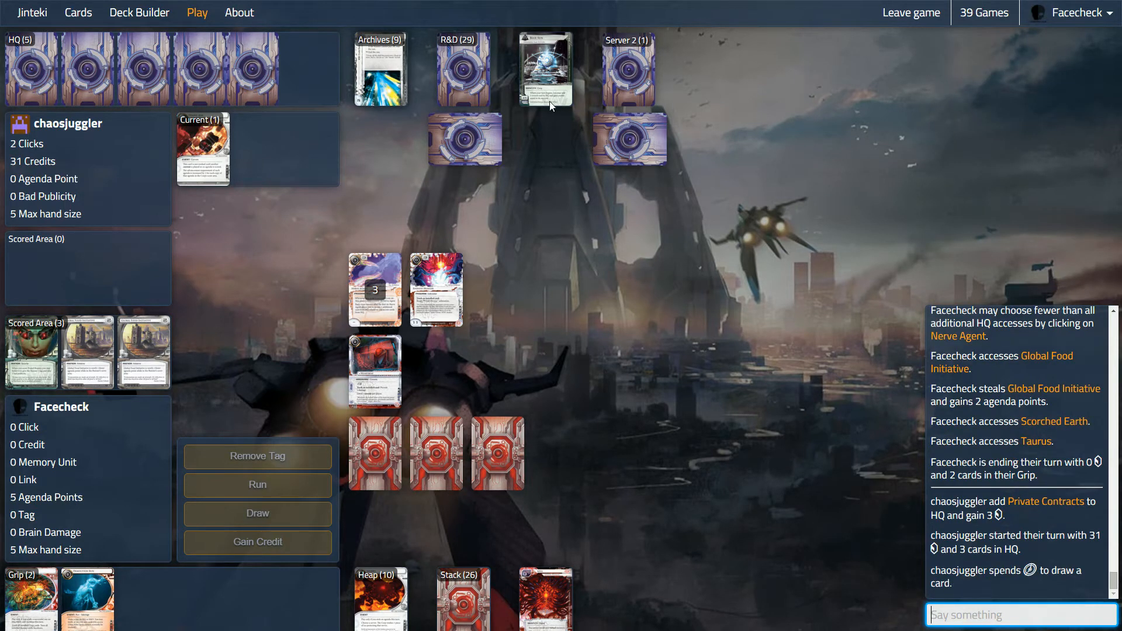
{"action": "mouse_move", "coordinate": [546, 144]}
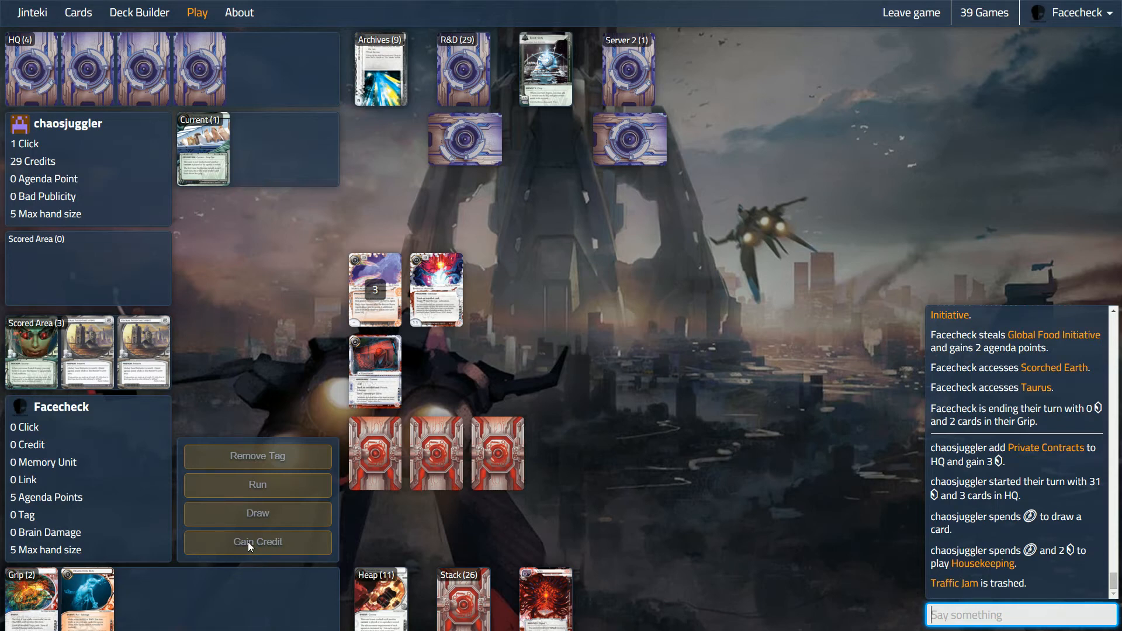
{"action": "left_click", "coordinate": [257, 542]}
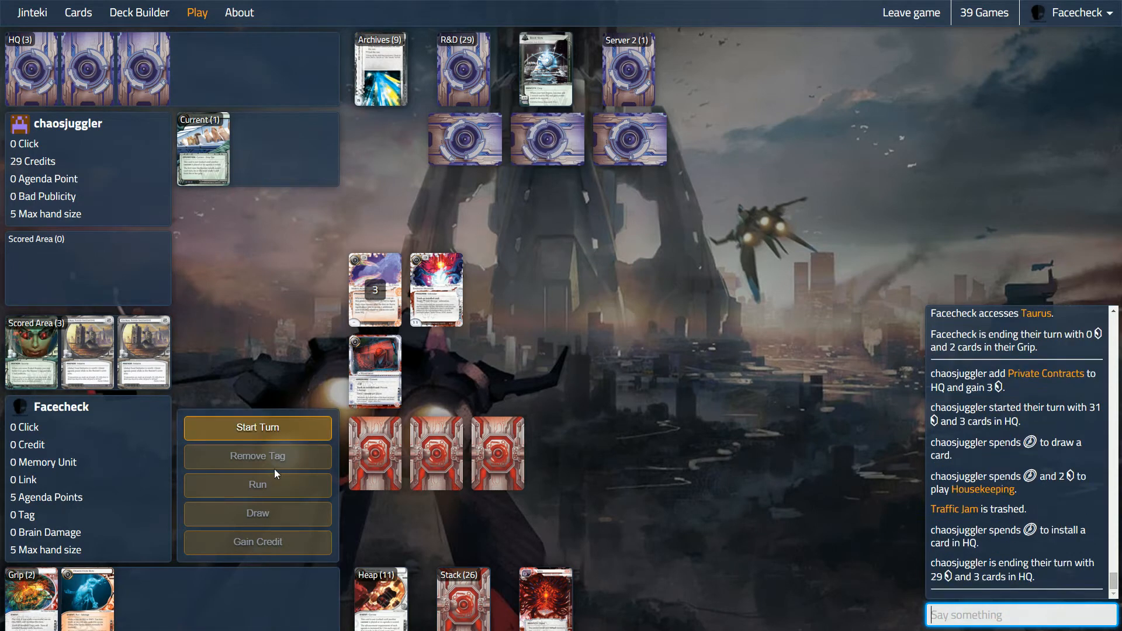
Step: Start the turn, draw, gain two credits and make a successful Dirty Laundry run on Archives, ending at 5 credits
{"action": "left_click", "coordinate": [257, 428]}
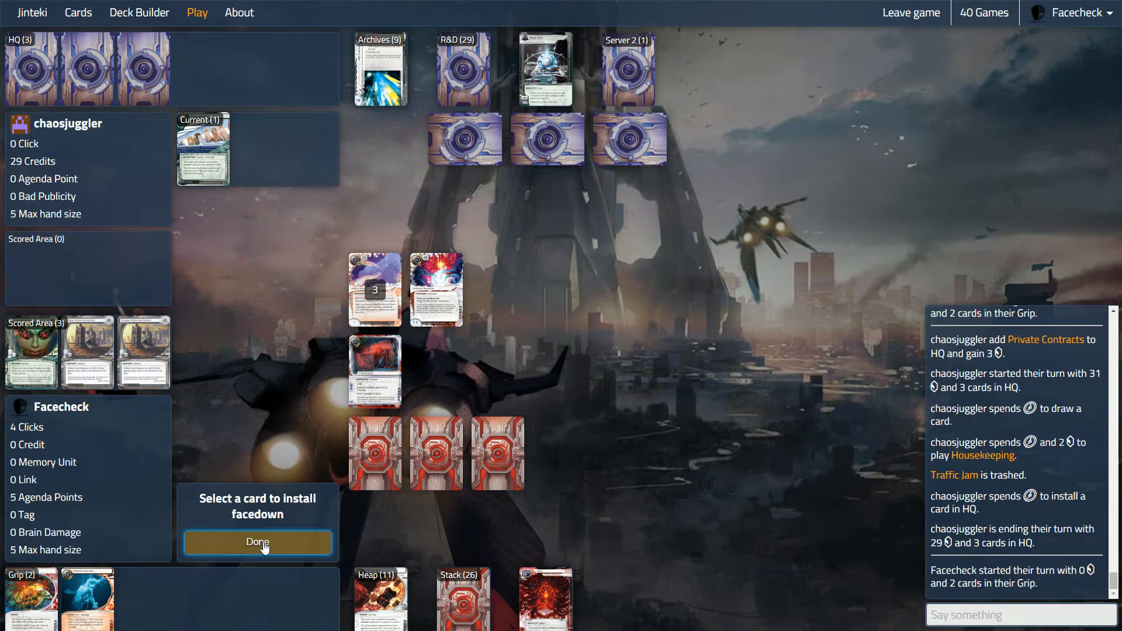
{"action": "left_click", "coordinate": [257, 542]}
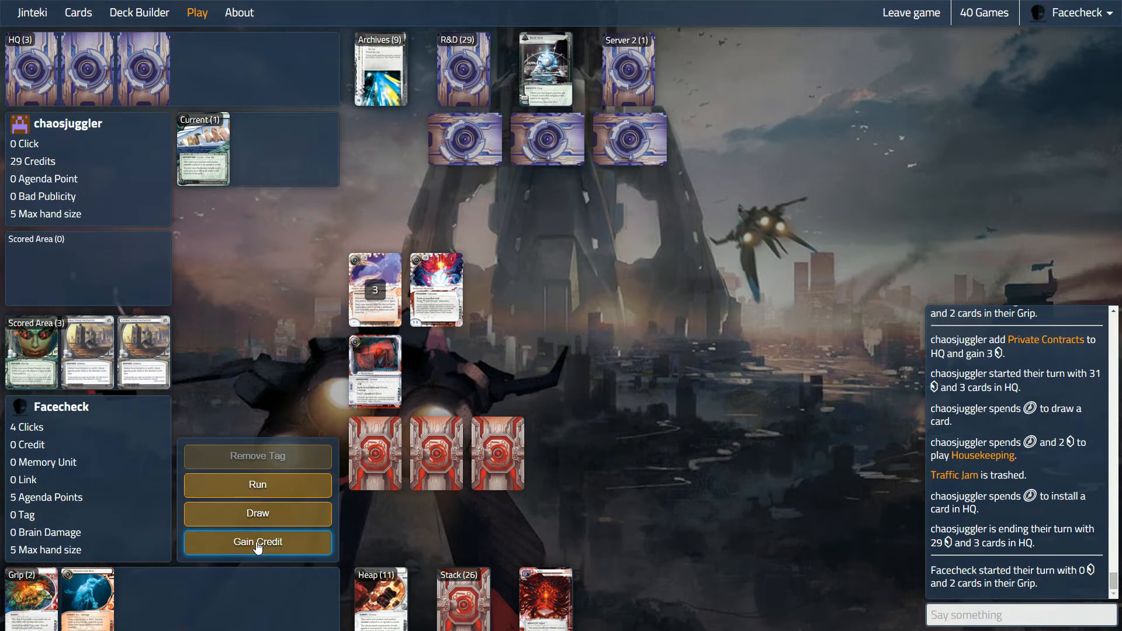
{"action": "mouse_move", "coordinate": [257, 513]}
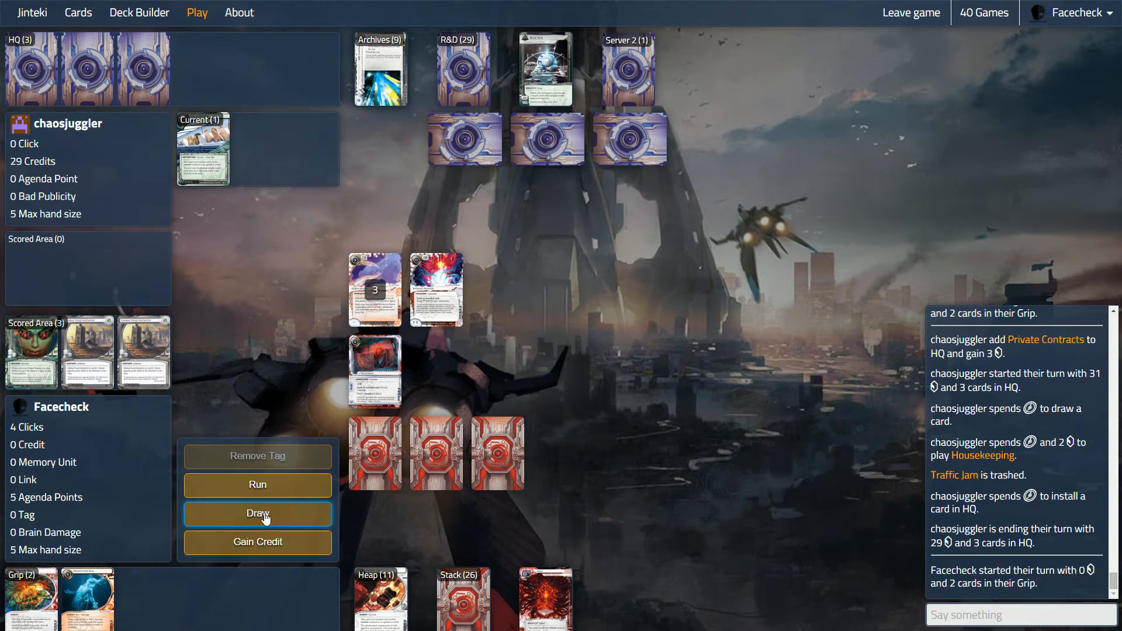
{"action": "left_click", "coordinate": [257, 513]}
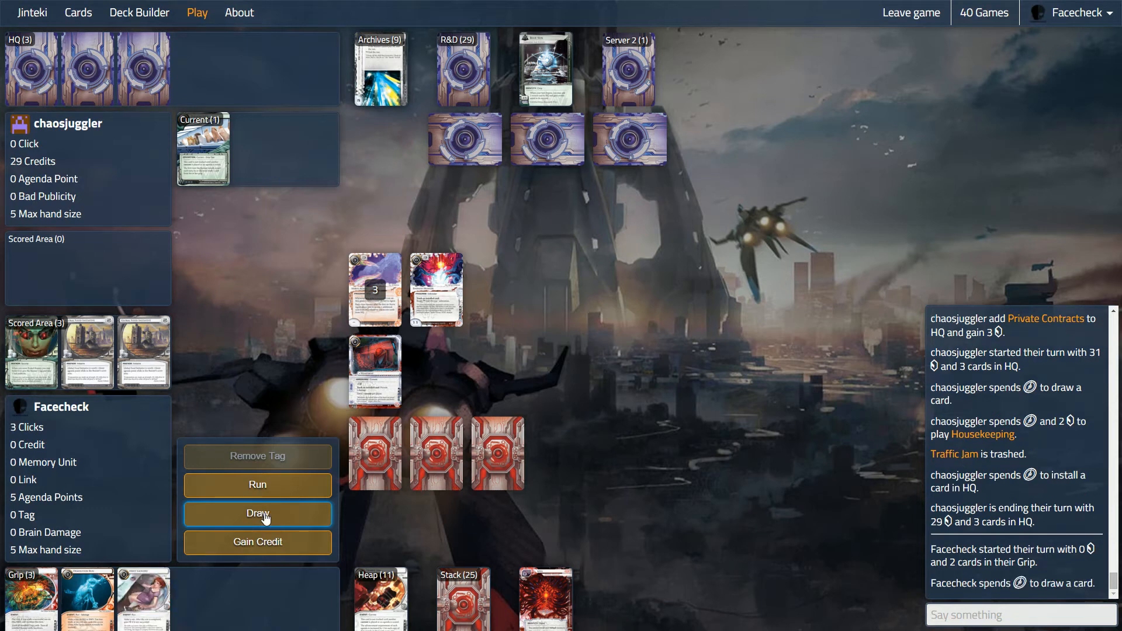
{"action": "left_click", "coordinate": [257, 542]}
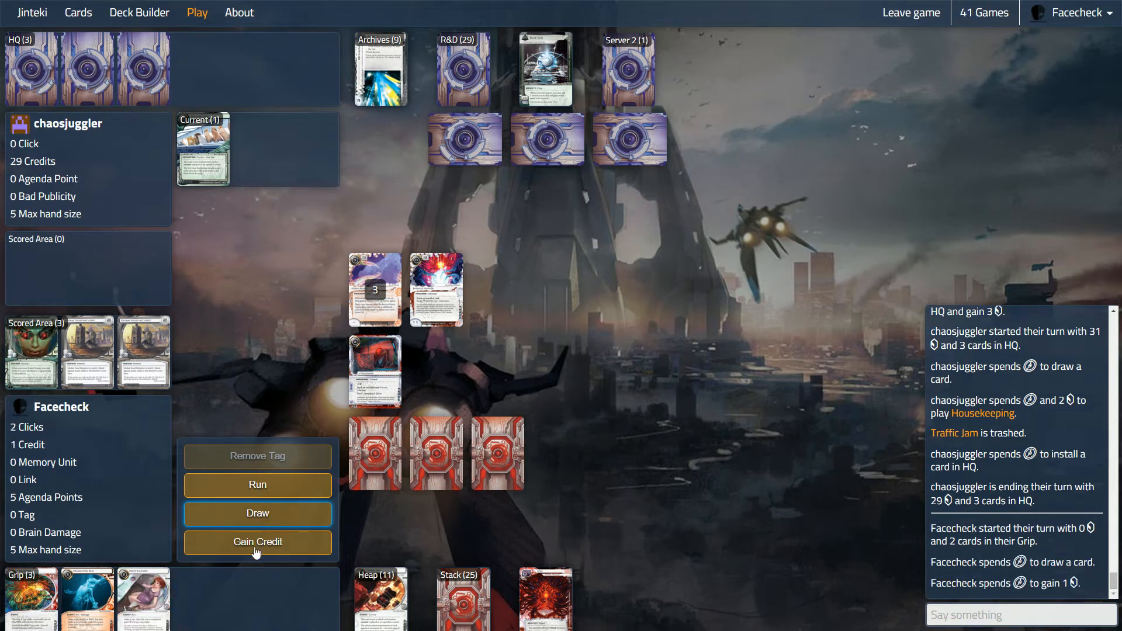
{"action": "left_click", "coordinate": [257, 542]}
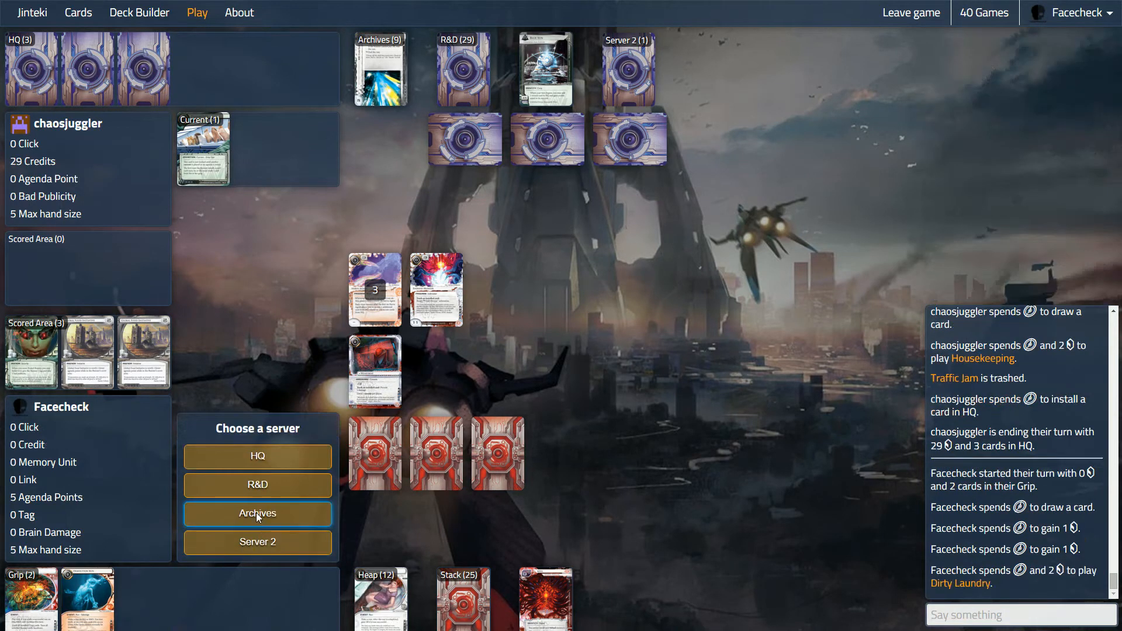
{"action": "left_click", "coordinate": [257, 513]}
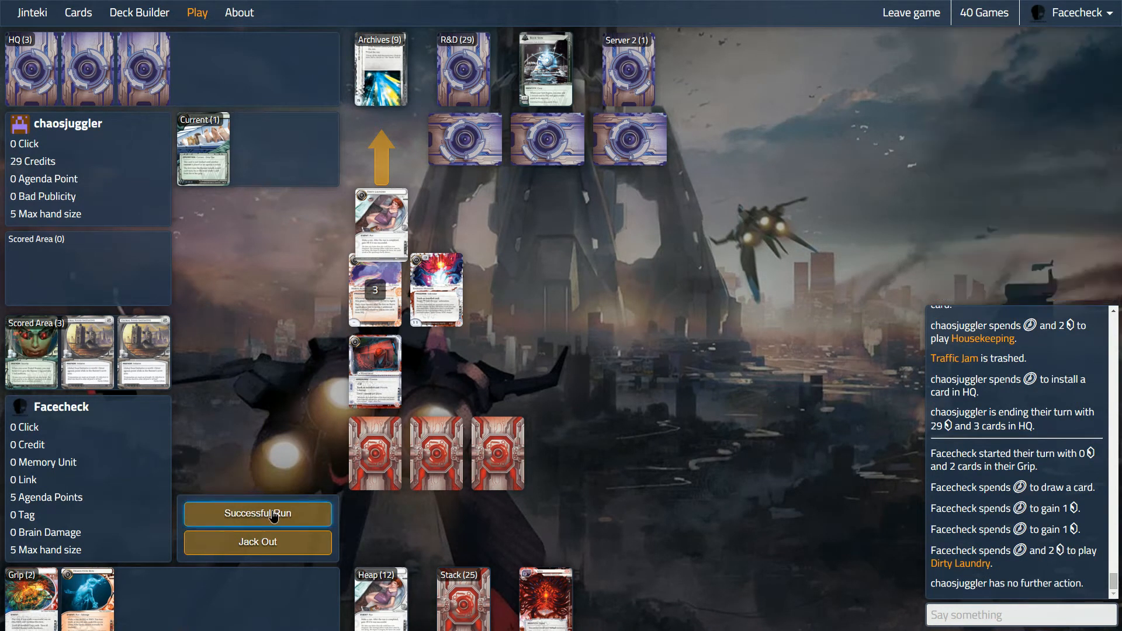
{"action": "left_click", "coordinate": [258, 513]}
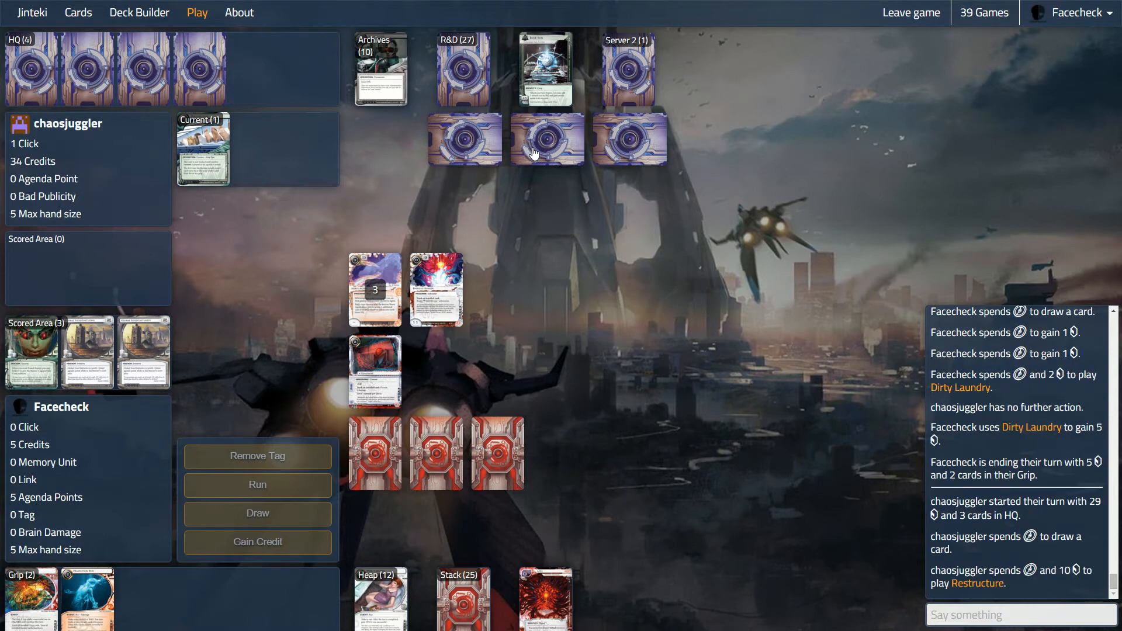
{"action": "mouse_move", "coordinate": [296, 490]}
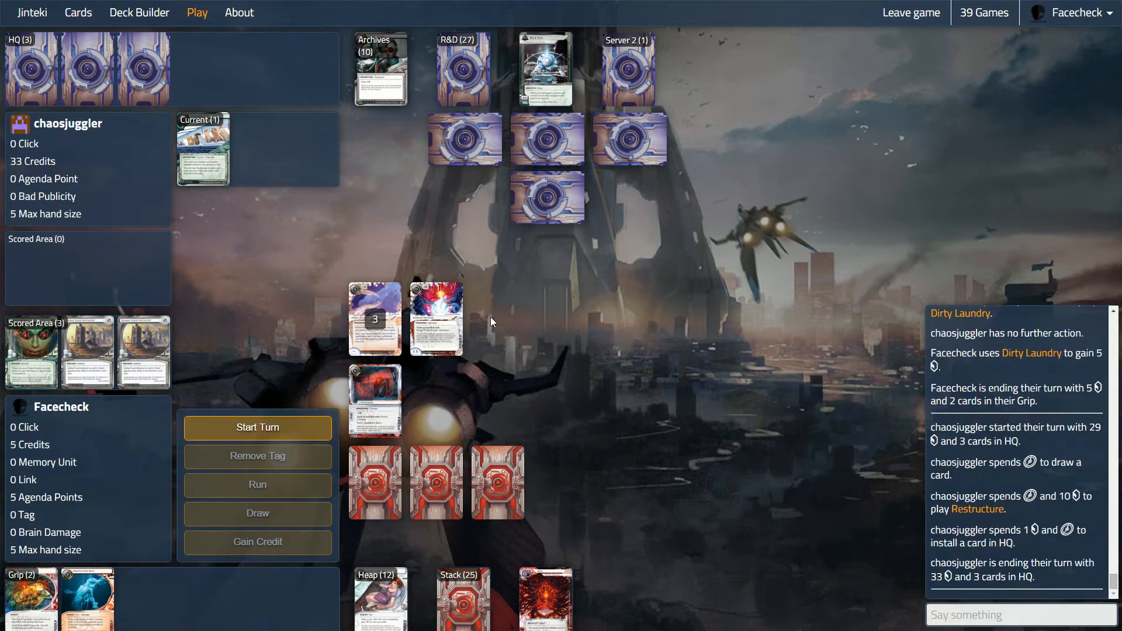
Step: Start the turn and play Demolition Run on R&D, where the Corp rezzes Assassin
{"action": "left_click", "coordinate": [257, 427]}
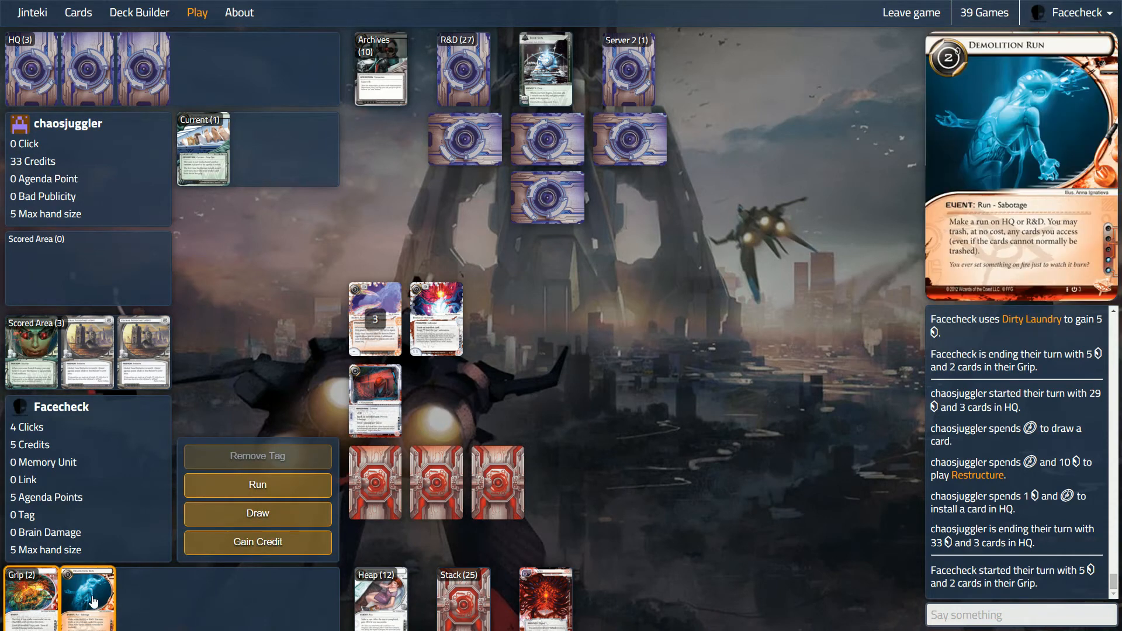
{"action": "mouse_move", "coordinate": [89, 597]}
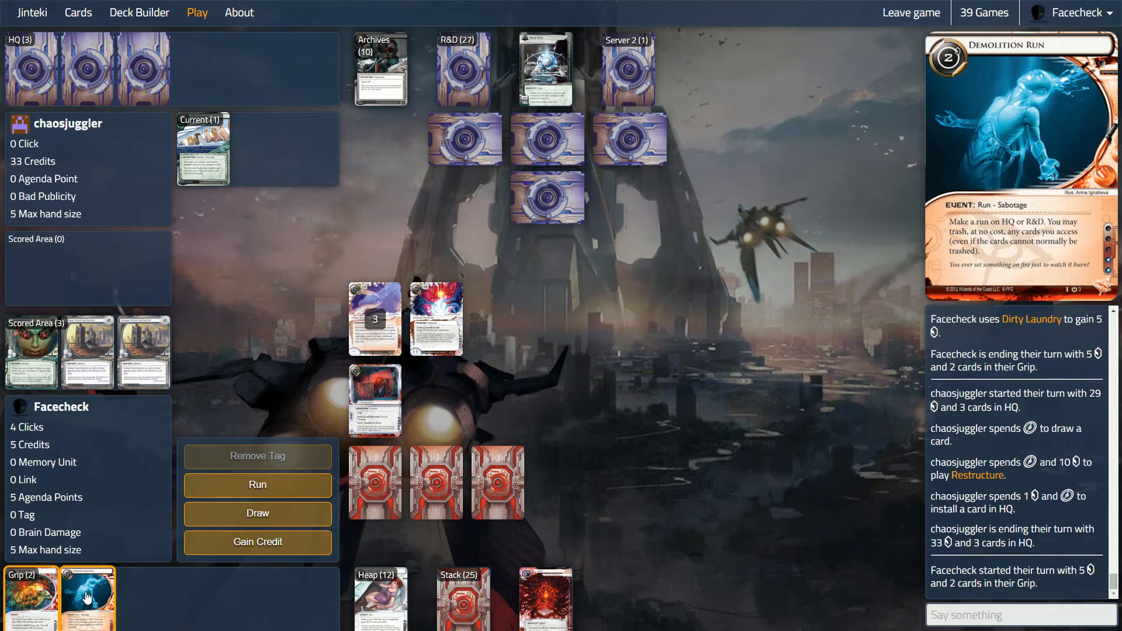
{"action": "mouse_move", "coordinate": [429, 398]}
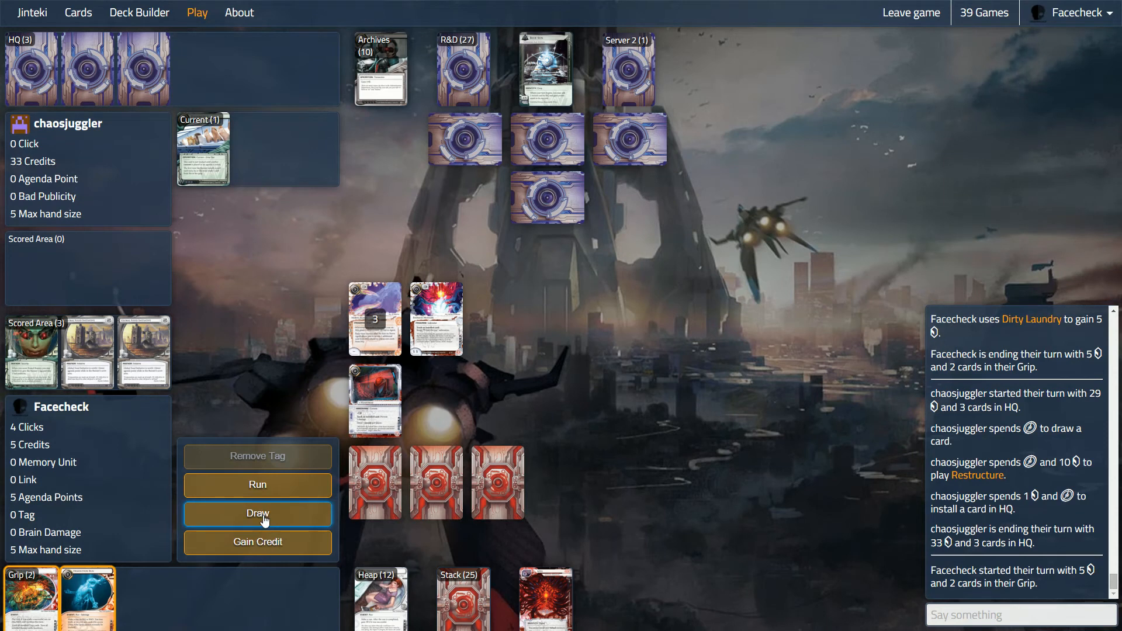
{"action": "mouse_move", "coordinate": [88, 598]}
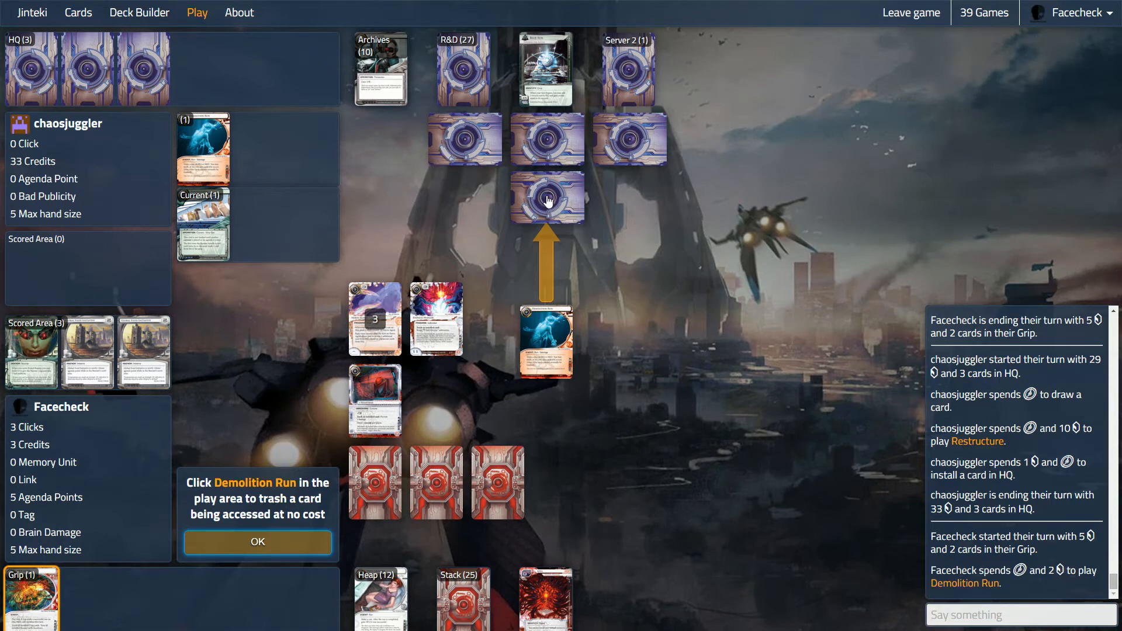
{"action": "mouse_move", "coordinate": [550, 180]}
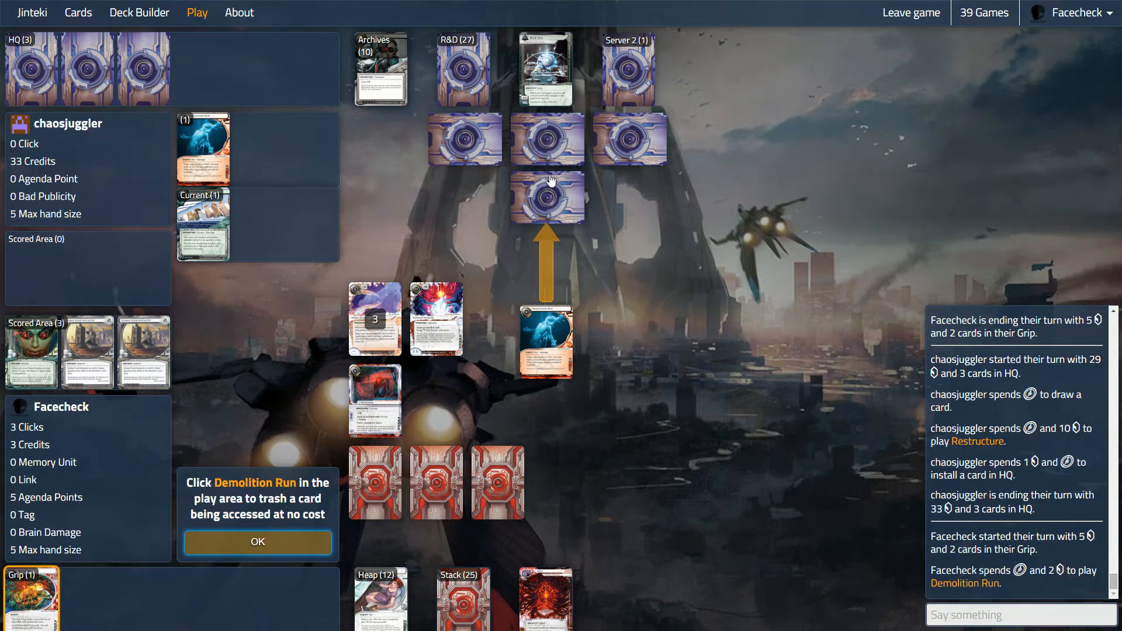
{"action": "left_click", "coordinate": [547, 199]}
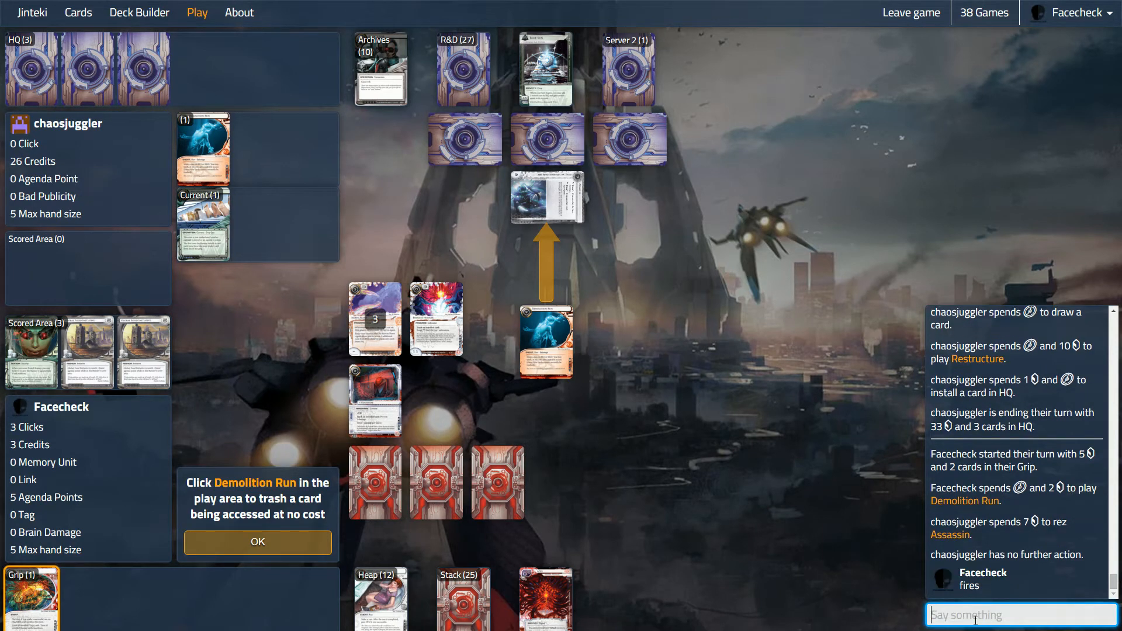
{"action": "mouse_move", "coordinate": [548, 200]}
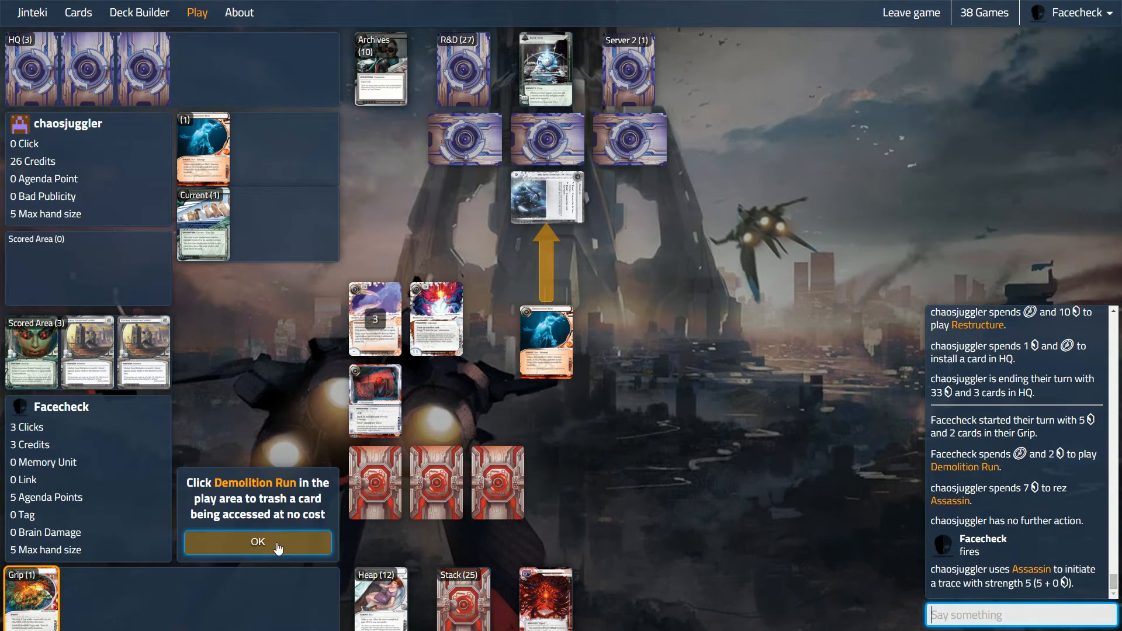
Step: Let both Assassin traces hit unboosted, trashing cards to prevent the net damage, and continue the run
{"action": "left_click", "coordinate": [257, 542]}
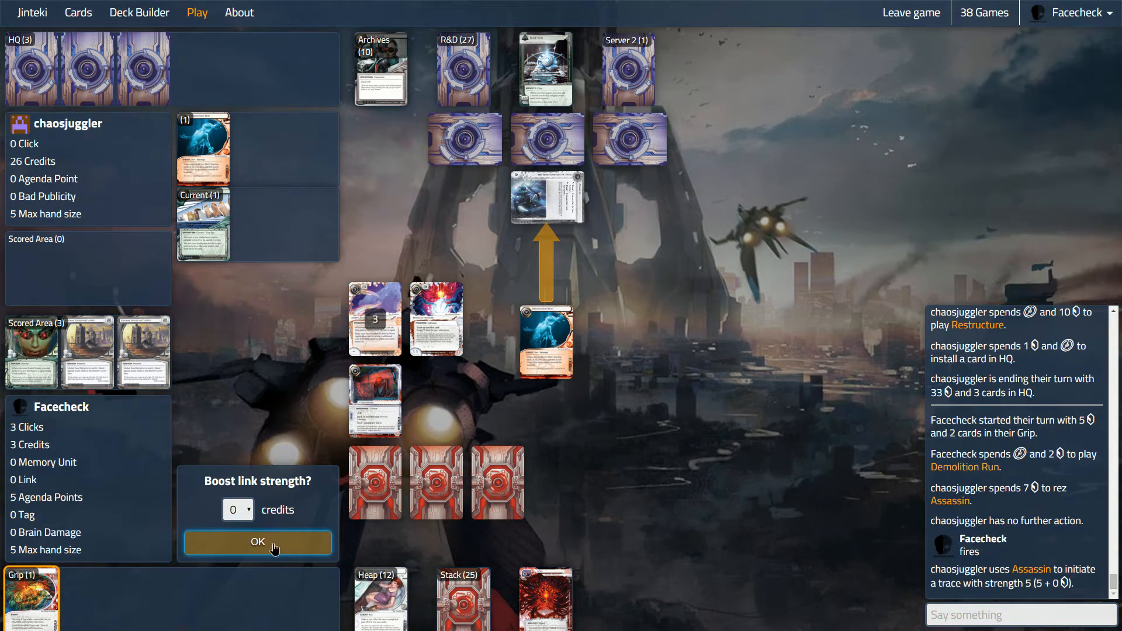
{"action": "left_click", "coordinate": [258, 542]}
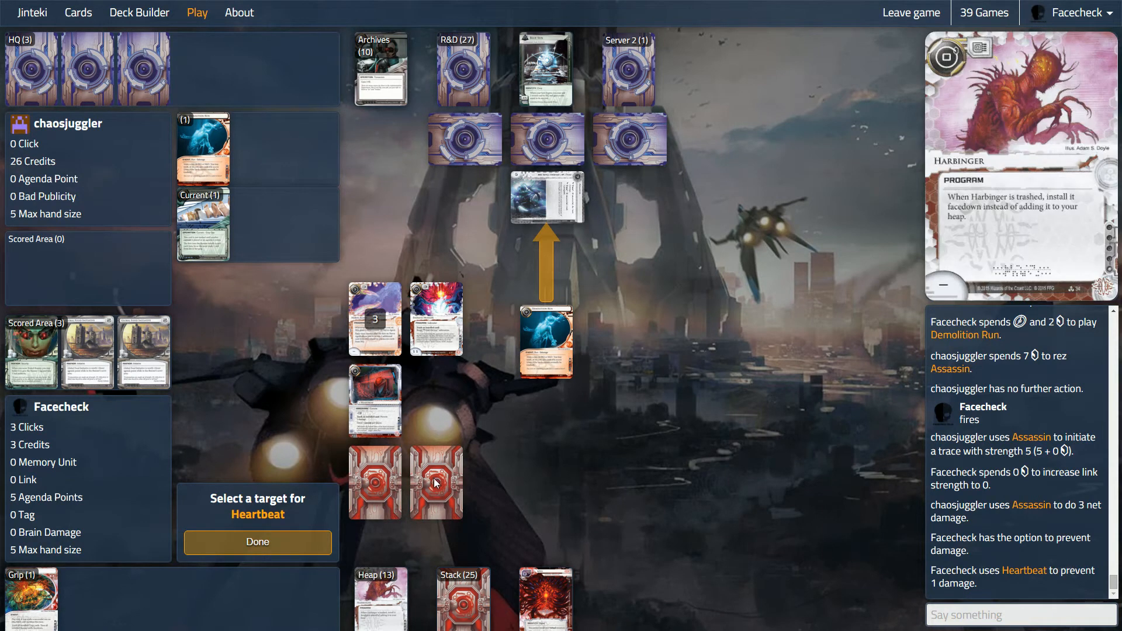
{"action": "left_click", "coordinate": [434, 482]}
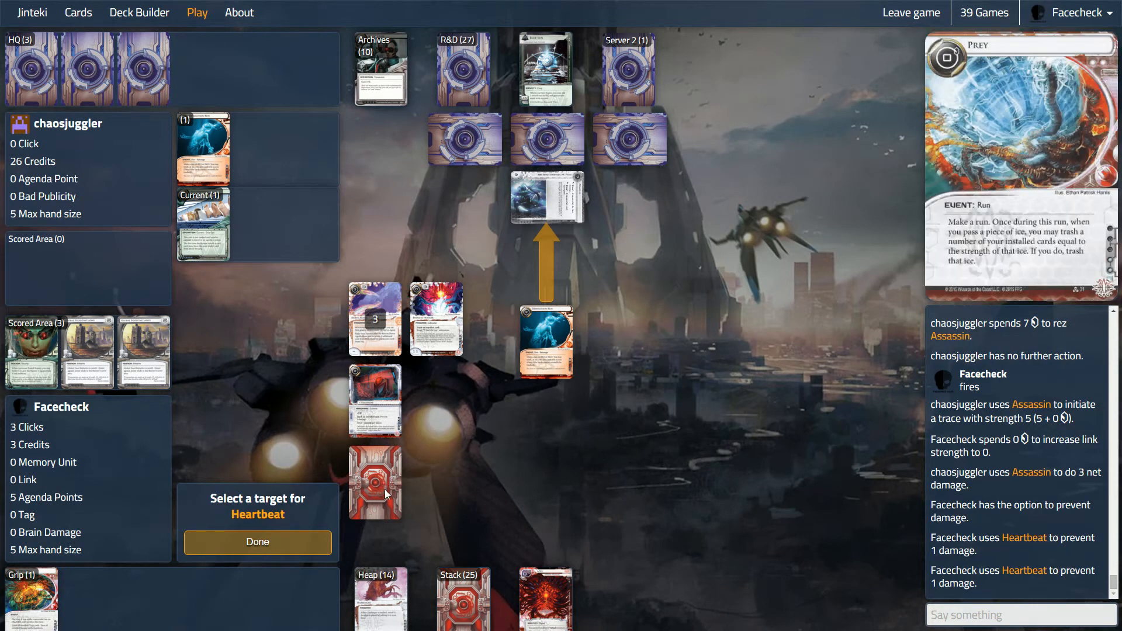
{"action": "left_click", "coordinate": [257, 542]}
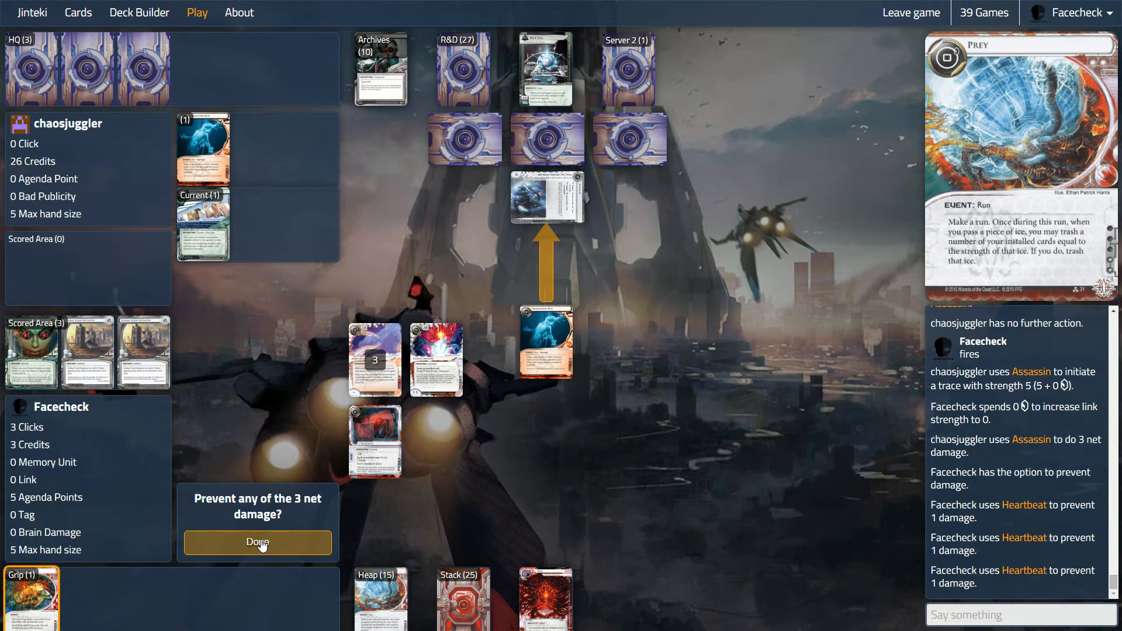
{"action": "left_click", "coordinate": [258, 542]}
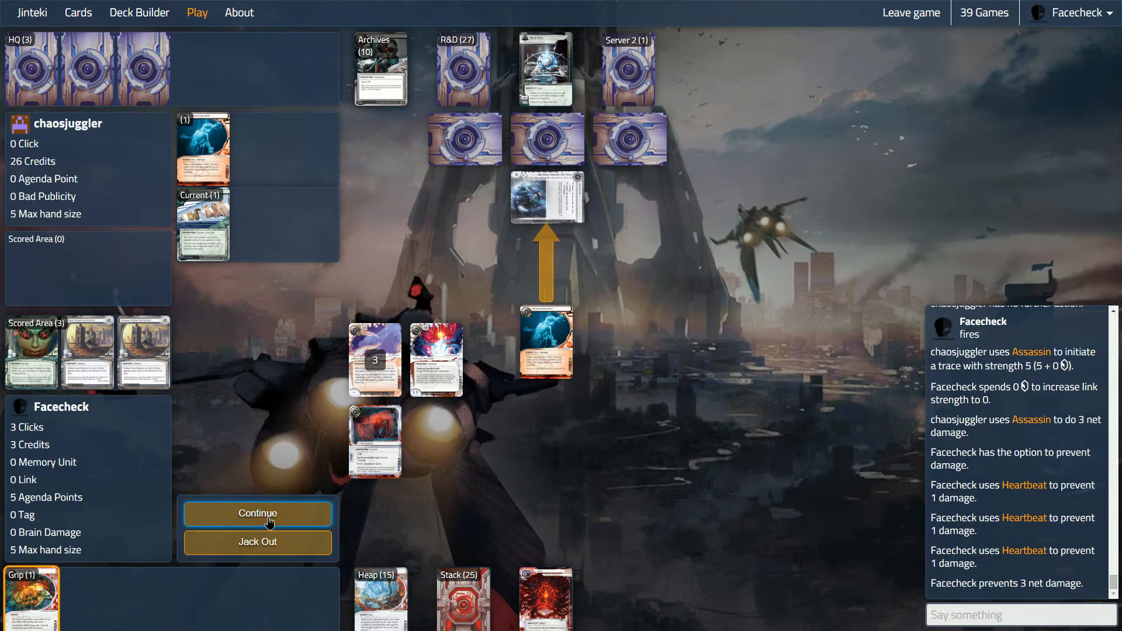
{"action": "left_click", "coordinate": [257, 514]}
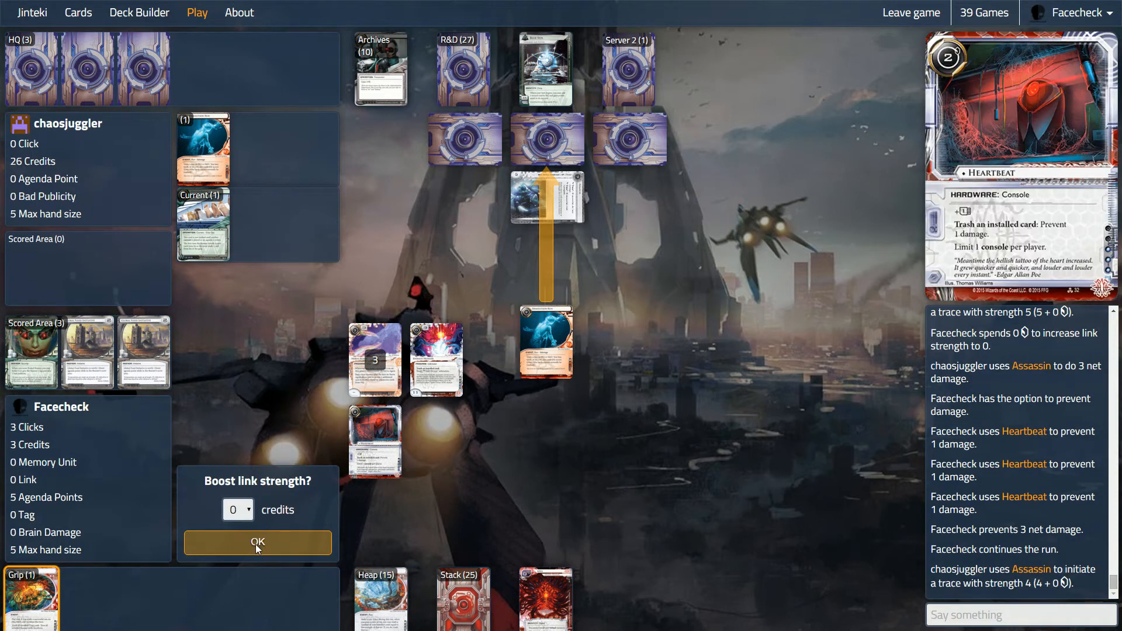
{"action": "left_click", "coordinate": [257, 542]}
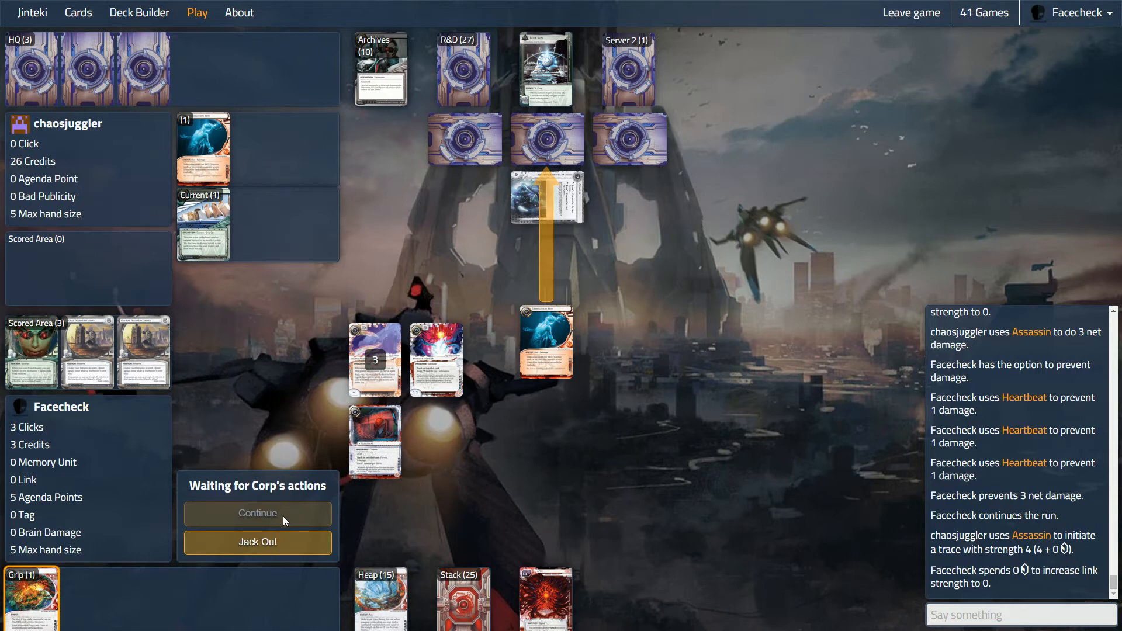
{"action": "mouse_move", "coordinate": [537, 141]}
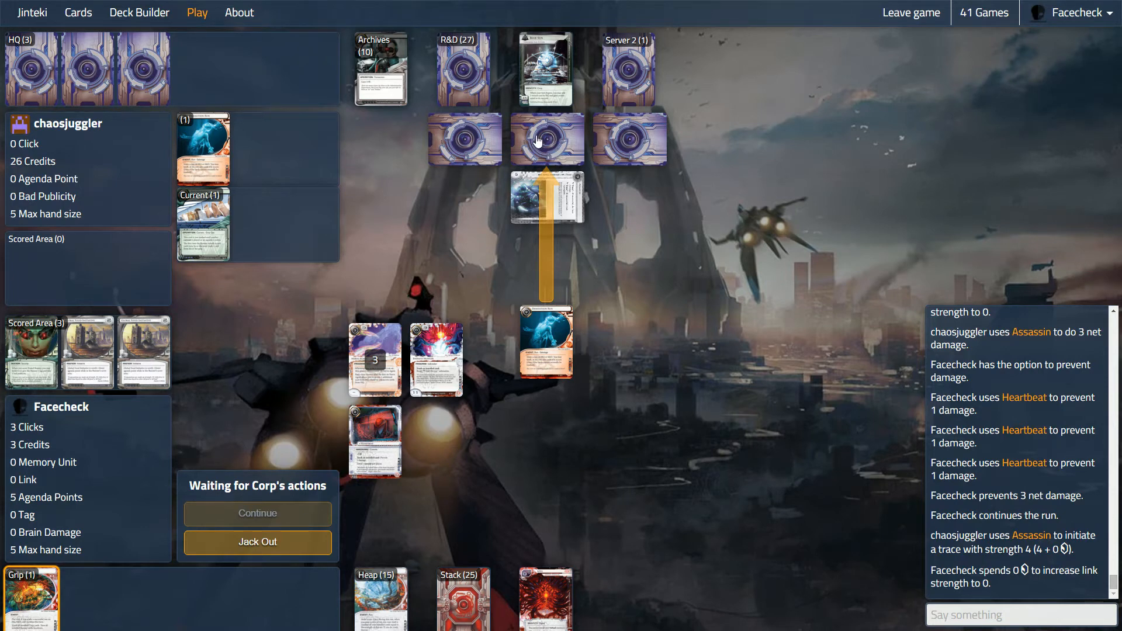
{"action": "mouse_move", "coordinate": [535, 144]}
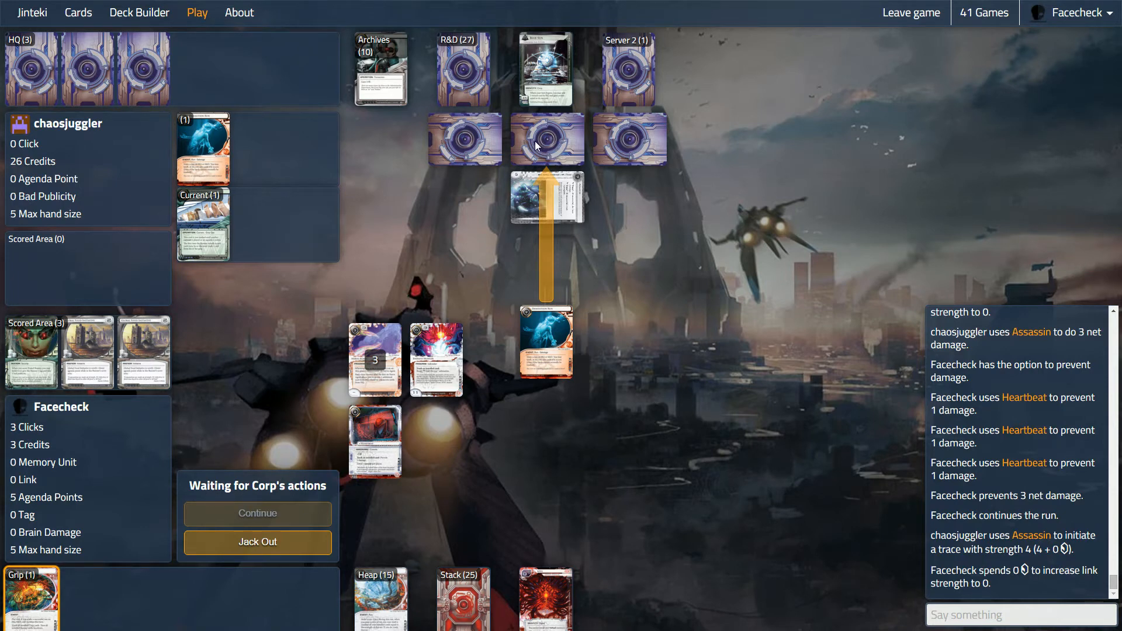
{"action": "mouse_move", "coordinate": [548, 153]}
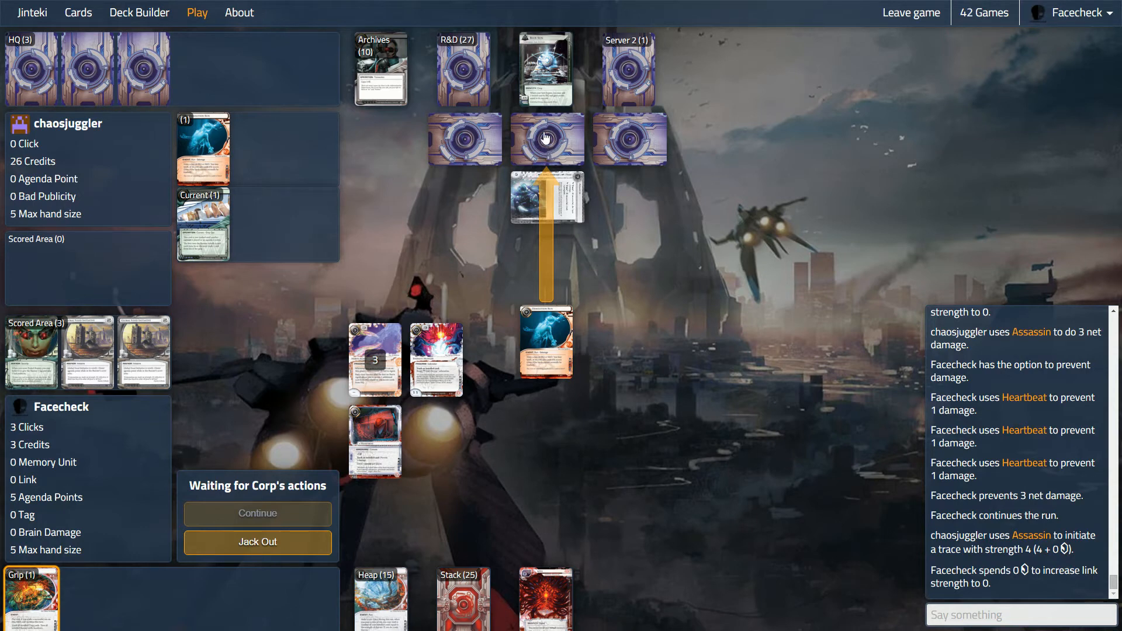
{"action": "mouse_move", "coordinate": [652, 146]}
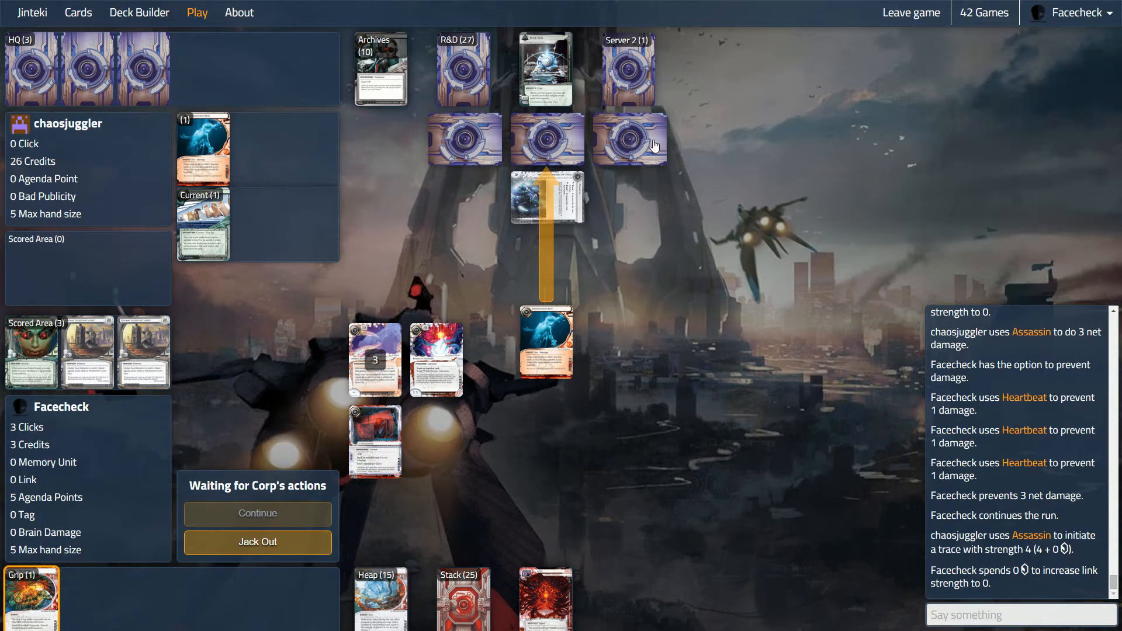
{"action": "mouse_move", "coordinate": [468, 450]}
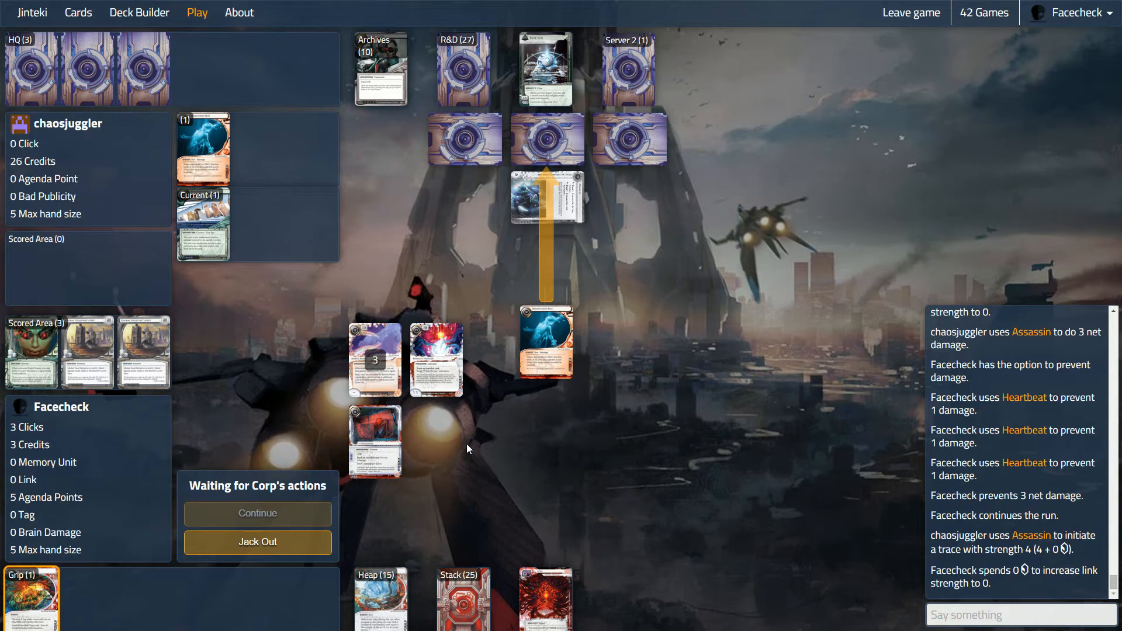
{"action": "mouse_move", "coordinate": [804, 573]}
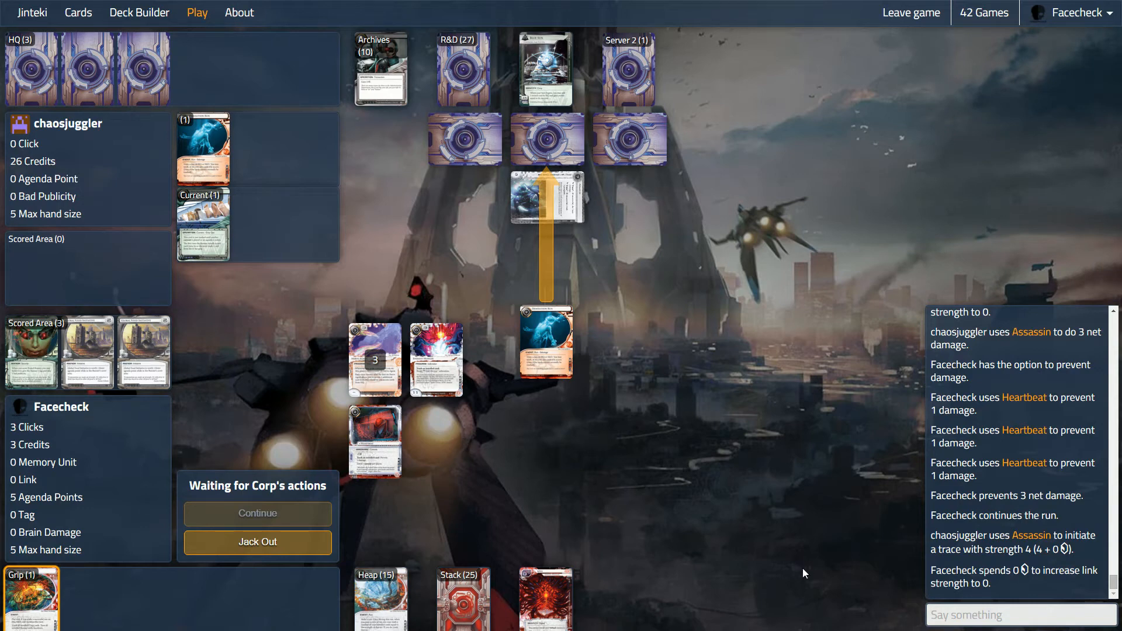
Step: Reply 'yup' in the game chat to the opponent's continue? question
{"action": "left_click", "coordinate": [1019, 614]}
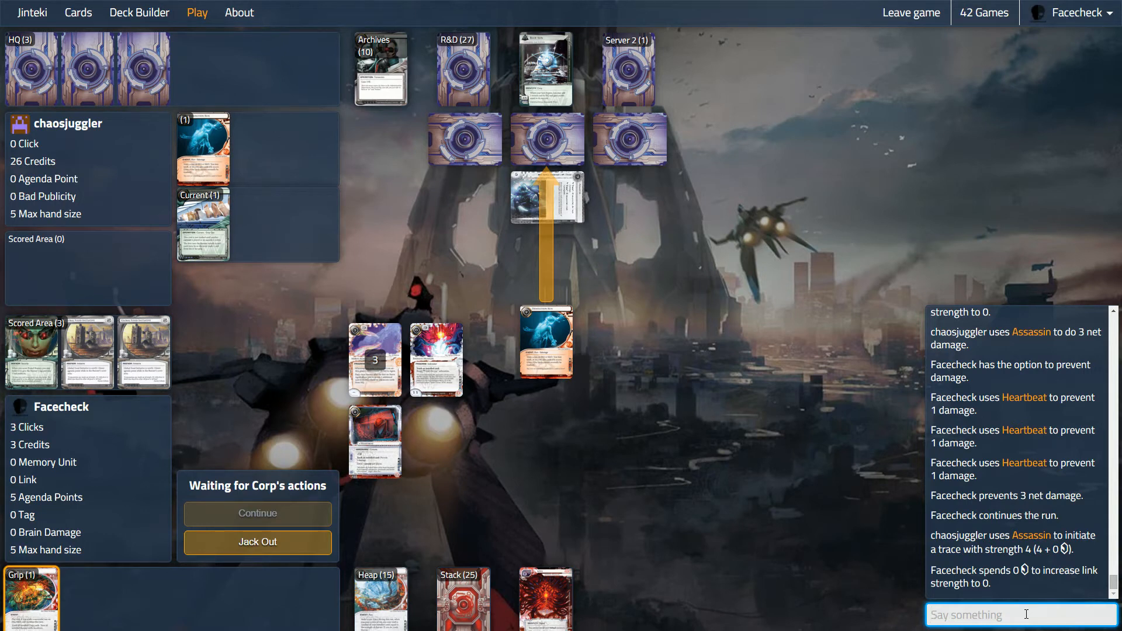
{"action": "mouse_move", "coordinate": [630, 391]}
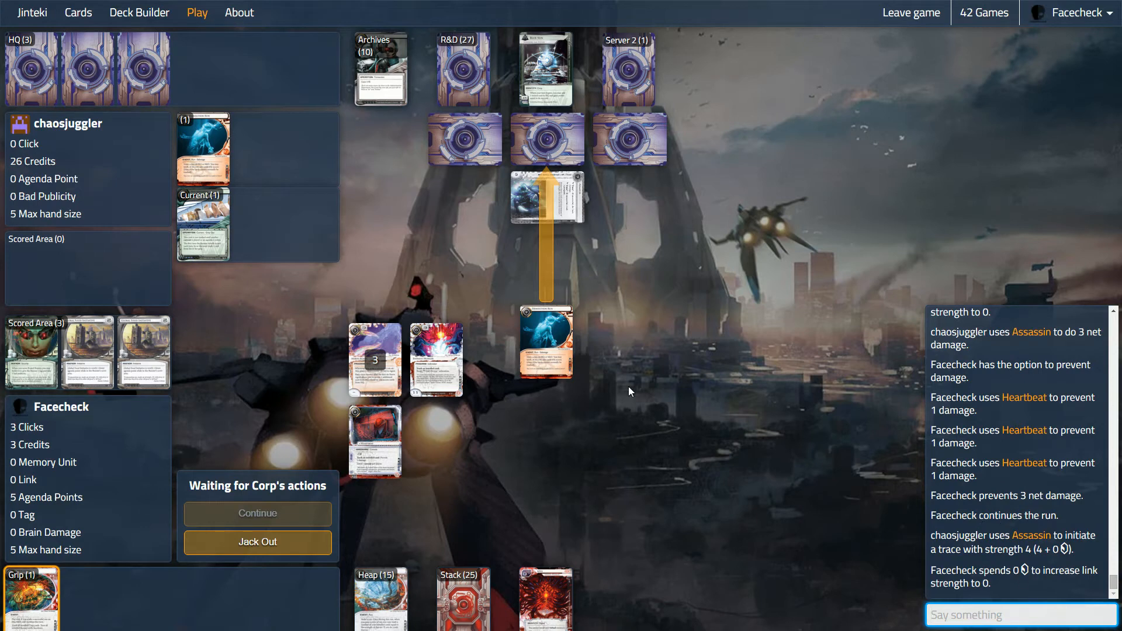
{"action": "mouse_move", "coordinate": [452, 131]}
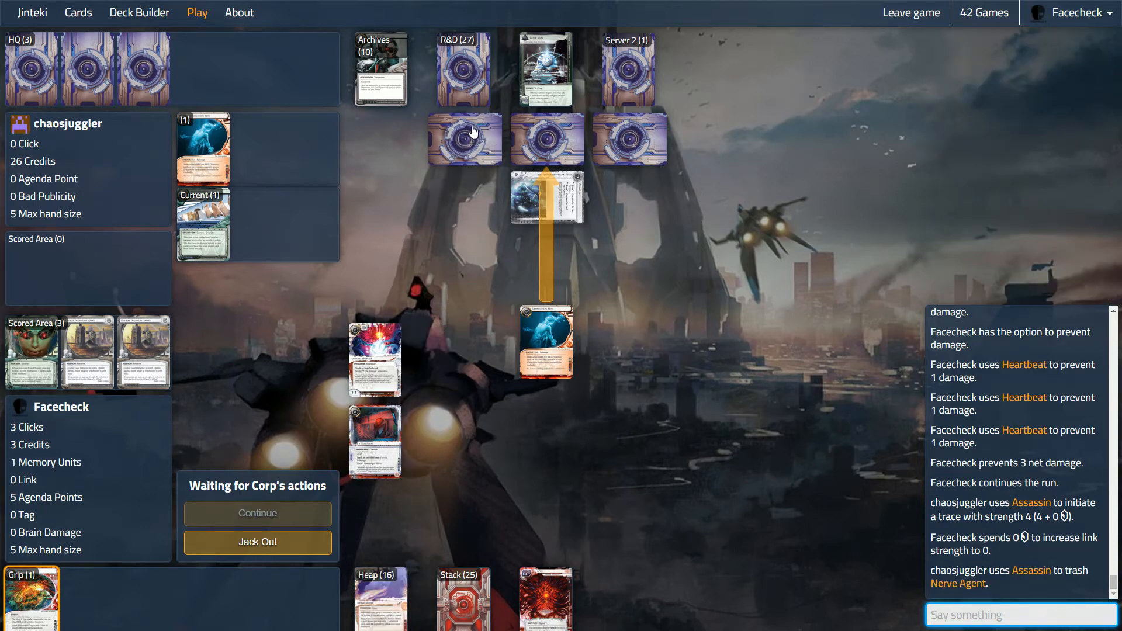
{"action": "mouse_move", "coordinate": [497, 112]}
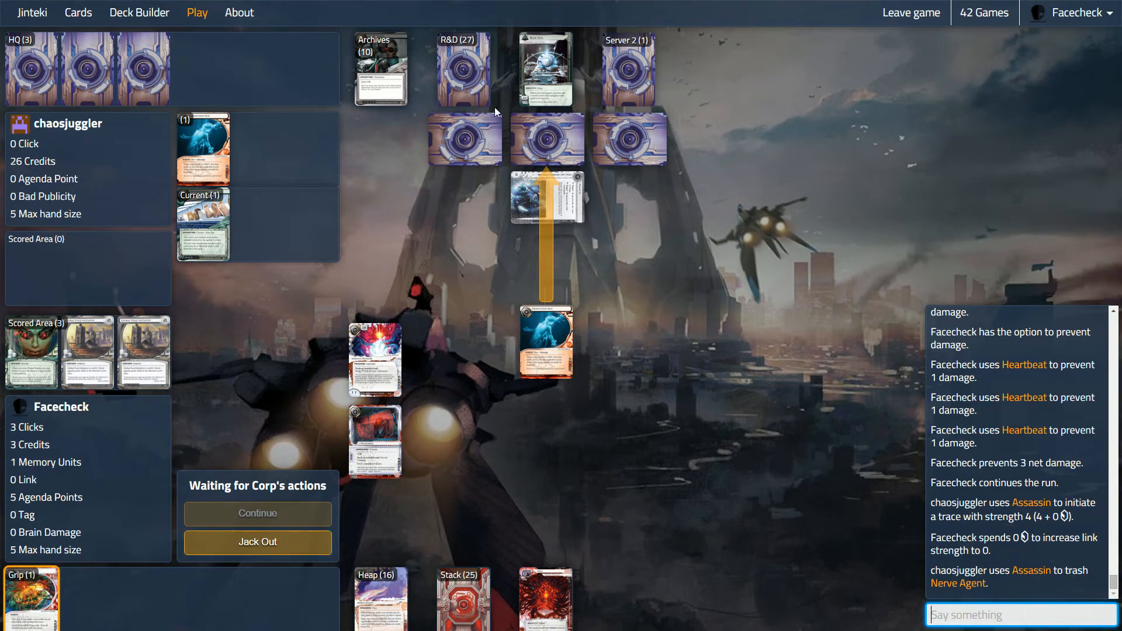
{"action": "mouse_move", "coordinate": [320, 487]}
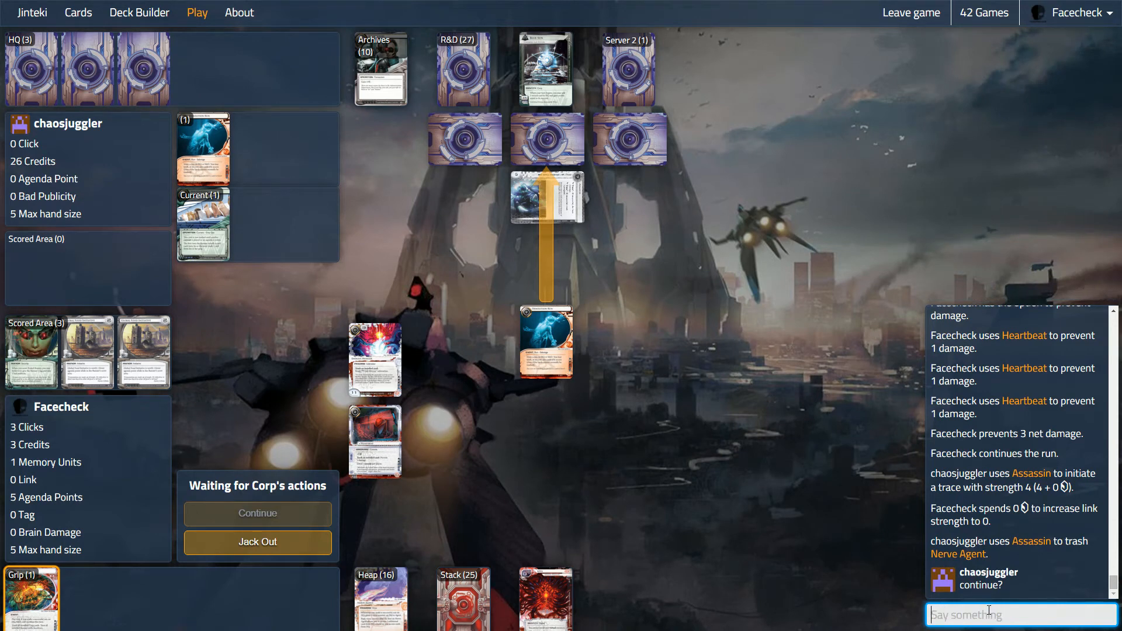
{"action": "type", "text": "yup"}
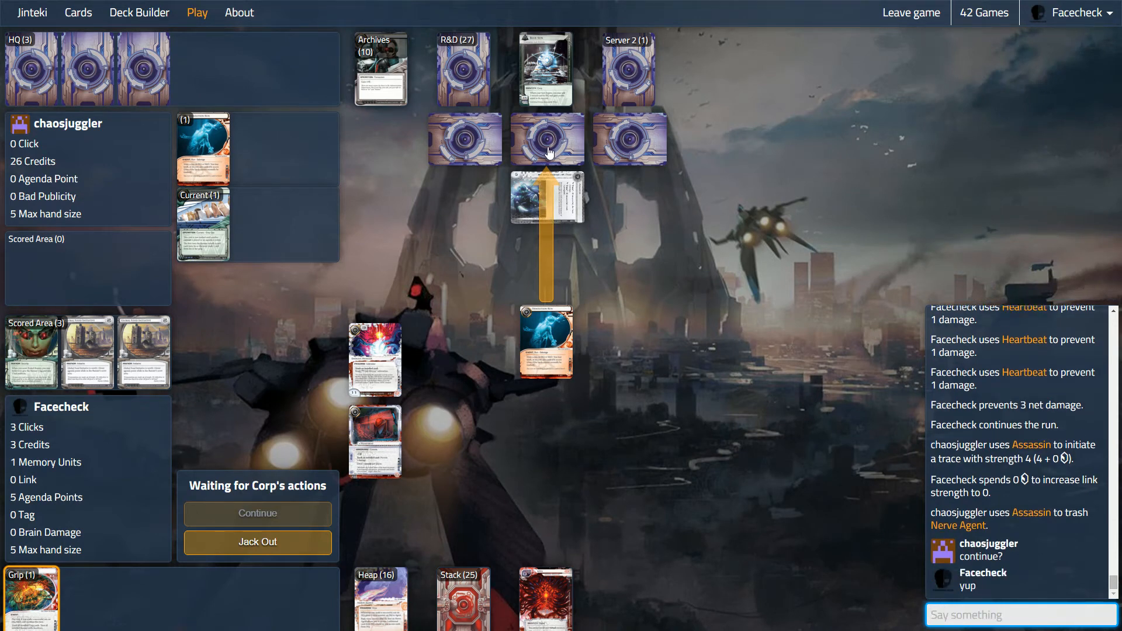
Step: Decline to boost link against Taurus, continue the R&D run to success and access Hive
{"action": "left_click", "coordinate": [547, 139]}
{"action": "type", "text": "Fires"}
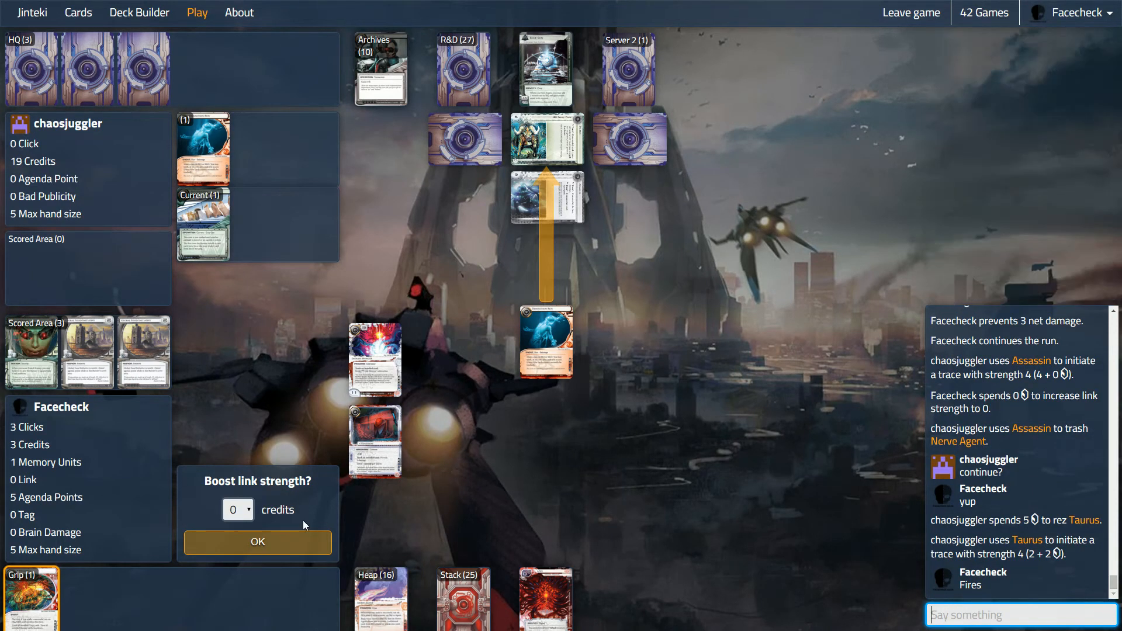
{"action": "left_click", "coordinate": [257, 541]}
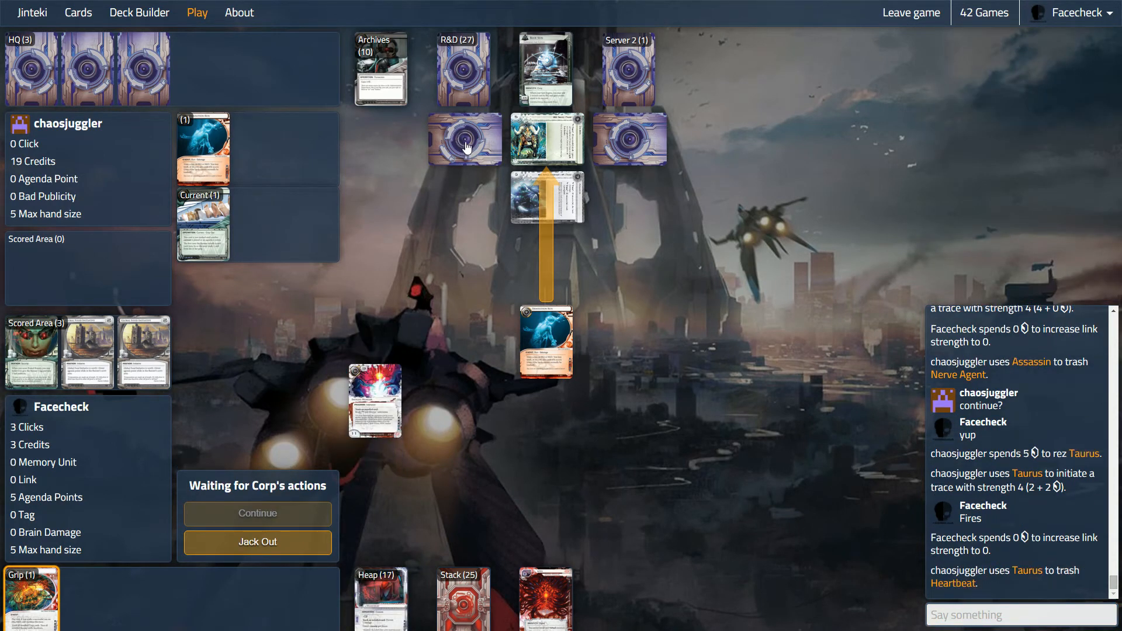
{"action": "left_click", "coordinate": [258, 513]}
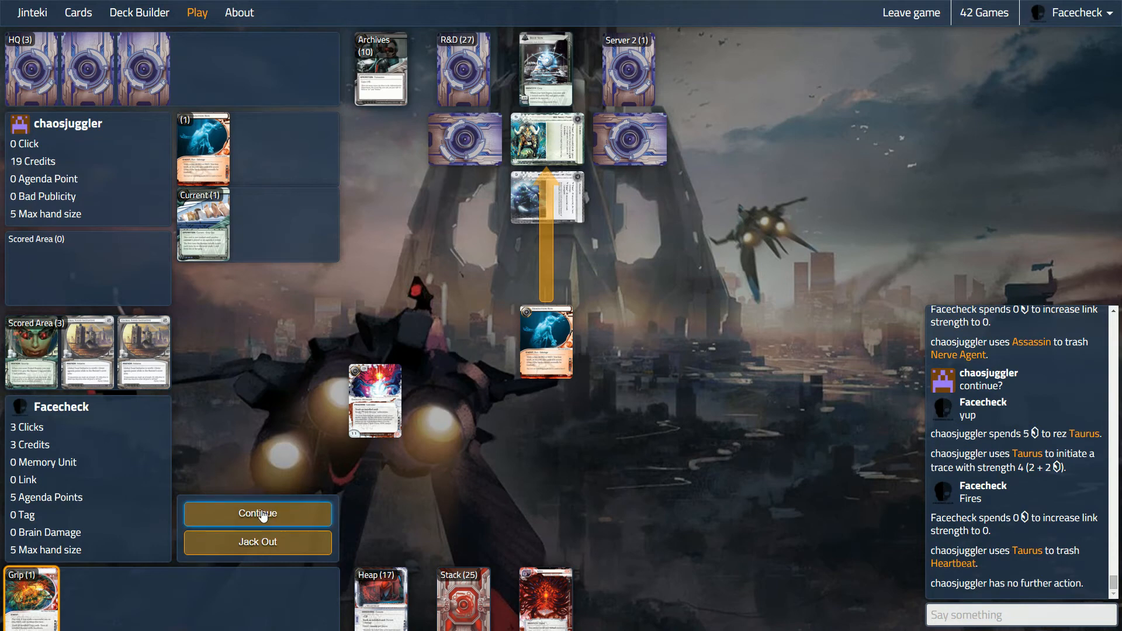
{"action": "left_click", "coordinate": [257, 513]}
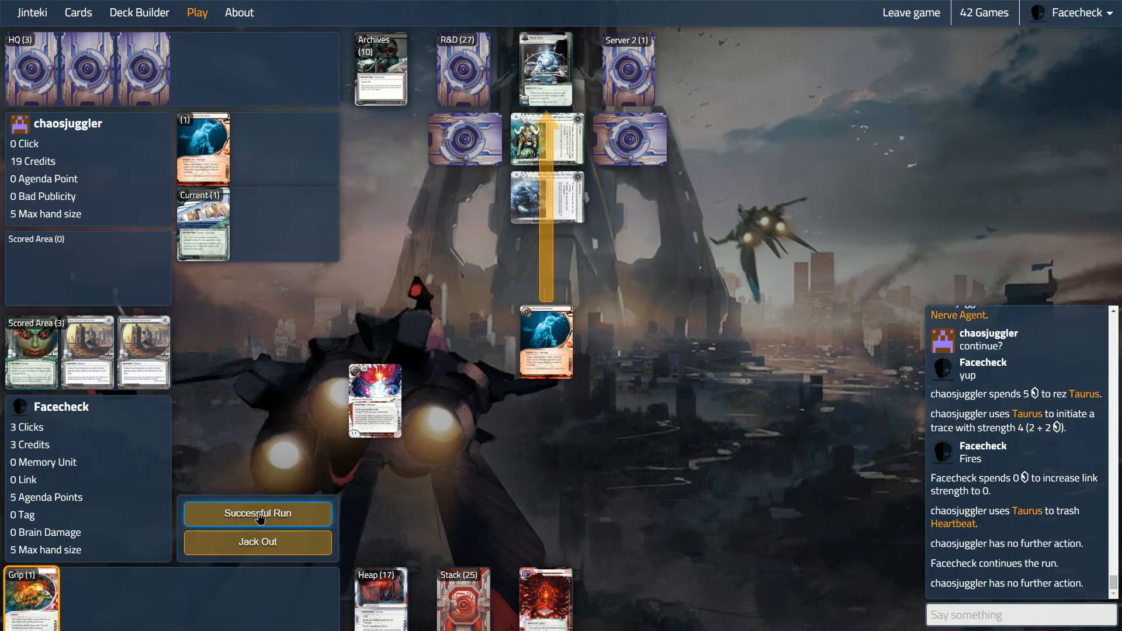
{"action": "left_click", "coordinate": [257, 513]}
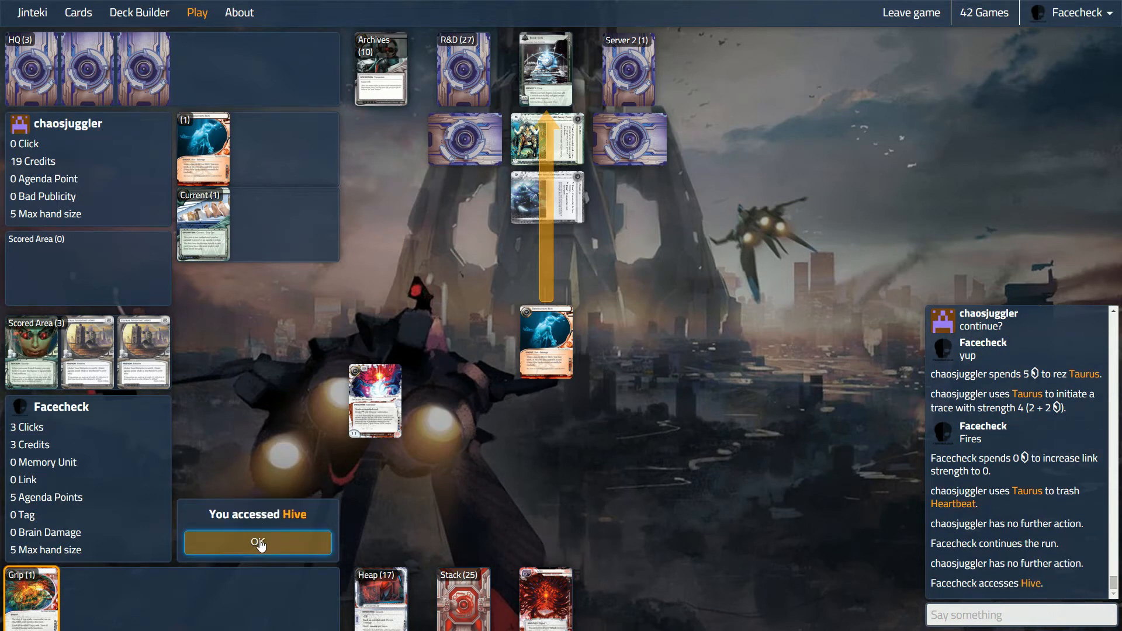
{"action": "left_click", "coordinate": [257, 542]}
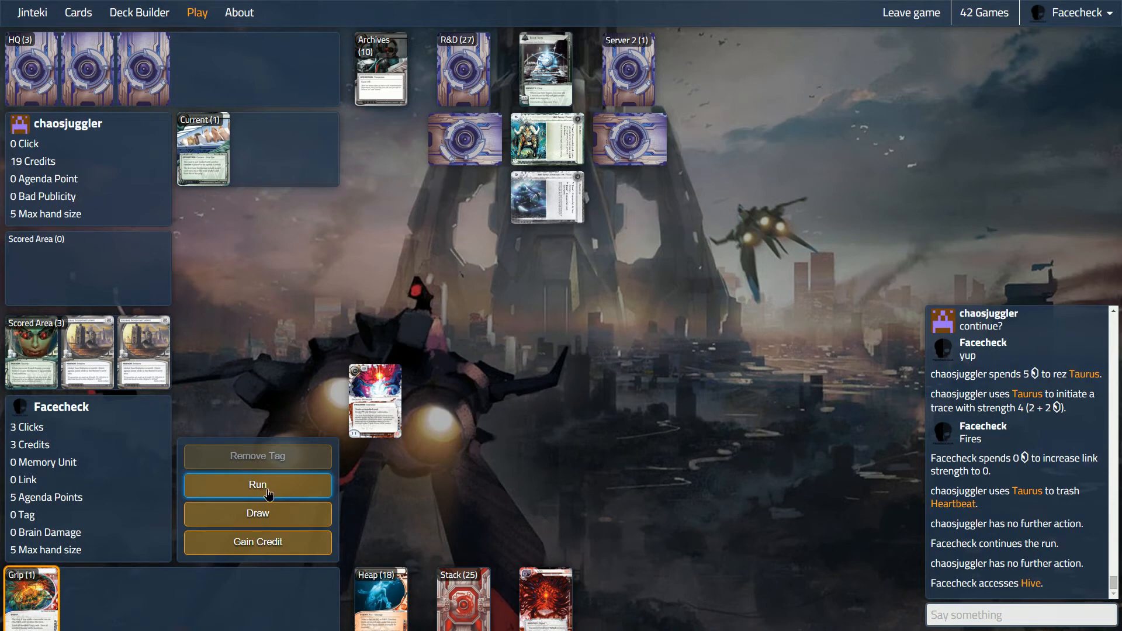
Step: Run R&D again, chat 'Forgot wha' to the opponent, and jack out after Curtain Wall is rezzed
{"action": "left_click", "coordinate": [258, 485]}
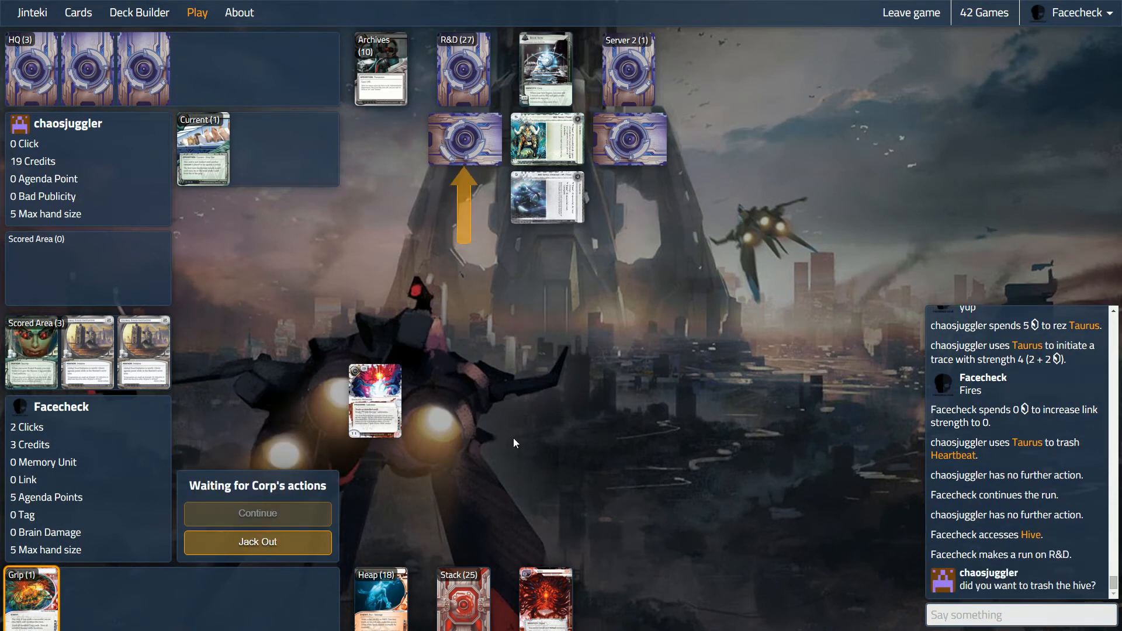
{"action": "left_click", "coordinate": [1021, 614]}
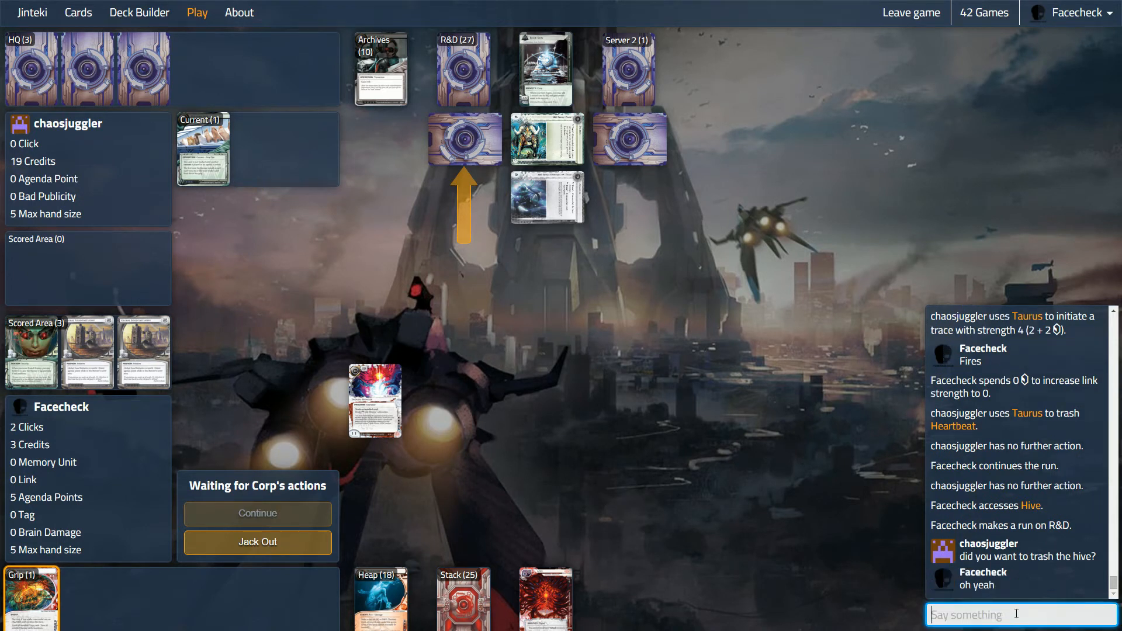
{"action": "type", "text": "Forgot wha"}
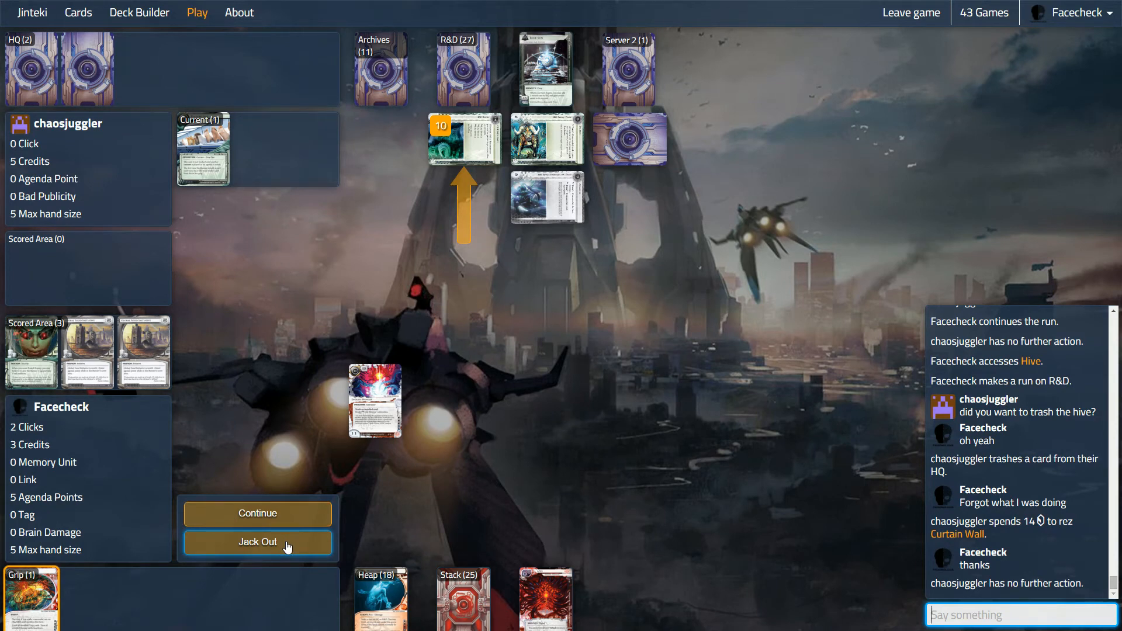
{"action": "mouse_move", "coordinate": [352, 510]}
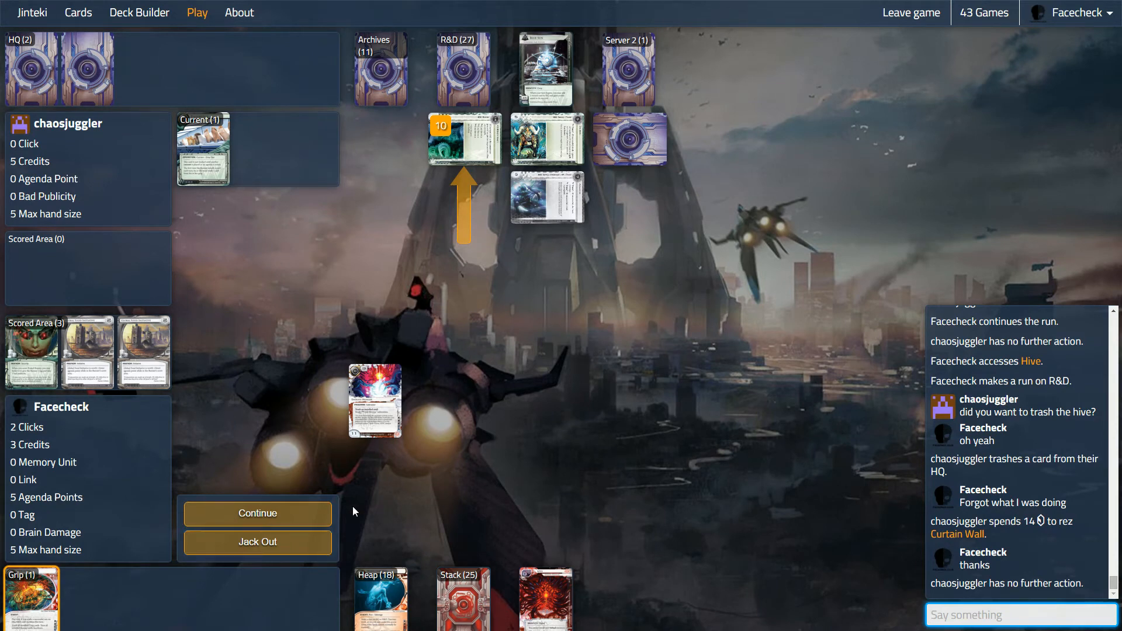
{"action": "left_click", "coordinate": [257, 541]}
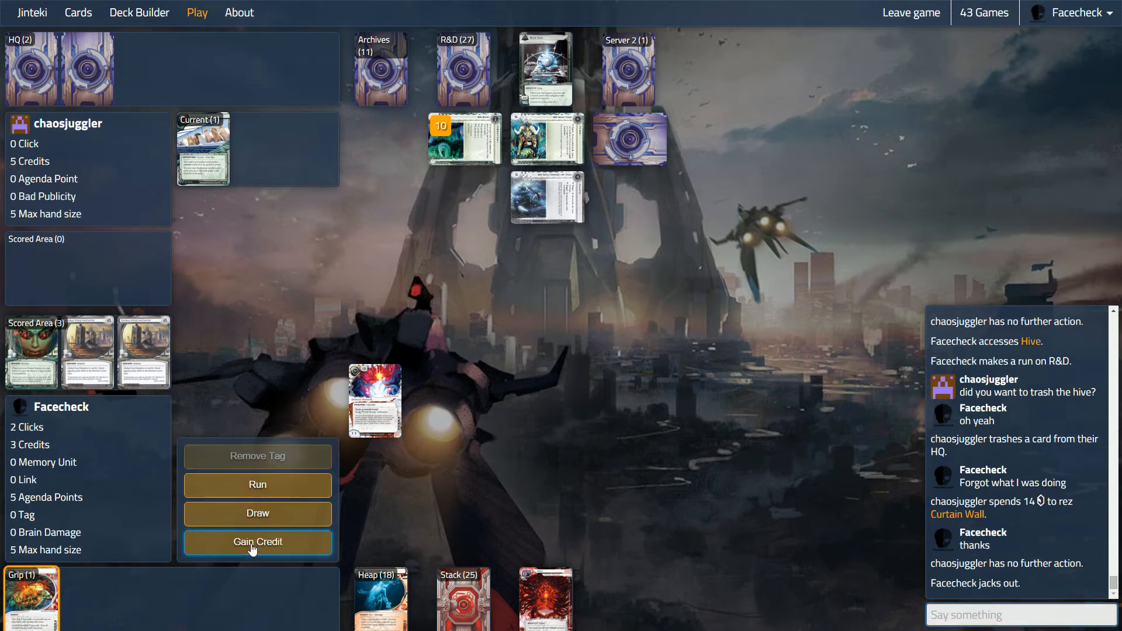
{"action": "mouse_move", "coordinate": [546, 199]}
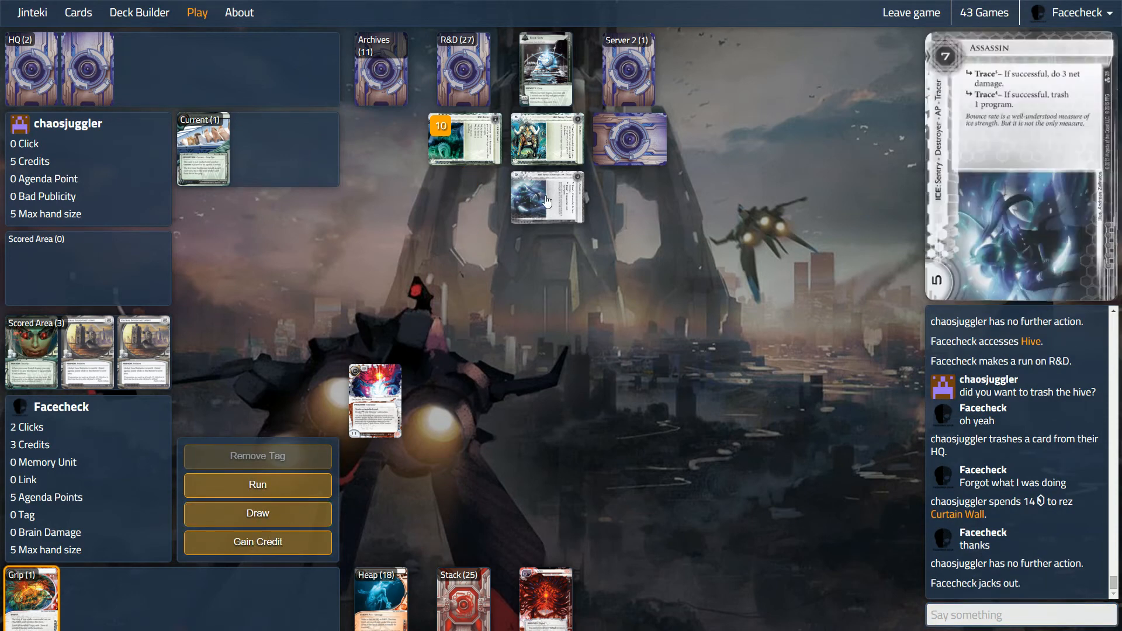
Step: Draw two cards with the remaining clicks and glance through the Heap
{"action": "left_click", "coordinate": [258, 514]}
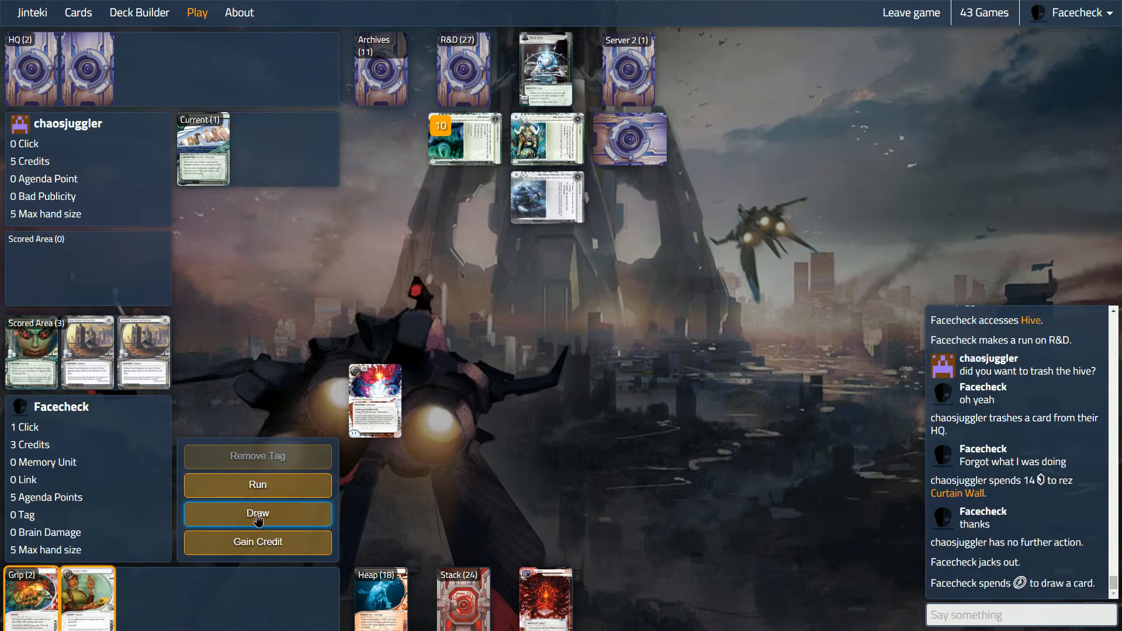
{"action": "left_click", "coordinate": [257, 513]}
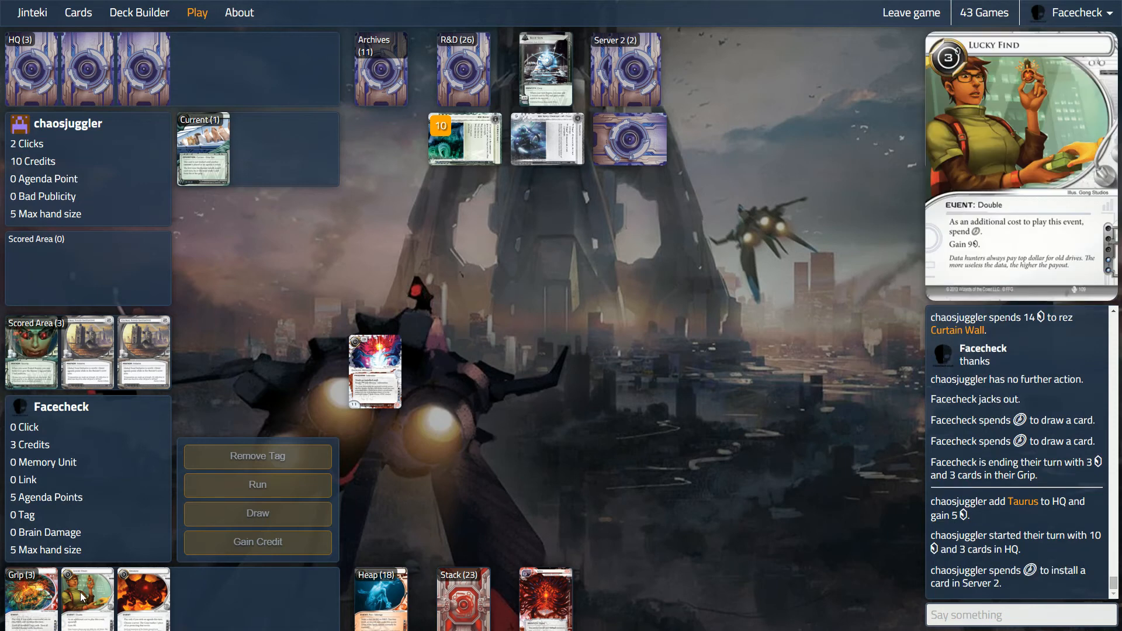
{"action": "mouse_move", "coordinate": [257, 513]}
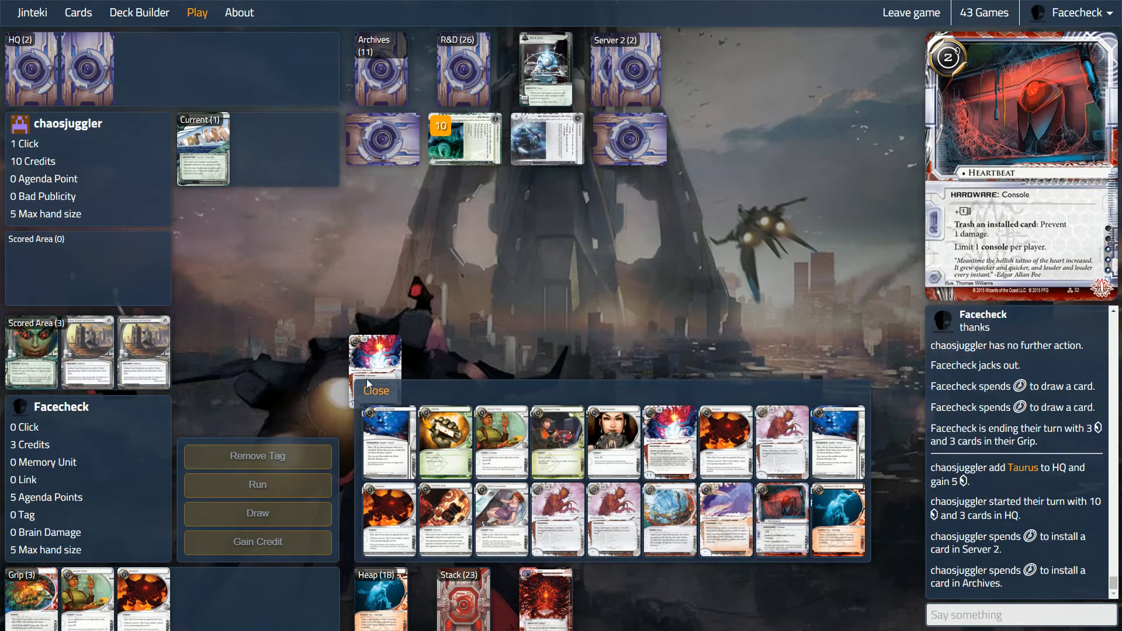
{"action": "left_click", "coordinate": [375, 390]}
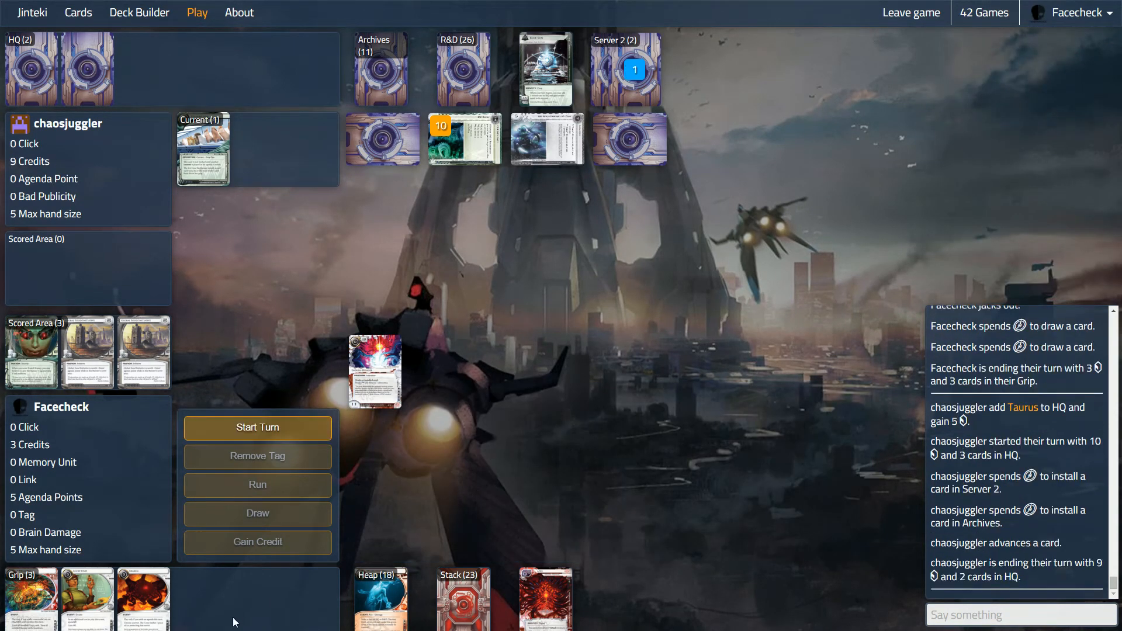
Step: Start the turn, draw, play Lucky Find to reach 9 credits, and end the turn
{"action": "left_click", "coordinate": [257, 428]}
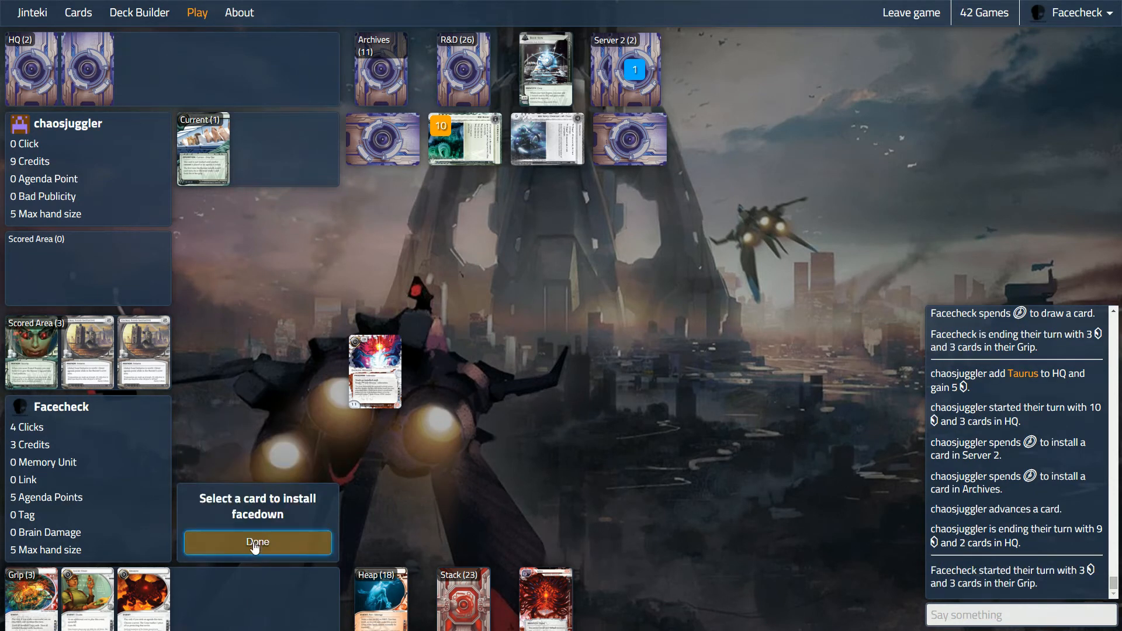
{"action": "left_click", "coordinate": [257, 541]}
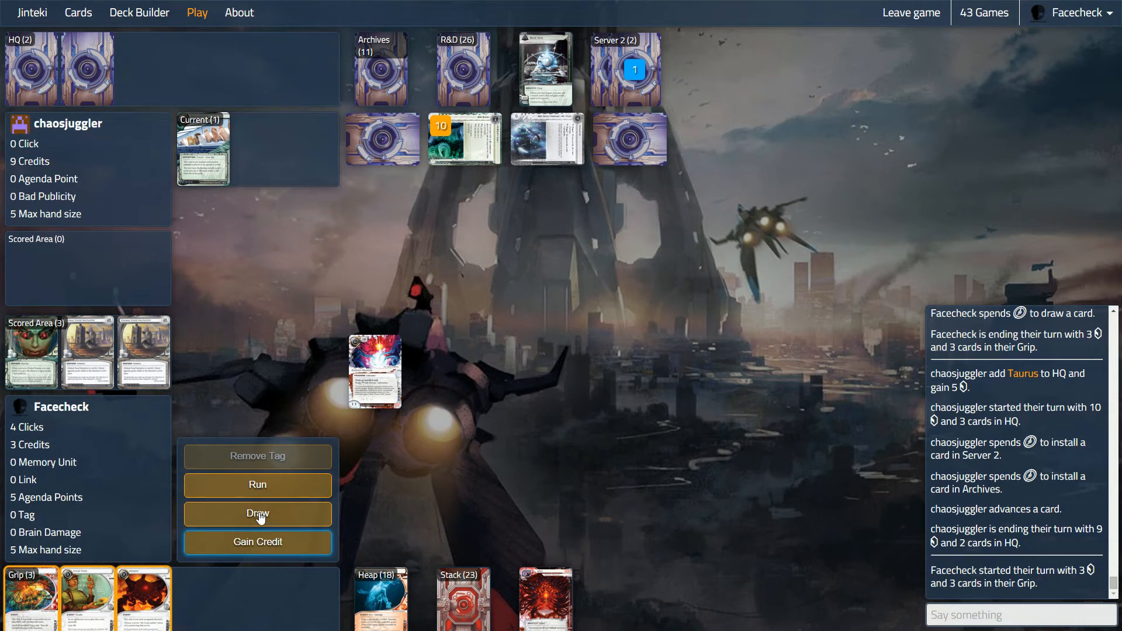
{"action": "left_click", "coordinate": [257, 514]}
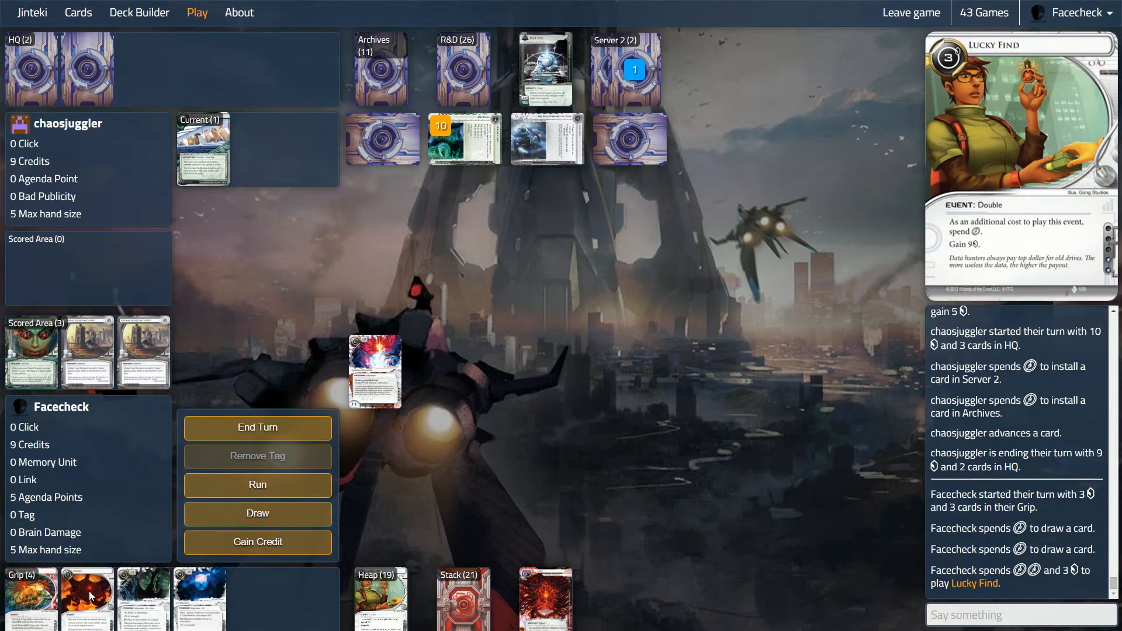
{"action": "left_click", "coordinate": [257, 427]}
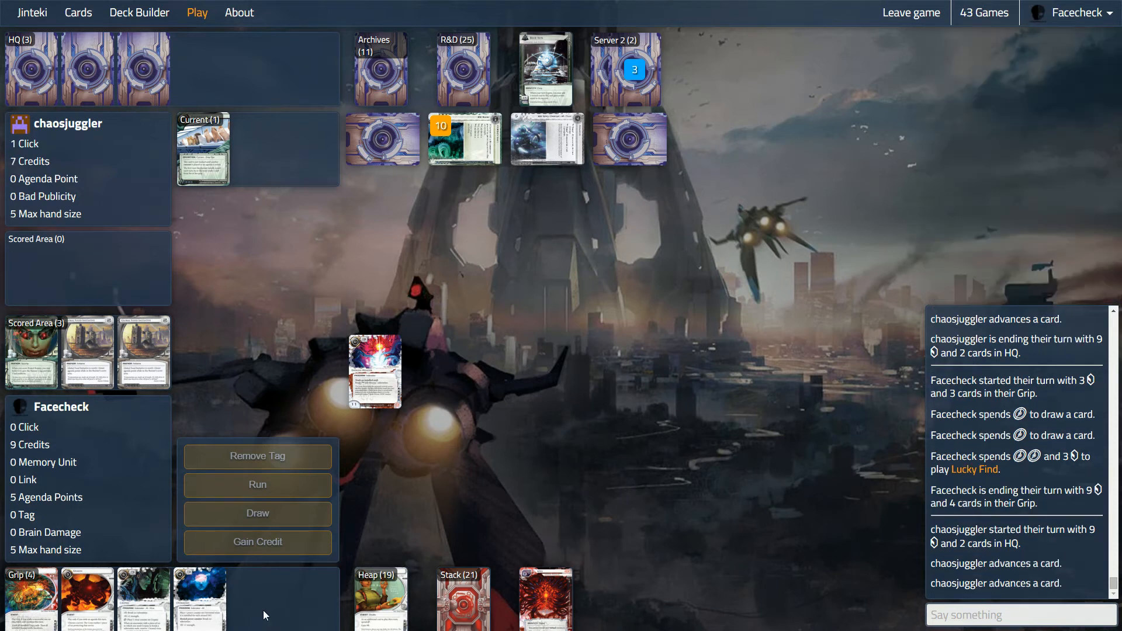
{"action": "left_click", "coordinate": [632, 70]}
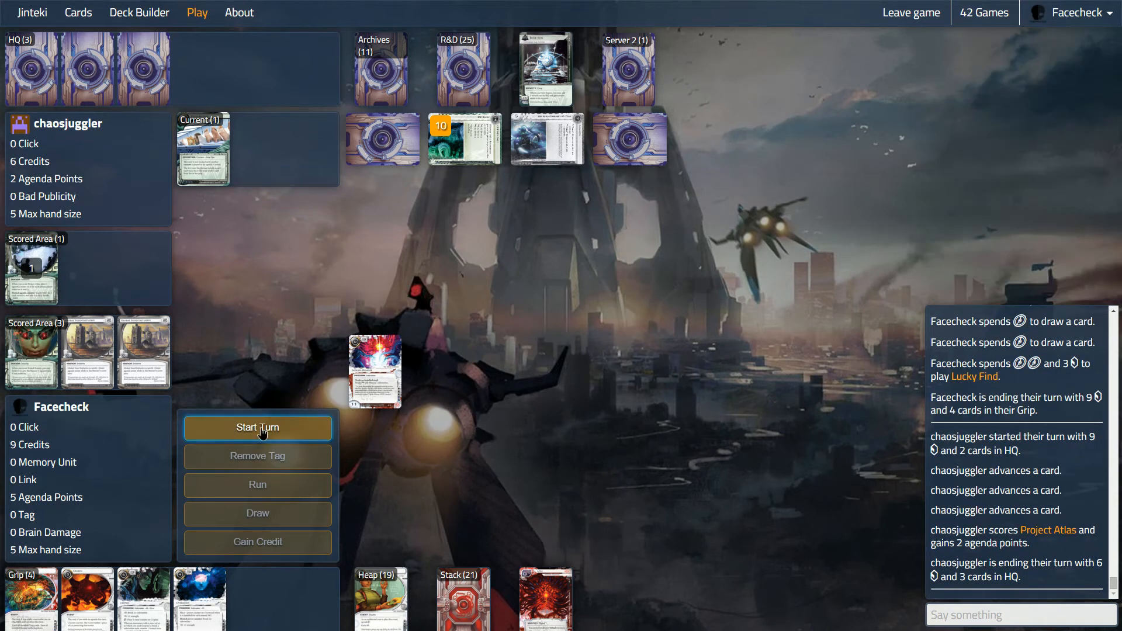
Step: Start the turn, trash Overmind to Housekeeping, draw cards, and gain a credit with the last click
{"action": "left_click", "coordinate": [257, 427]}
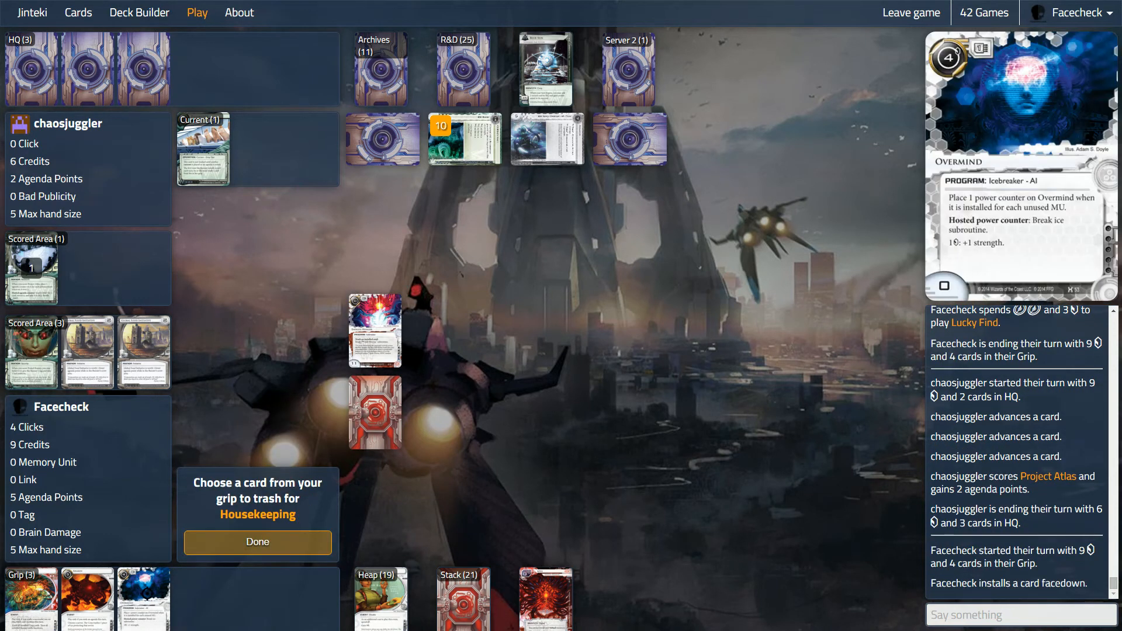
{"action": "left_click", "coordinate": [257, 542]}
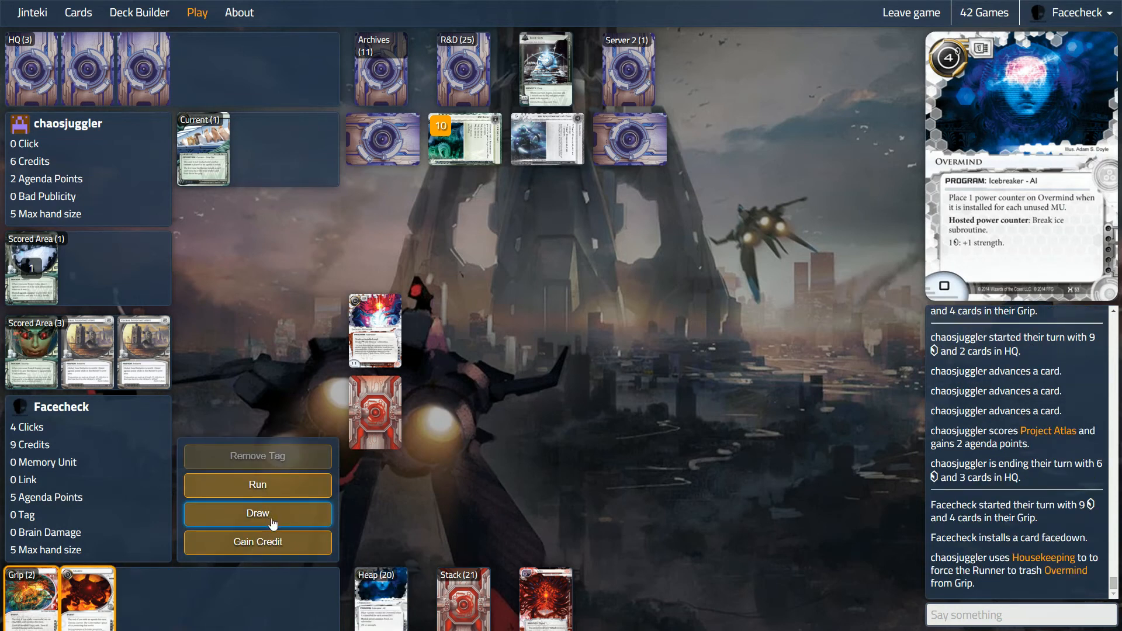
{"action": "left_click", "coordinate": [257, 513]}
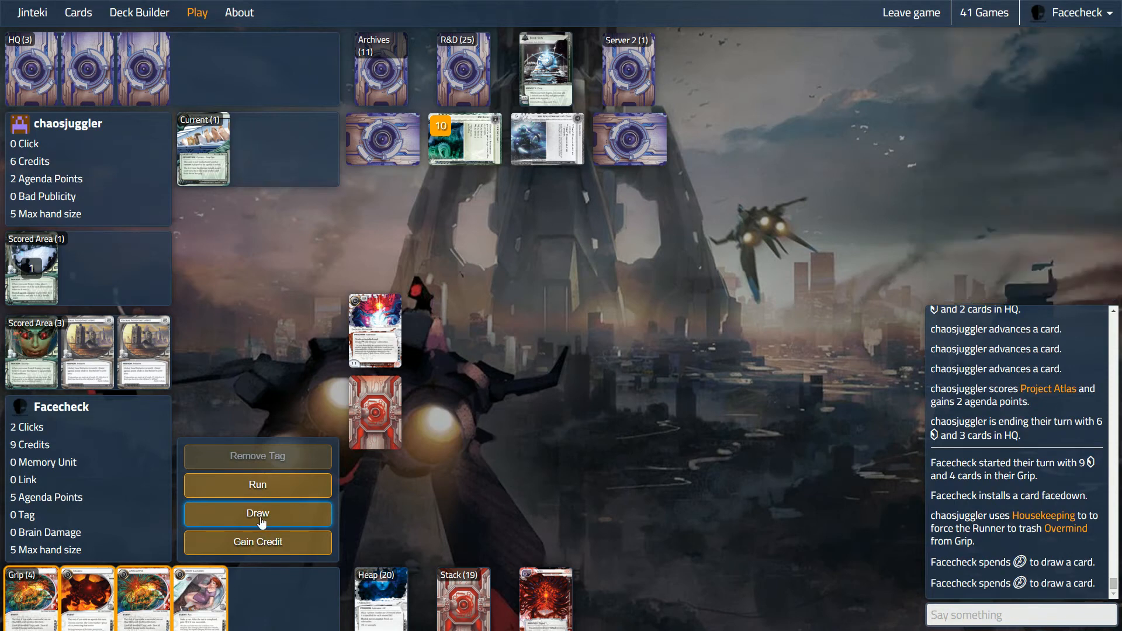
{"action": "left_click", "coordinate": [257, 513]}
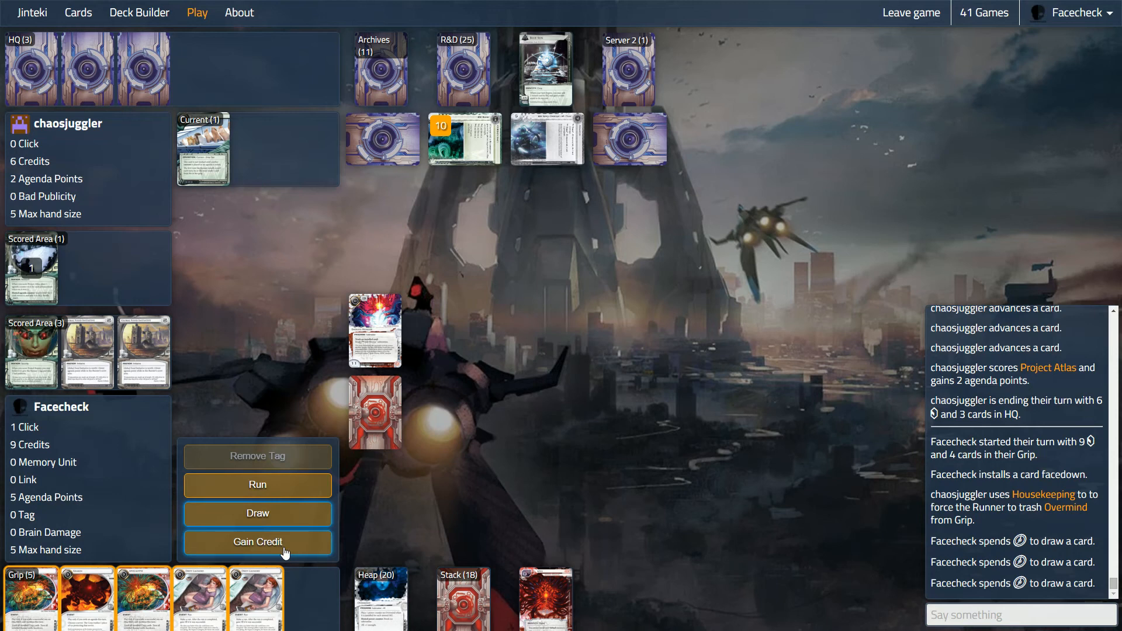
{"action": "mouse_move", "coordinate": [625, 61]}
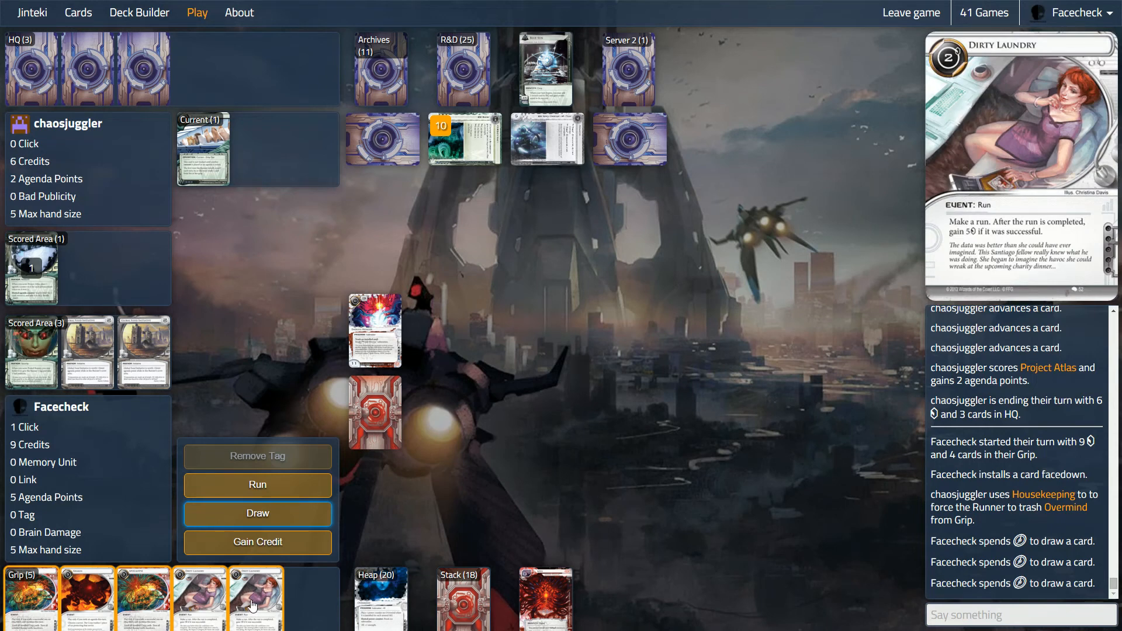
{"action": "left_click", "coordinate": [257, 542]}
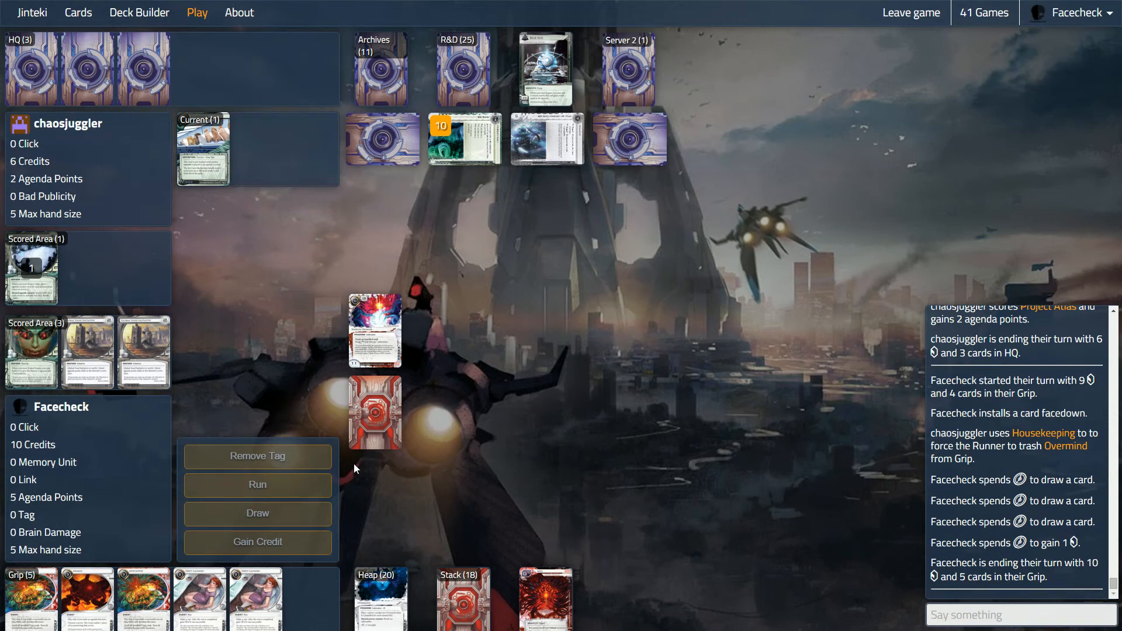
{"action": "mouse_move", "coordinate": [564, 141]}
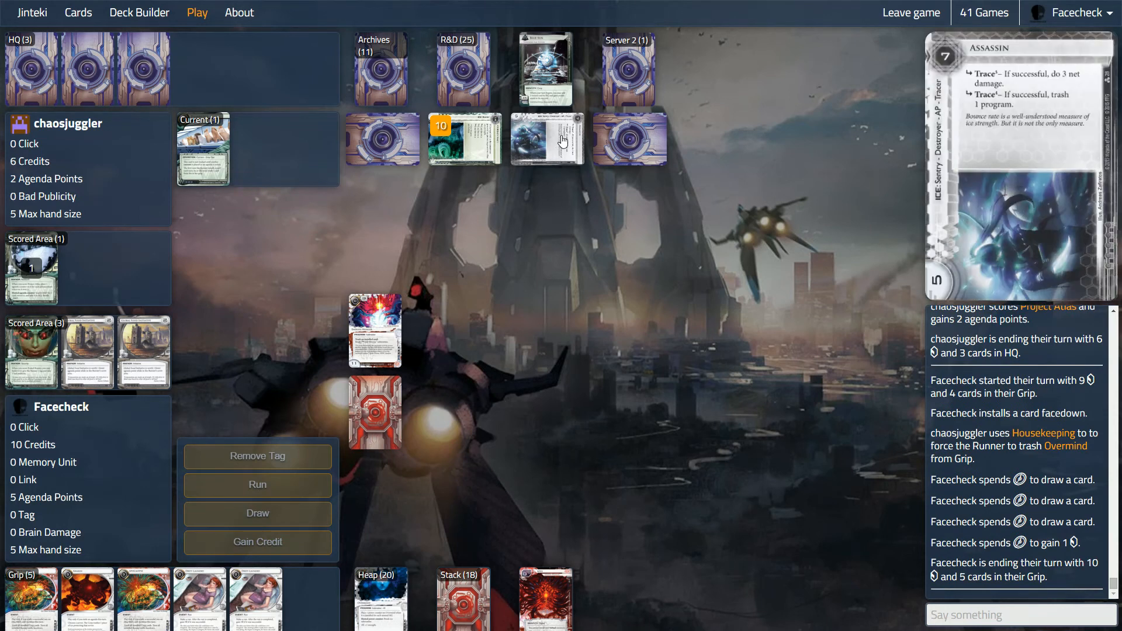
{"action": "mouse_move", "coordinate": [562, 142]}
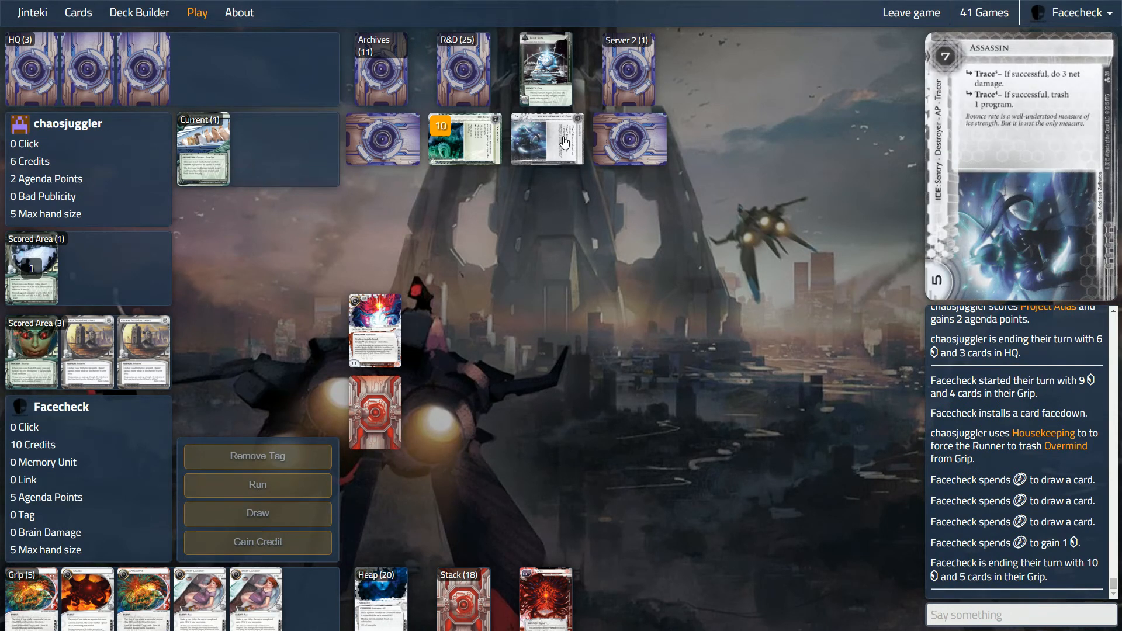
Step: Review the Heap during the Corp's turn and wait until the Runner's turn is ready
{"action": "left_click", "coordinate": [546, 140]}
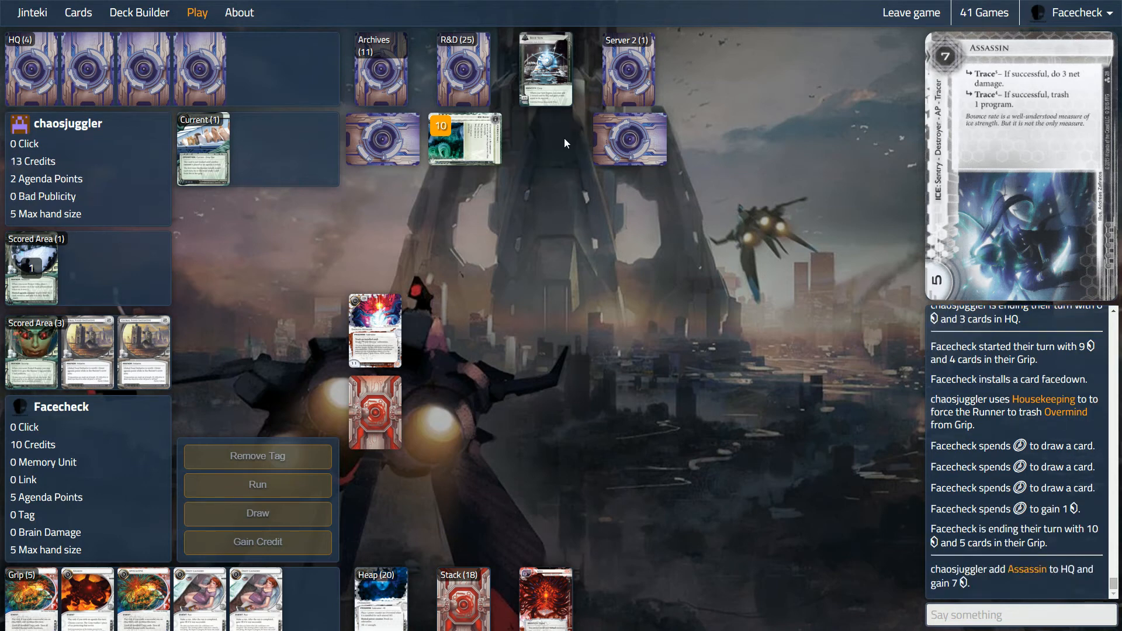
{"action": "mouse_move", "coordinate": [548, 165]}
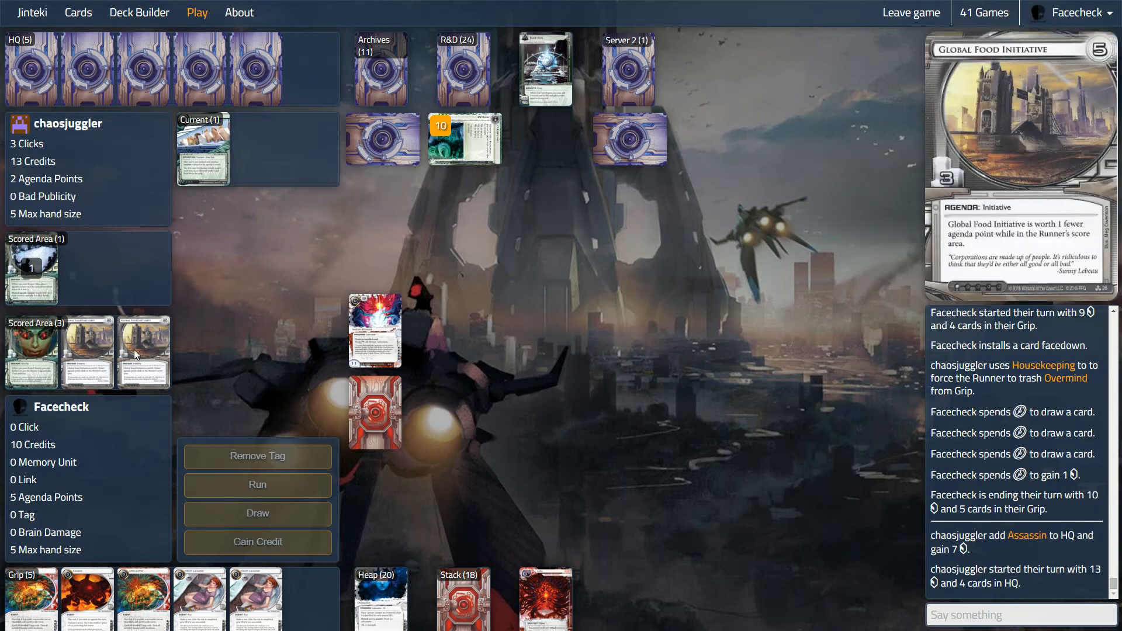
{"action": "mouse_move", "coordinate": [170, 405]}
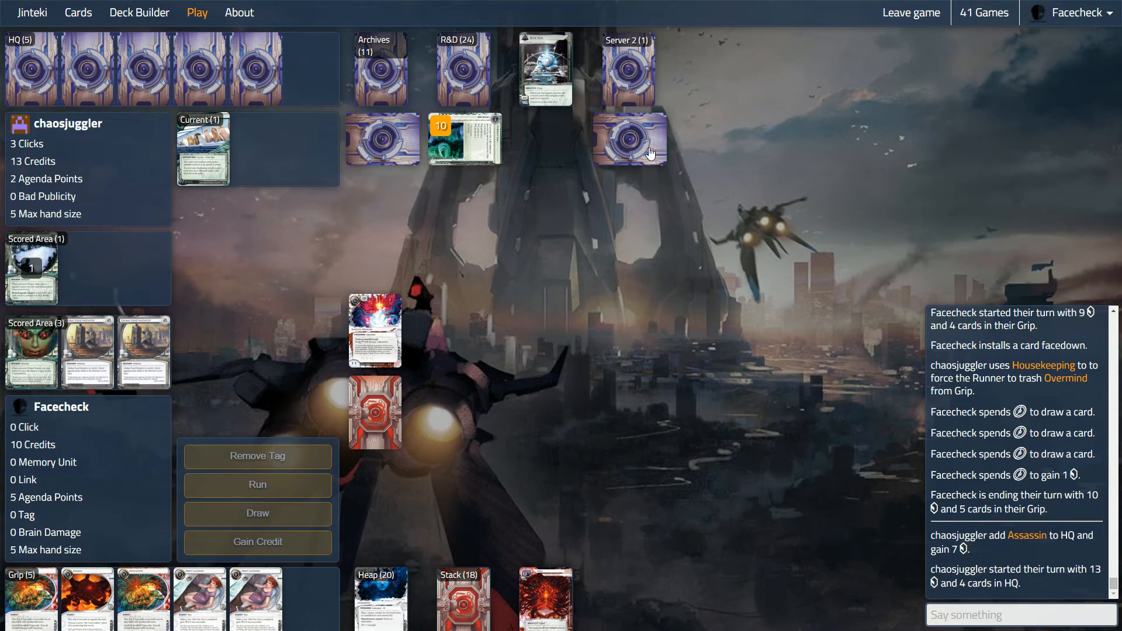
{"action": "mouse_move", "coordinate": [32, 271]}
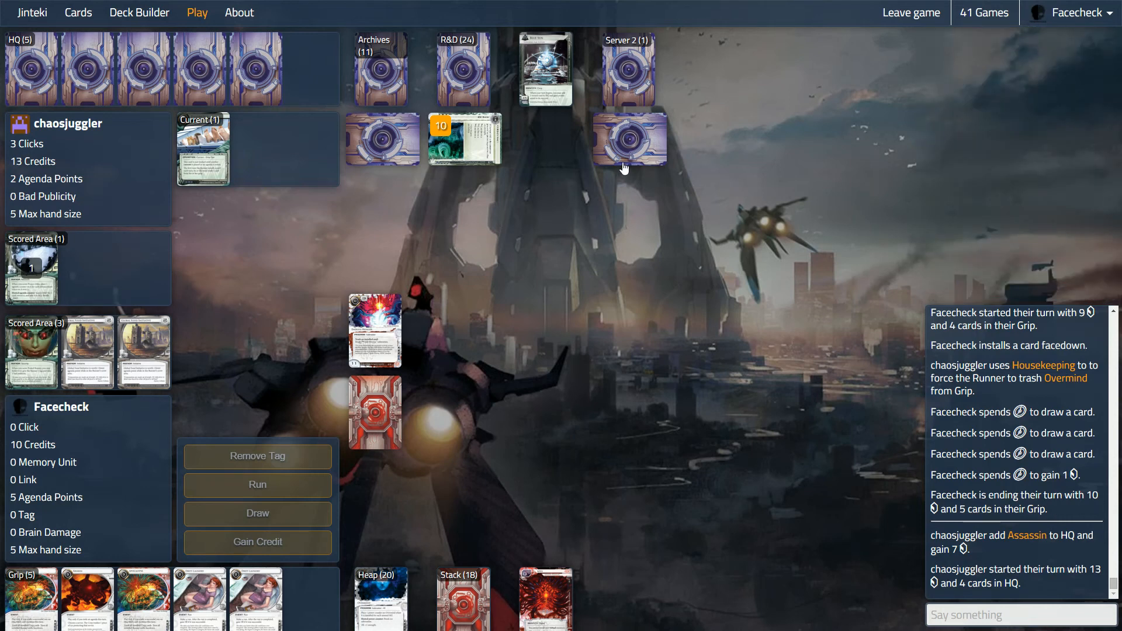
{"action": "mouse_move", "coordinate": [625, 153]}
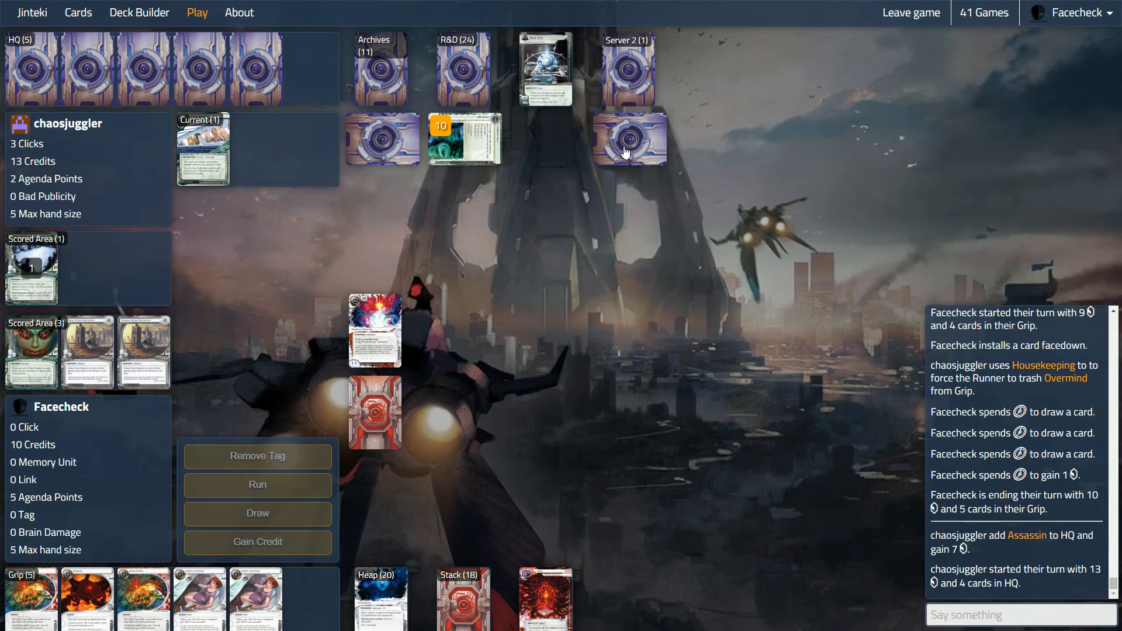
{"action": "mouse_move", "coordinate": [540, 99]}
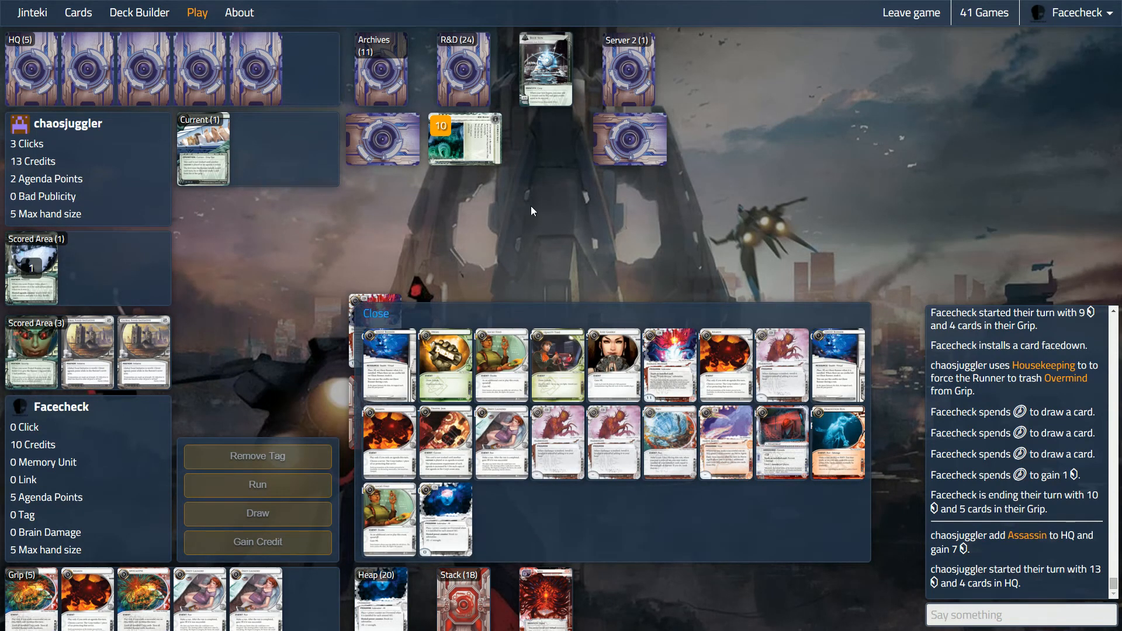
{"action": "left_click", "coordinate": [375, 314]}
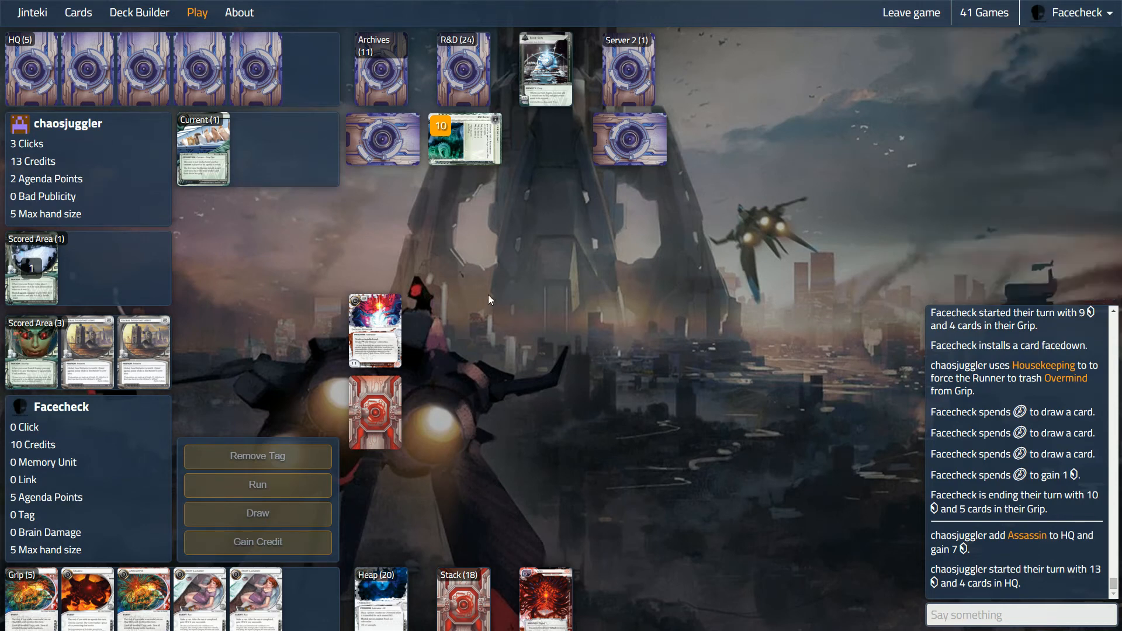
{"action": "mouse_move", "coordinate": [426, 195]}
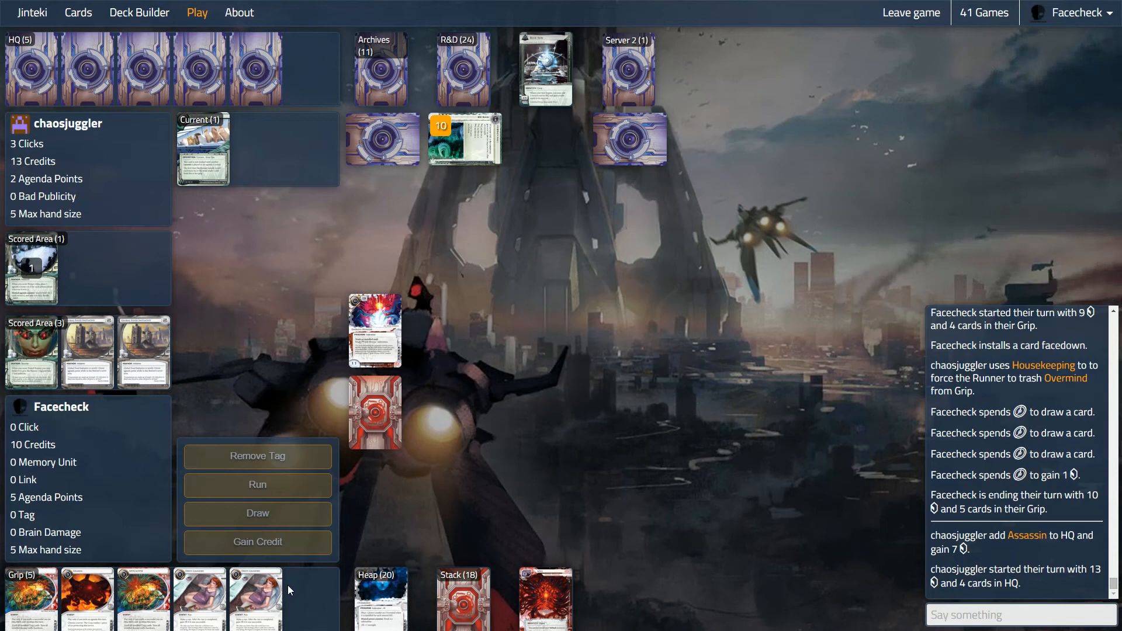
{"action": "mouse_move", "coordinate": [436, 526]}
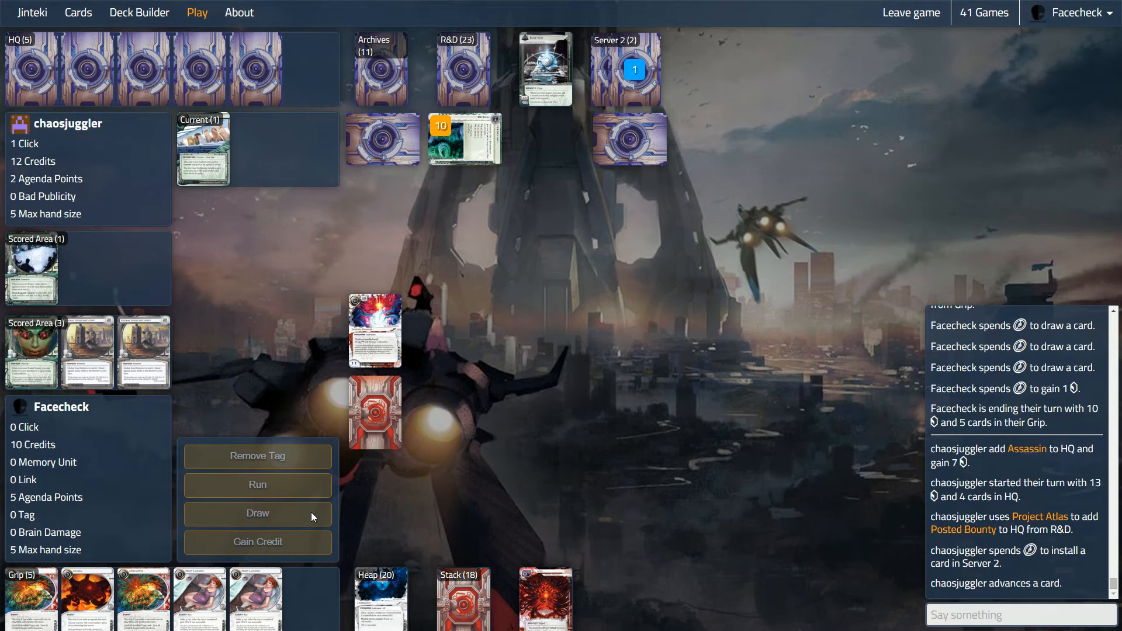
{"action": "left_click", "coordinate": [256, 513]}
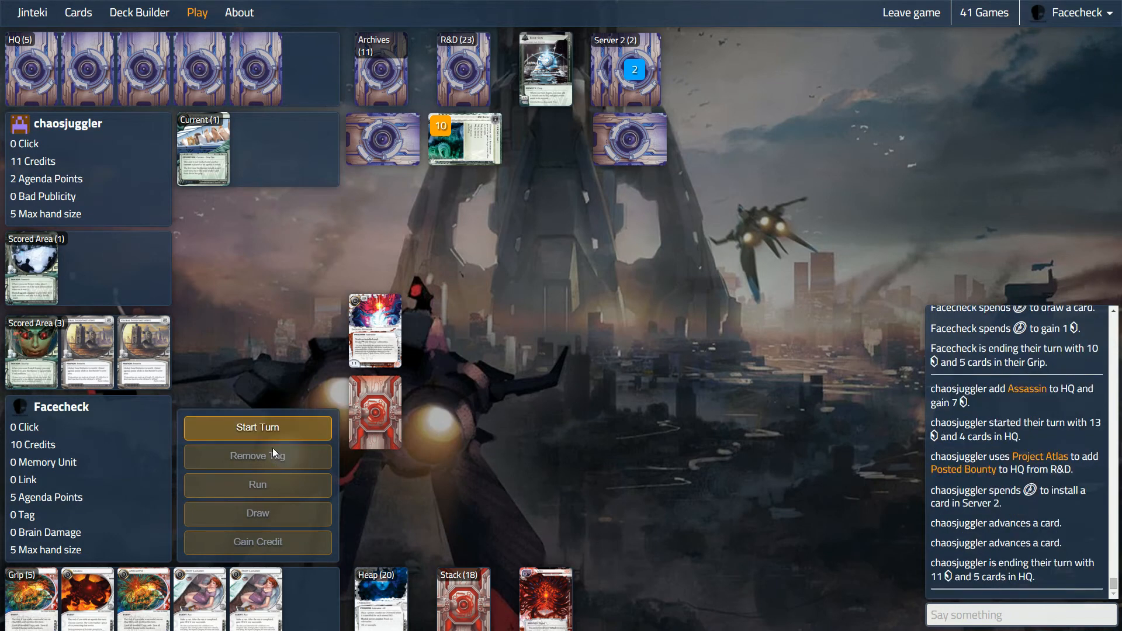
Step: Start the turn and run Archives, continuing through to a successful run
{"action": "left_click", "coordinate": [257, 427]}
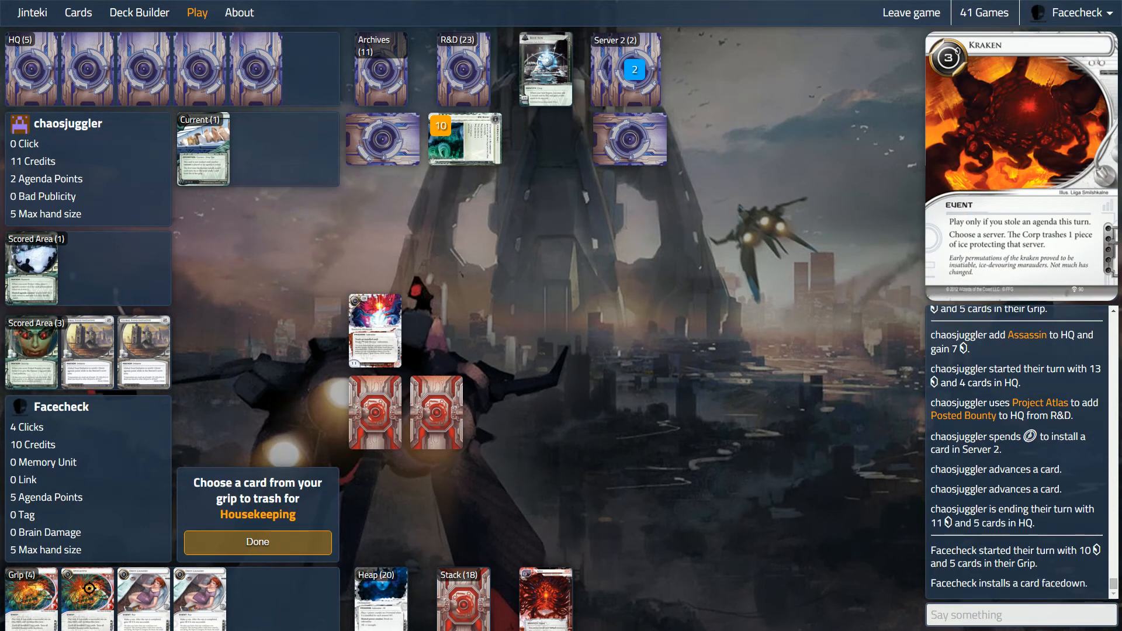
{"action": "mouse_move", "coordinate": [198, 597]}
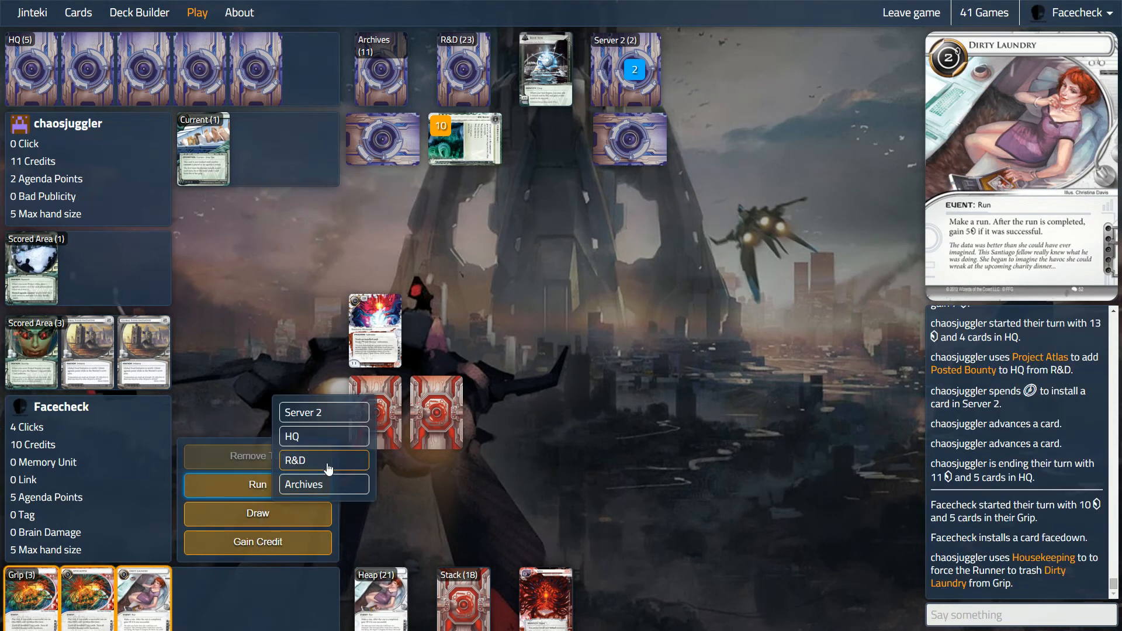
{"action": "mouse_move", "coordinate": [324, 484]}
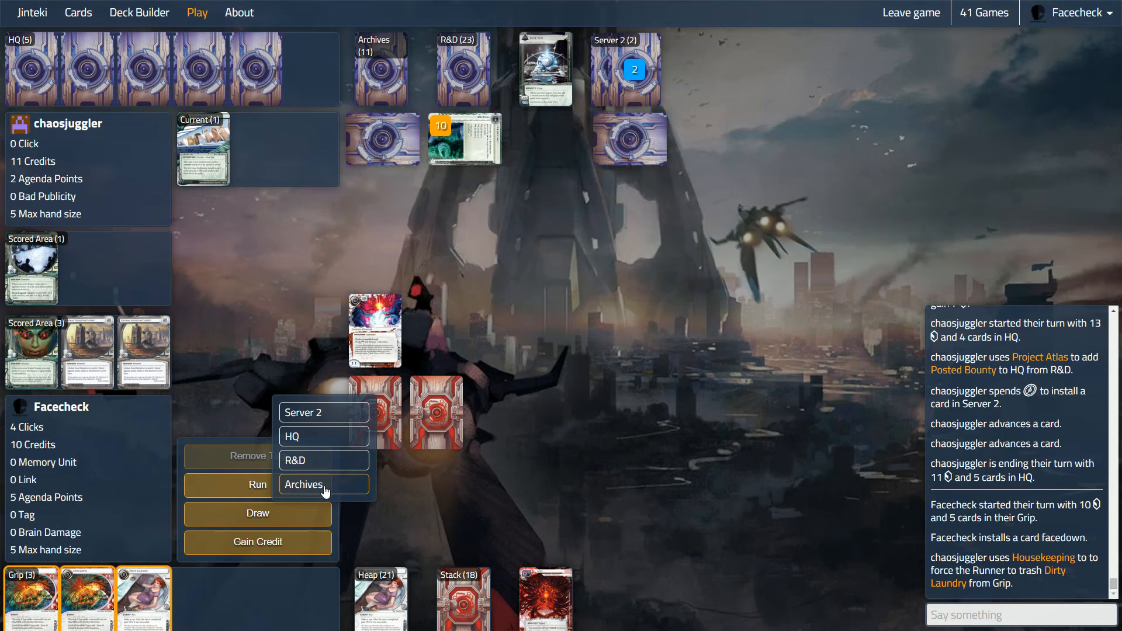
{"action": "left_click", "coordinate": [323, 484]}
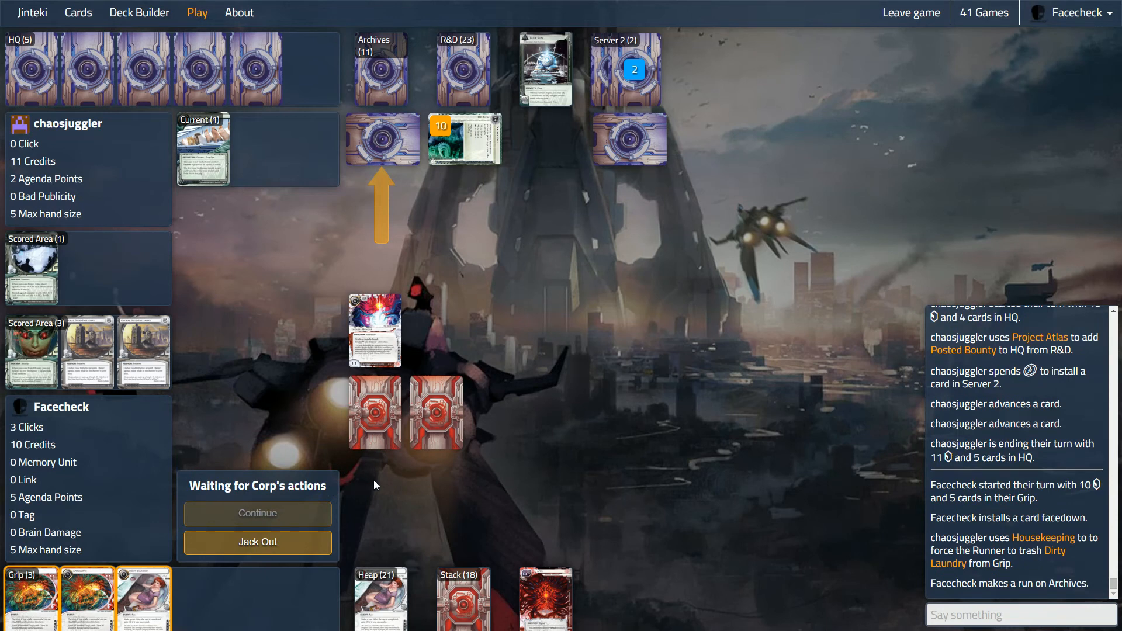
{"action": "mouse_move", "coordinate": [385, 153]}
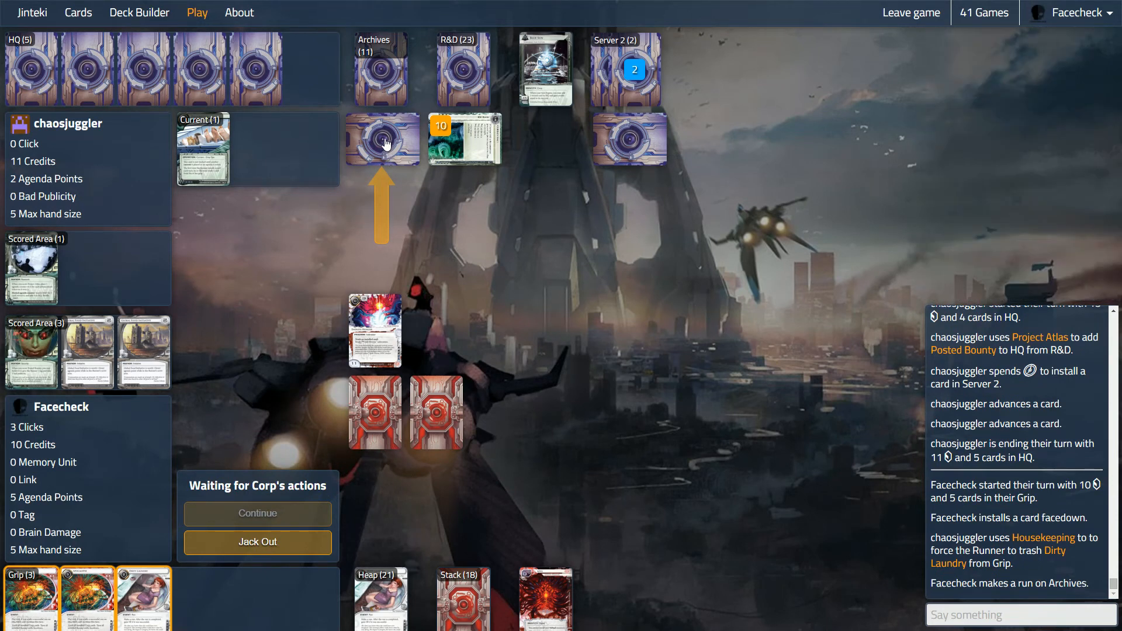
{"action": "mouse_move", "coordinate": [628, 138]}
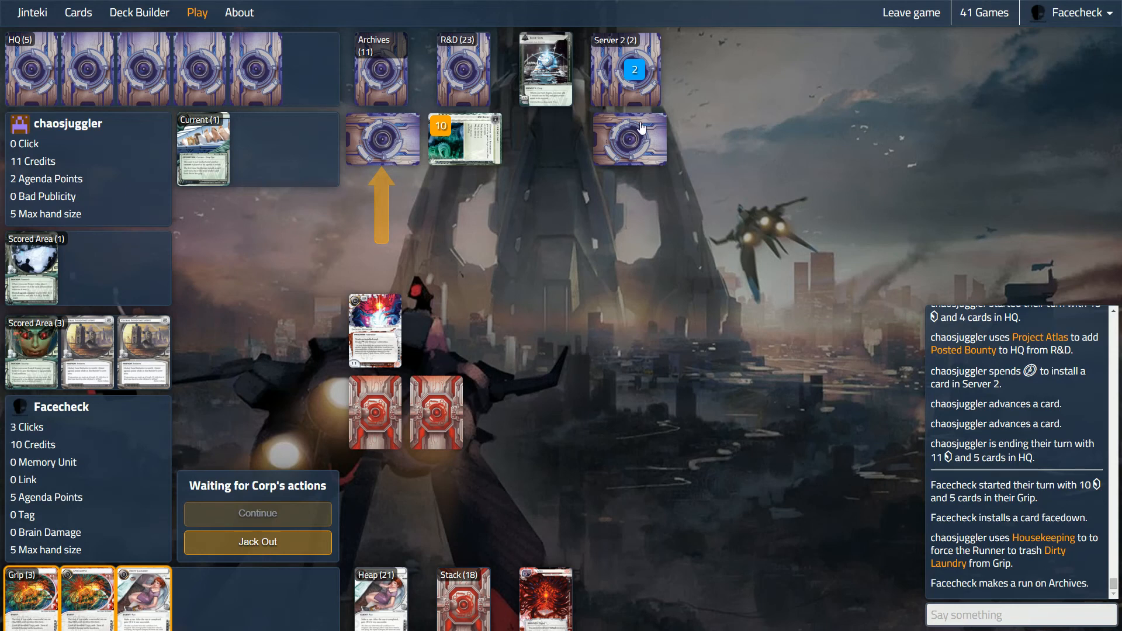
{"action": "mouse_move", "coordinate": [666, 147]}
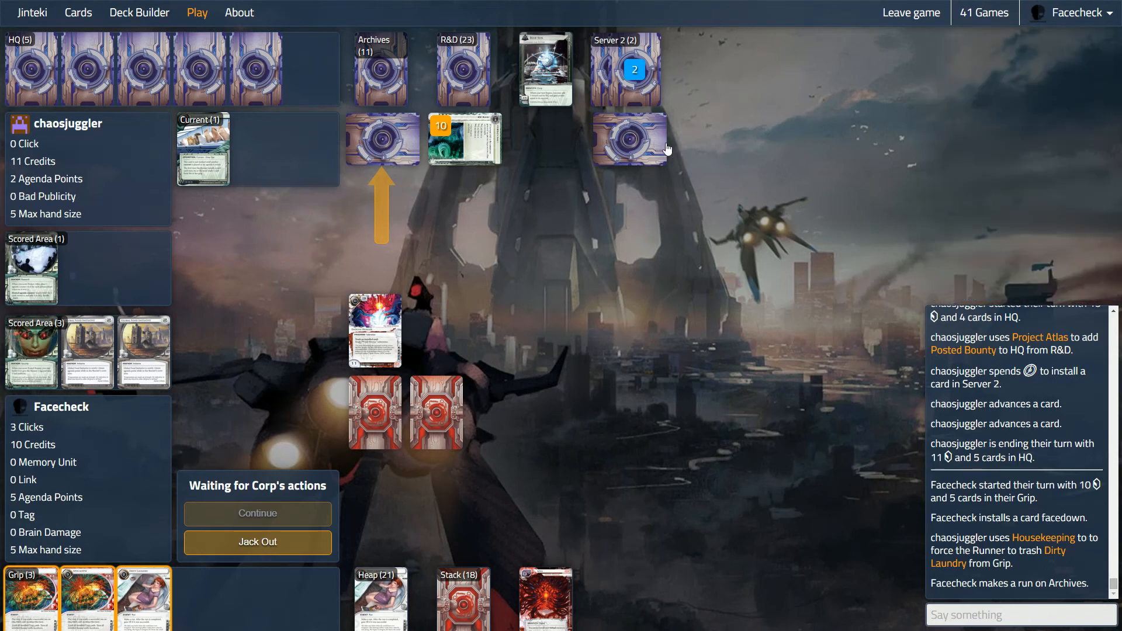
{"action": "mouse_move", "coordinate": [554, 334]}
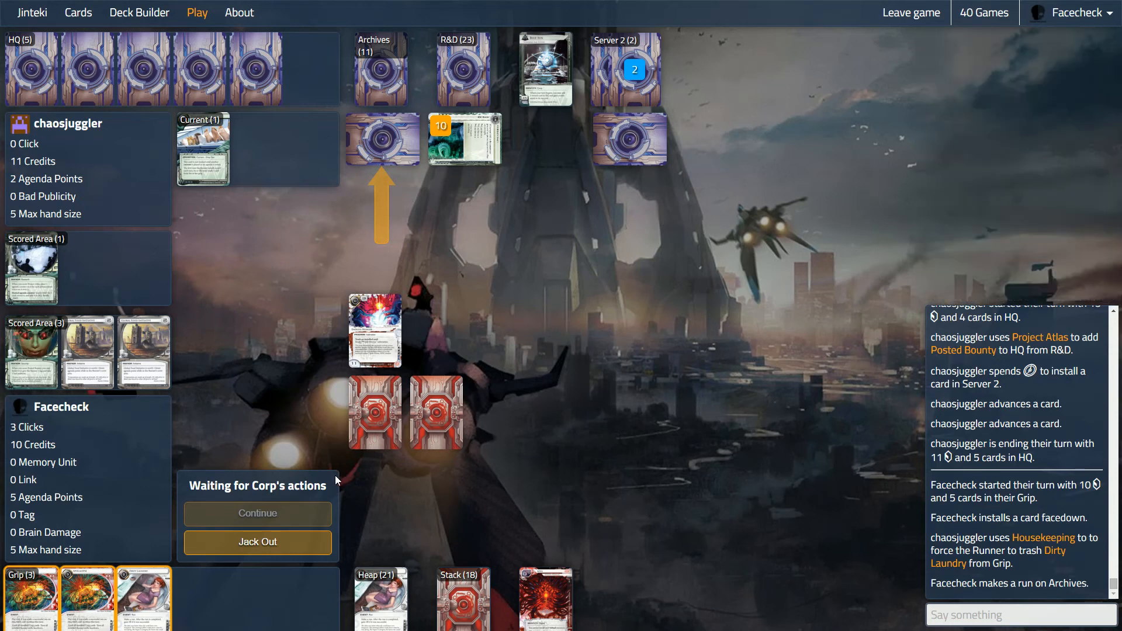
{"action": "left_click", "coordinate": [257, 513]}
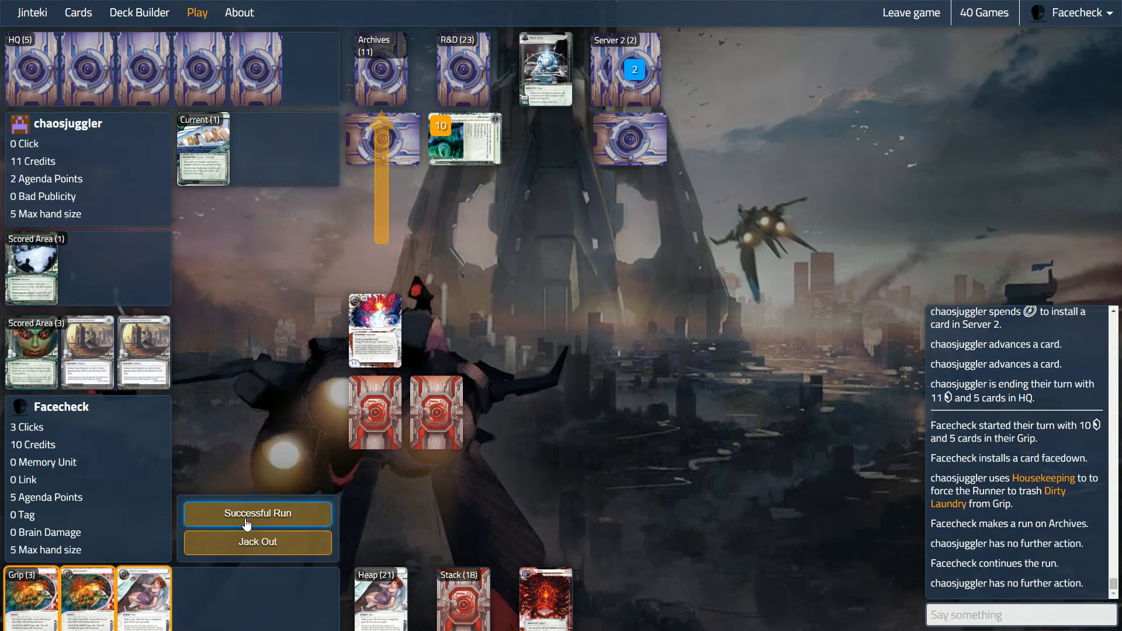
{"action": "left_click", "coordinate": [257, 513]}
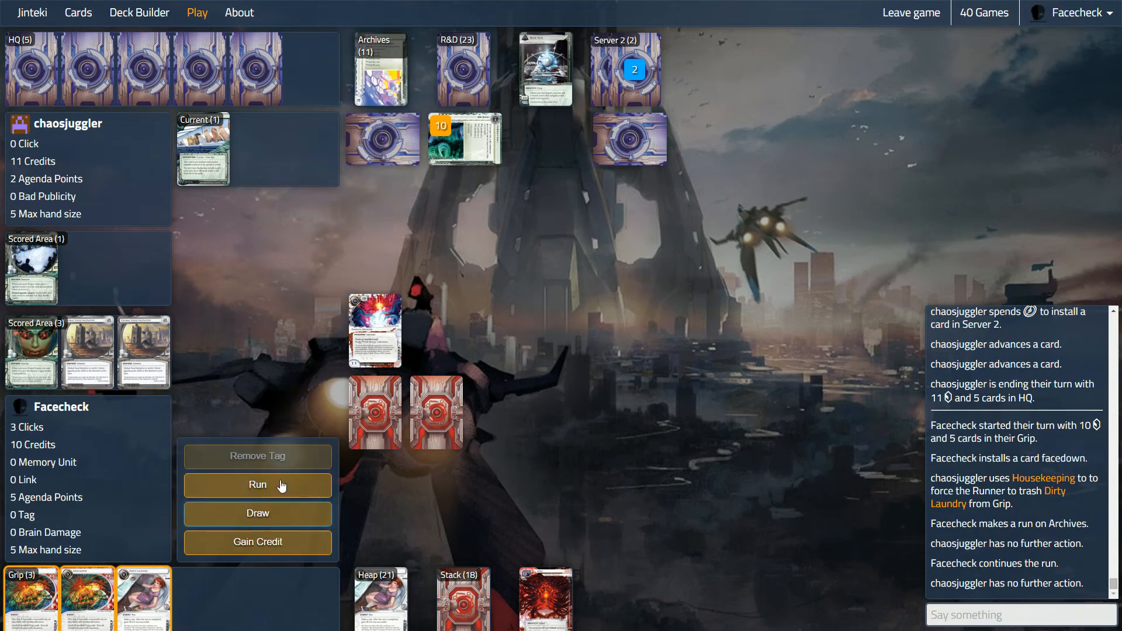
Step: Run R&D, trash Crypsis to break the ice via Endless Hunger, and steal Global Food Initiative to win
{"action": "left_click", "coordinate": [257, 485]}
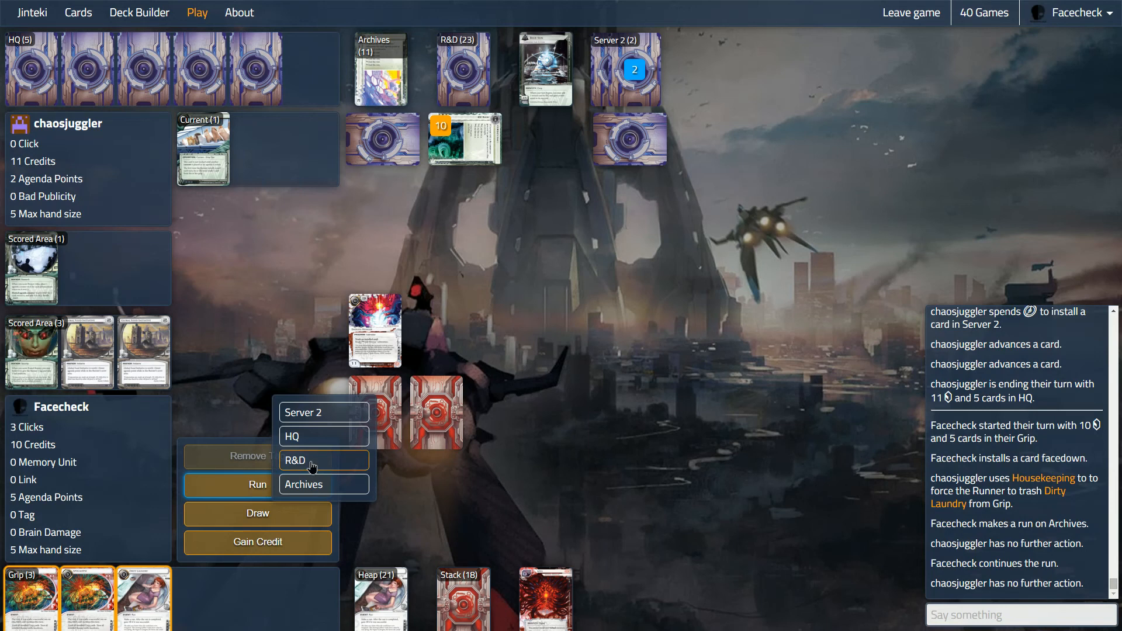
{"action": "left_click", "coordinate": [294, 460]}
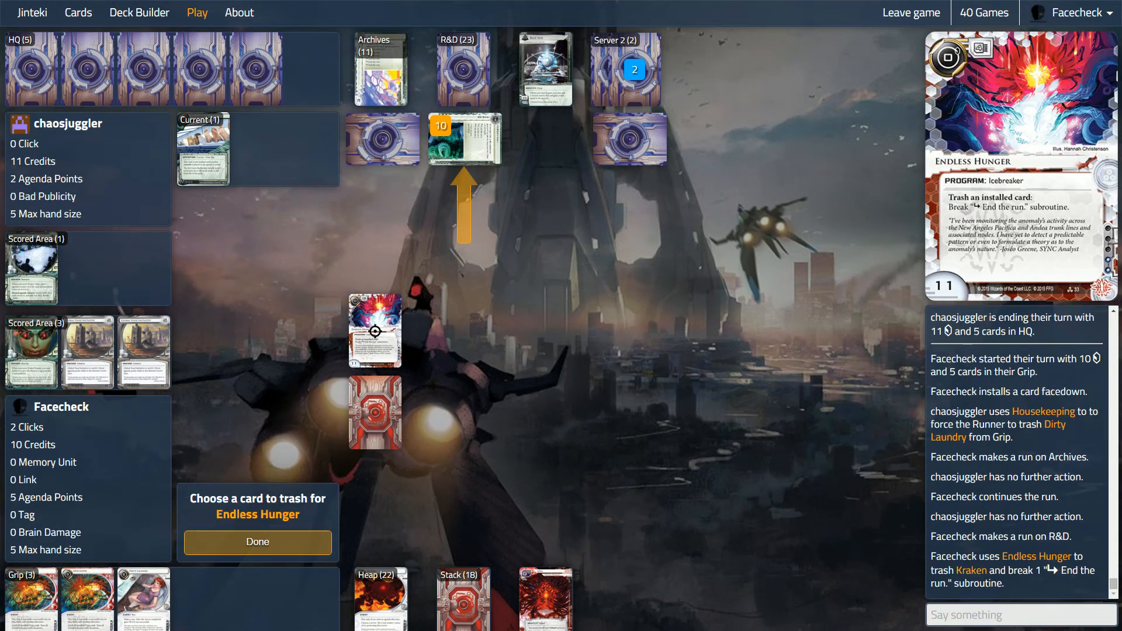
{"action": "mouse_move", "coordinate": [373, 413]}
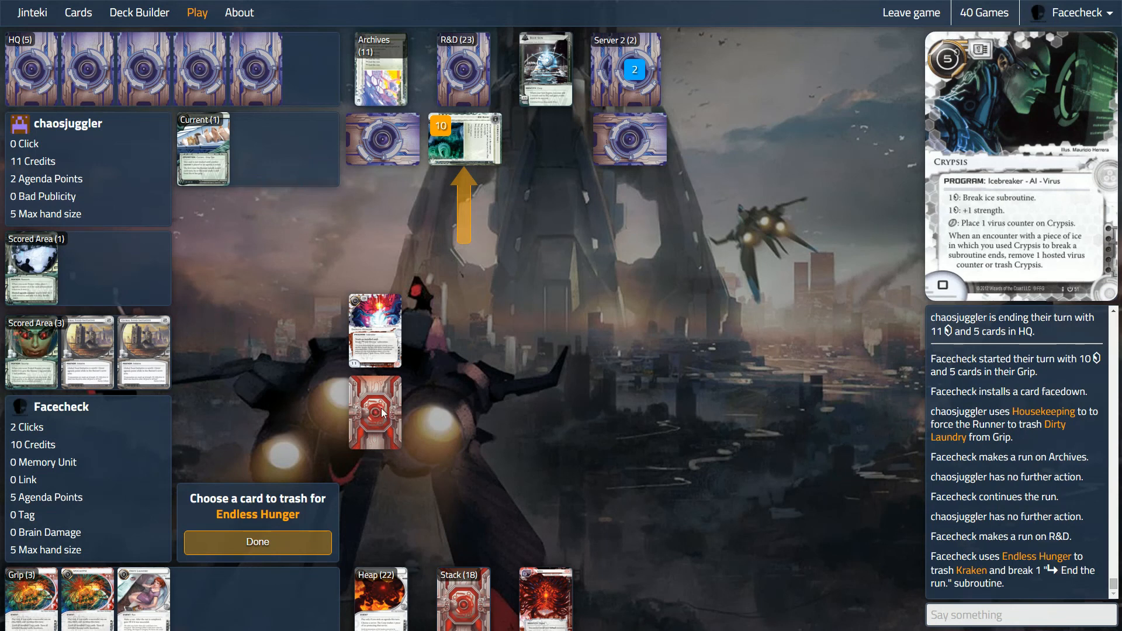
{"action": "left_click", "coordinate": [374, 413]}
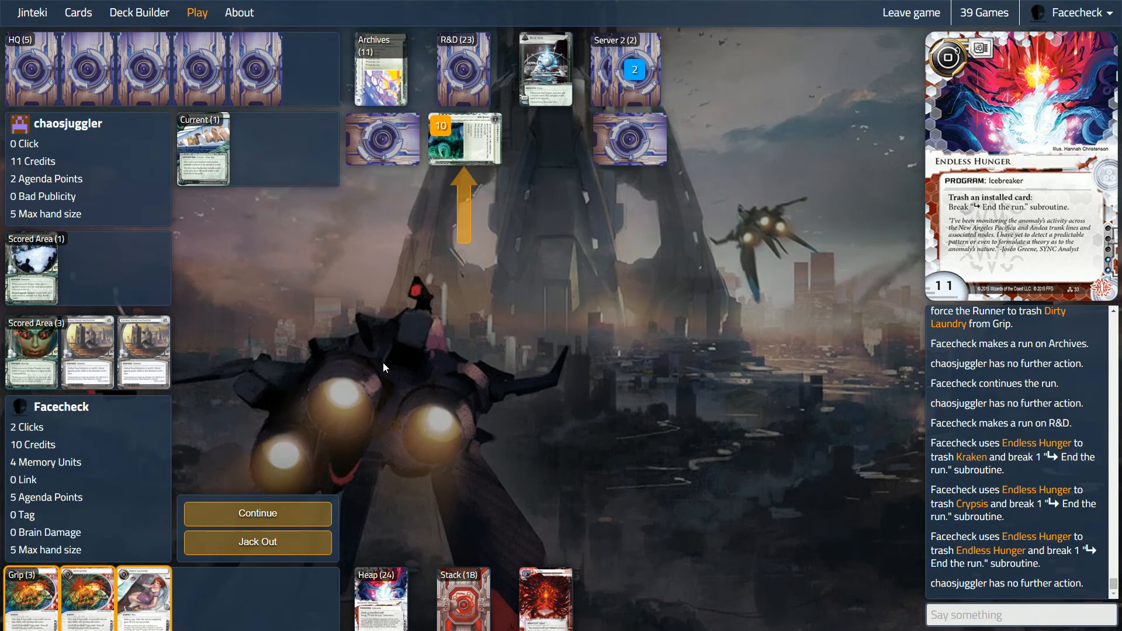
{"action": "left_click", "coordinate": [257, 514]}
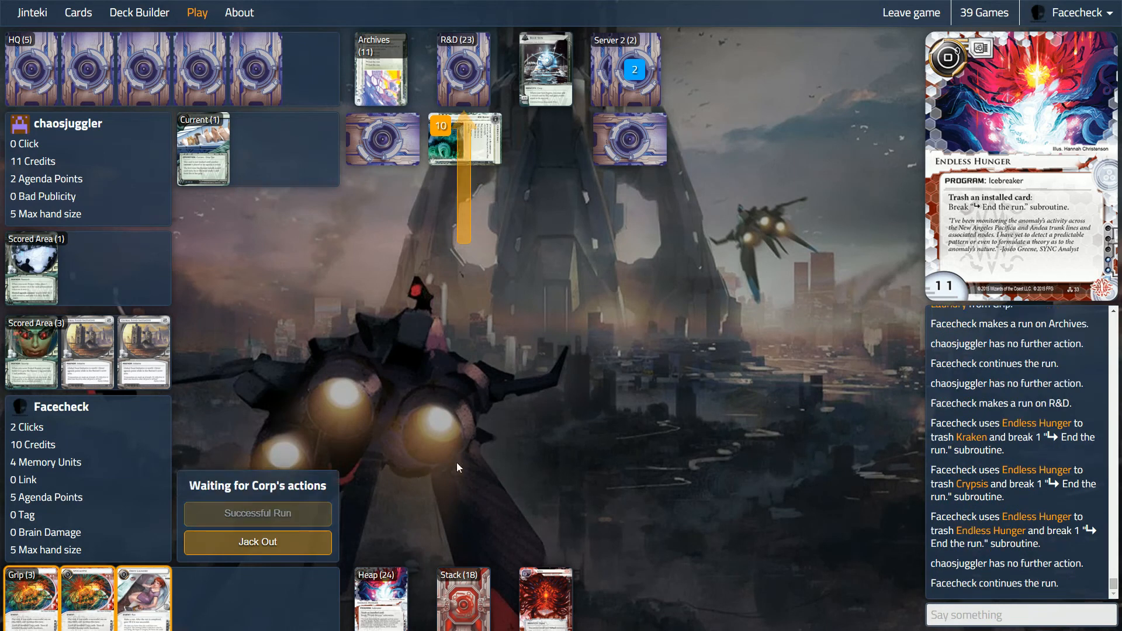
{"action": "left_click", "coordinate": [257, 513]}
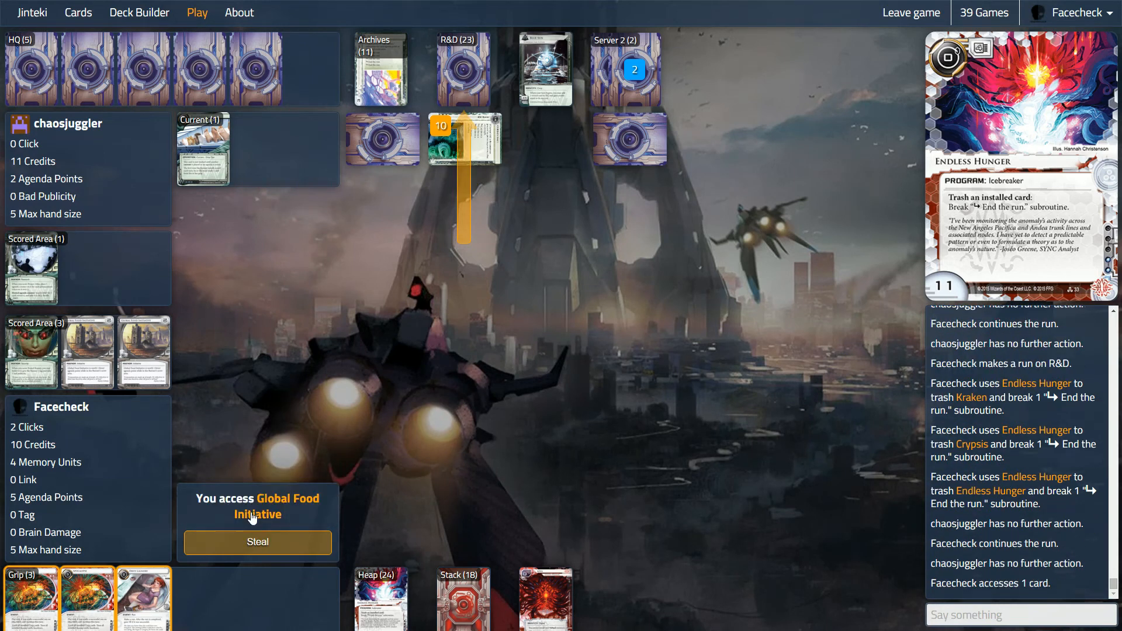
{"action": "left_click", "coordinate": [257, 542]}
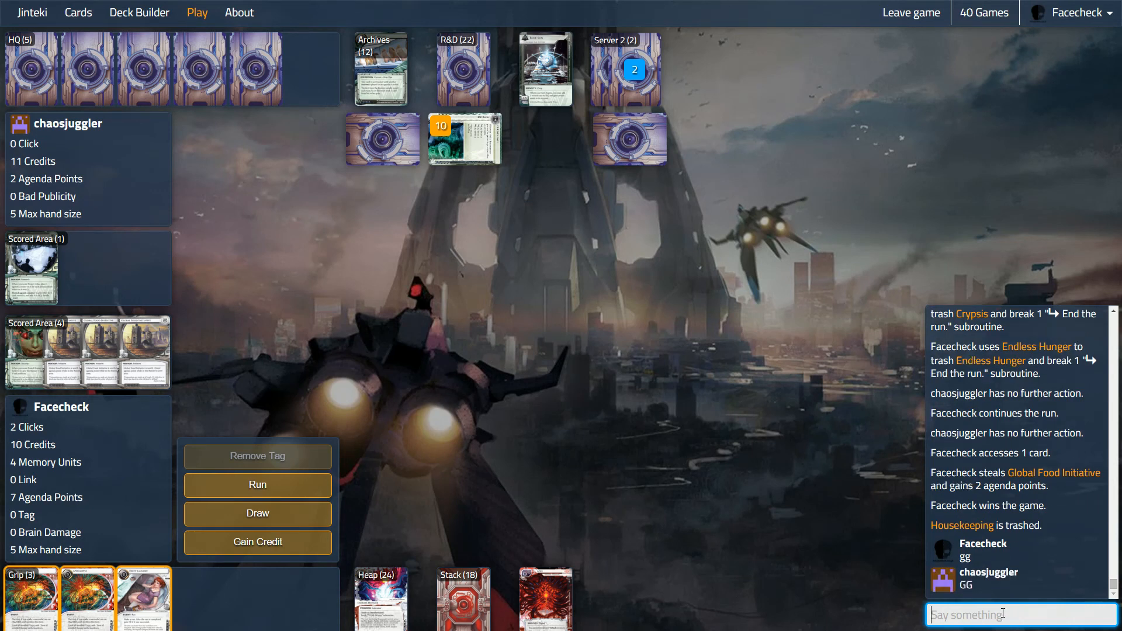
Step: Send the 'Was about' to Apocalypse chat reply and start a Dirty Laundry run on R&D
{"action": "type", "text": "Was about"}
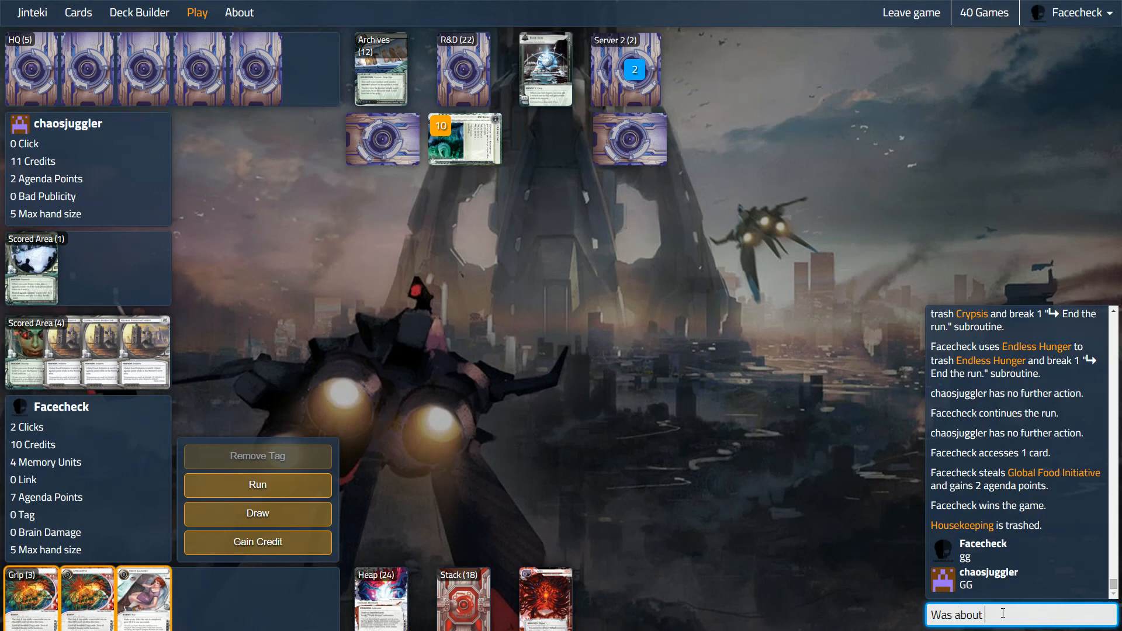
{"action": "key", "text": "Return"}
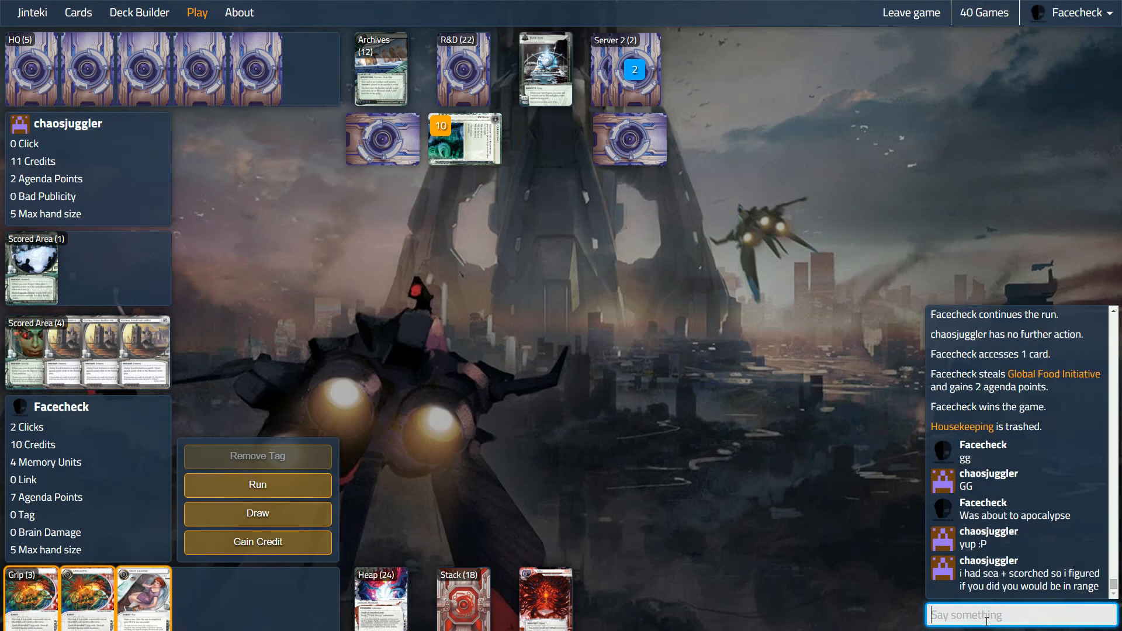
{"action": "mouse_move", "coordinate": [1000, 617]}
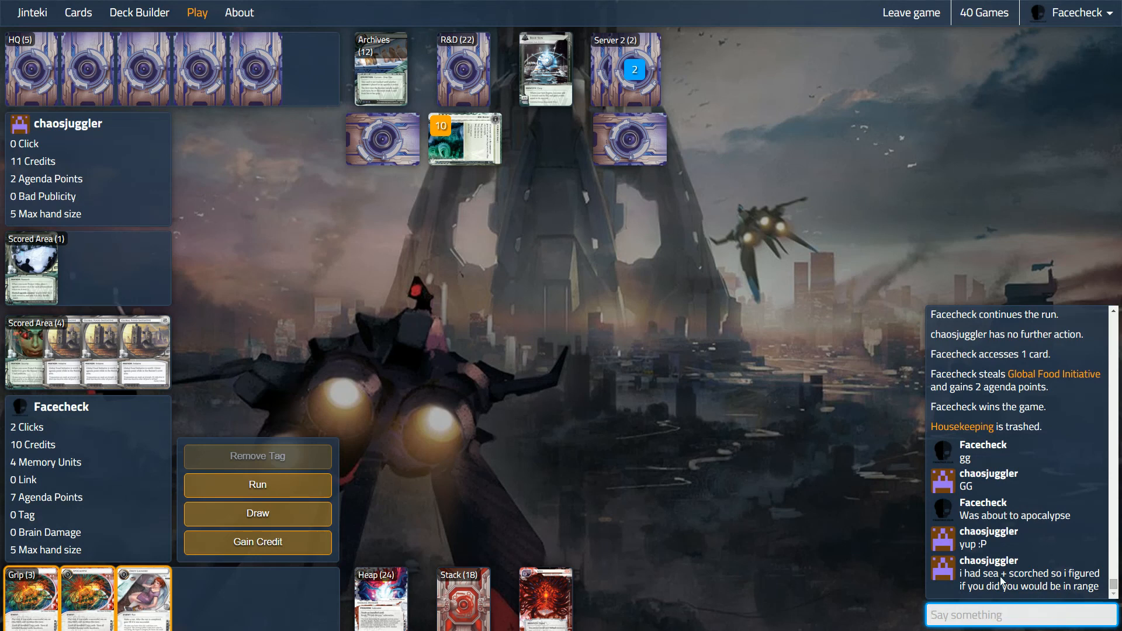
{"action": "left_click", "coordinate": [1016, 615]}
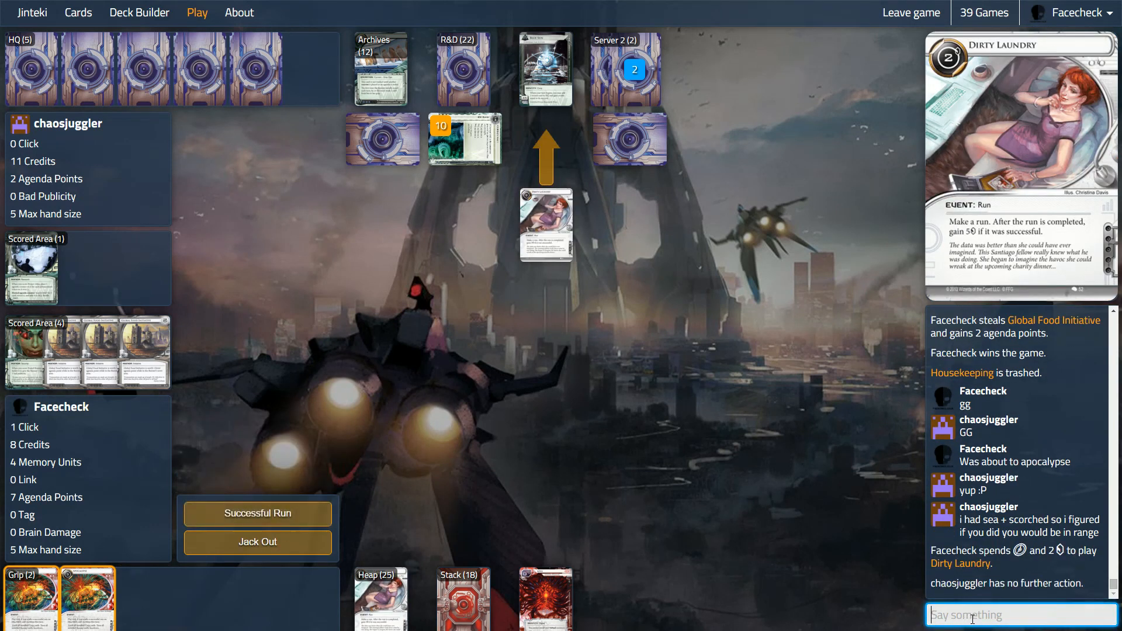
Step: Mark the Dirty Laundry run successful and dismiss the Scorched Earth access for 5 credits
{"action": "left_click", "coordinate": [257, 514]}
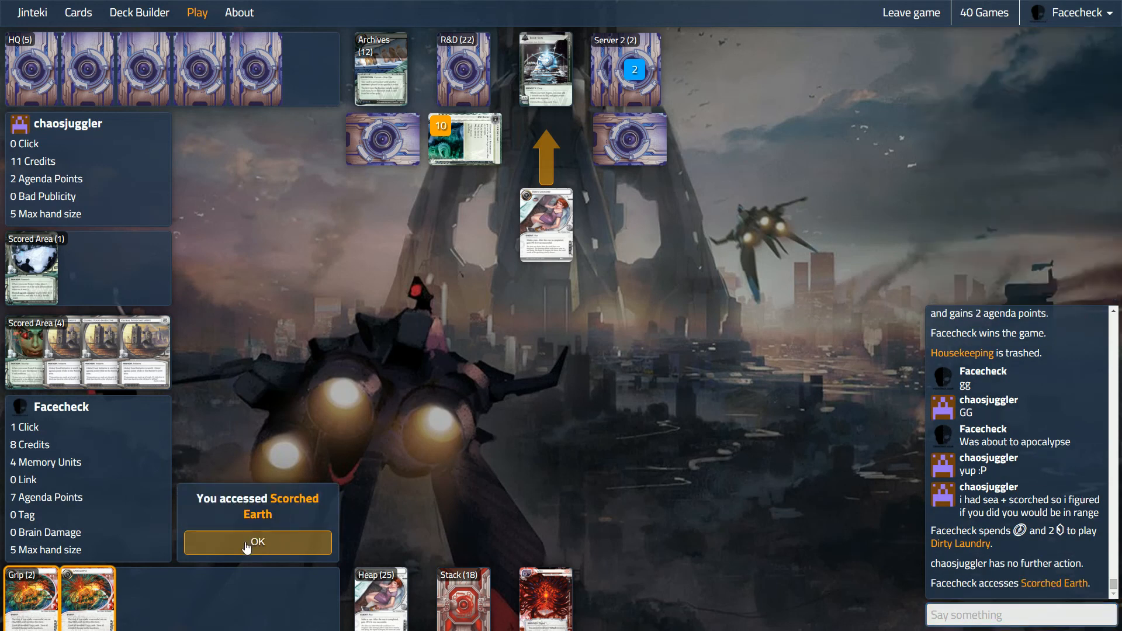
{"action": "left_click", "coordinate": [257, 542]}
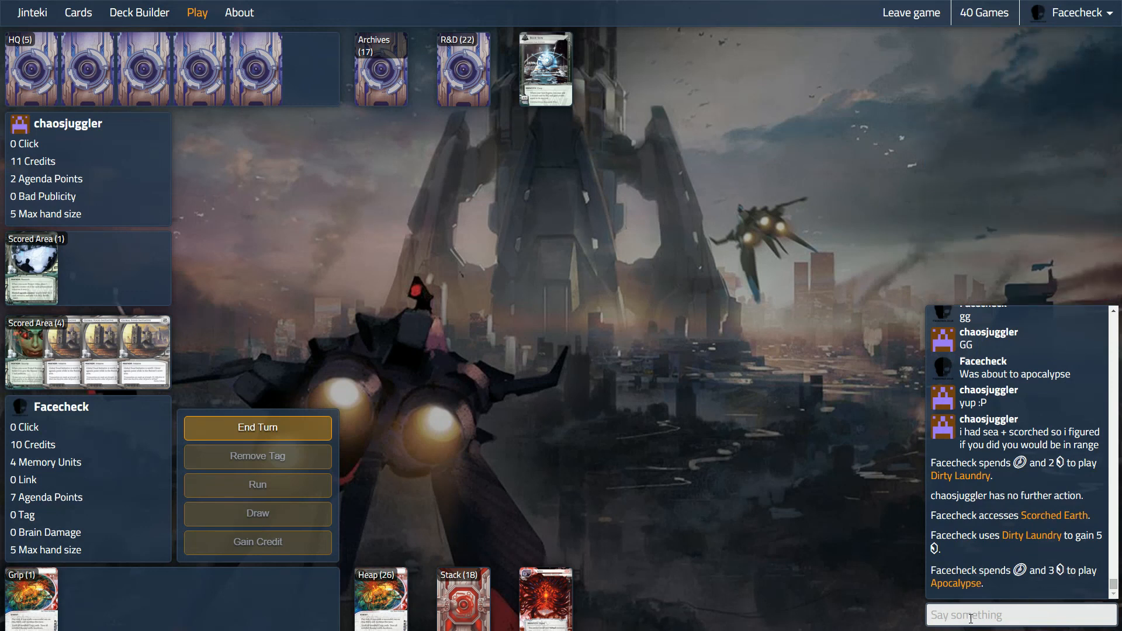
Step: Reply 'Yeah, maybe just :)' in the post-game chat
{"action": "type", "text": "Yeah, m"}
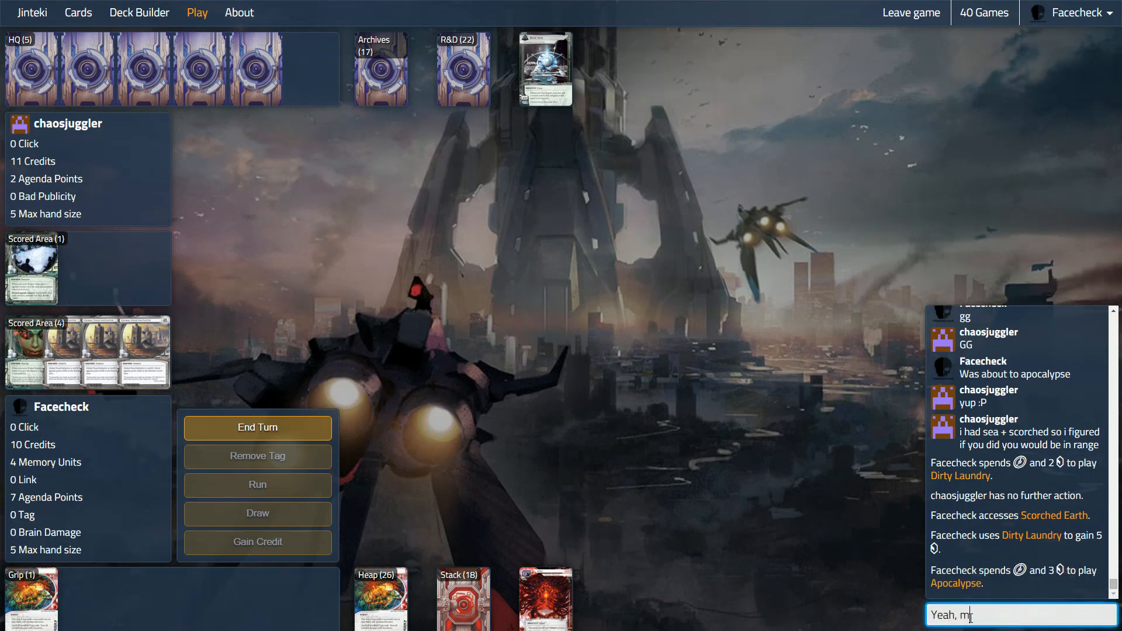
{"action": "type", "text": "aybe just :)"}
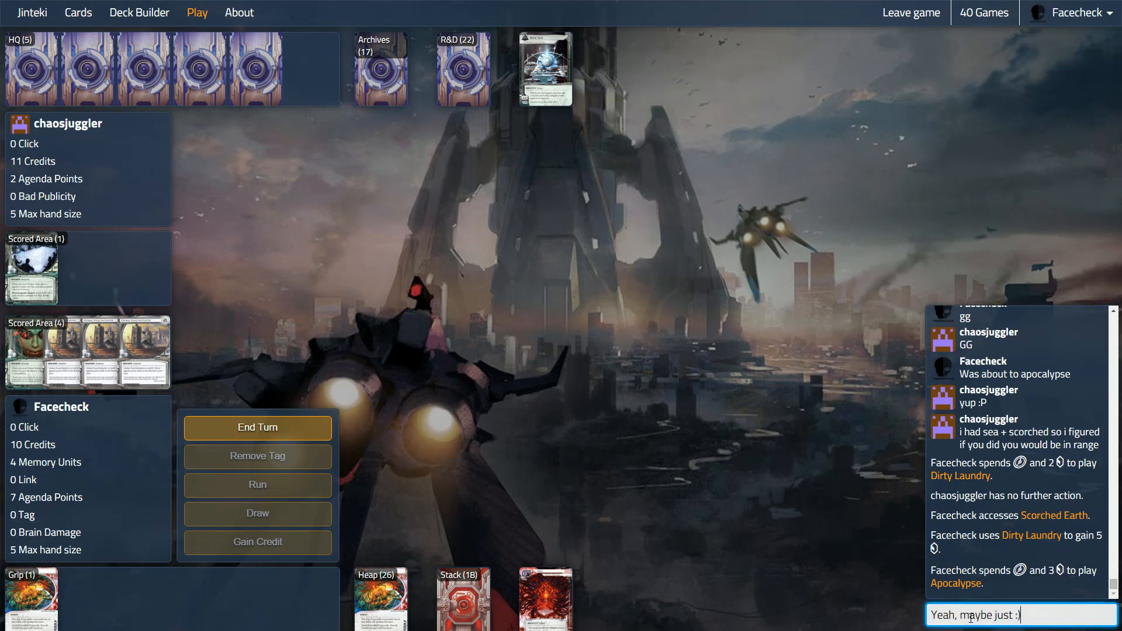
{"action": "key", "text": "Return"}
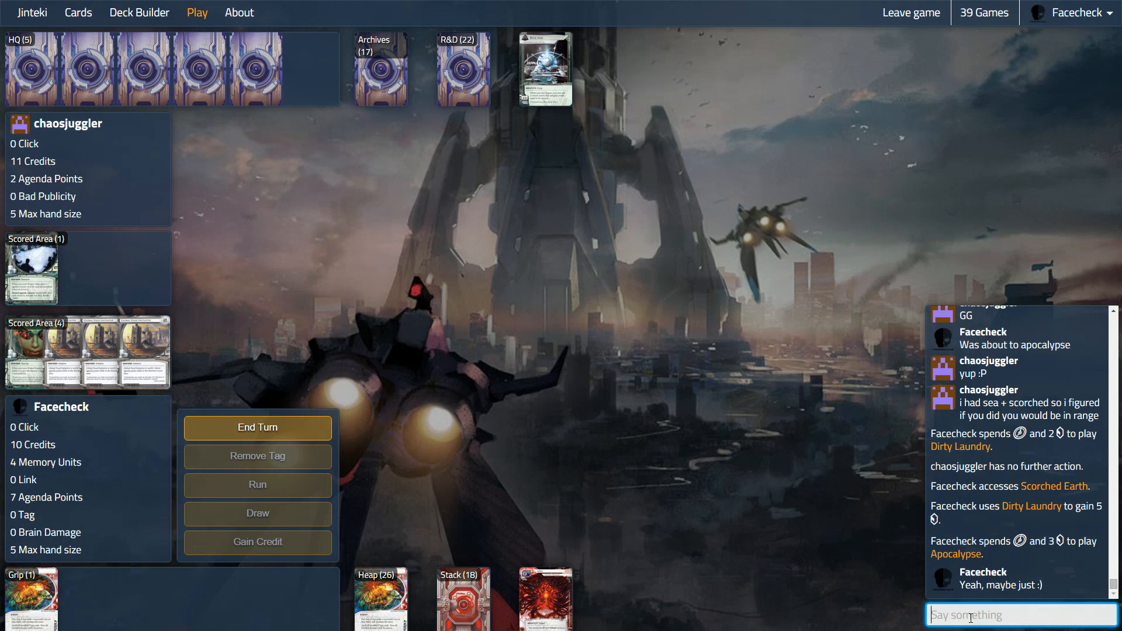
{"action": "mouse_move", "coordinate": [634, 534]}
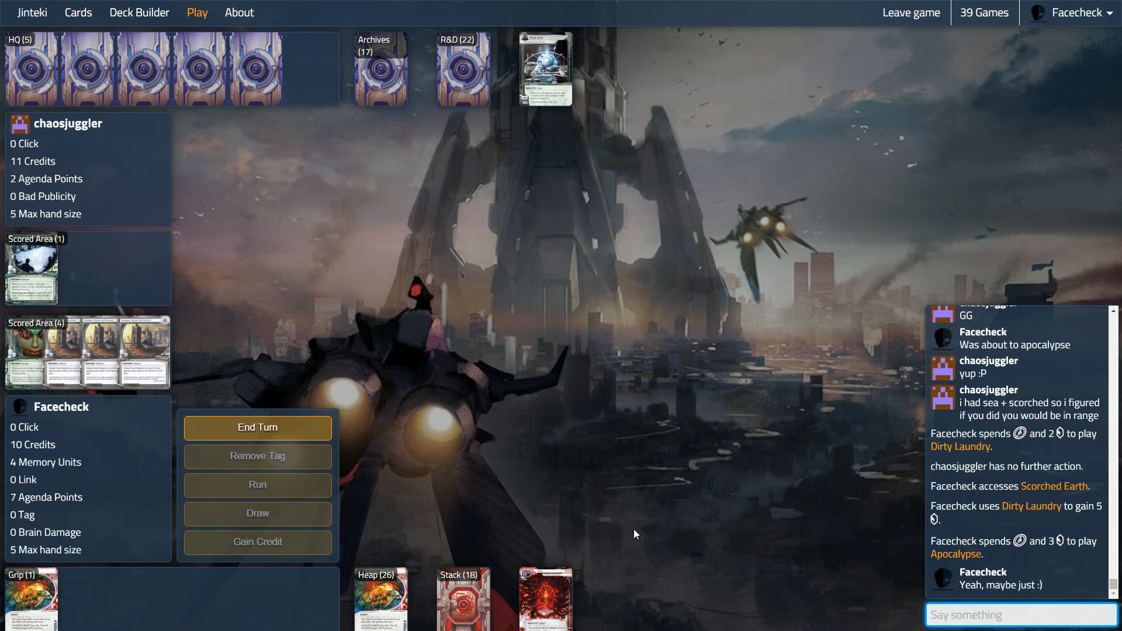
{"action": "mouse_move", "coordinate": [389, 599]}
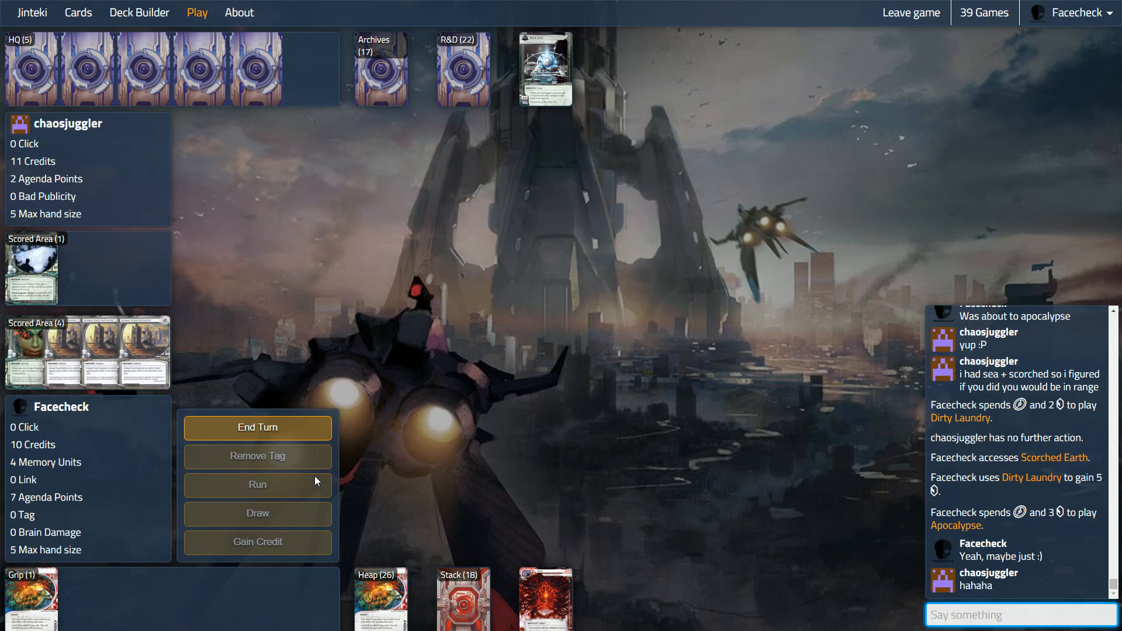
{"action": "scroll", "scroll_direction": "down", "scroll_amount": 3}
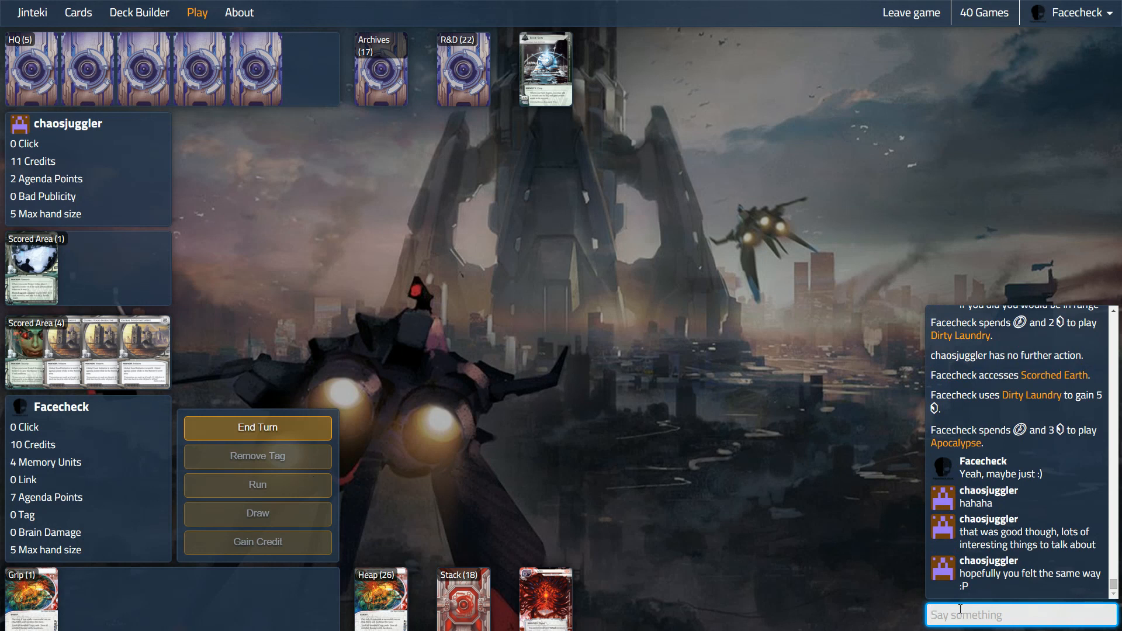
{"action": "type", "text": "Thanks"}
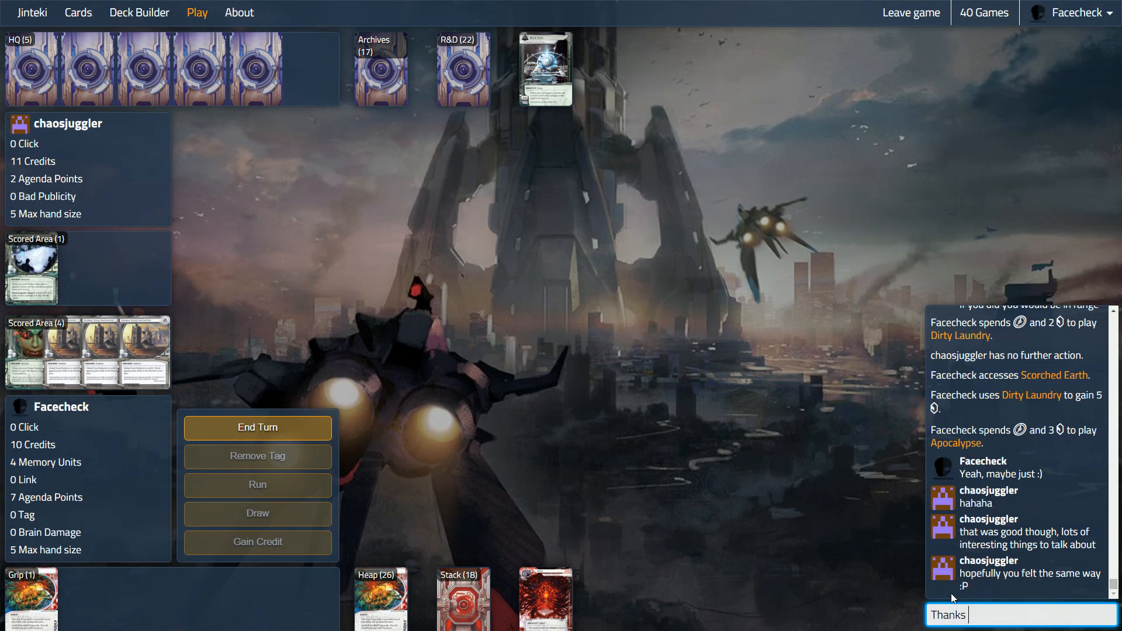
{"action": "type", "text": "for the game"}
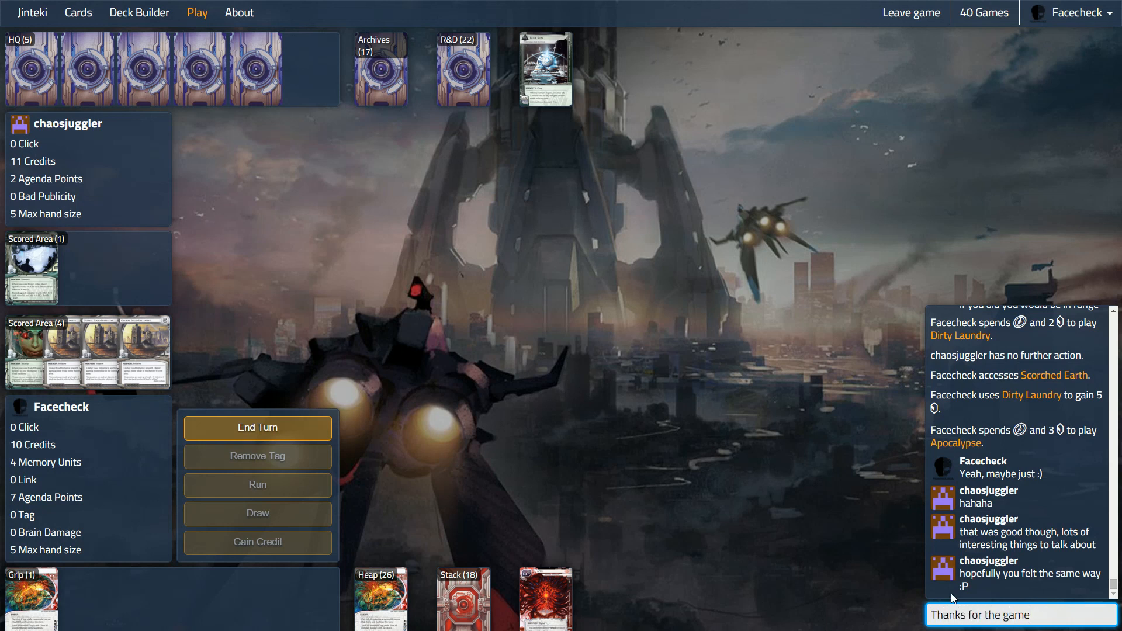
{"action": "key", "text": "Return"}
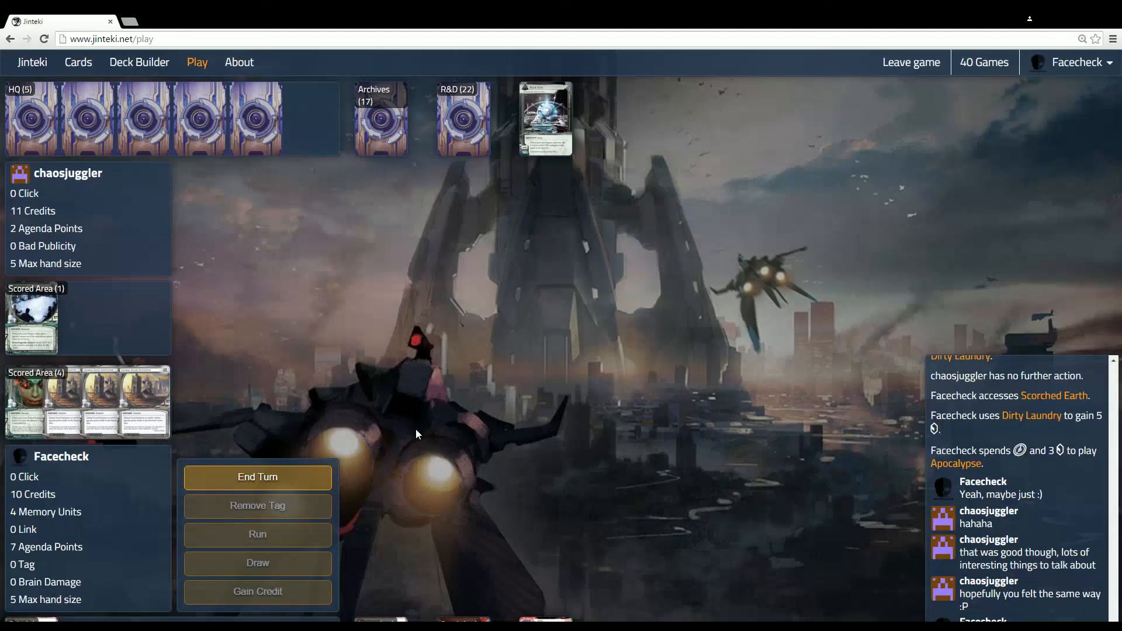
{"action": "left_click", "coordinate": [1019, 605]}
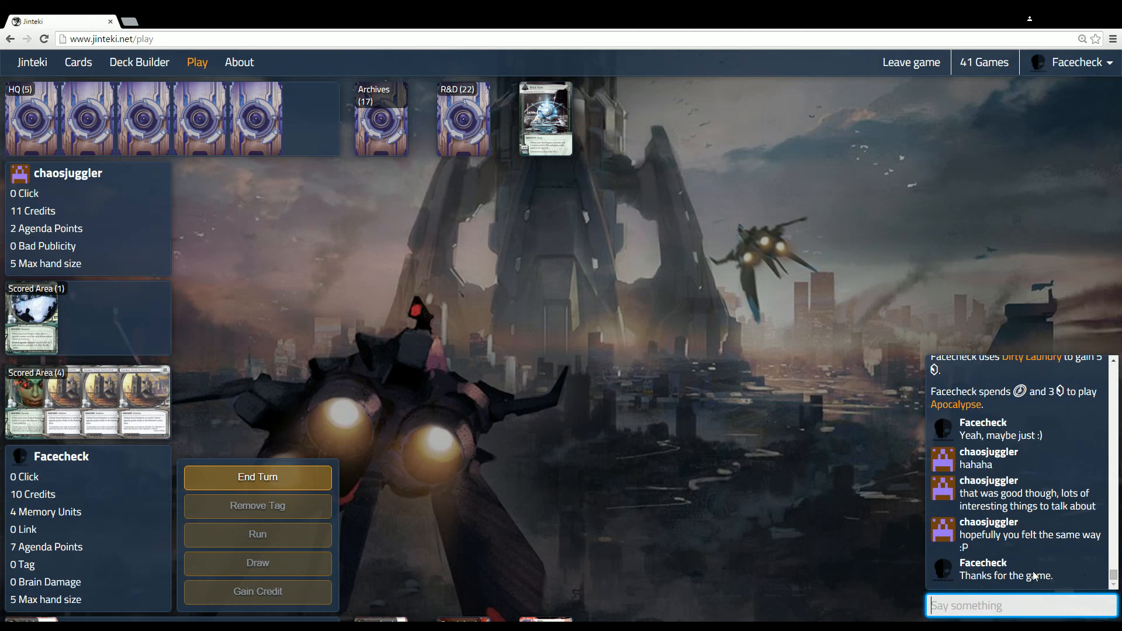
{"action": "mouse_move", "coordinate": [340, 573]}
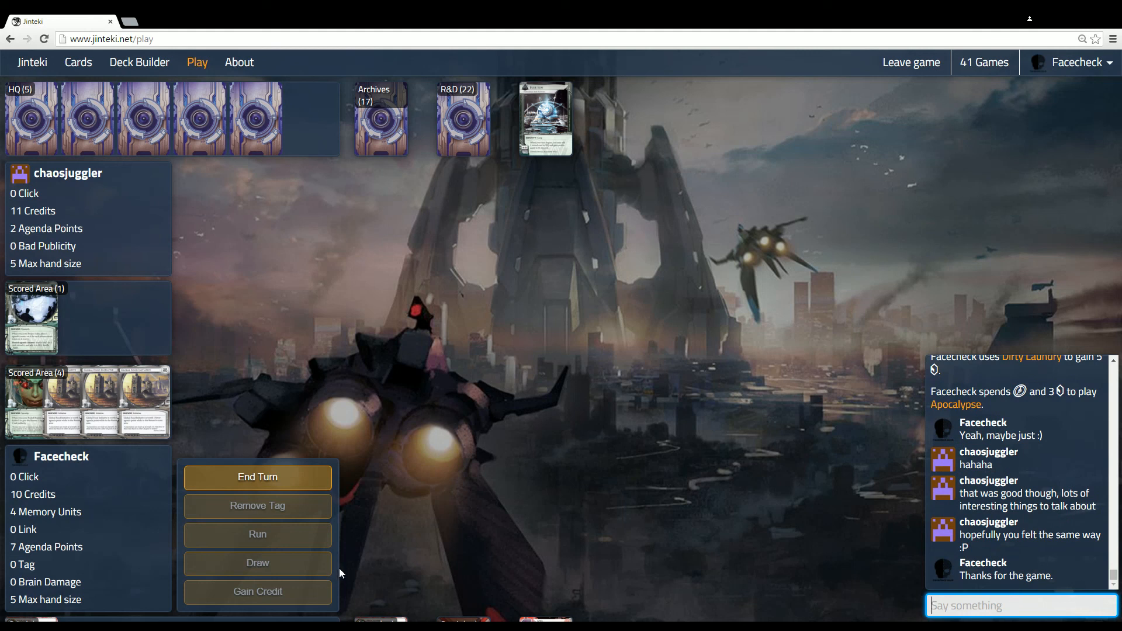